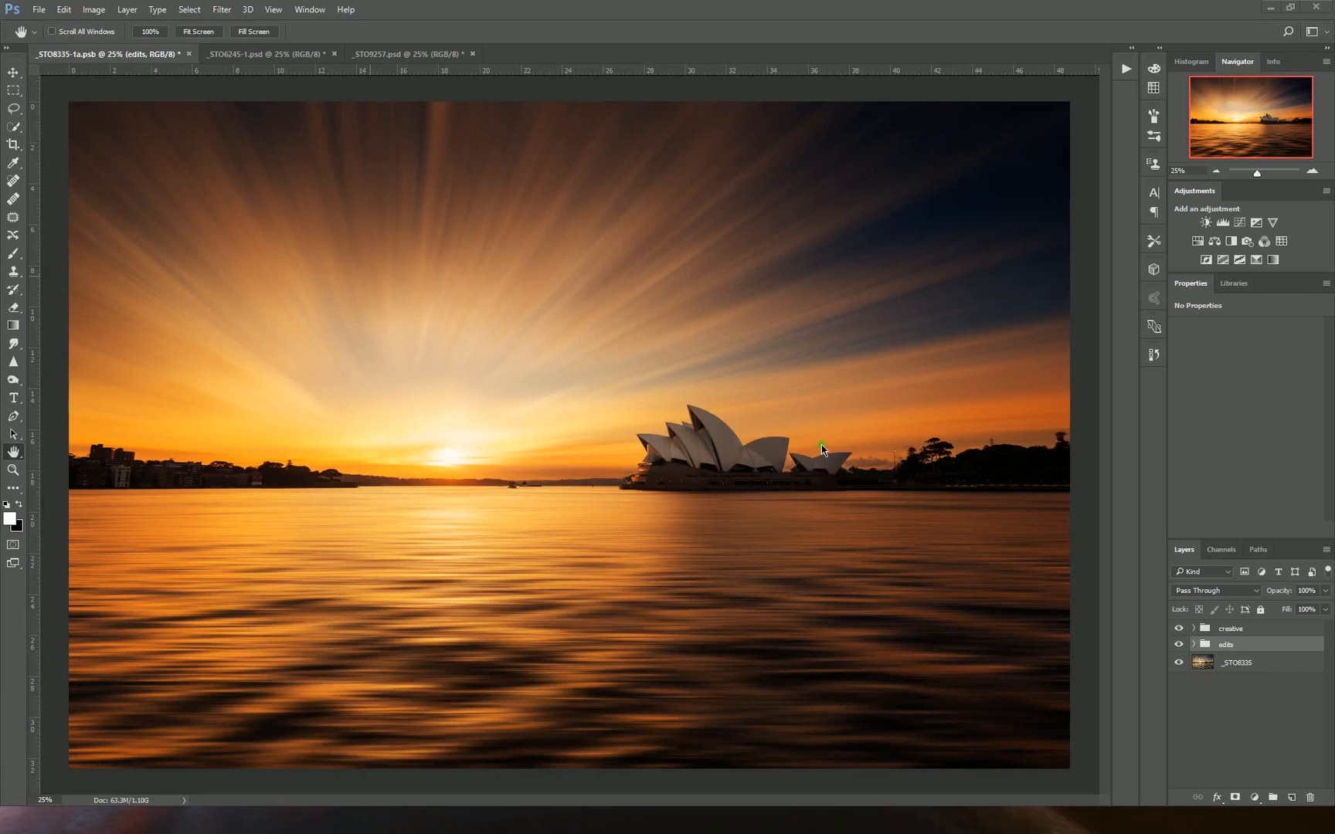
mouse_move(777, 281)
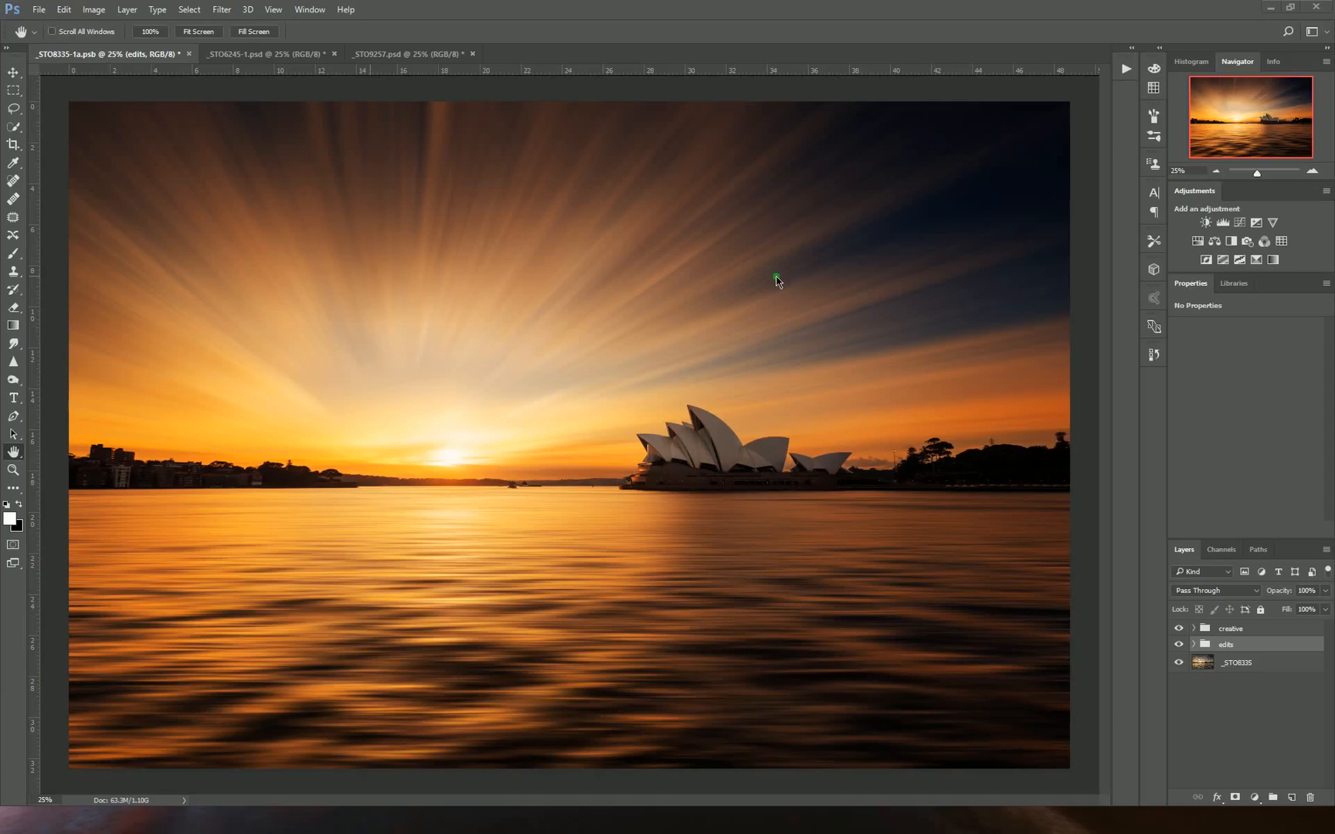
mouse_move(879, 383)
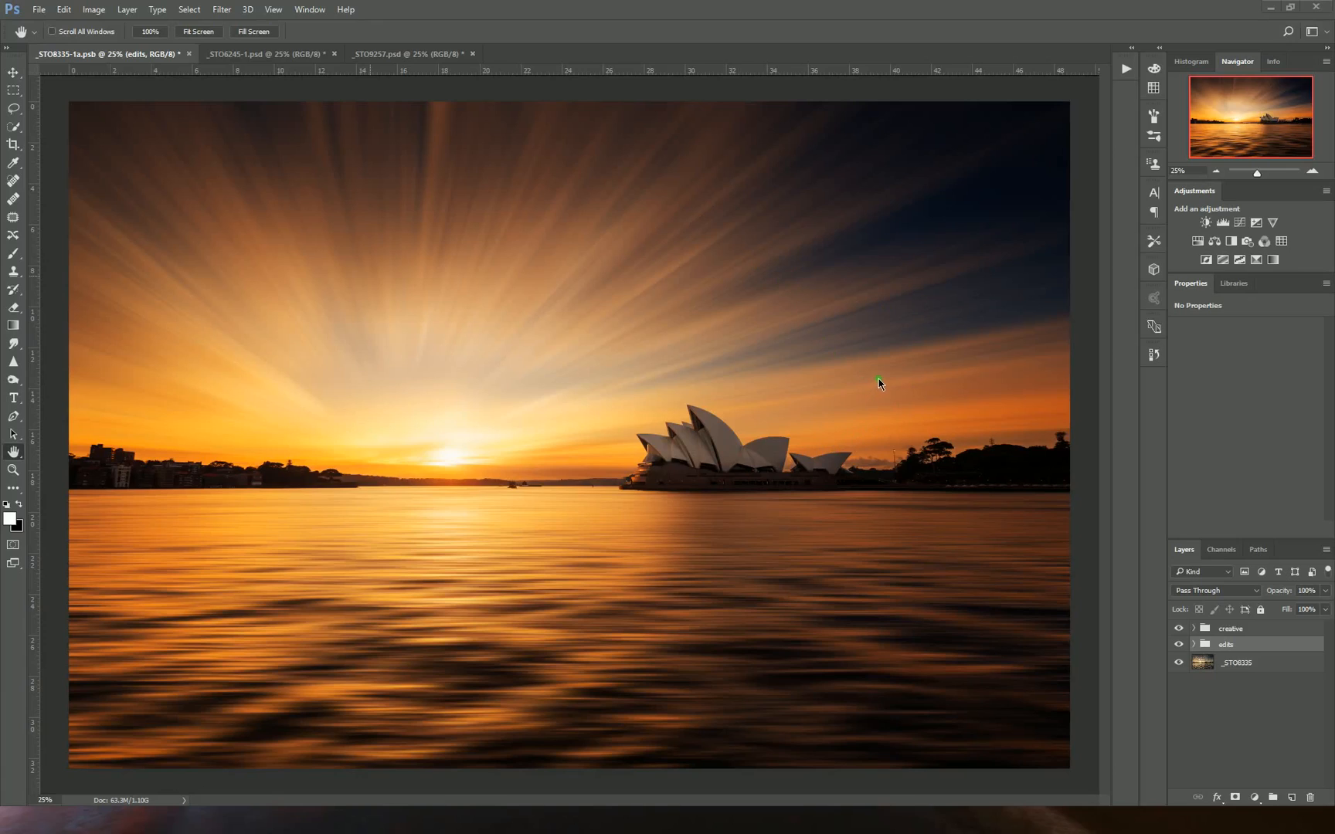
mouse_move(875, 388)
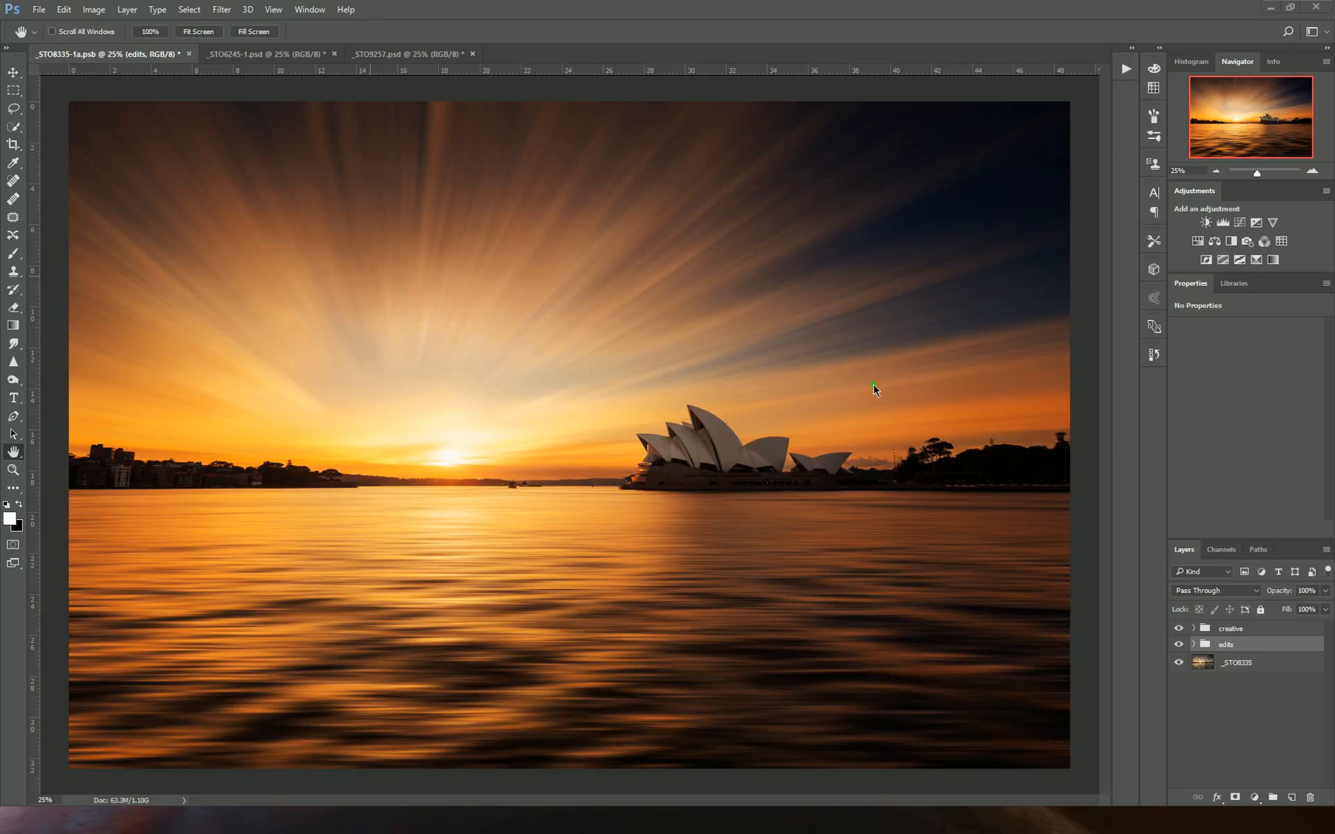
mouse_move(925, 318)
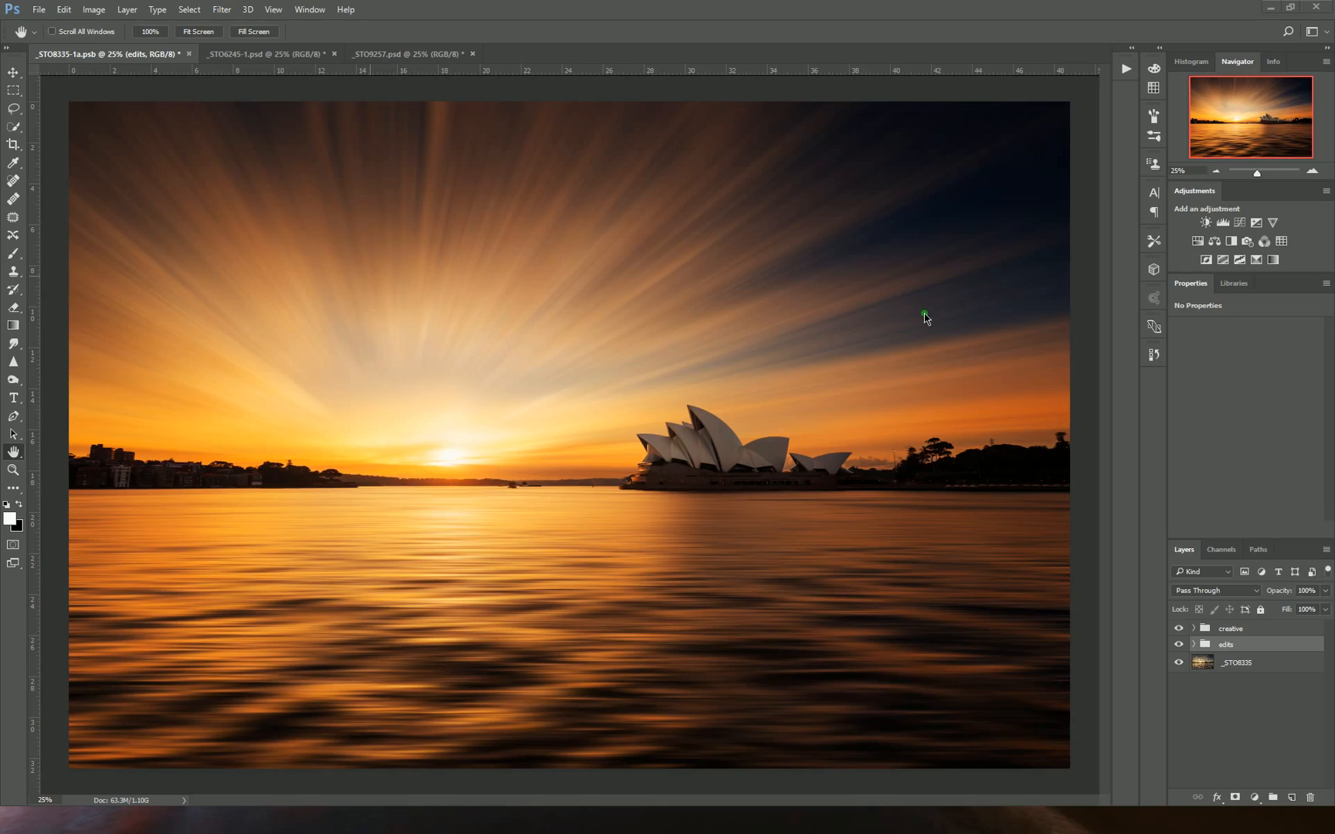
mouse_move(926, 316)
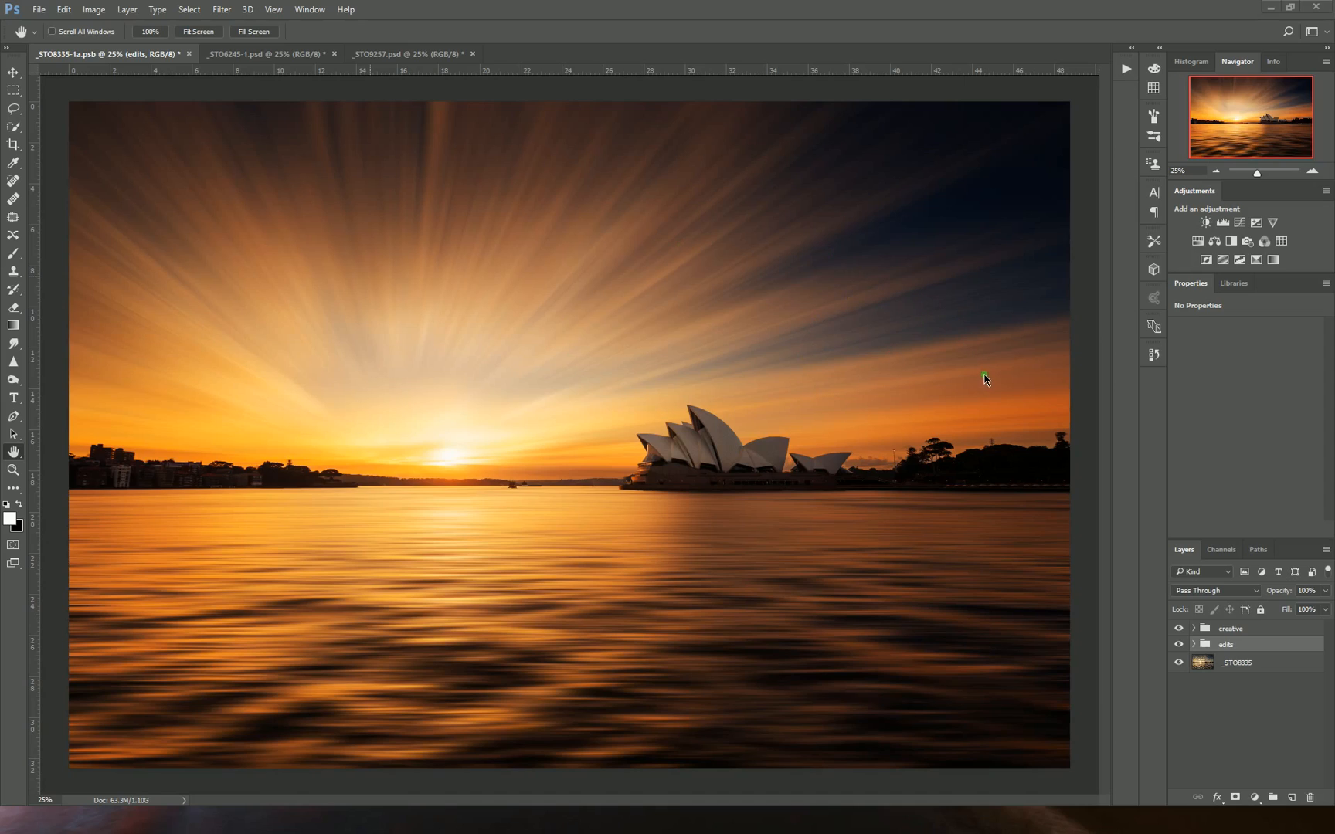
mouse_move(910, 312)
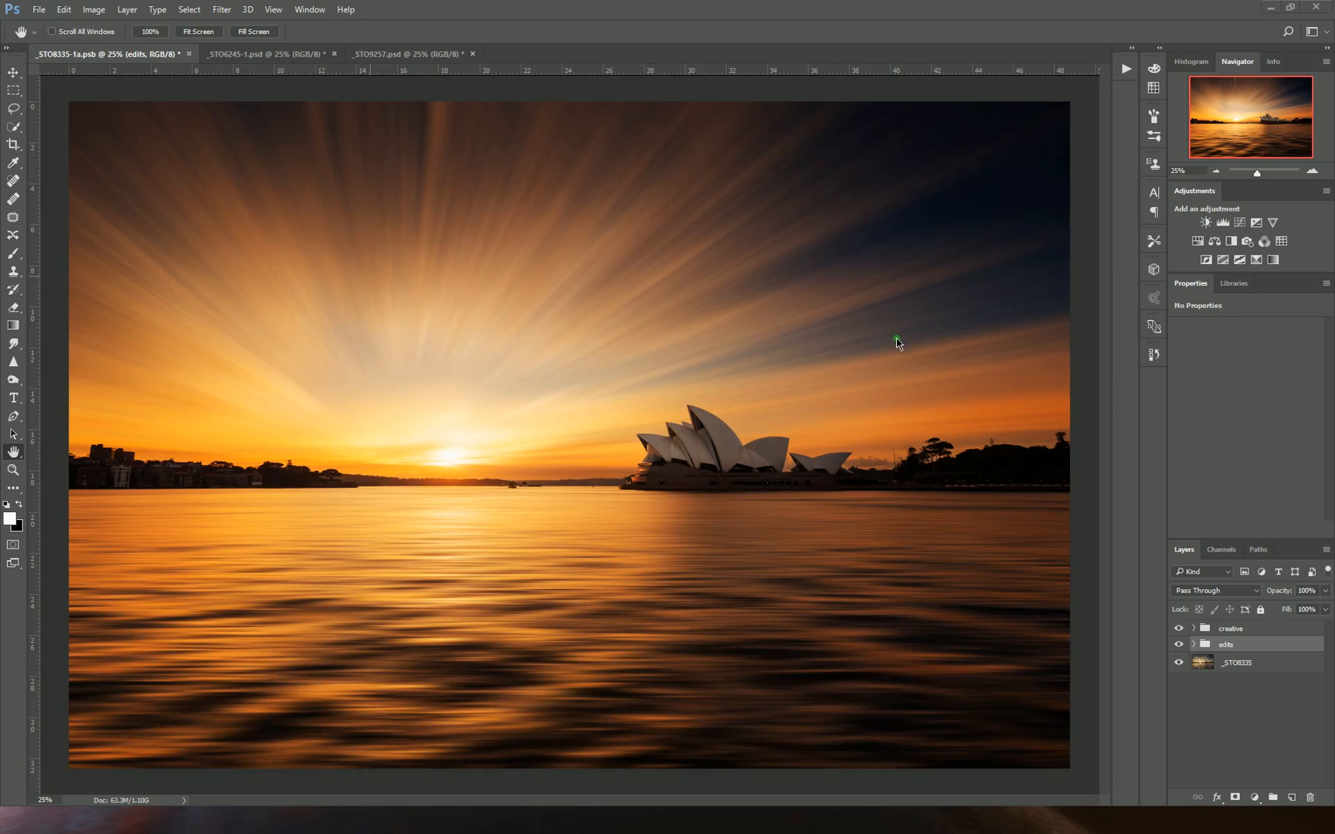
mouse_move(890, 363)
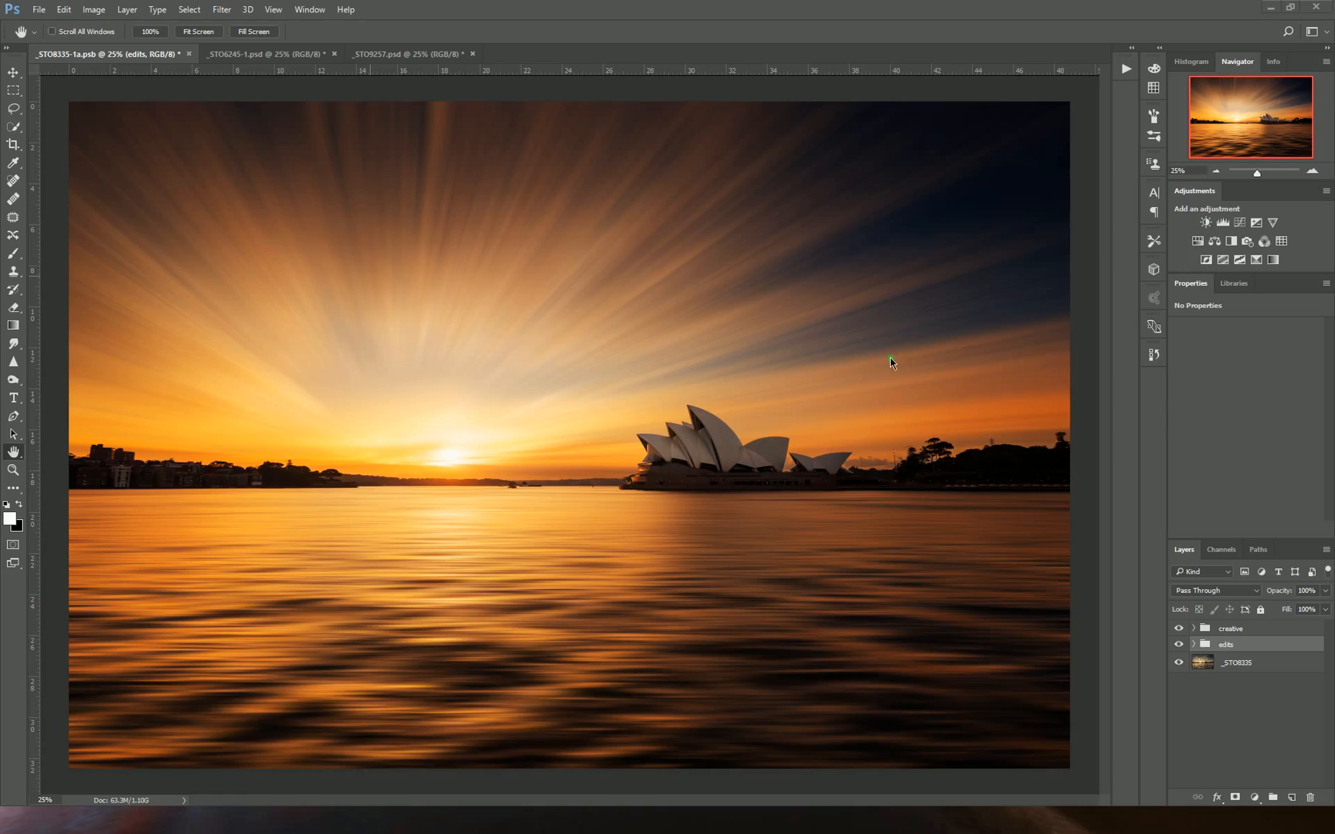
mouse_move(901, 406)
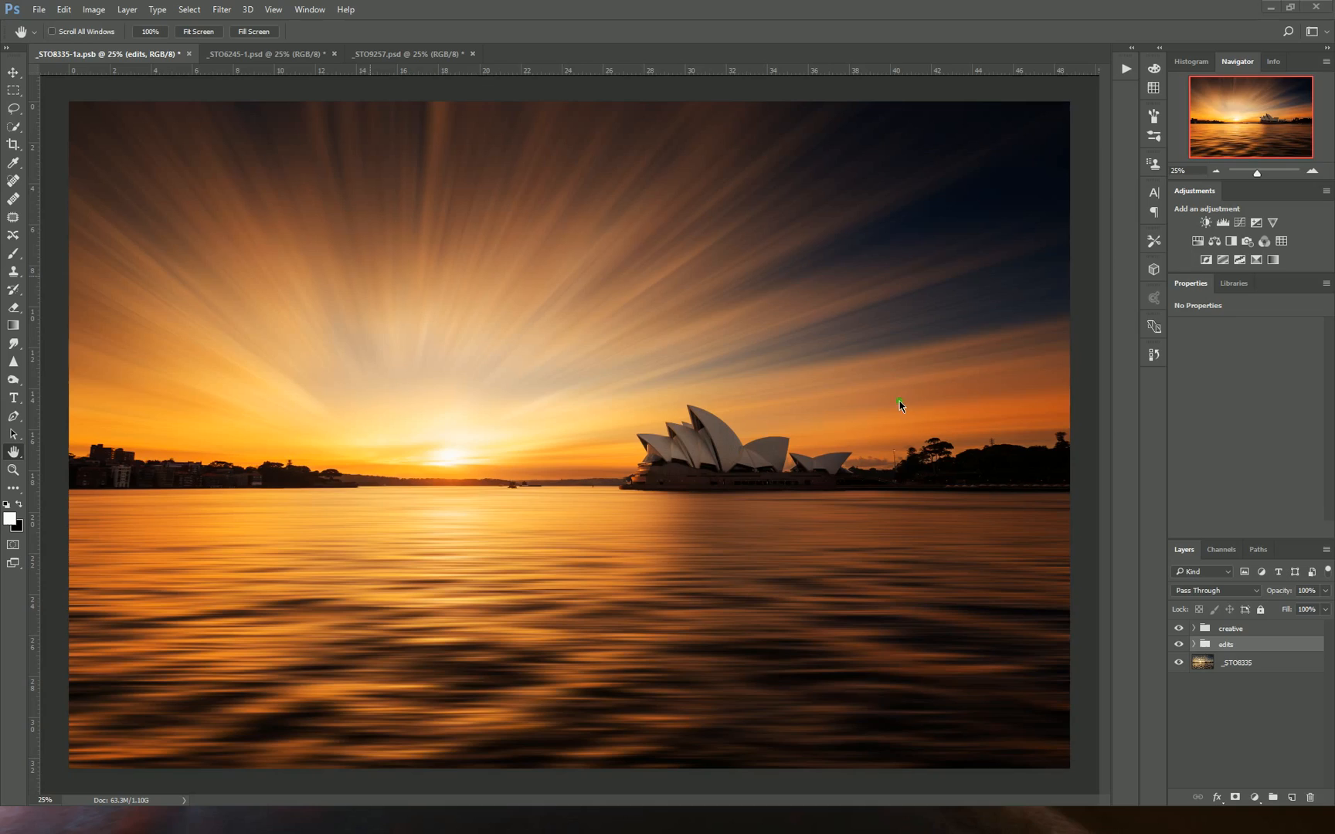
mouse_move(933, 353)
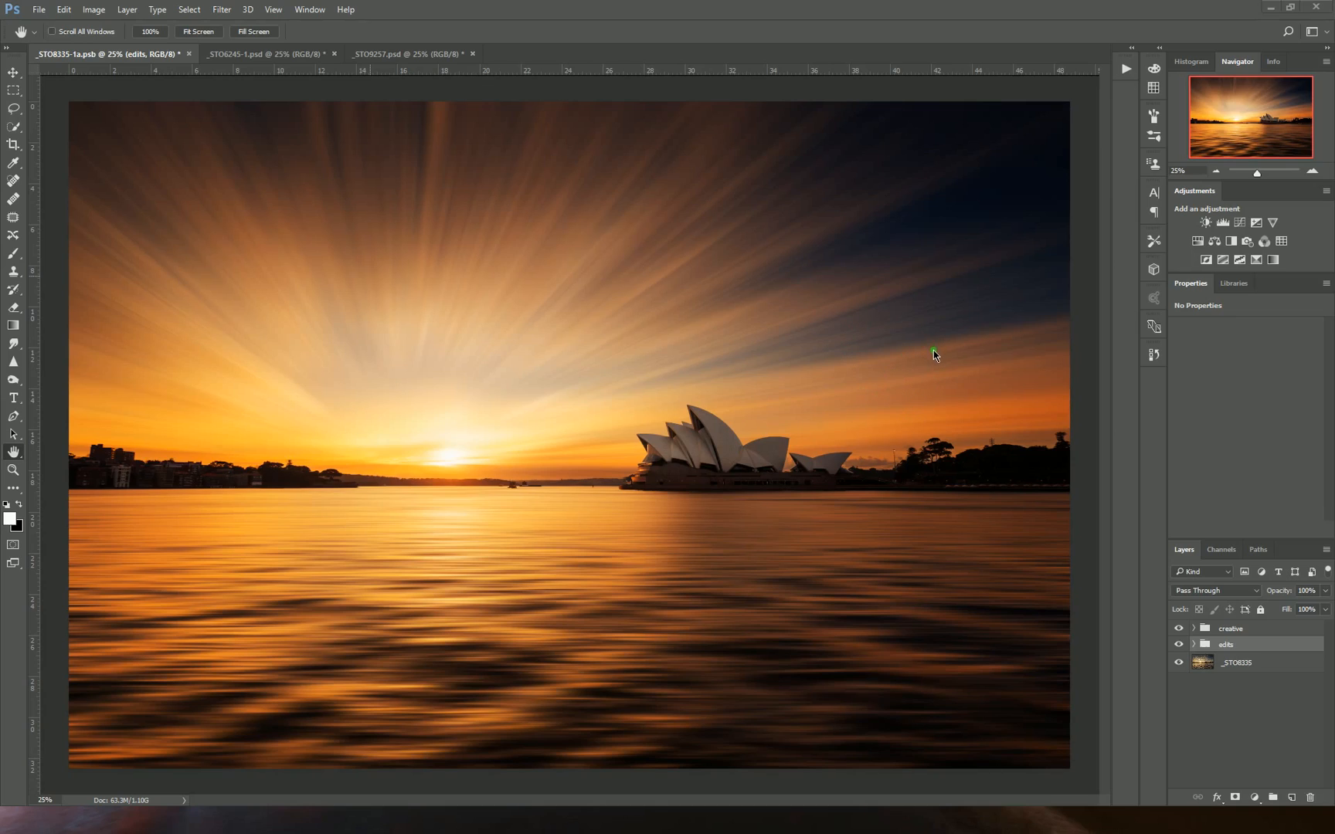
mouse_move(903, 305)
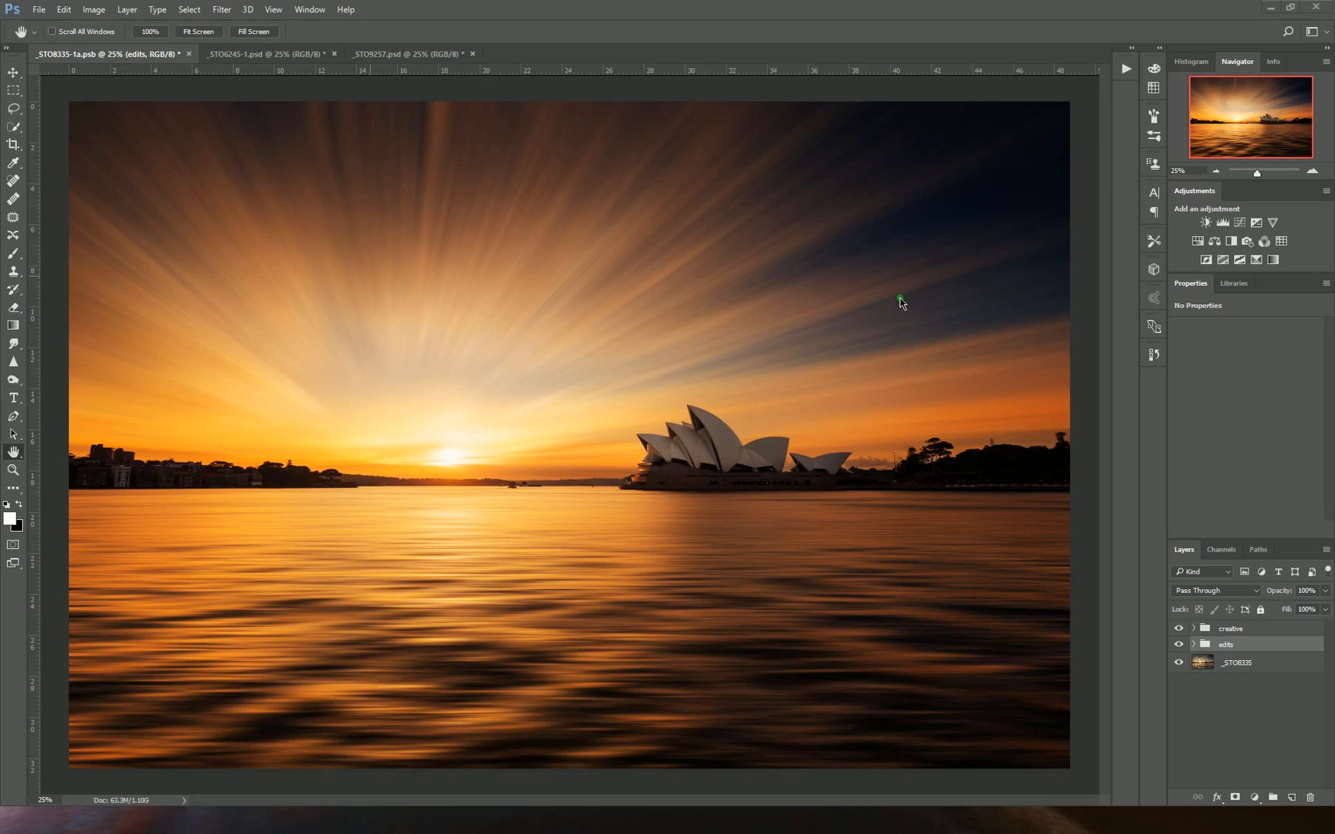
mouse_move(1010, 454)
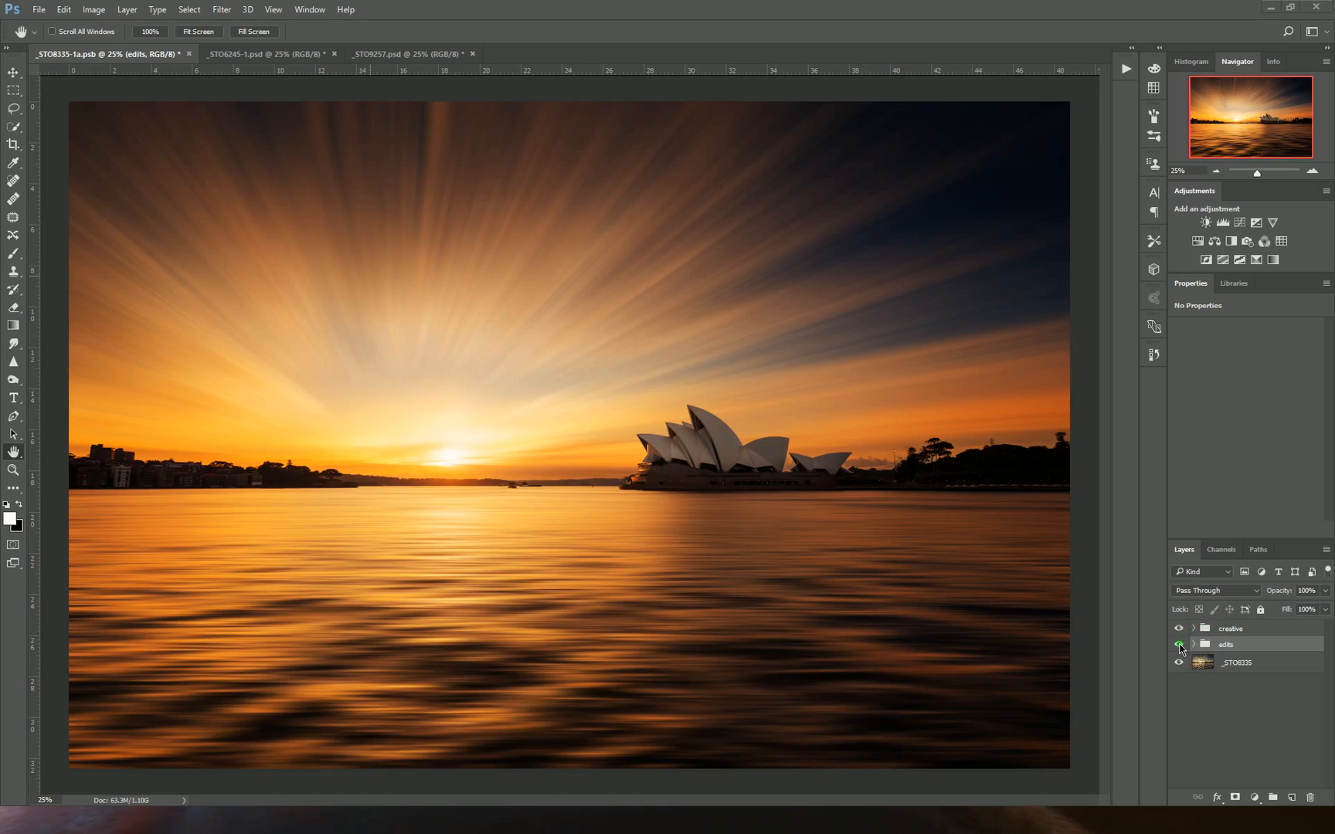
Compare the edits against the original, then bring the dusk boat-harbour document to the front
click(1178, 645)
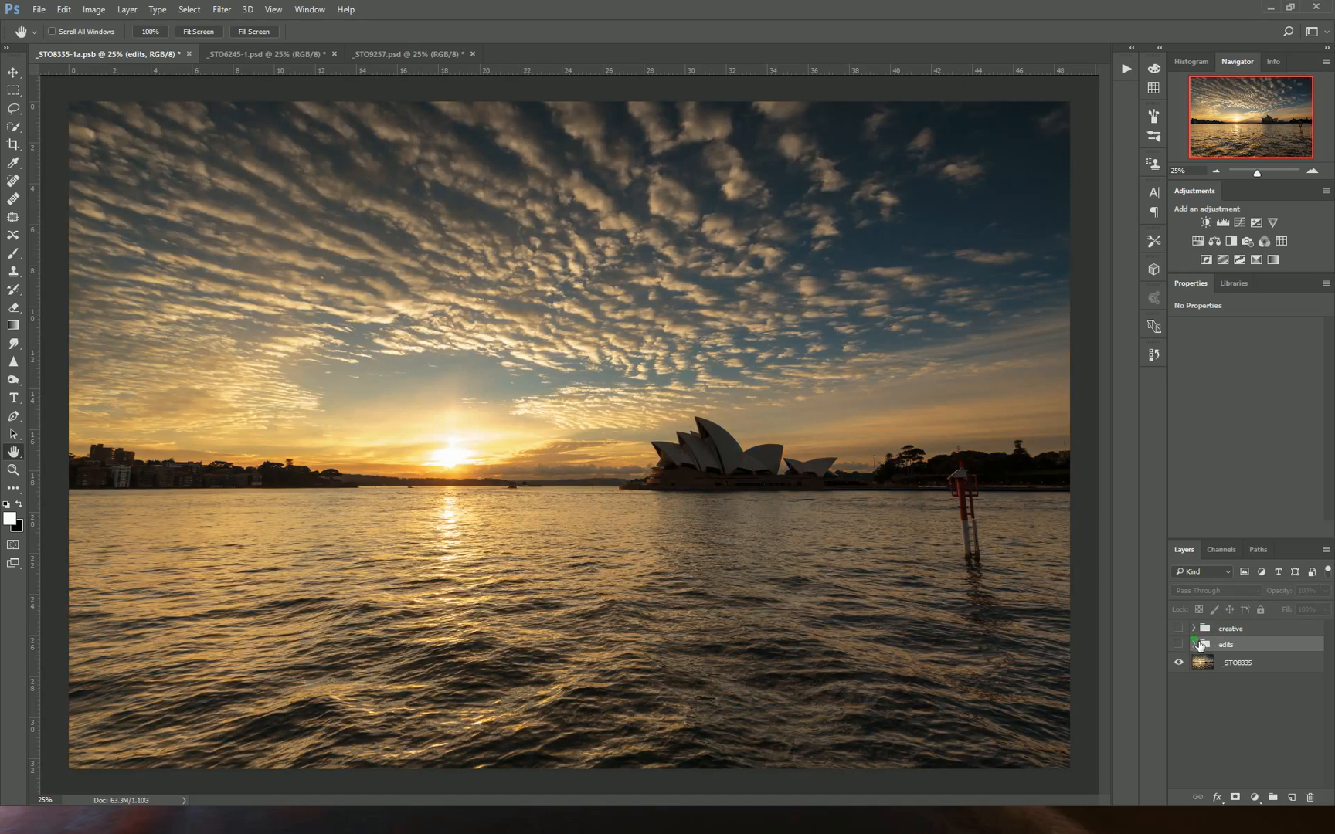
click(1178, 629)
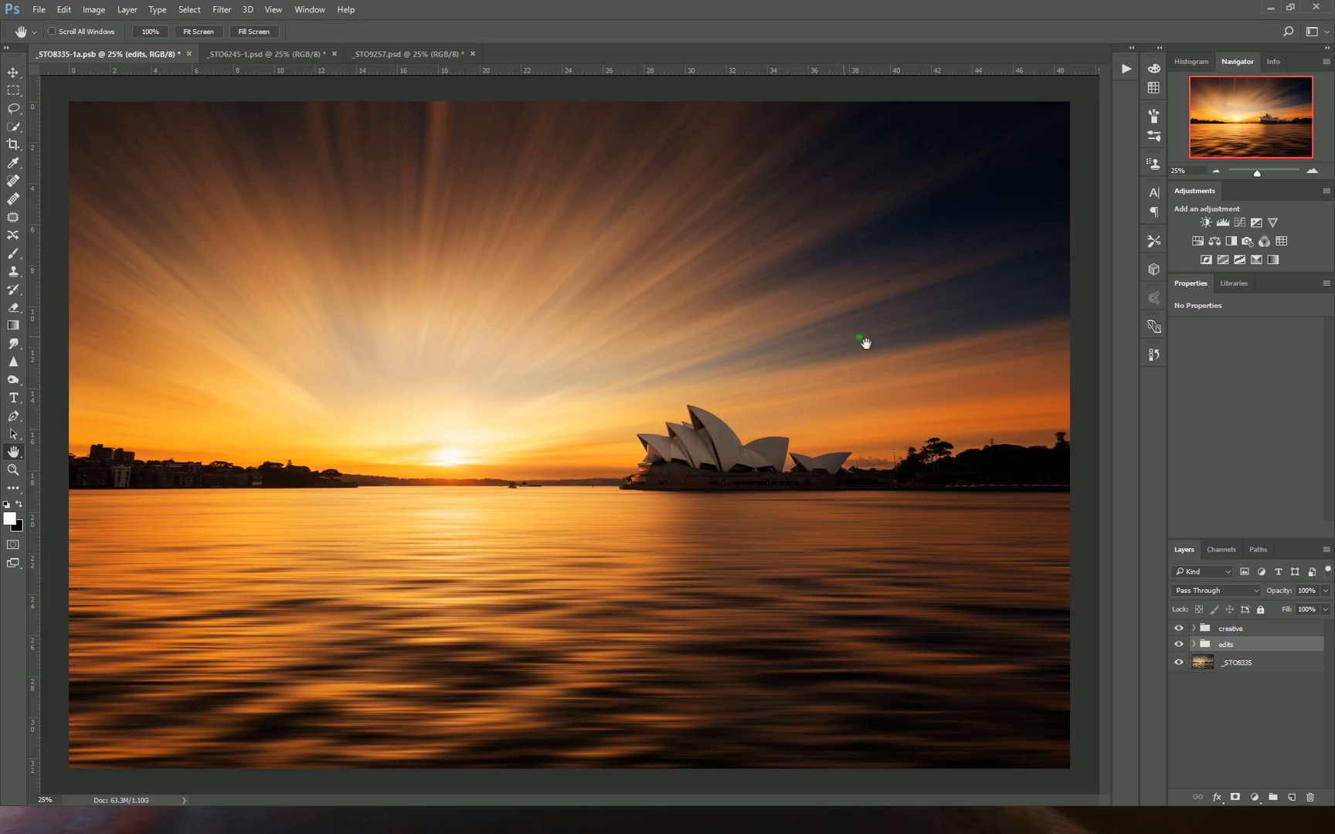
mouse_move(986, 400)
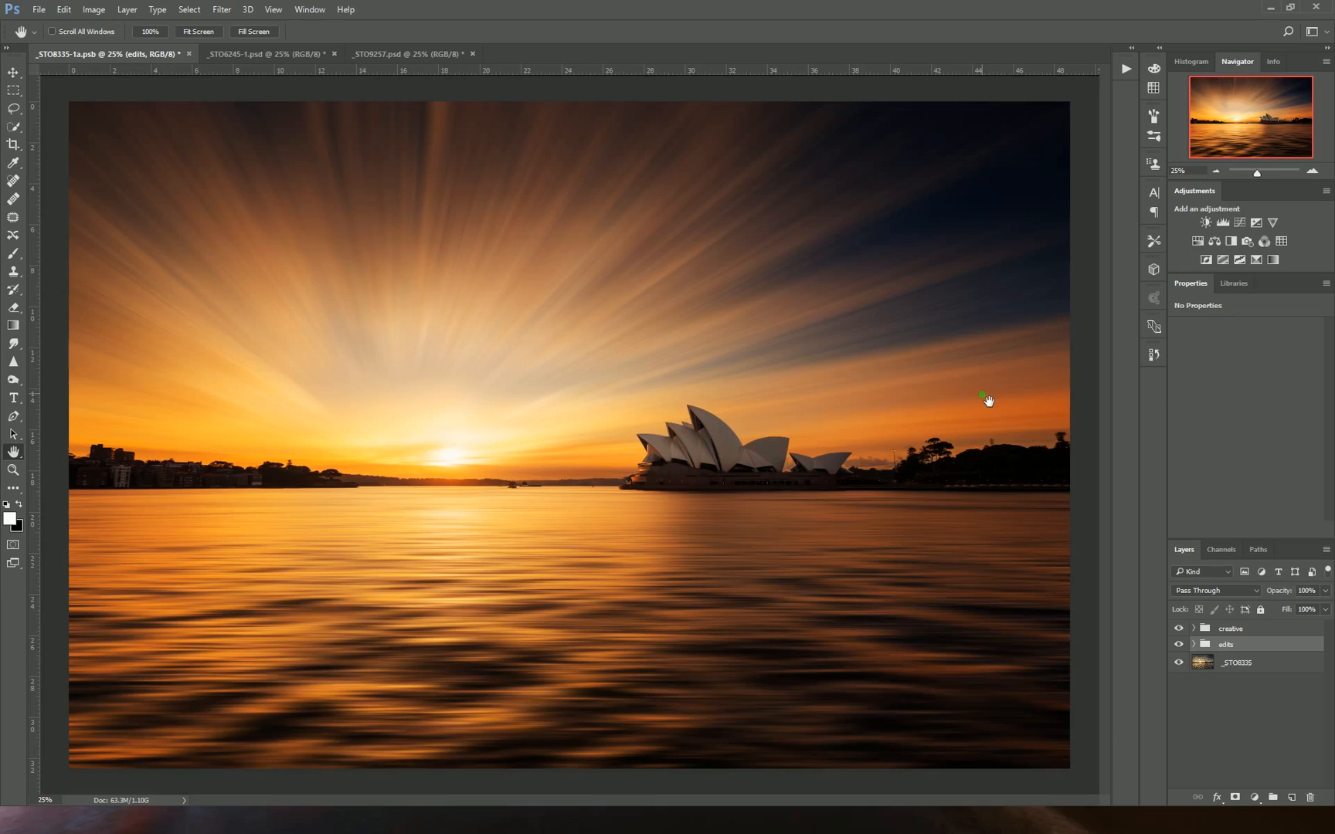
mouse_move(981, 375)
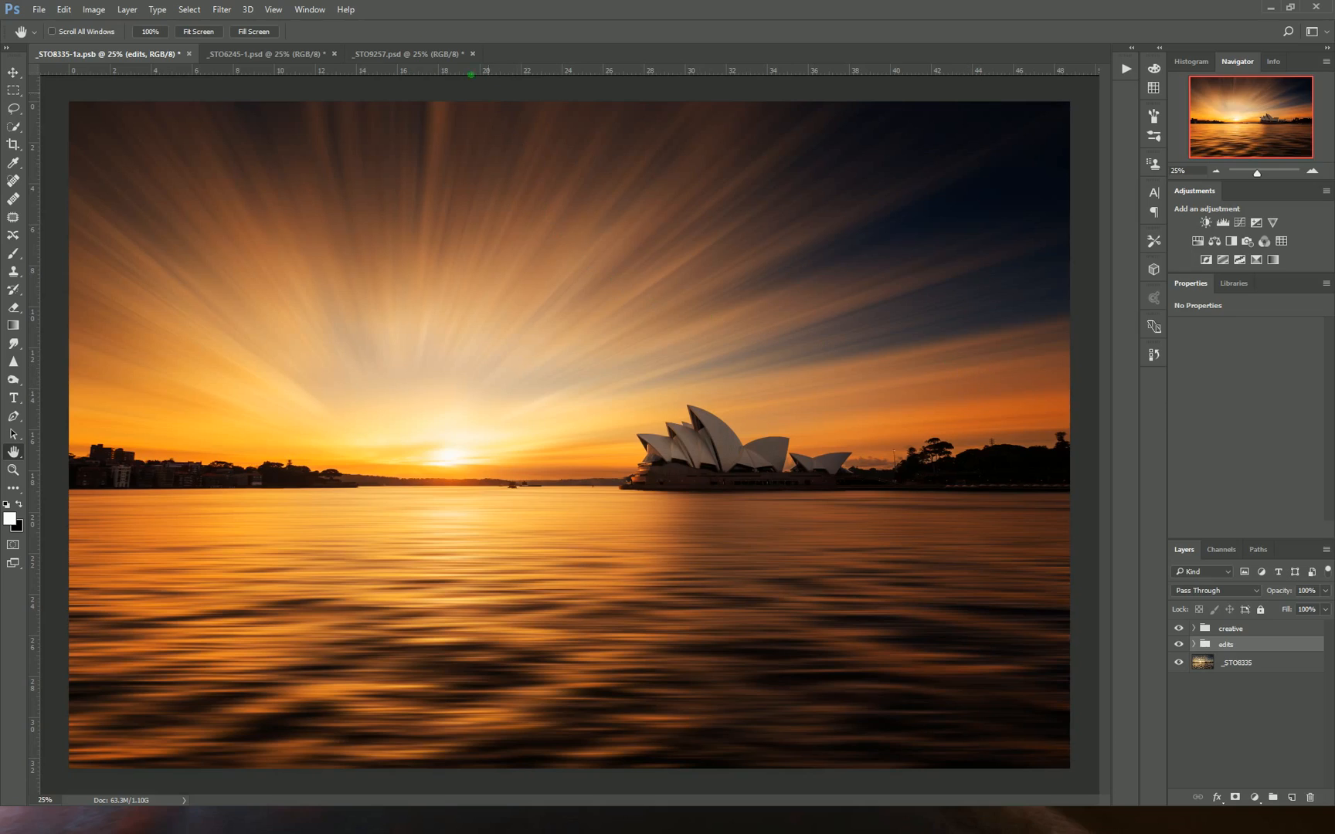
click(400, 54)
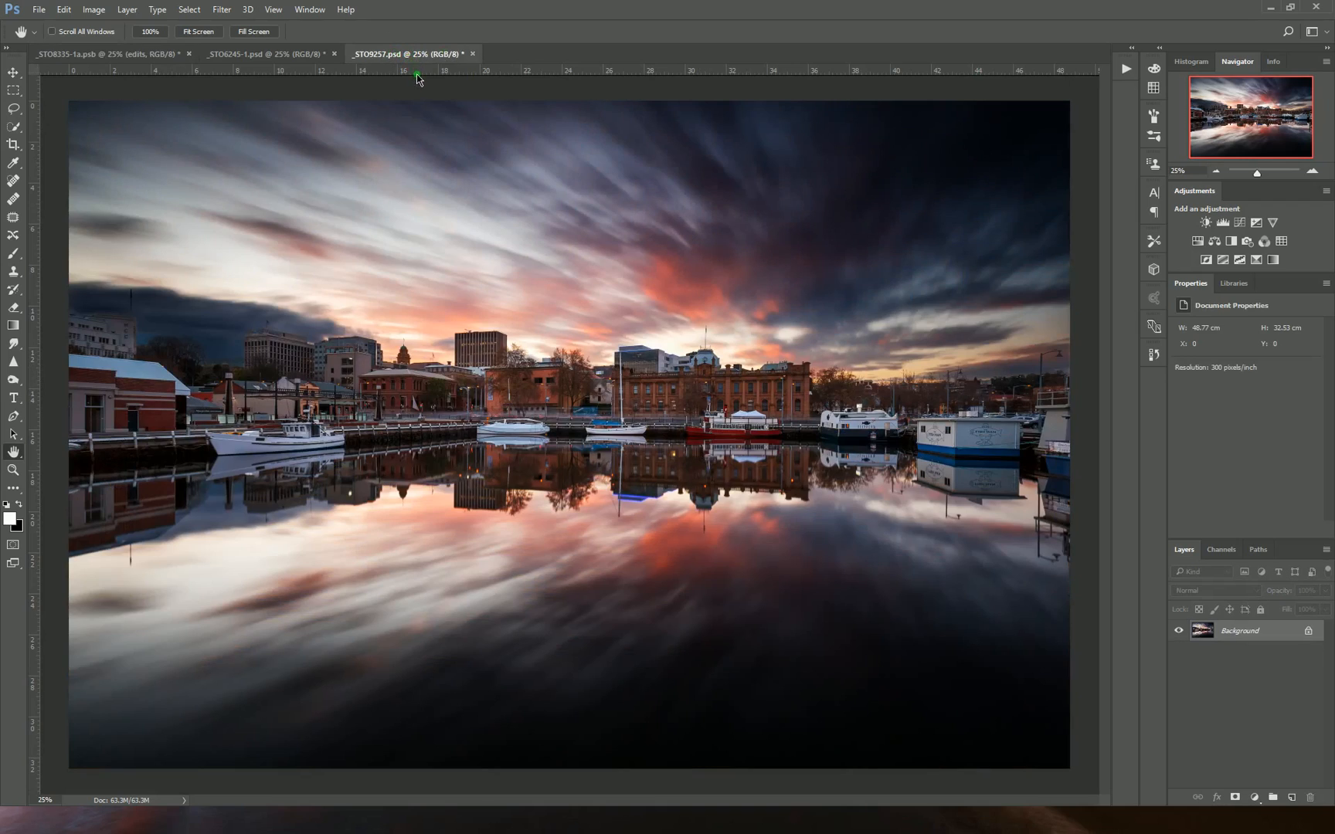
mouse_move(870, 318)
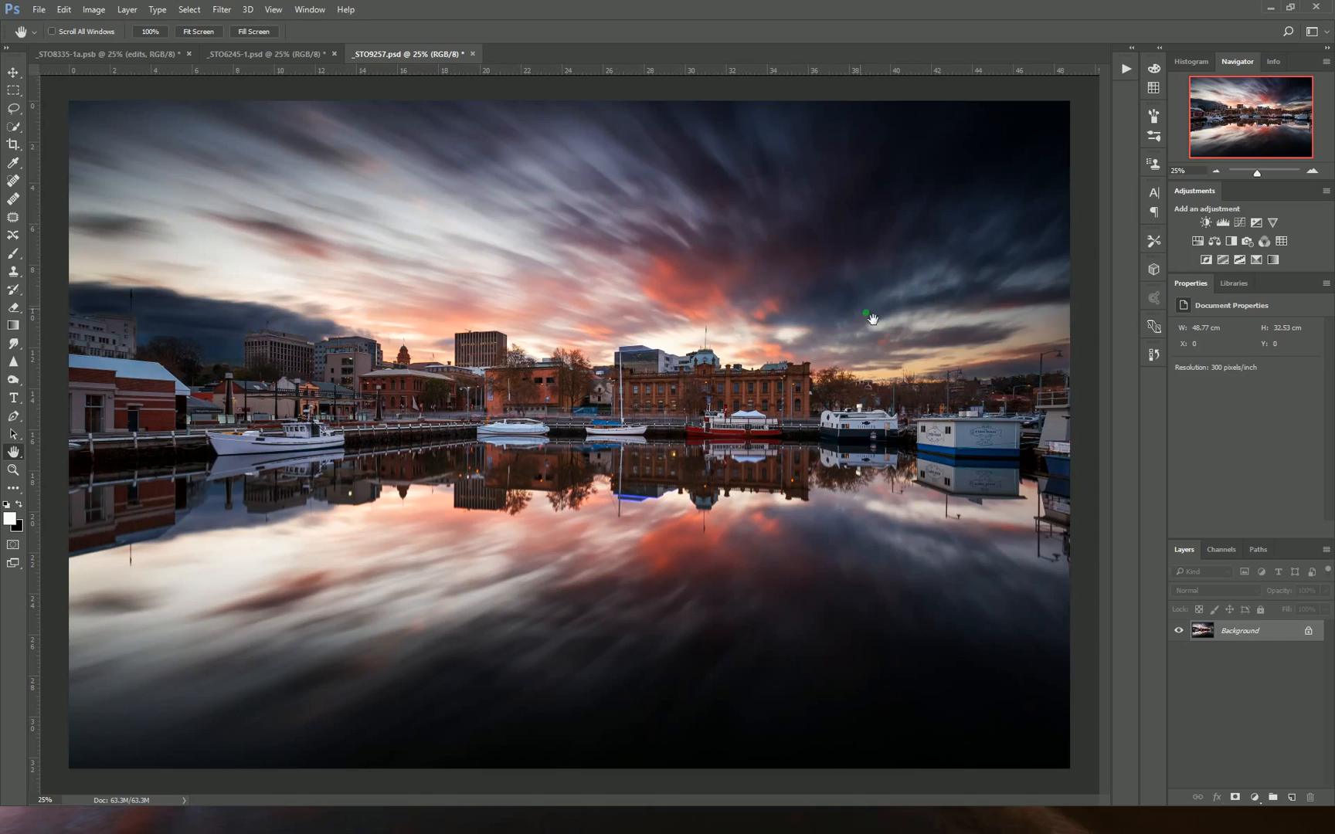
mouse_move(697, 252)
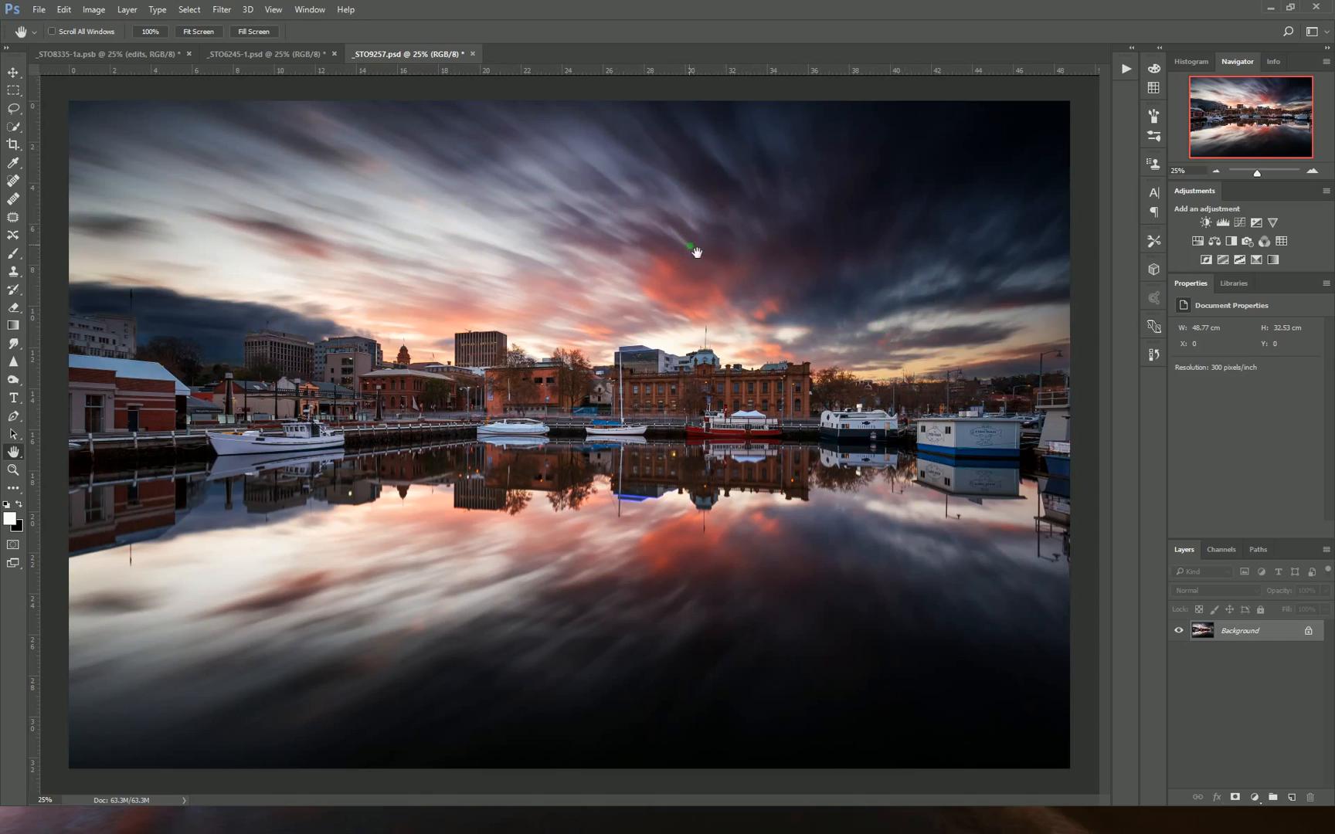
mouse_move(782, 335)
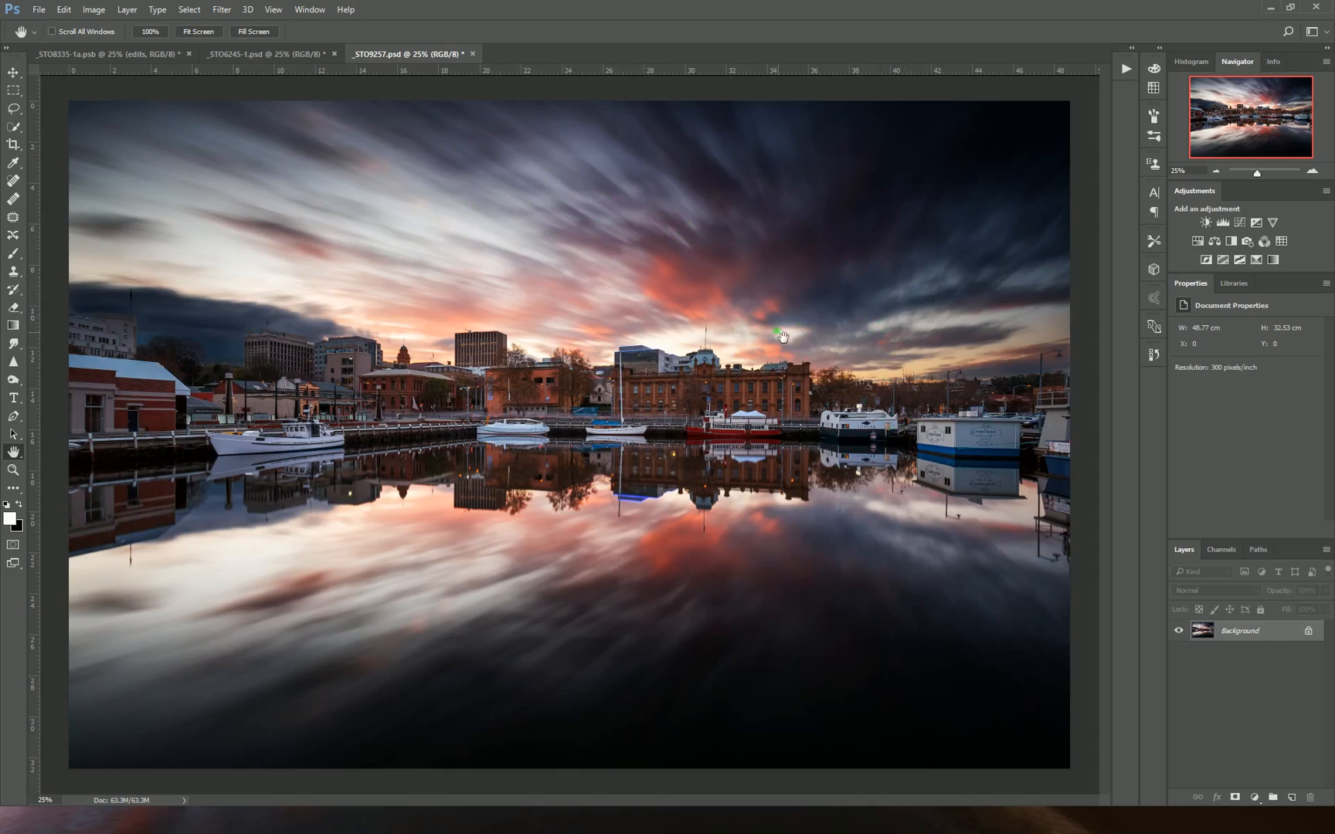
mouse_move(872, 491)
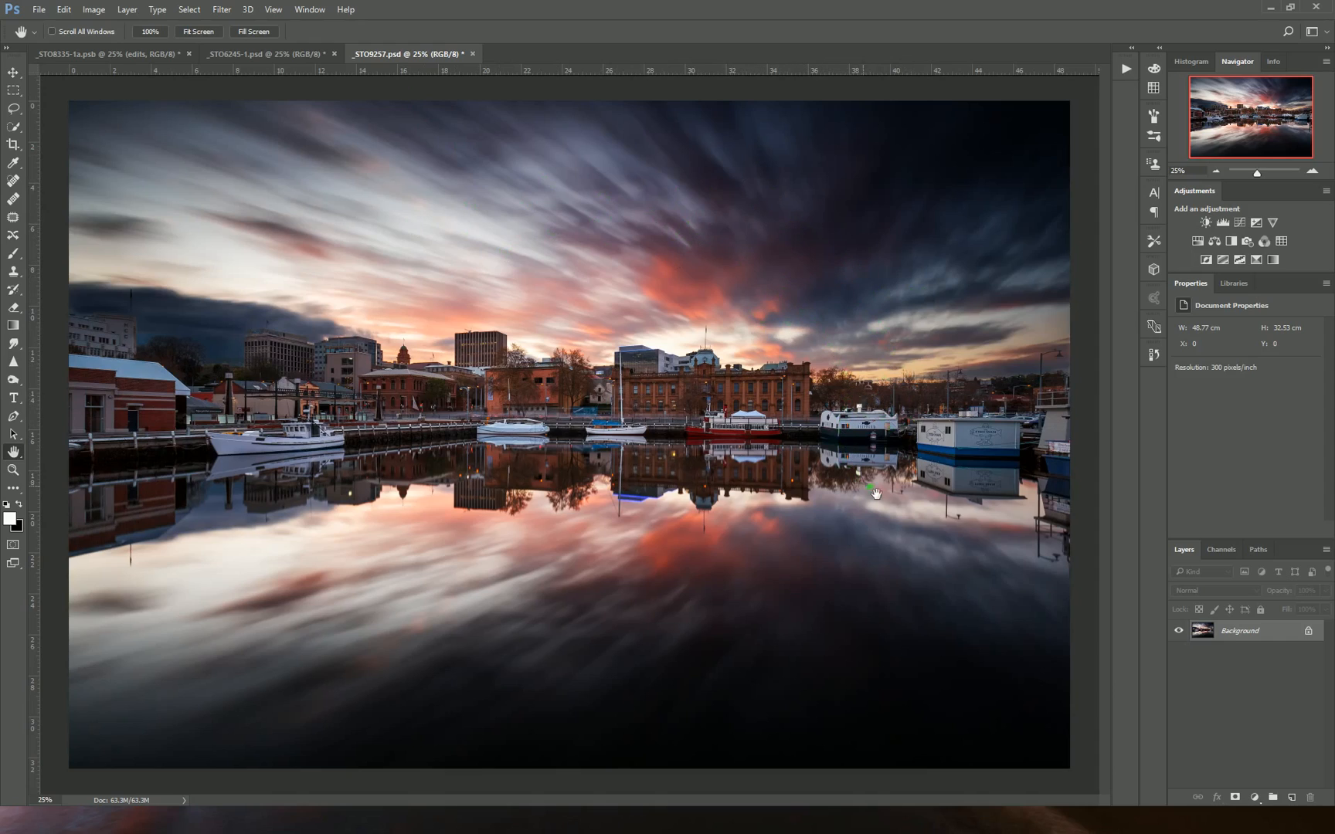
mouse_move(755, 535)
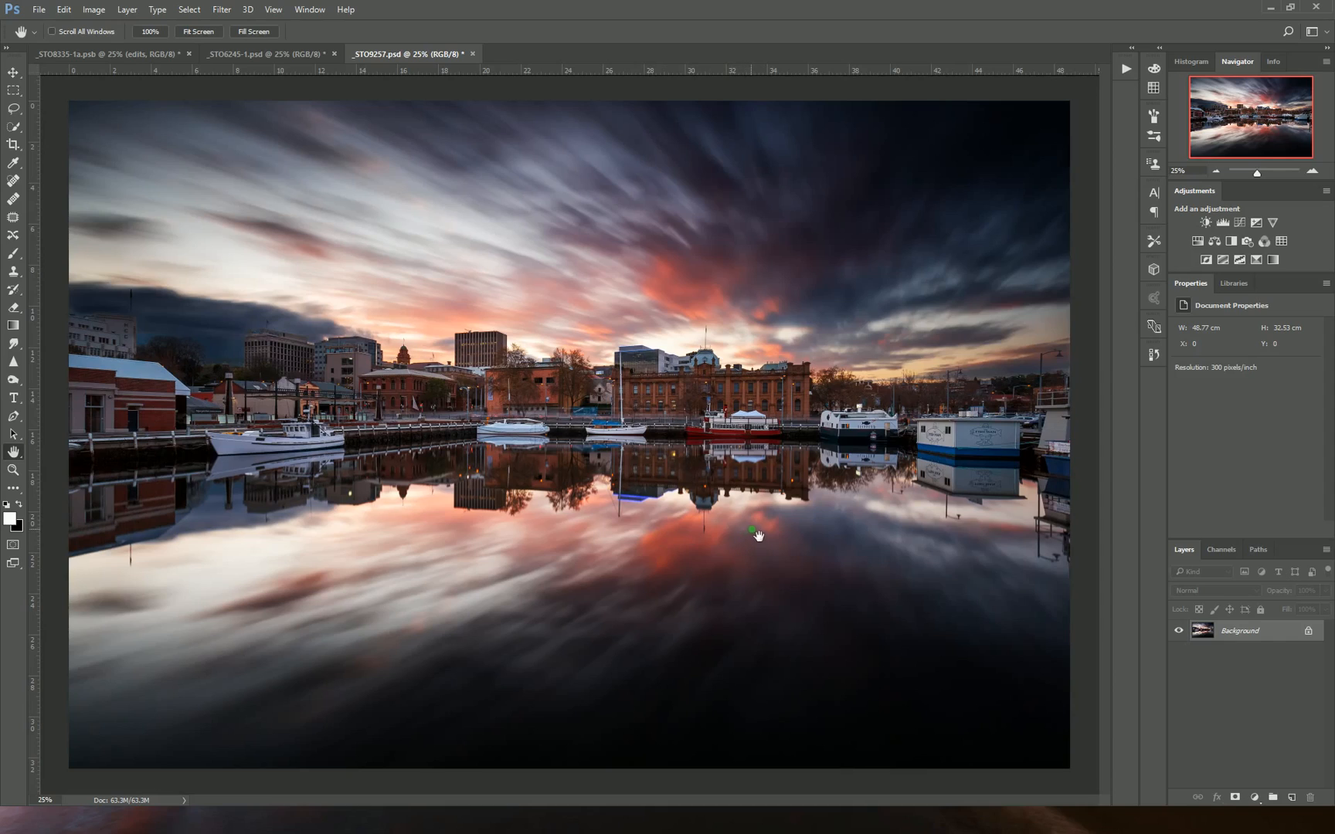
mouse_move(800, 485)
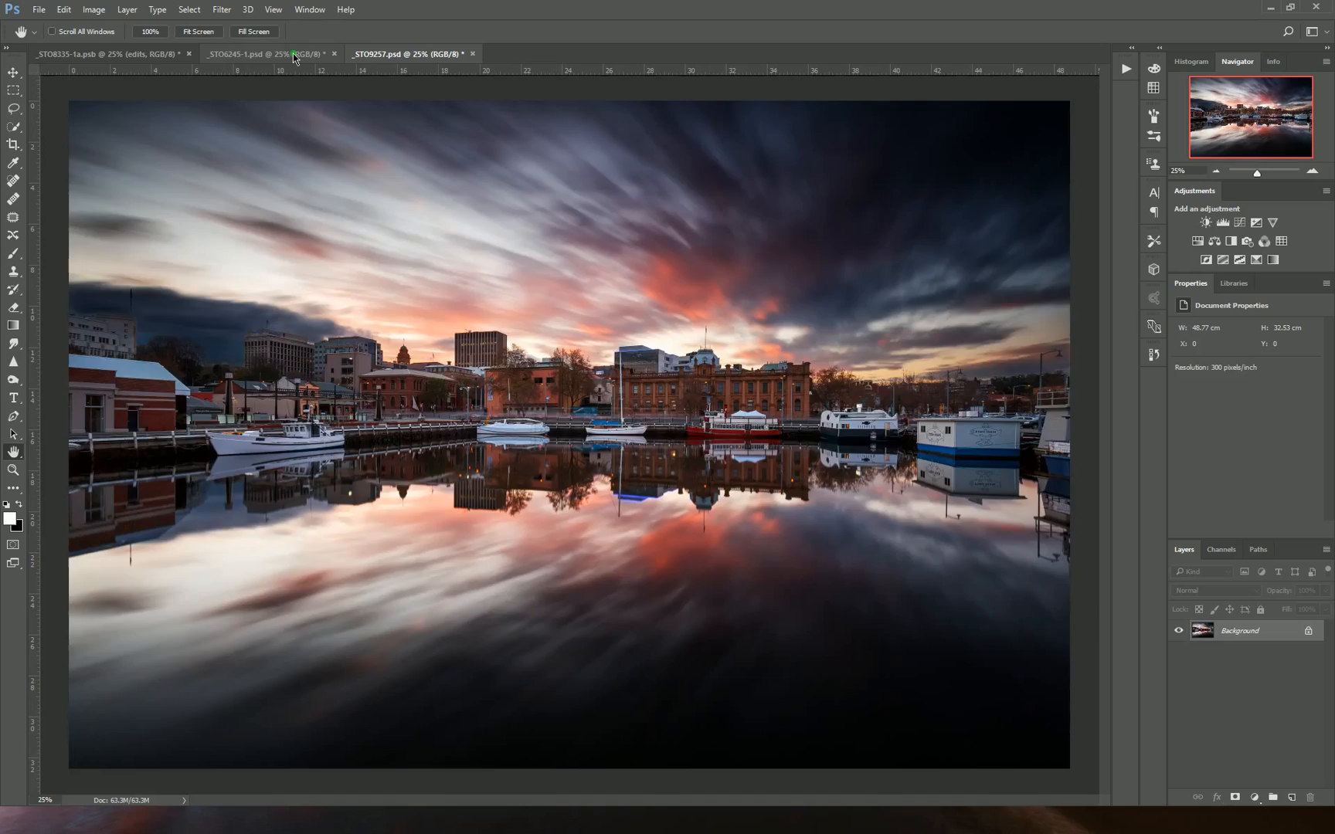
click(264, 54)
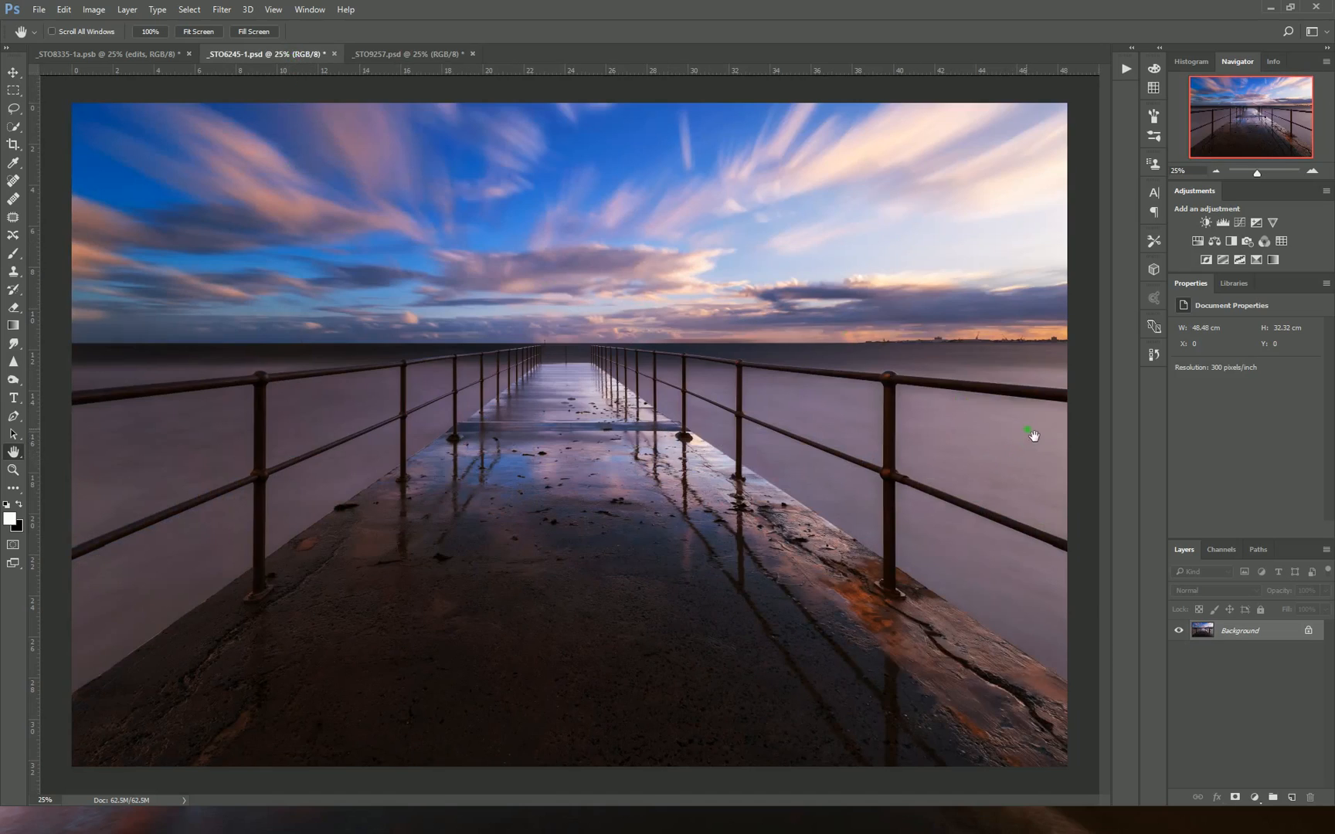
mouse_move(300, 446)
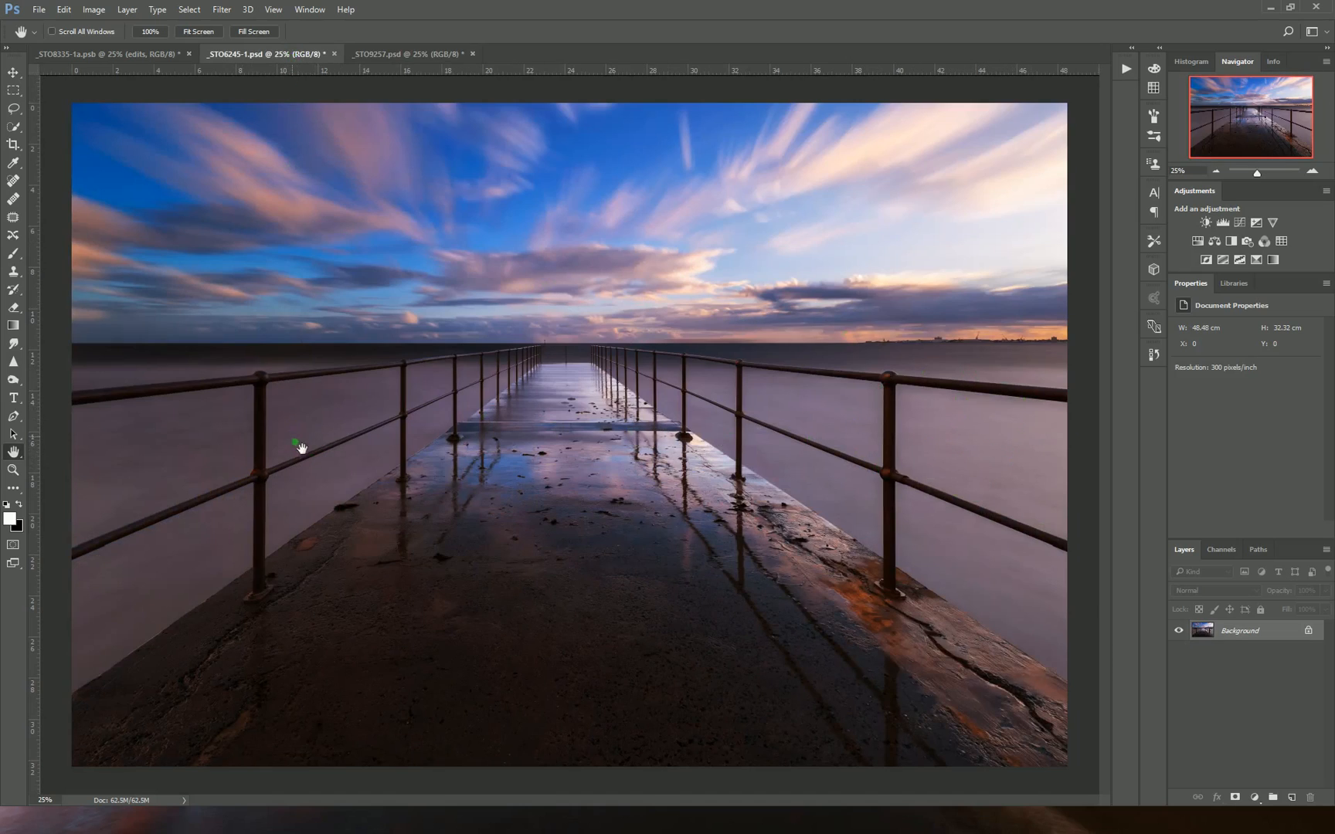
mouse_move(896, 437)
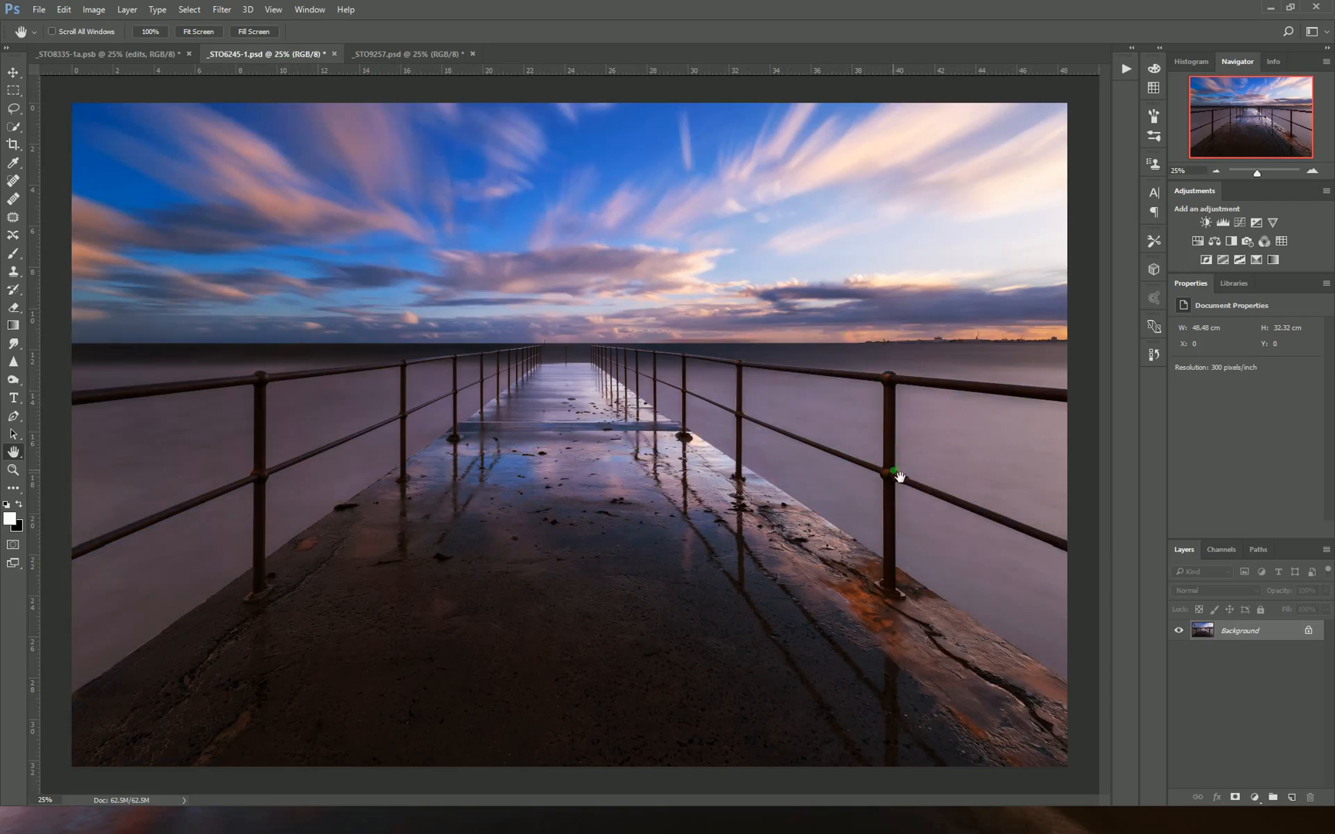
mouse_move(906, 480)
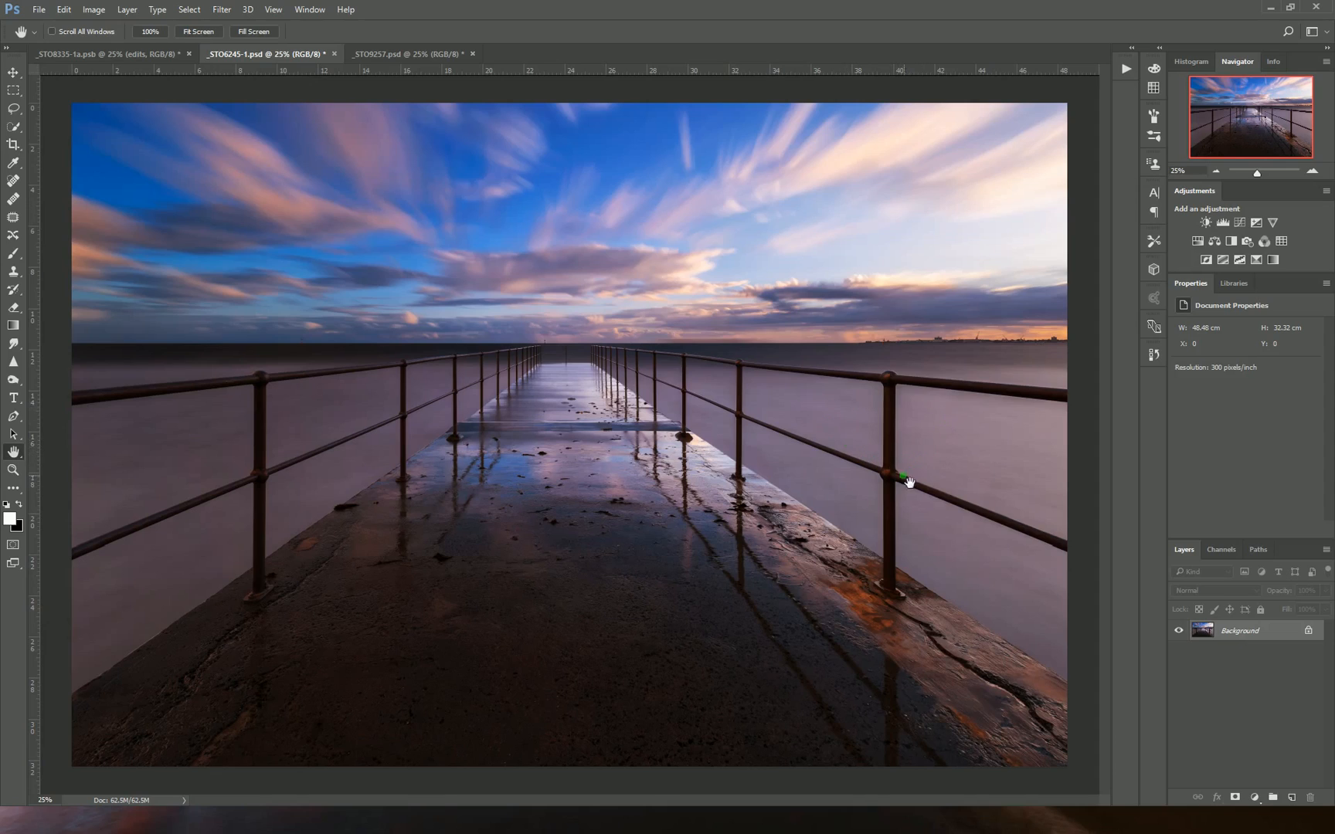
mouse_move(825, 414)
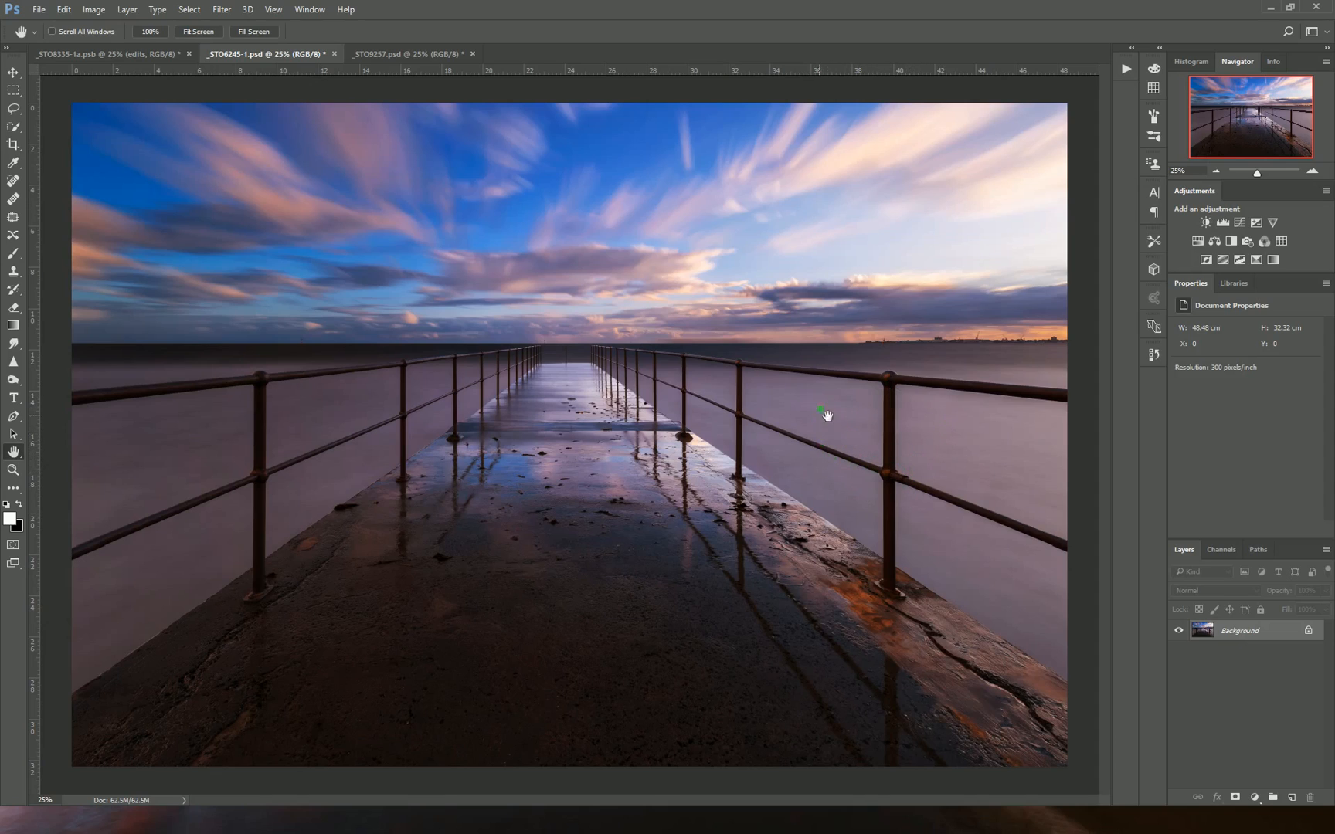
mouse_move(764, 406)
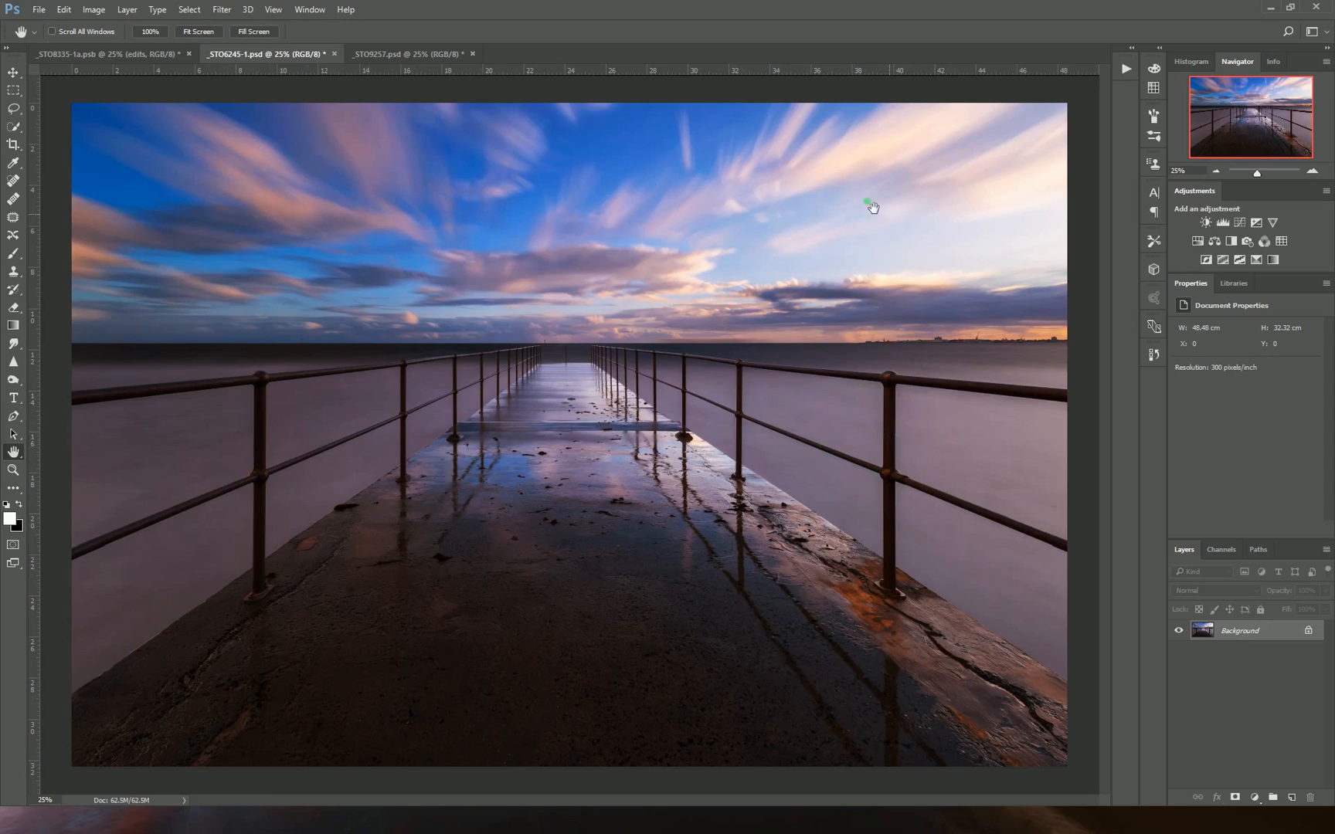
mouse_move(696, 189)
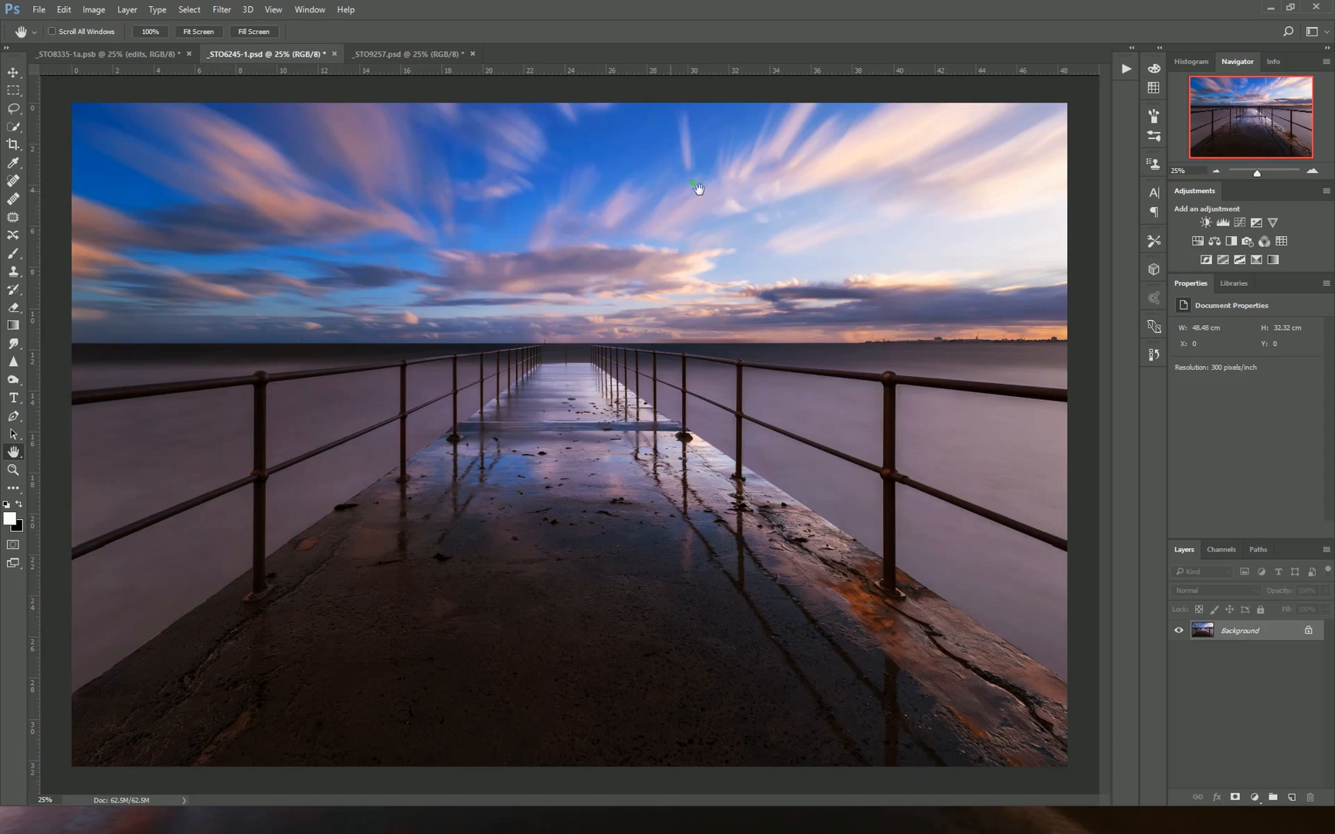
mouse_move(857, 281)
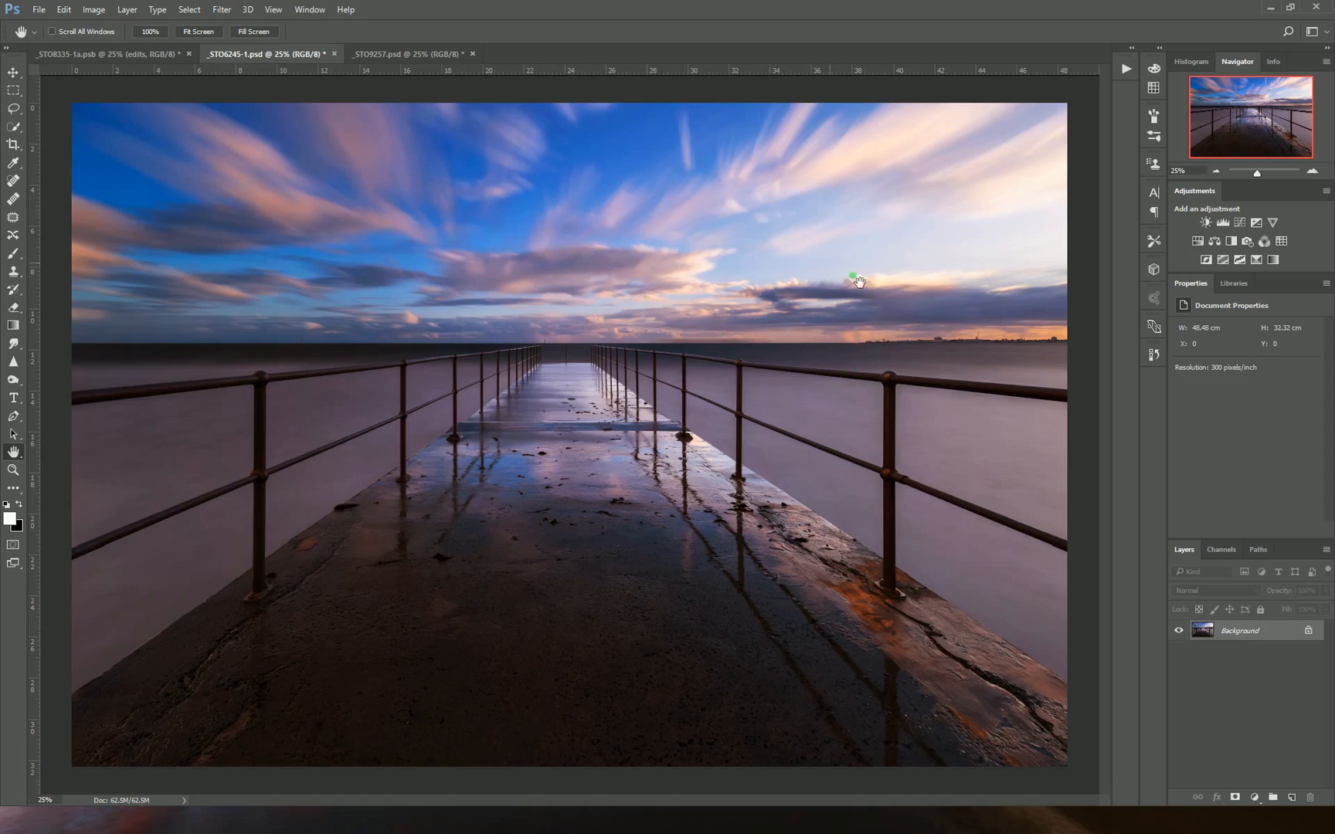
mouse_move(655, 333)
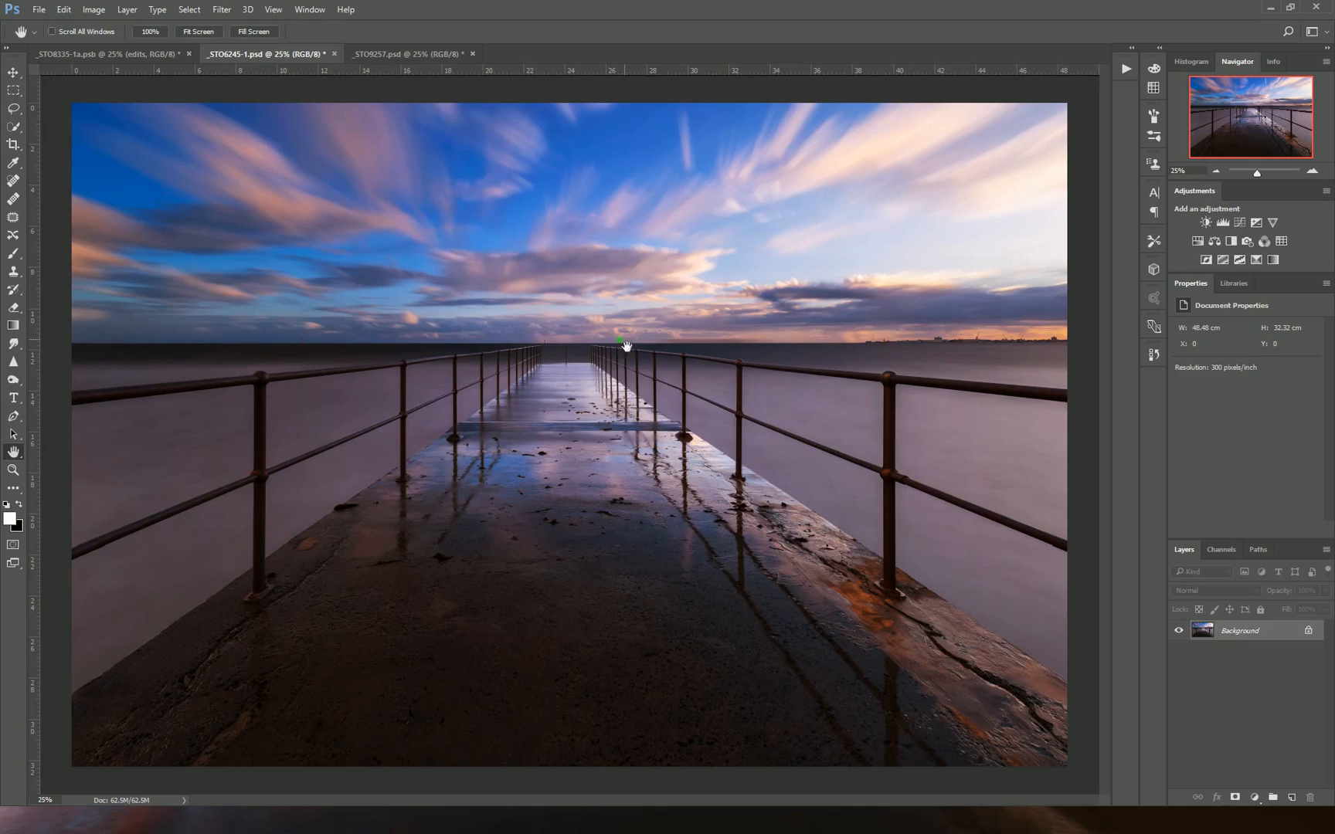
mouse_move(672, 355)
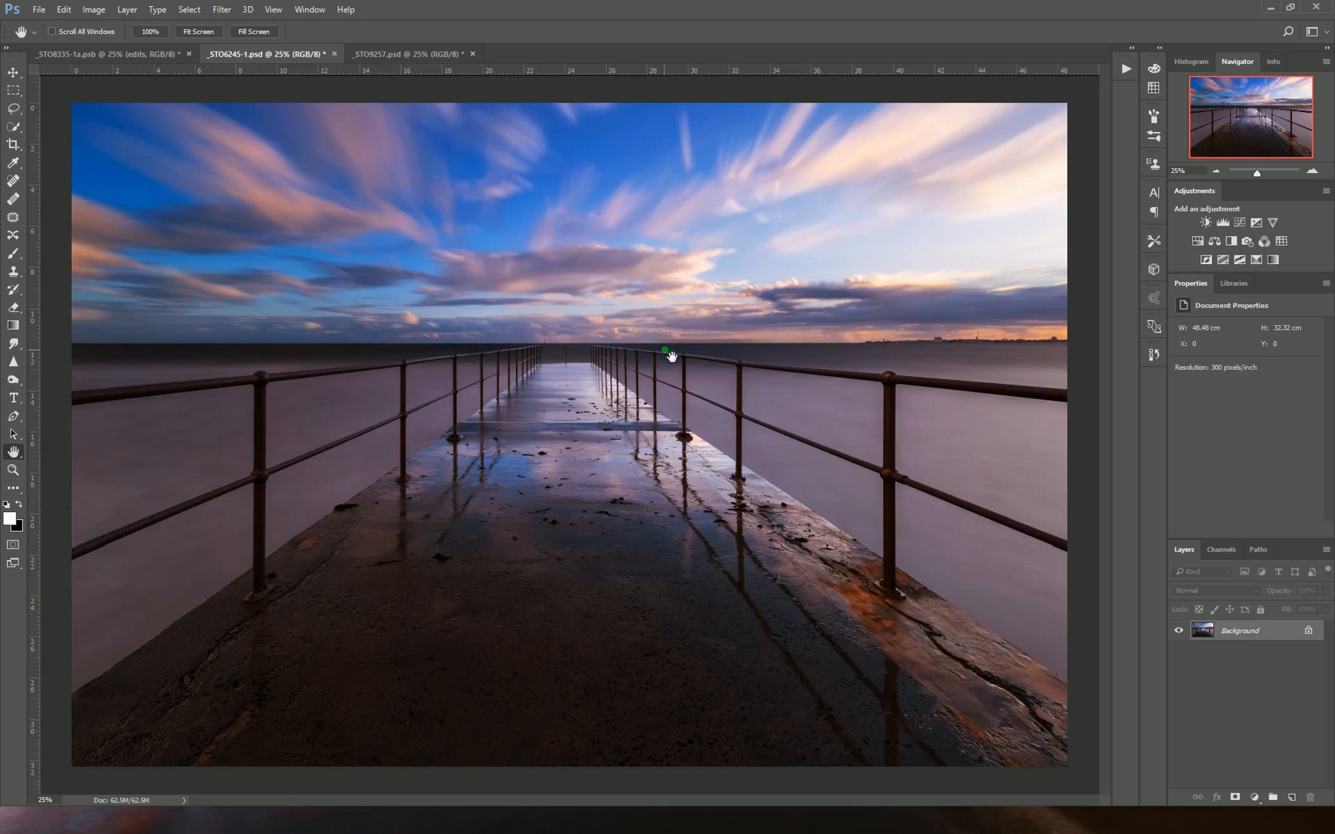
Bring the Opera House sunrise composite back to the front
click(102, 54)
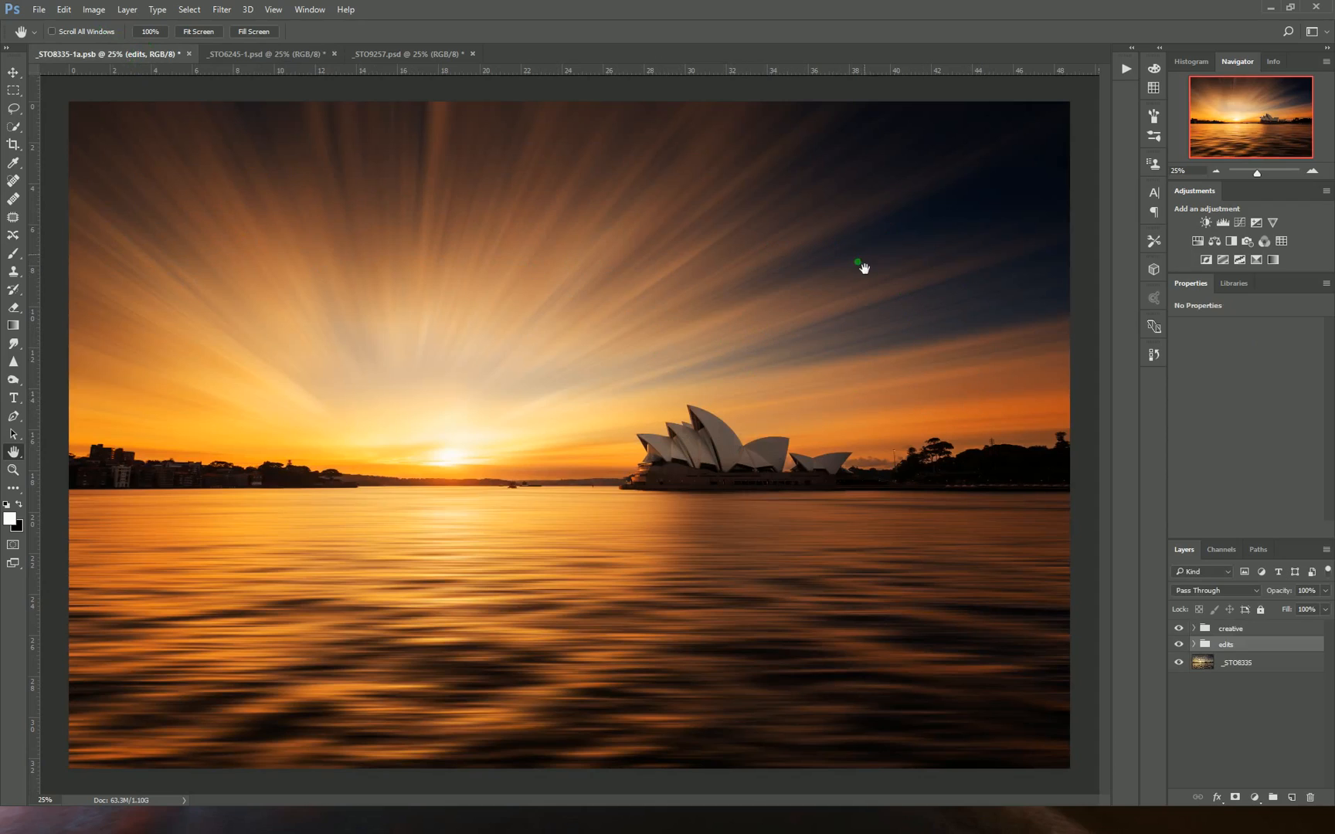
mouse_move(894, 281)
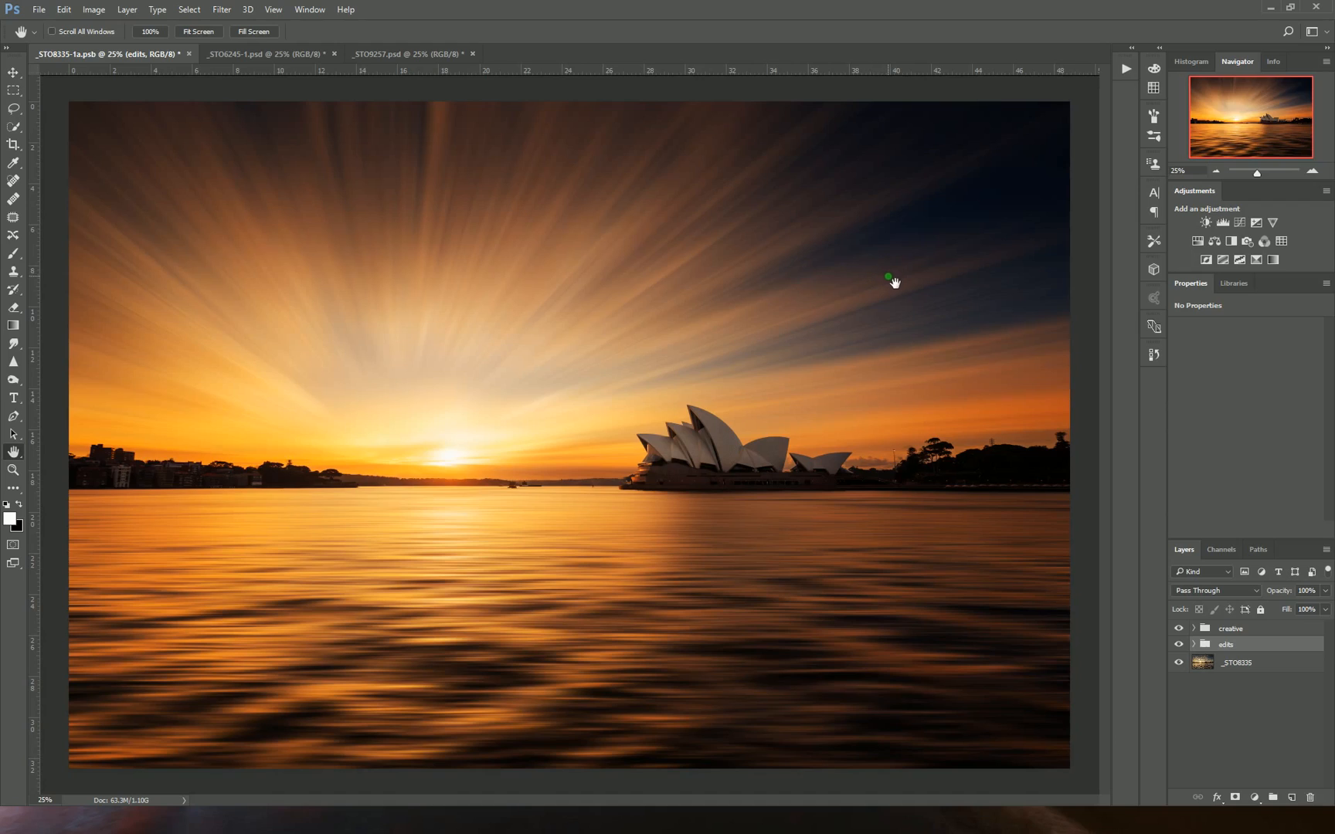
mouse_move(979, 238)
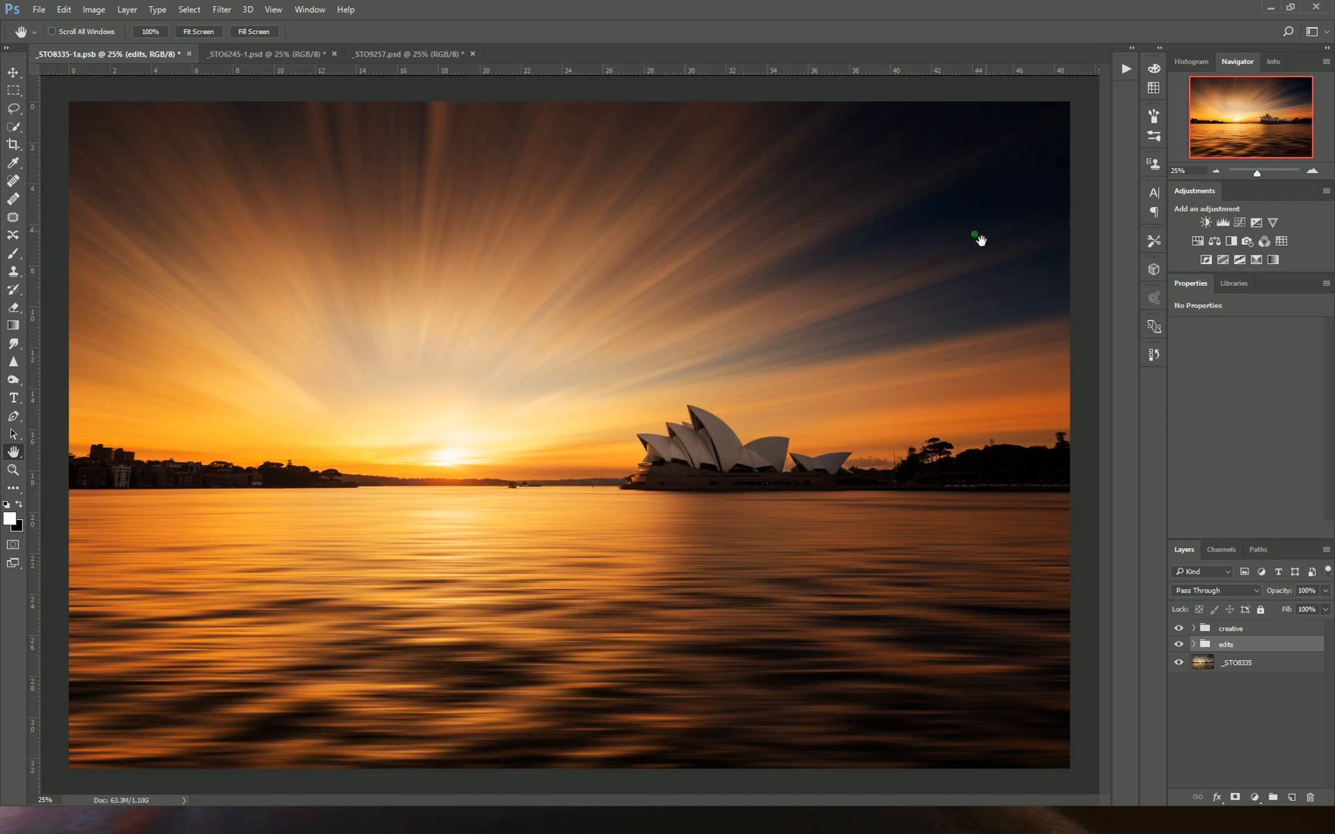
mouse_move(259, 313)
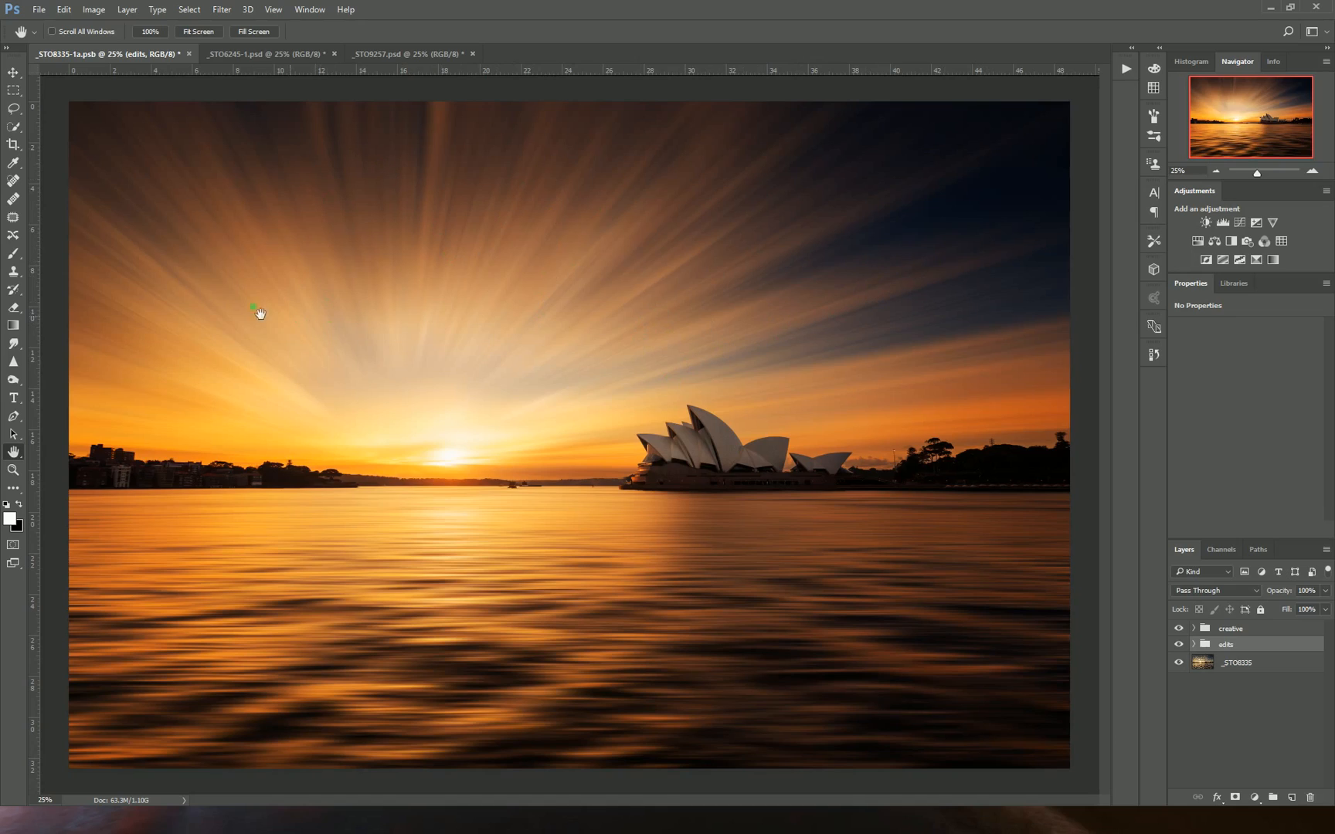
mouse_move(745, 324)
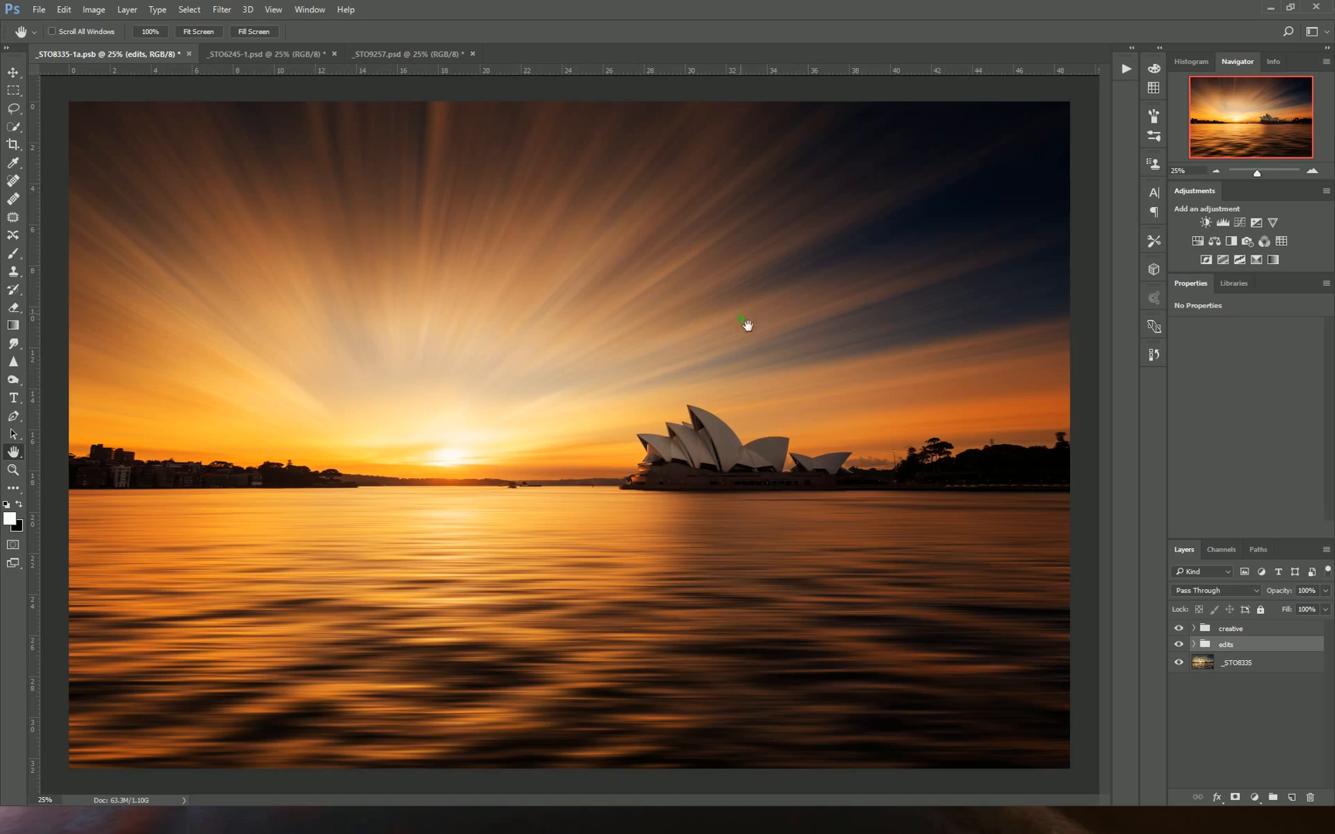
mouse_move(814, 611)
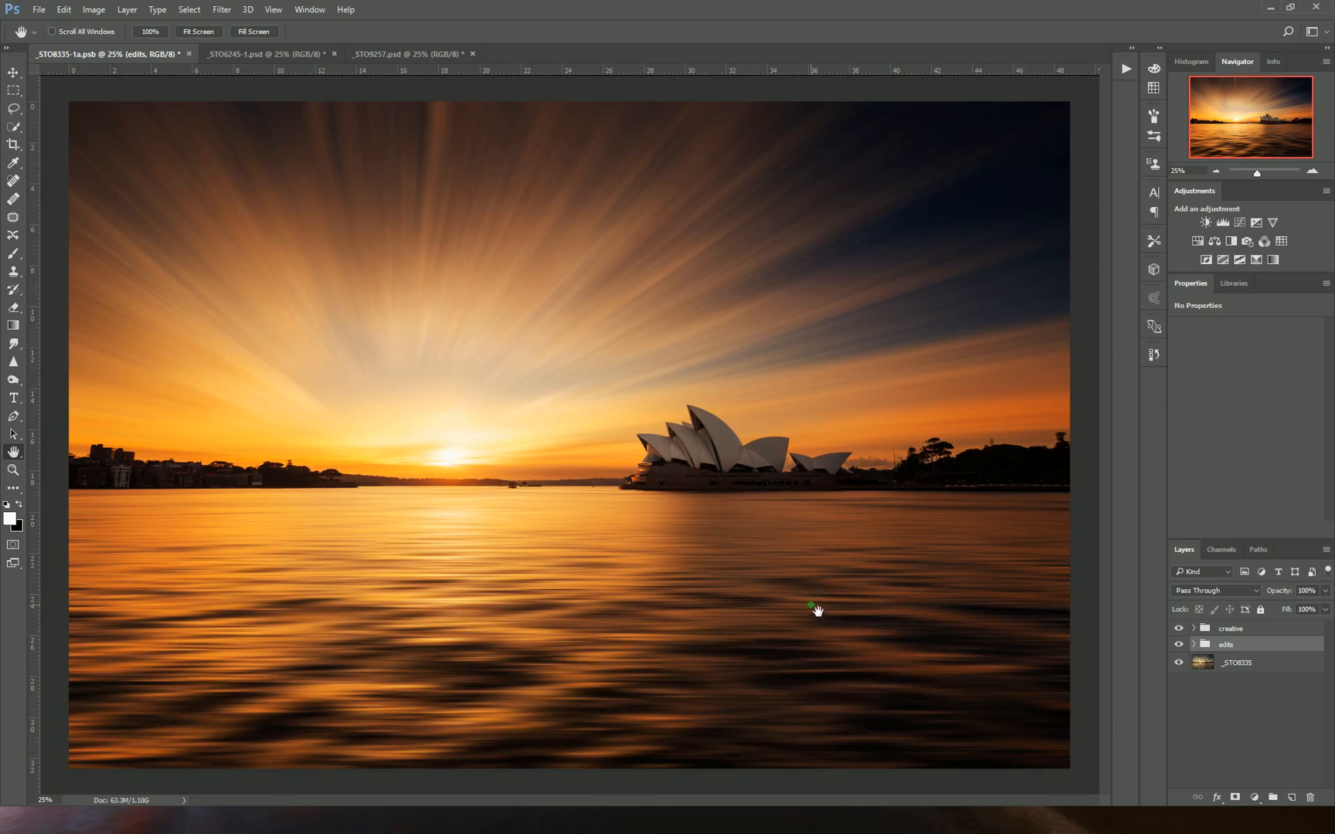
mouse_move(714, 582)
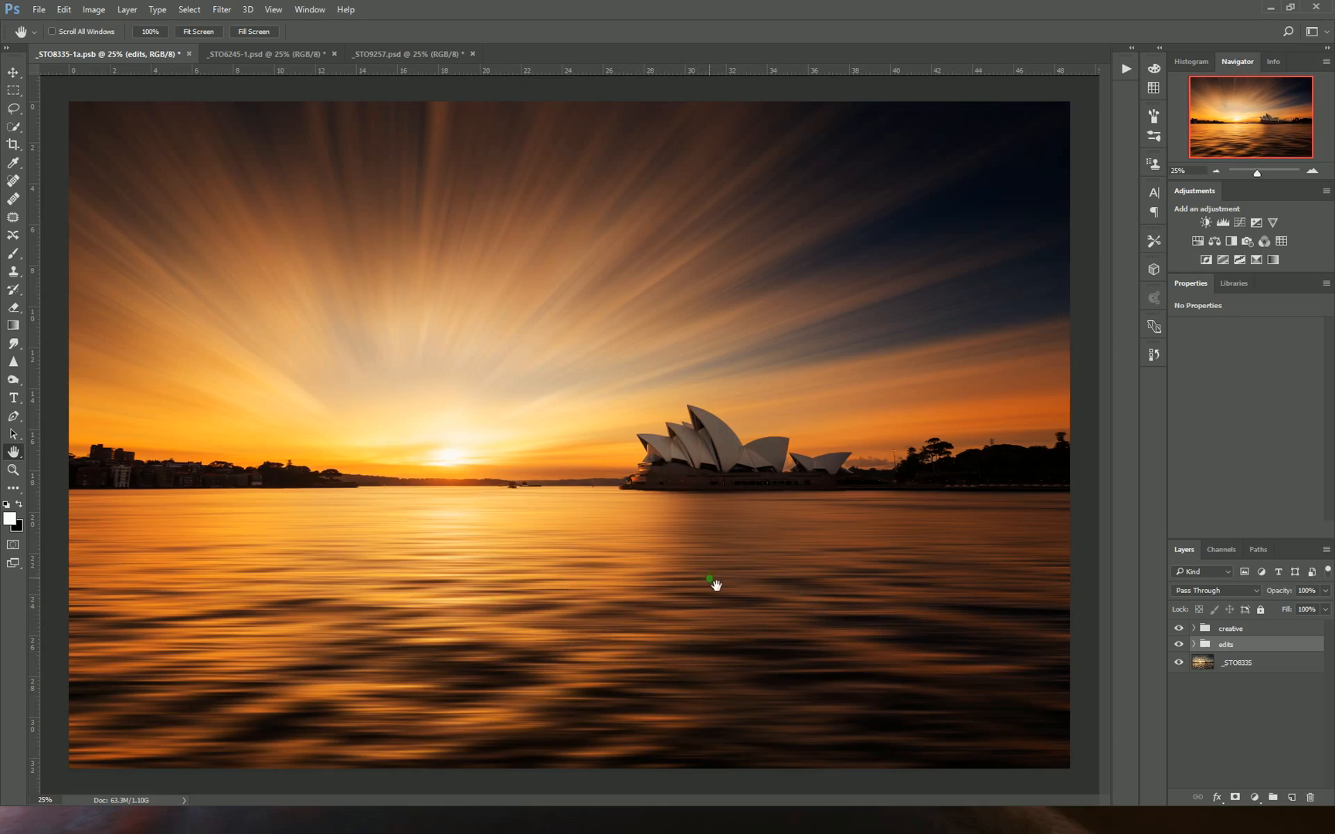
mouse_move(646, 564)
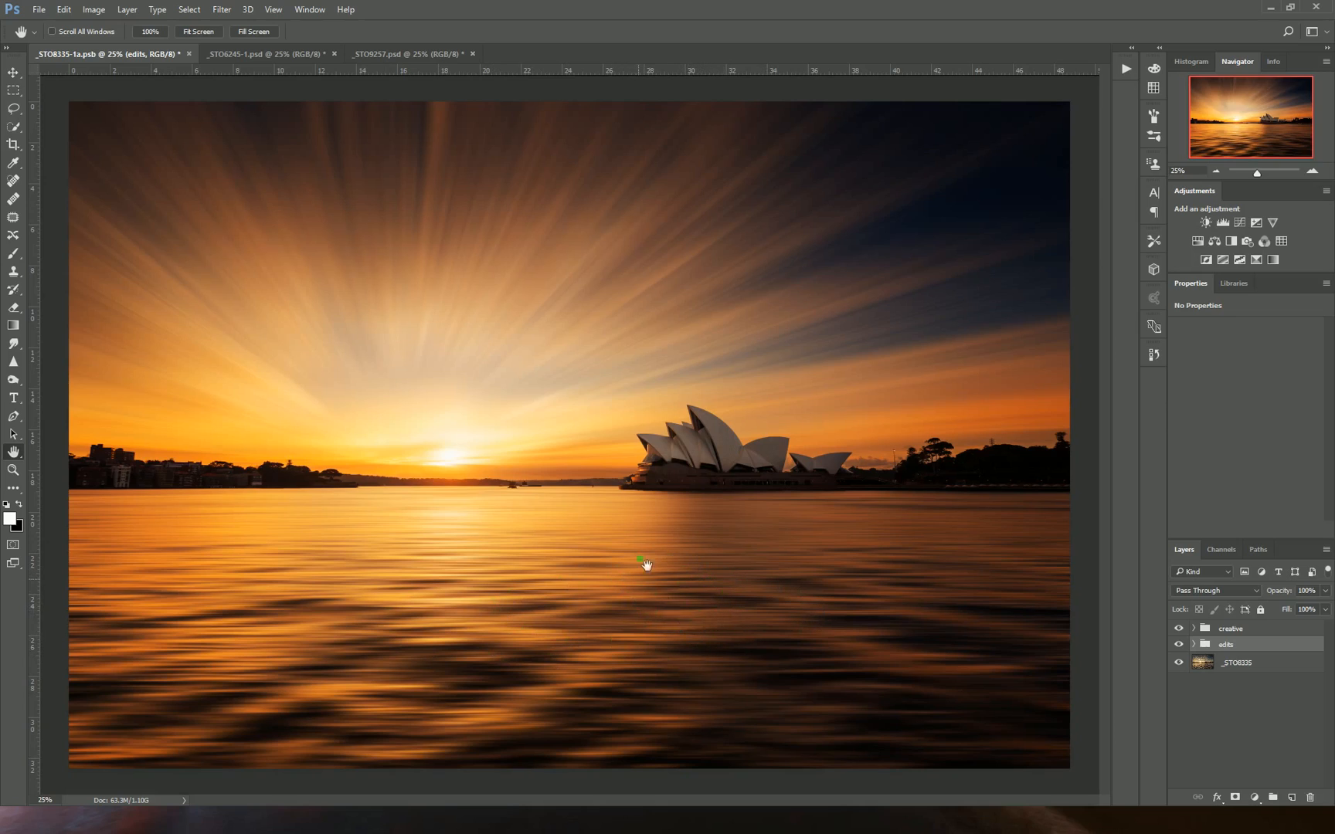
mouse_move(747, 568)
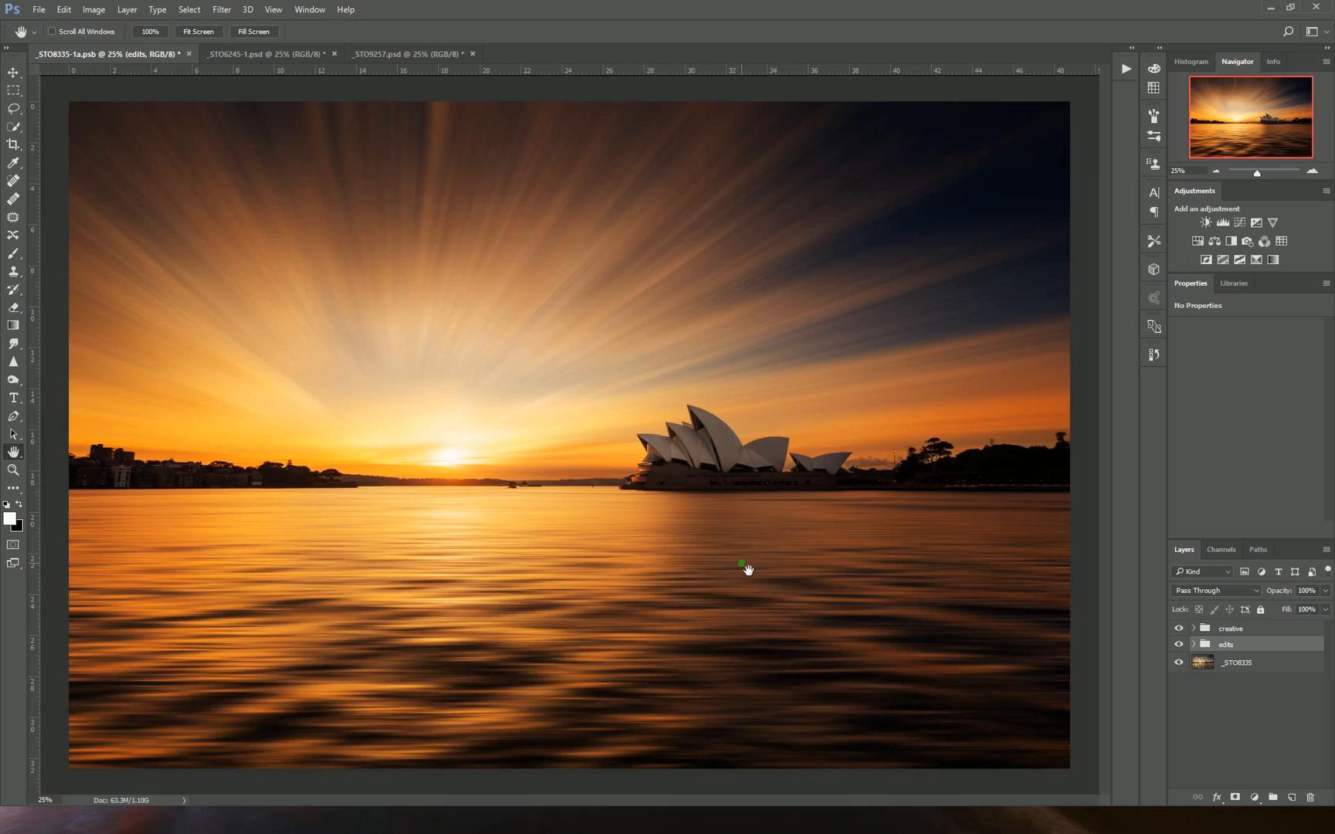
mouse_move(733, 562)
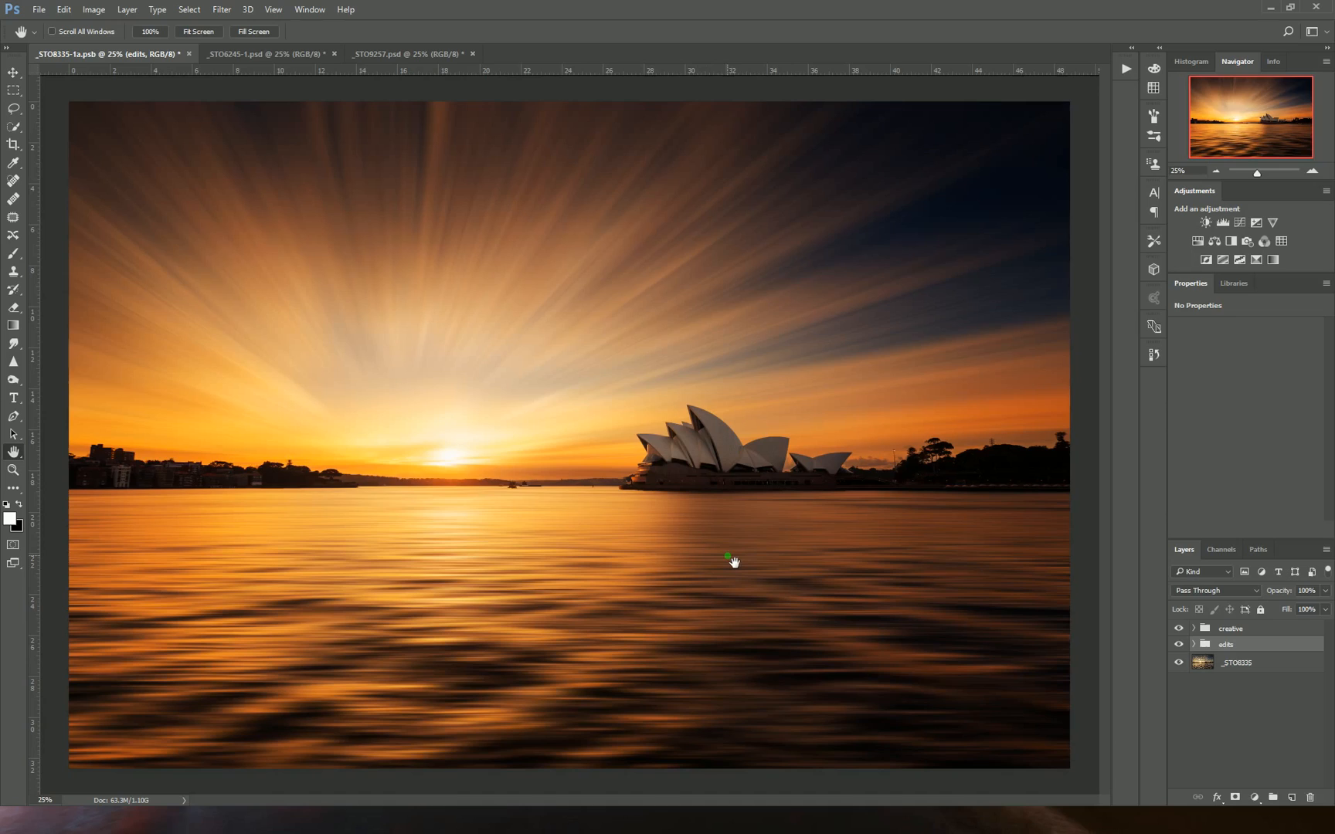
mouse_move(721, 593)
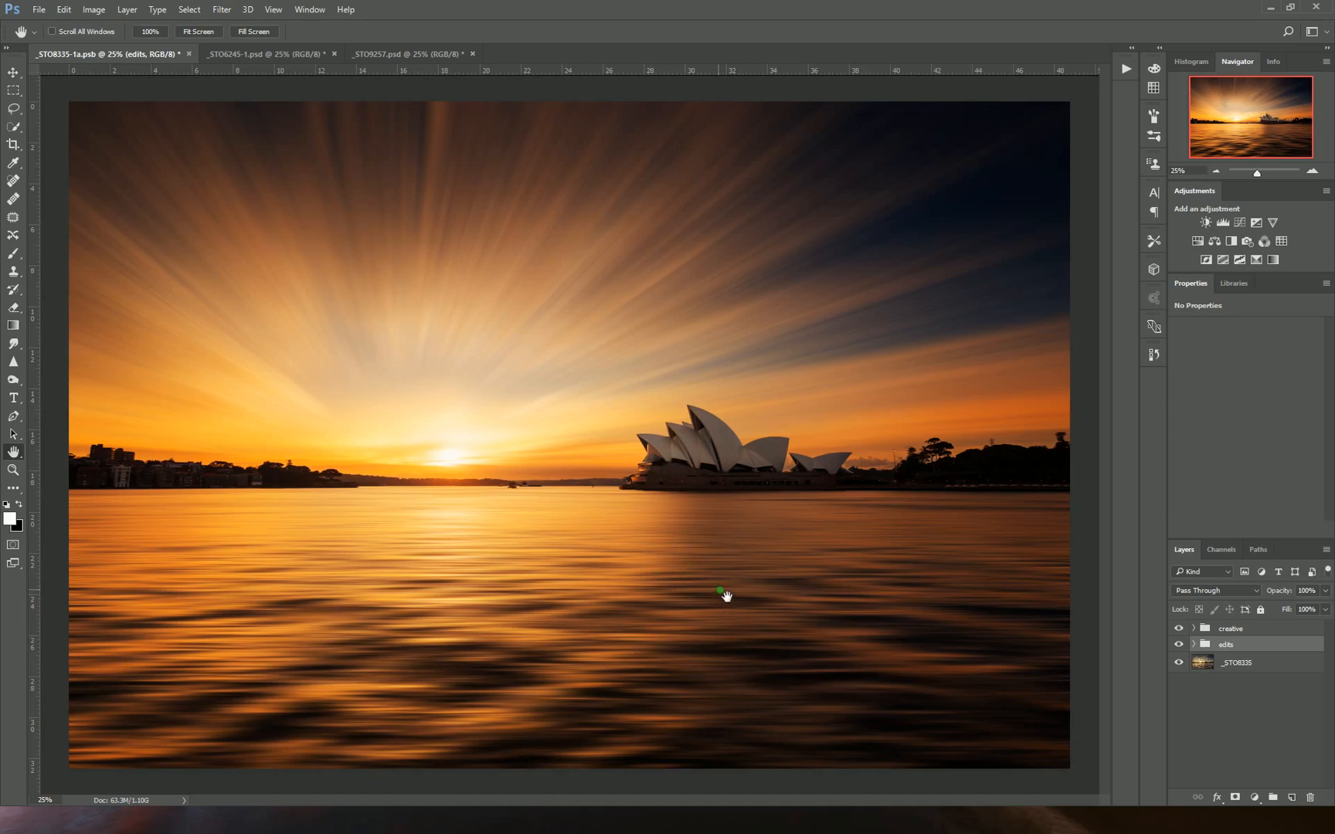
mouse_move(720, 587)
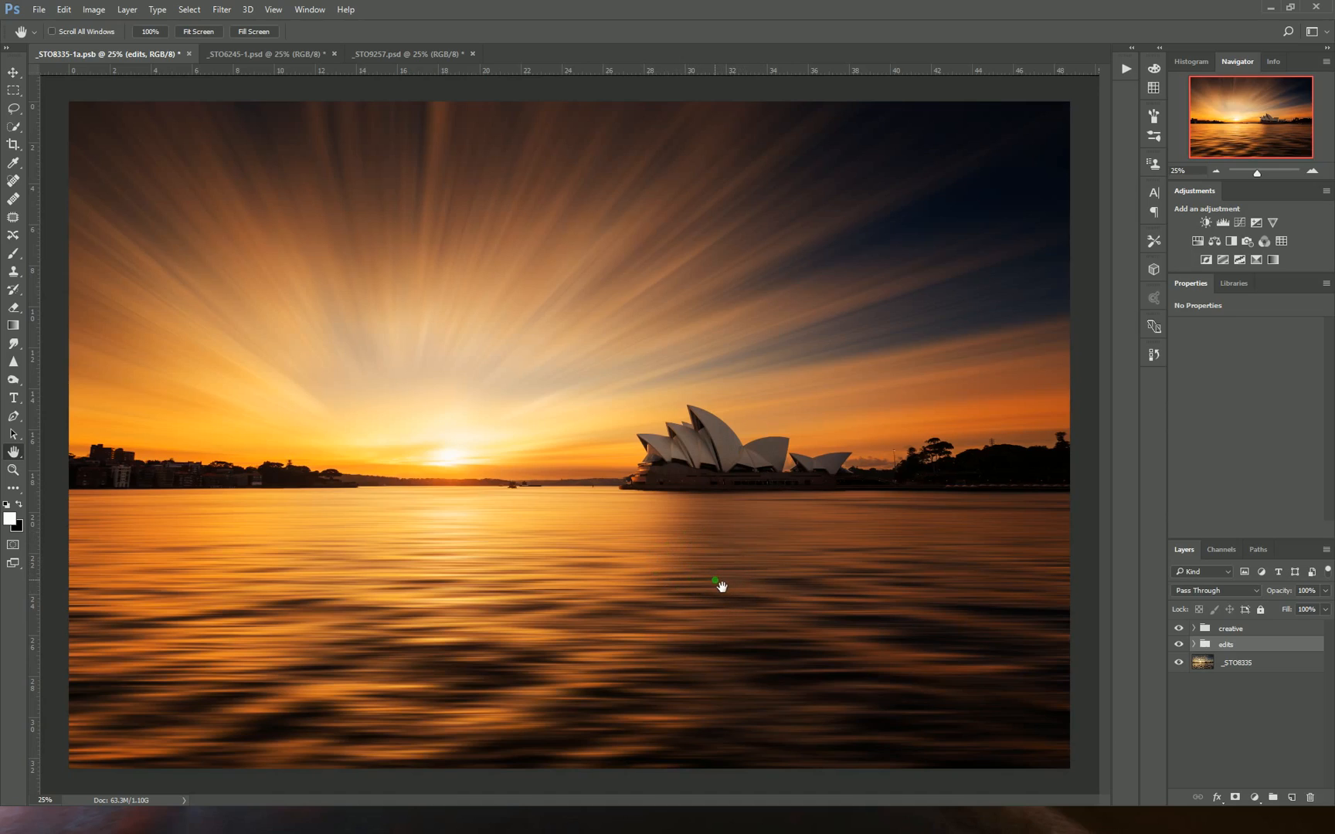
mouse_move(757, 520)
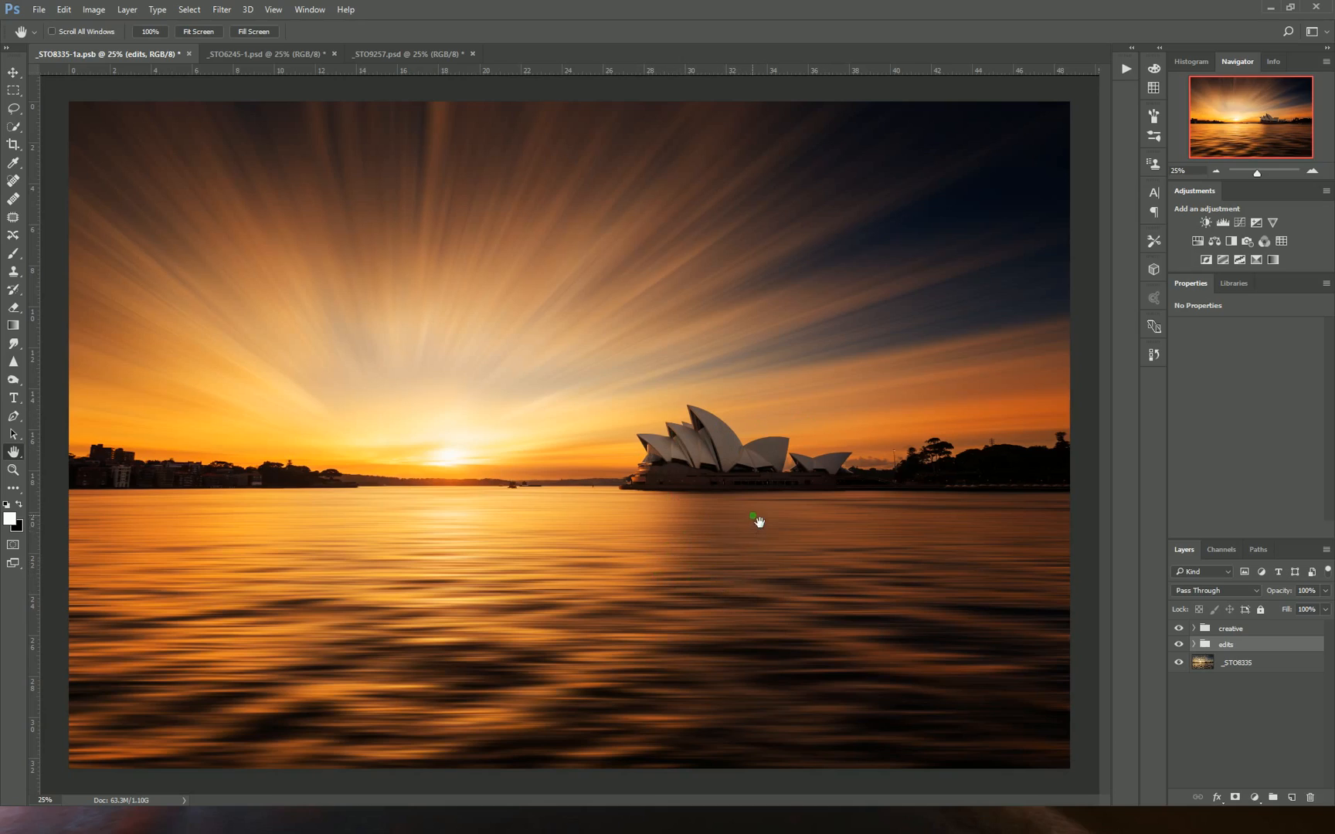
mouse_move(811, 462)
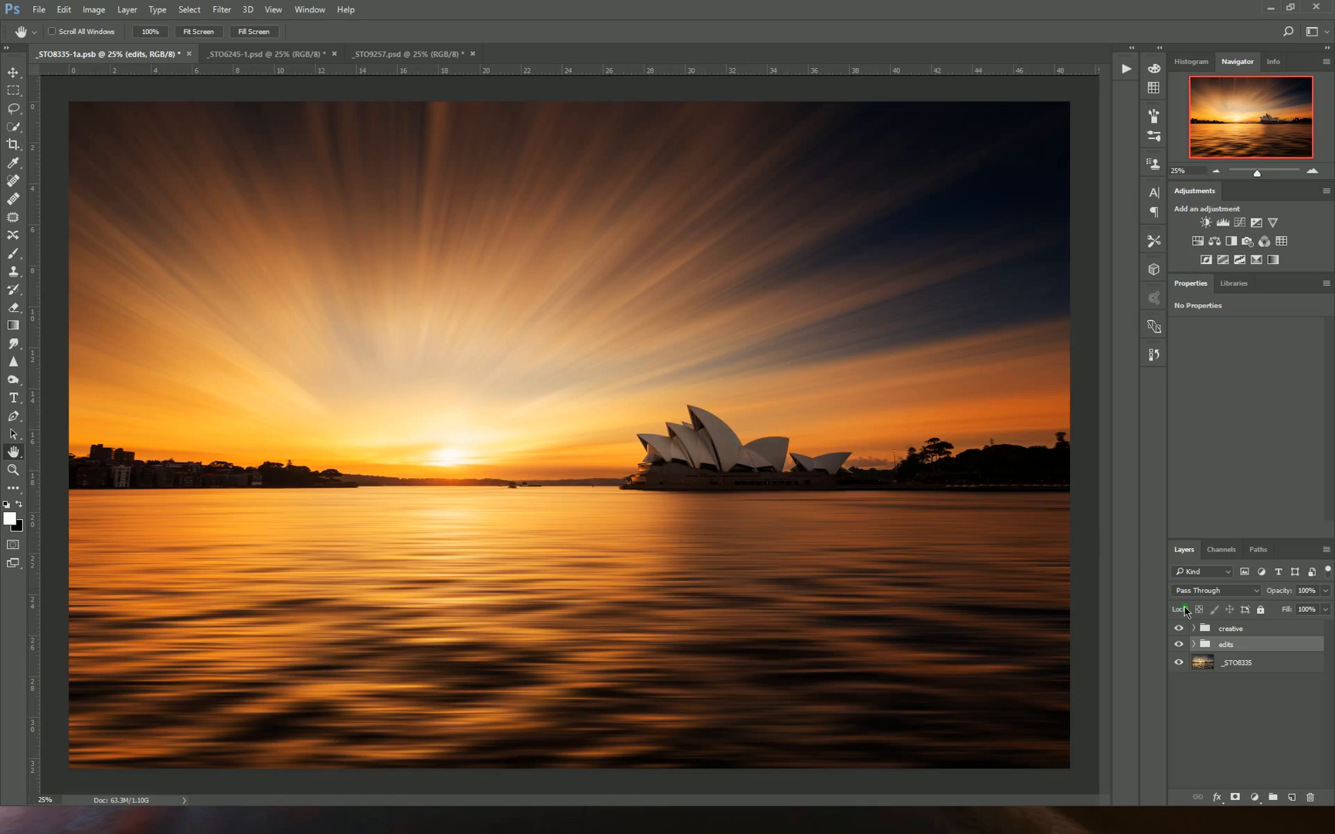
click(1179, 628)
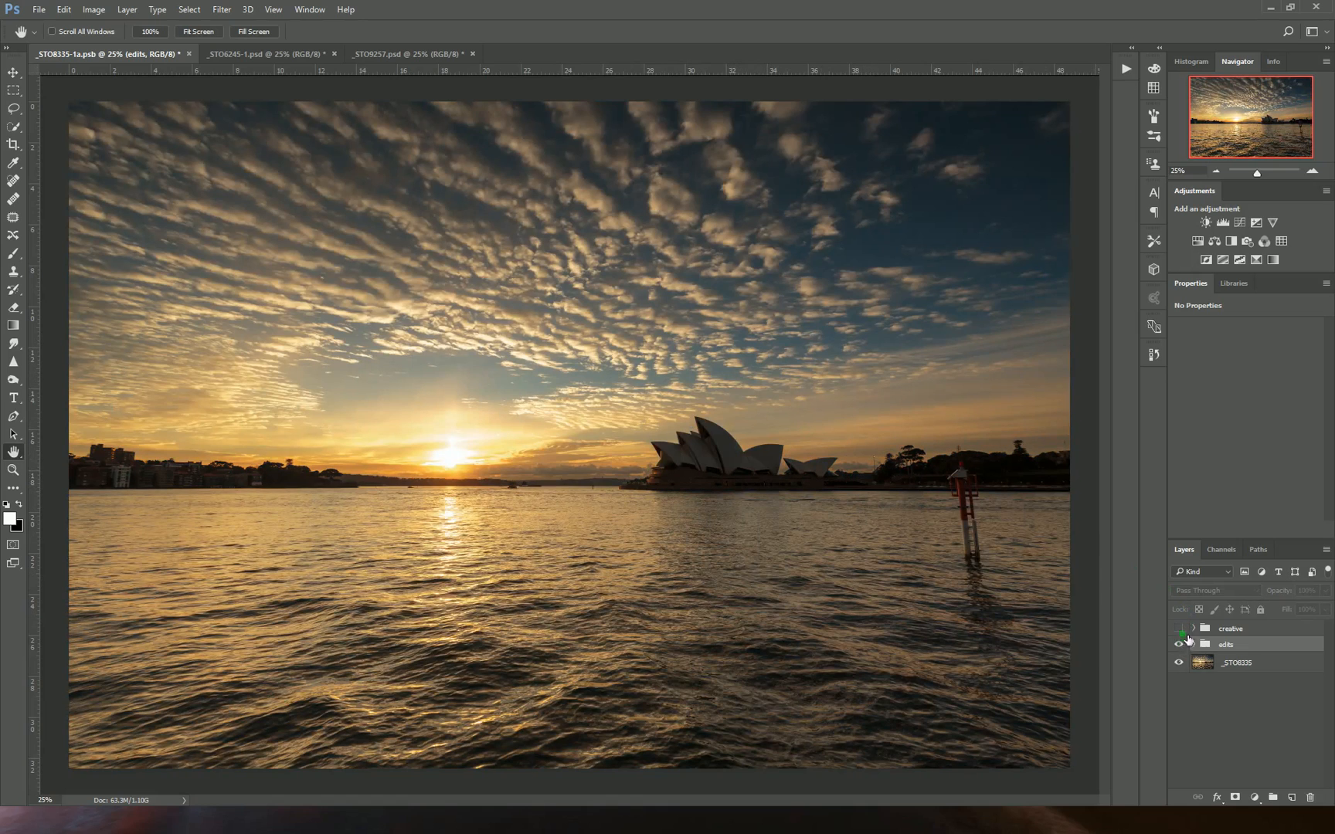
click(1179, 629)
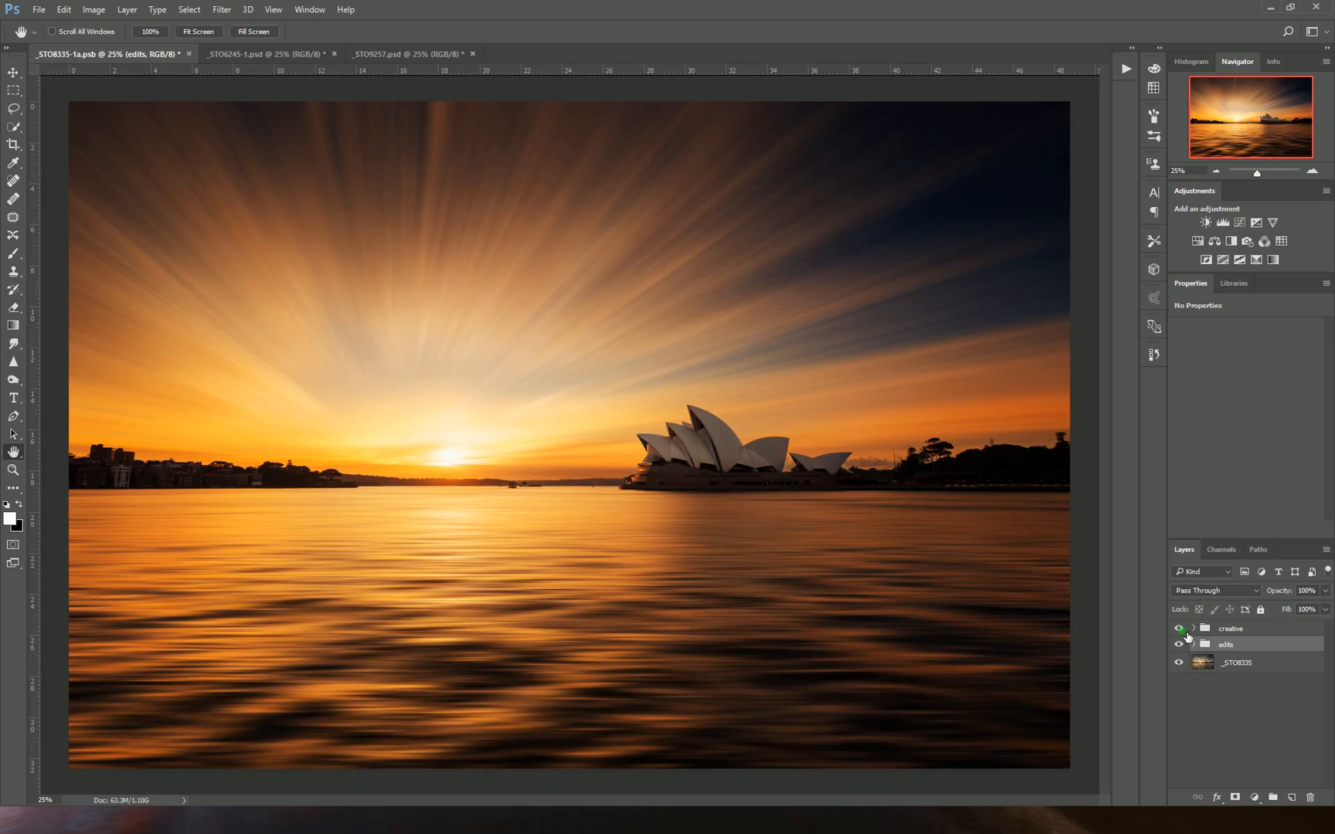
click(1180, 628)
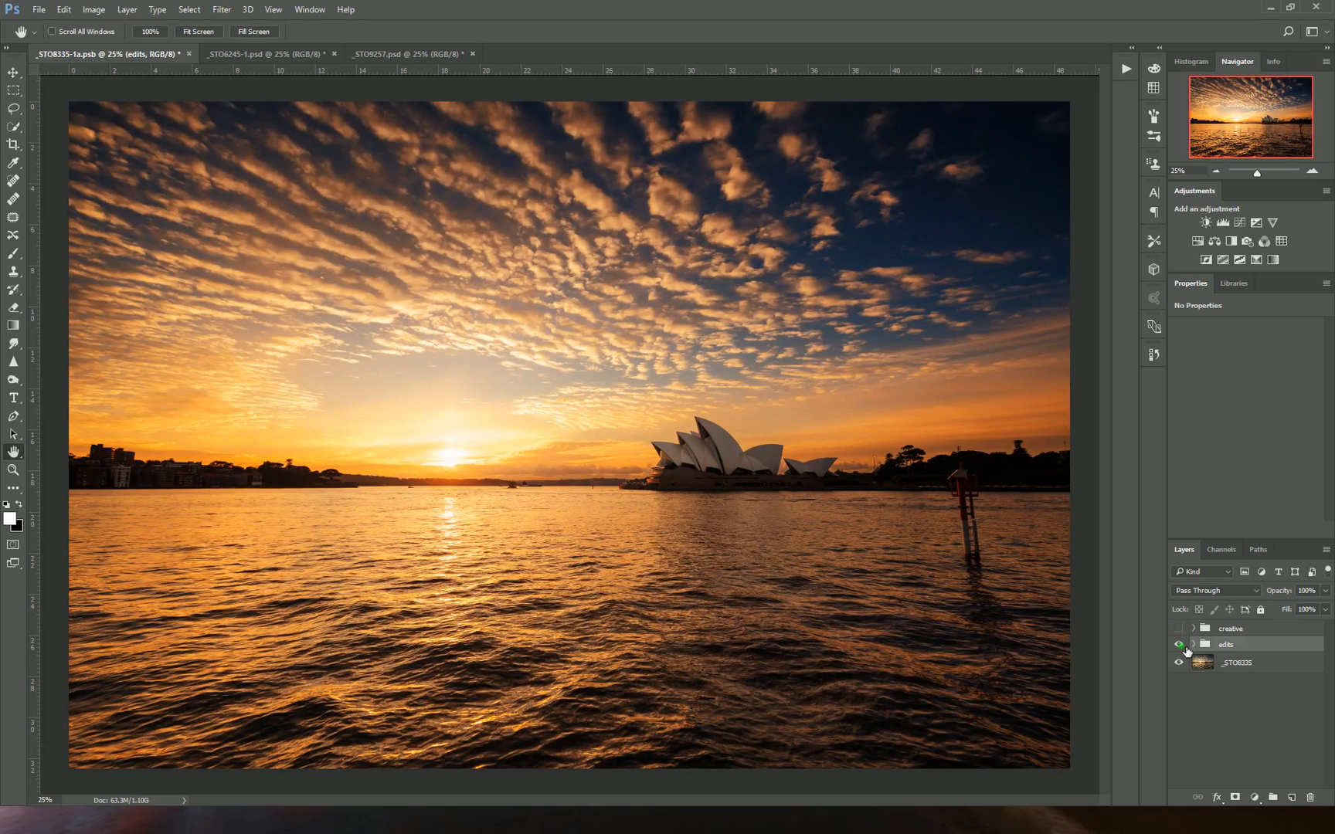
click(1180, 644)
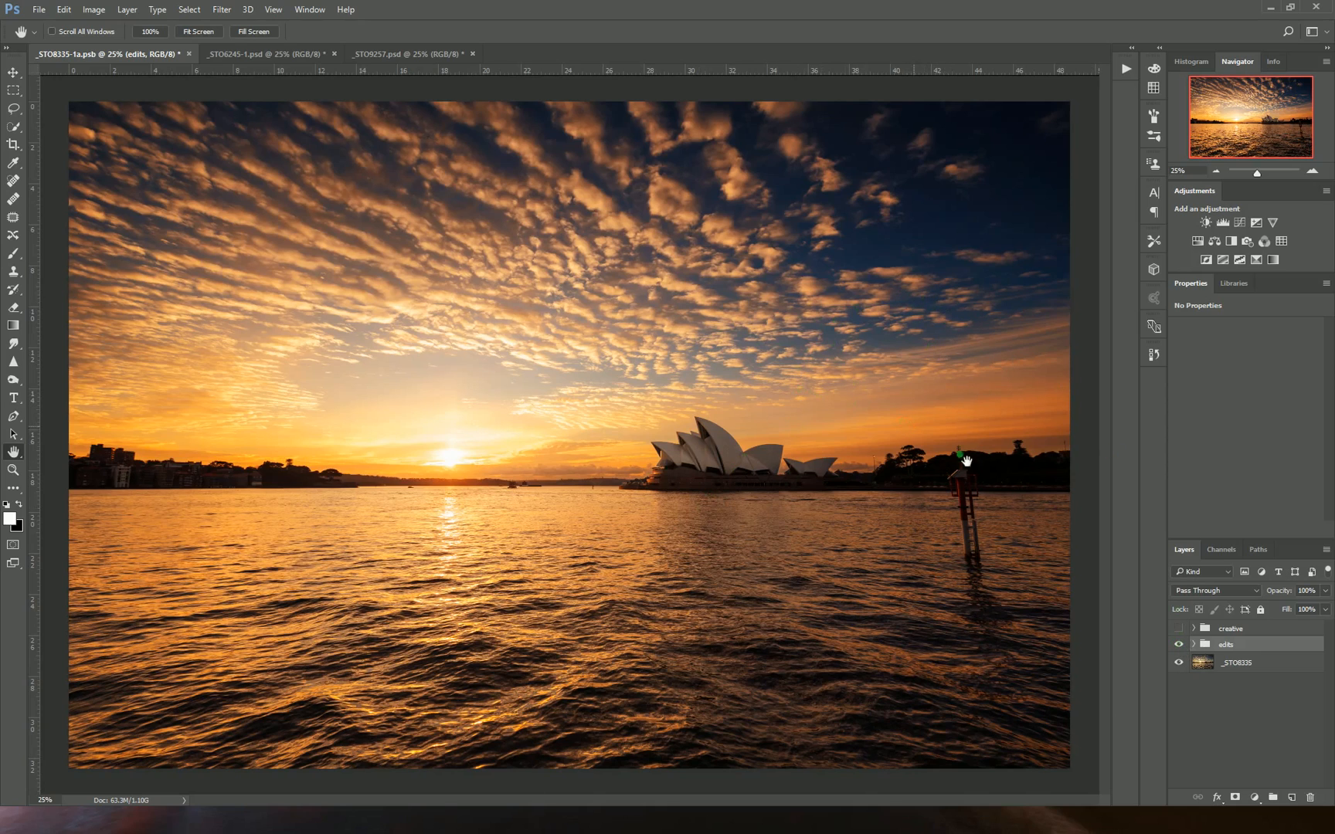
click(1179, 644)
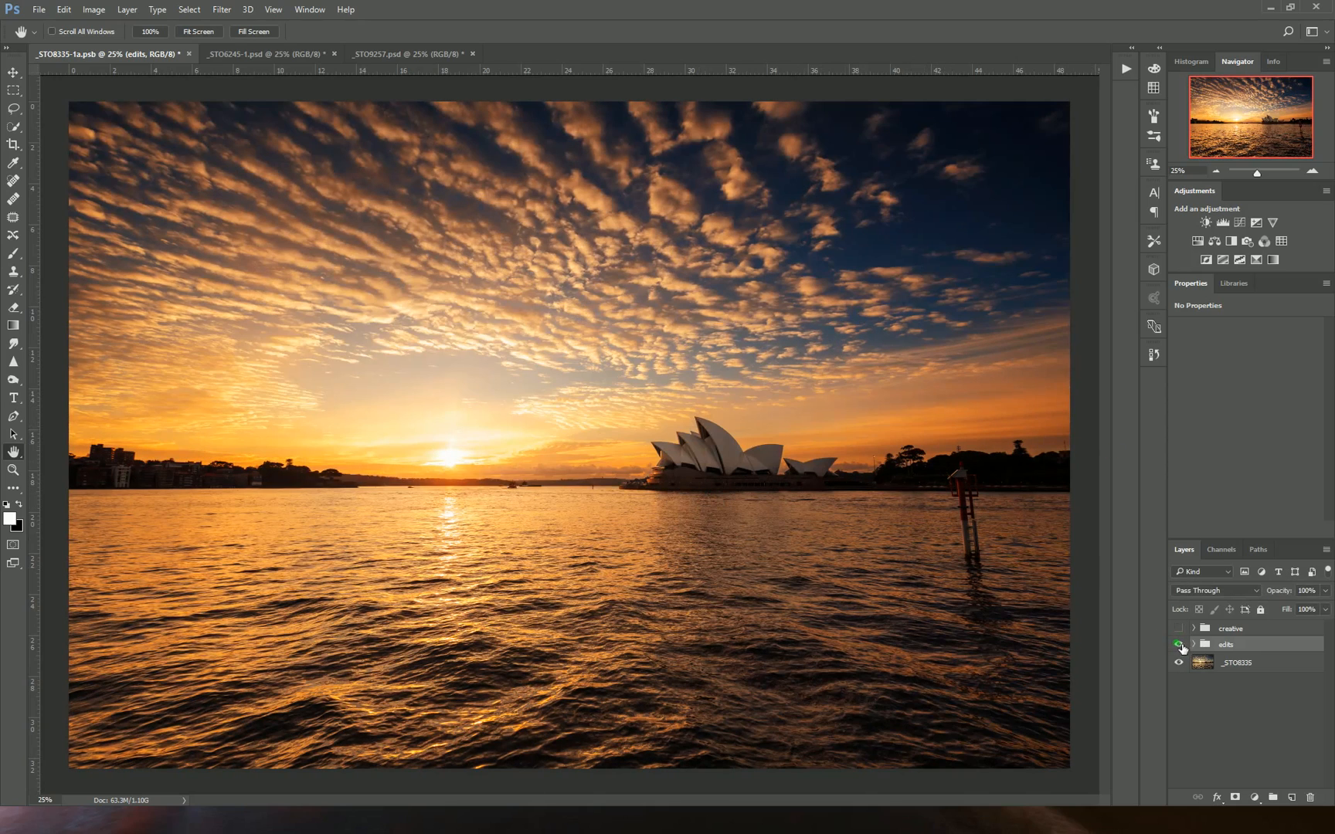
click(1178, 644)
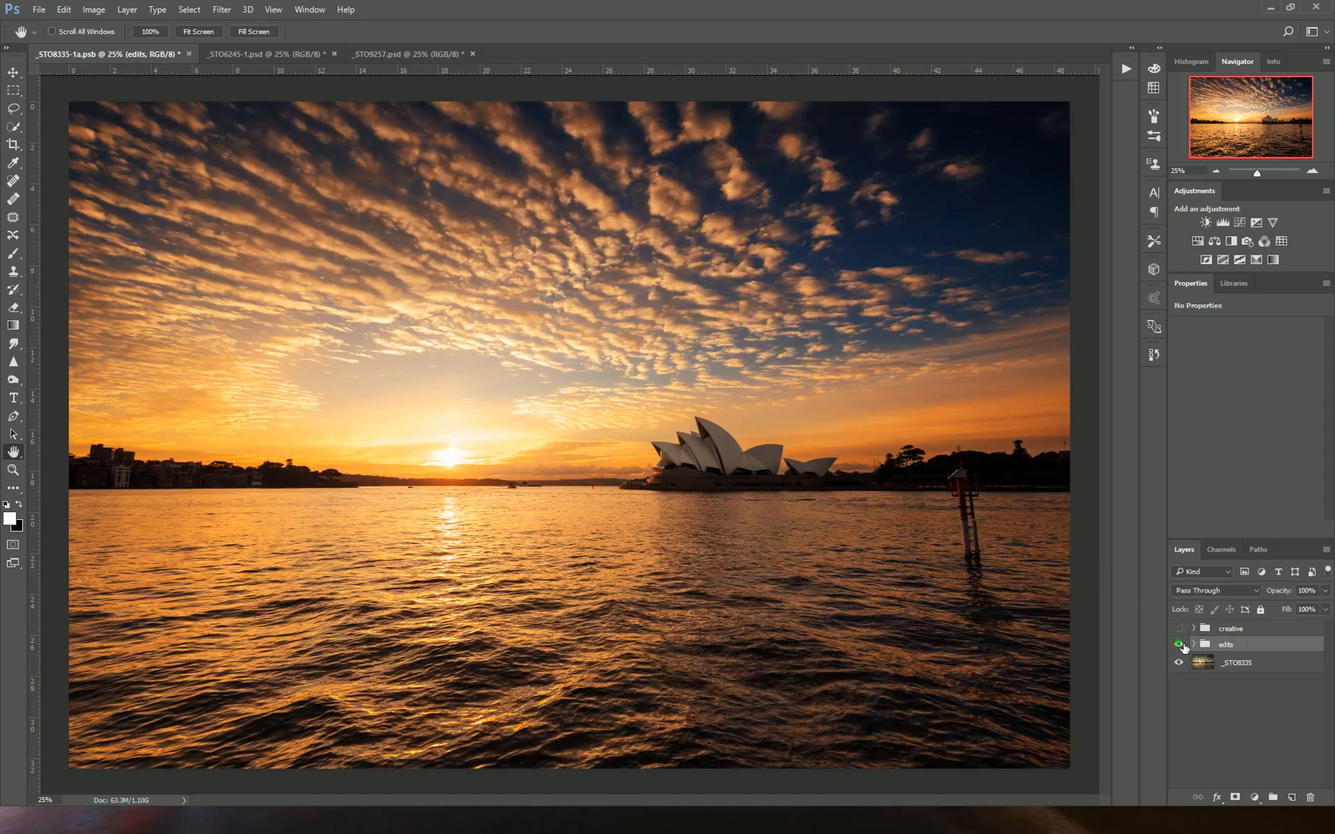
click(1178, 644)
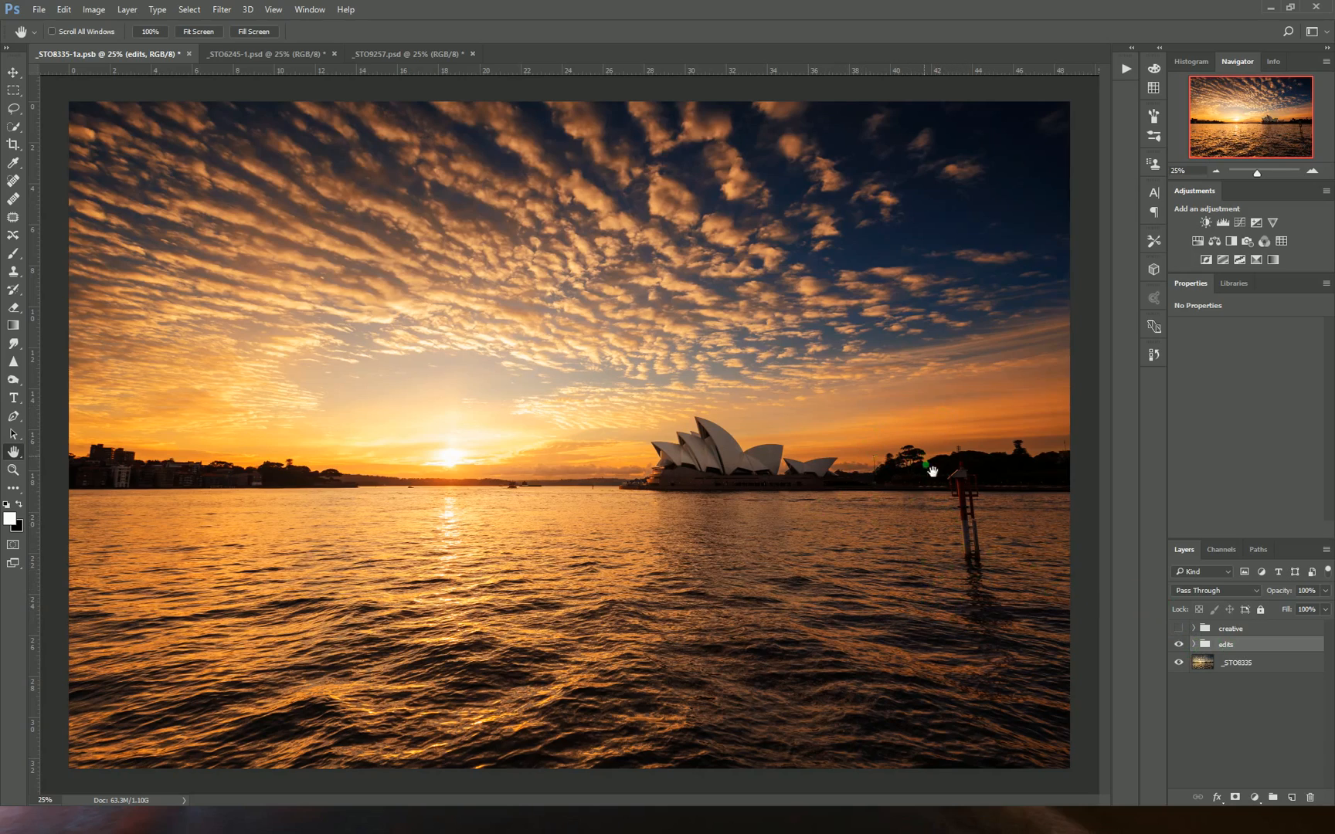
mouse_move(978, 556)
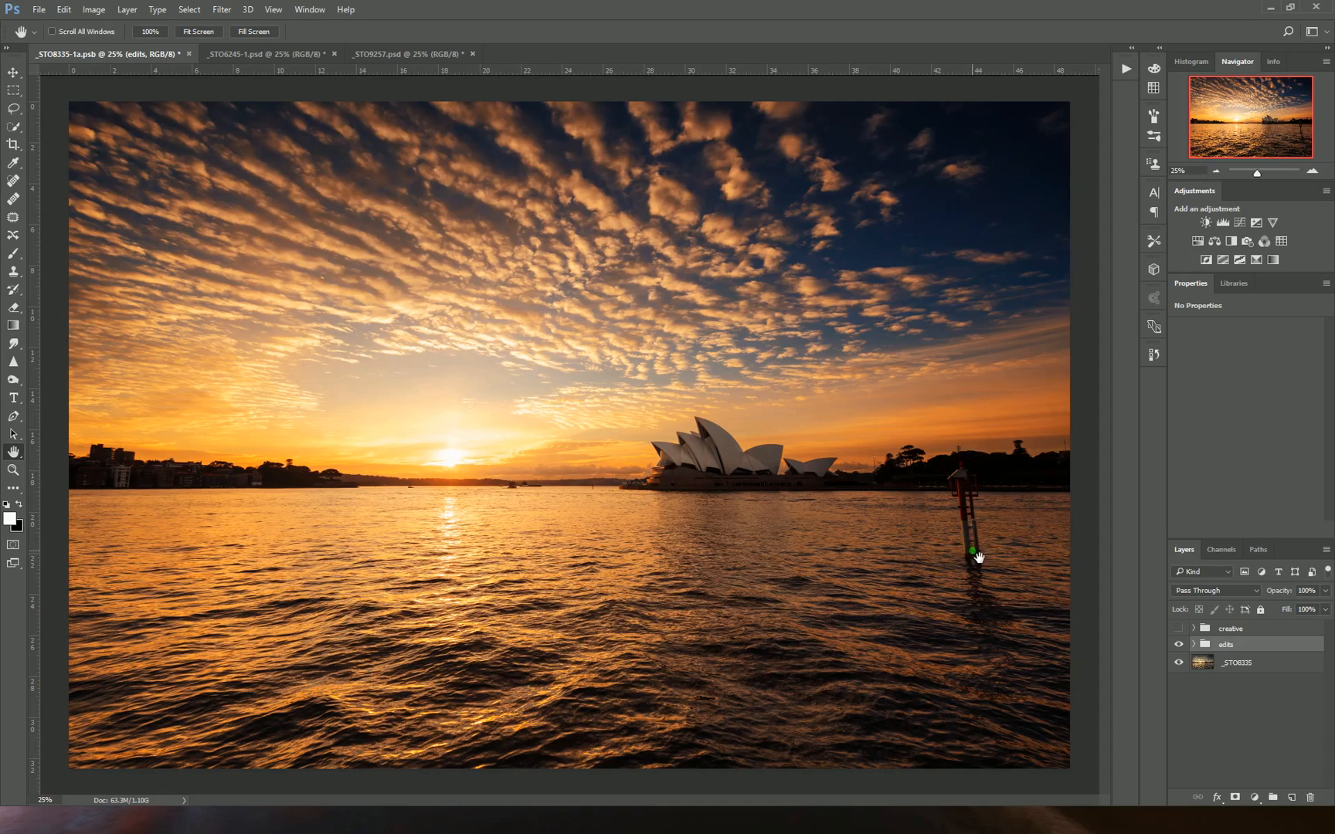
mouse_move(987, 433)
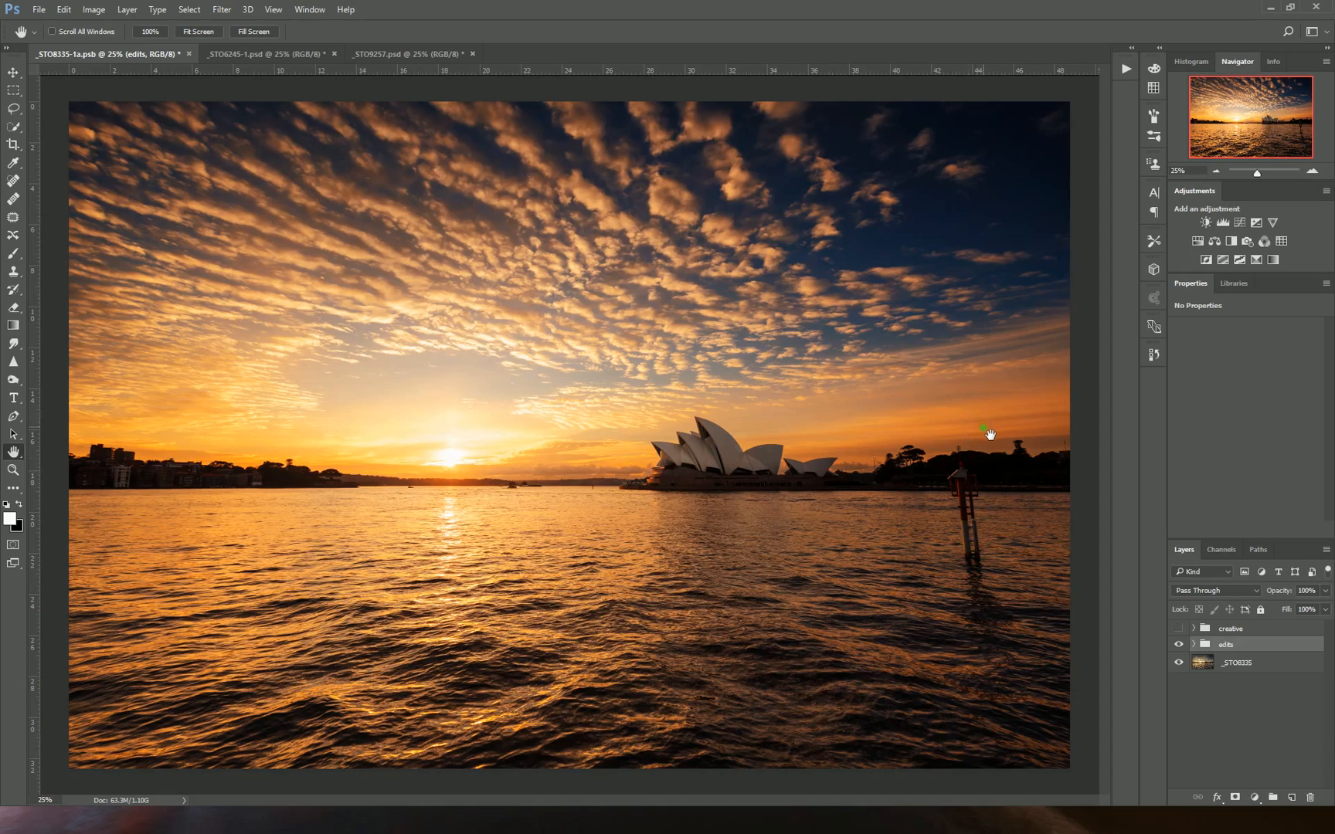
mouse_move(992, 439)
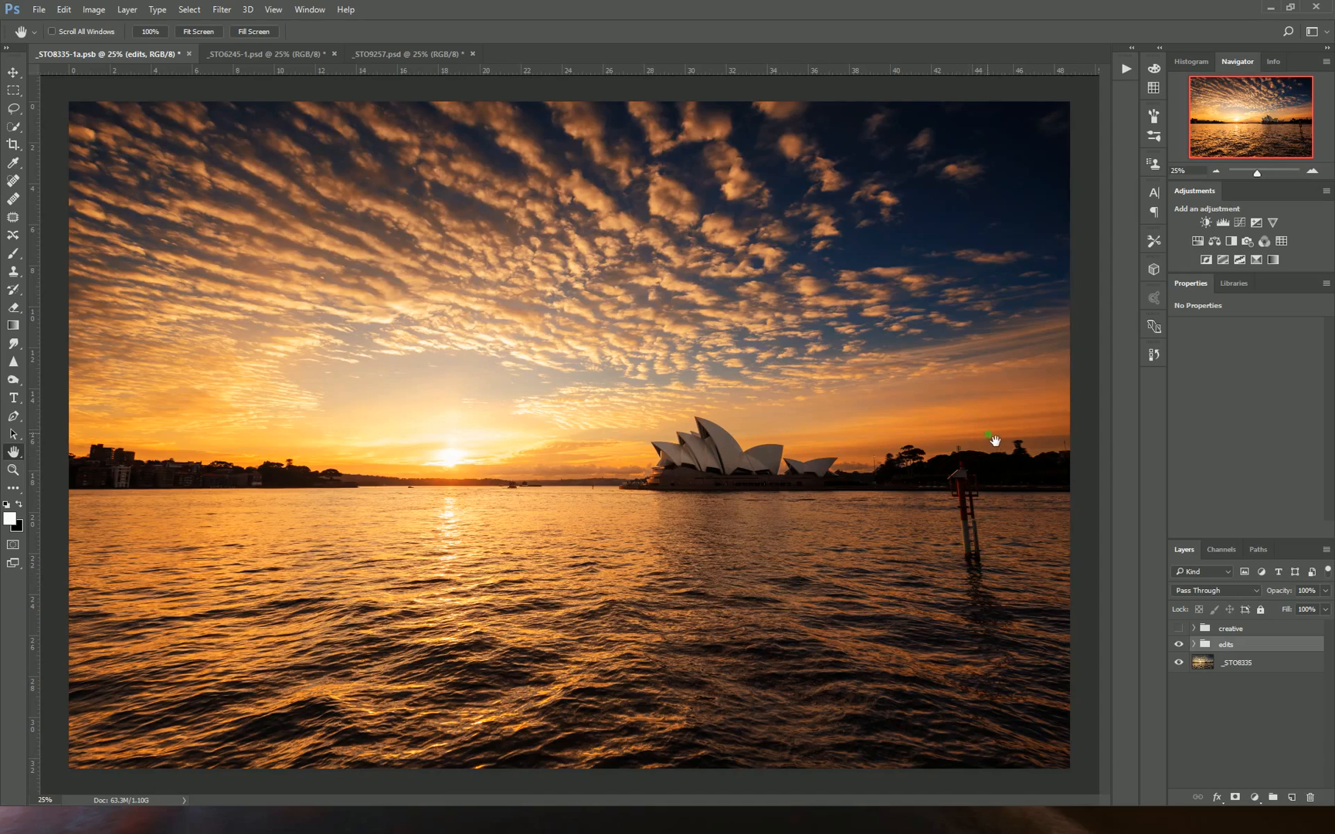
mouse_move(994, 461)
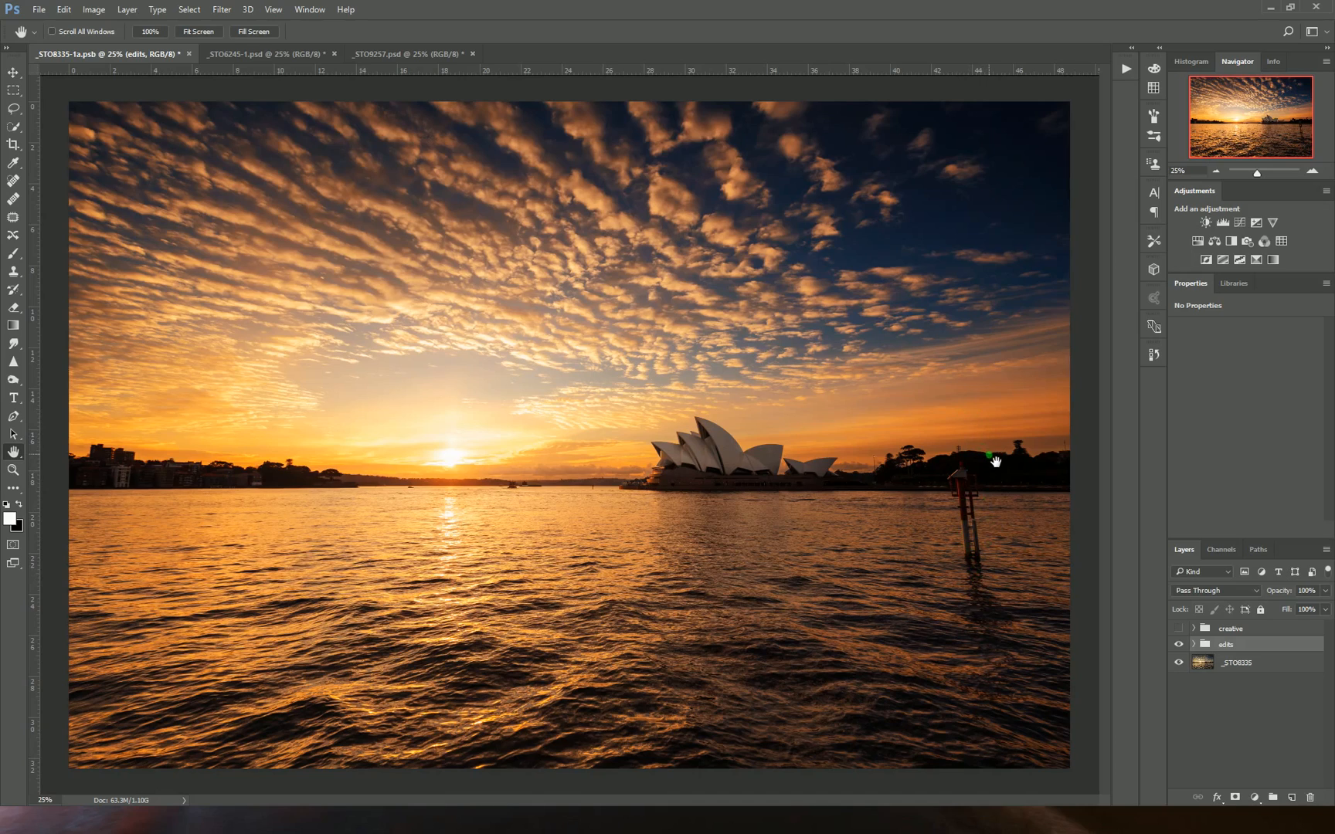
mouse_move(920, 465)
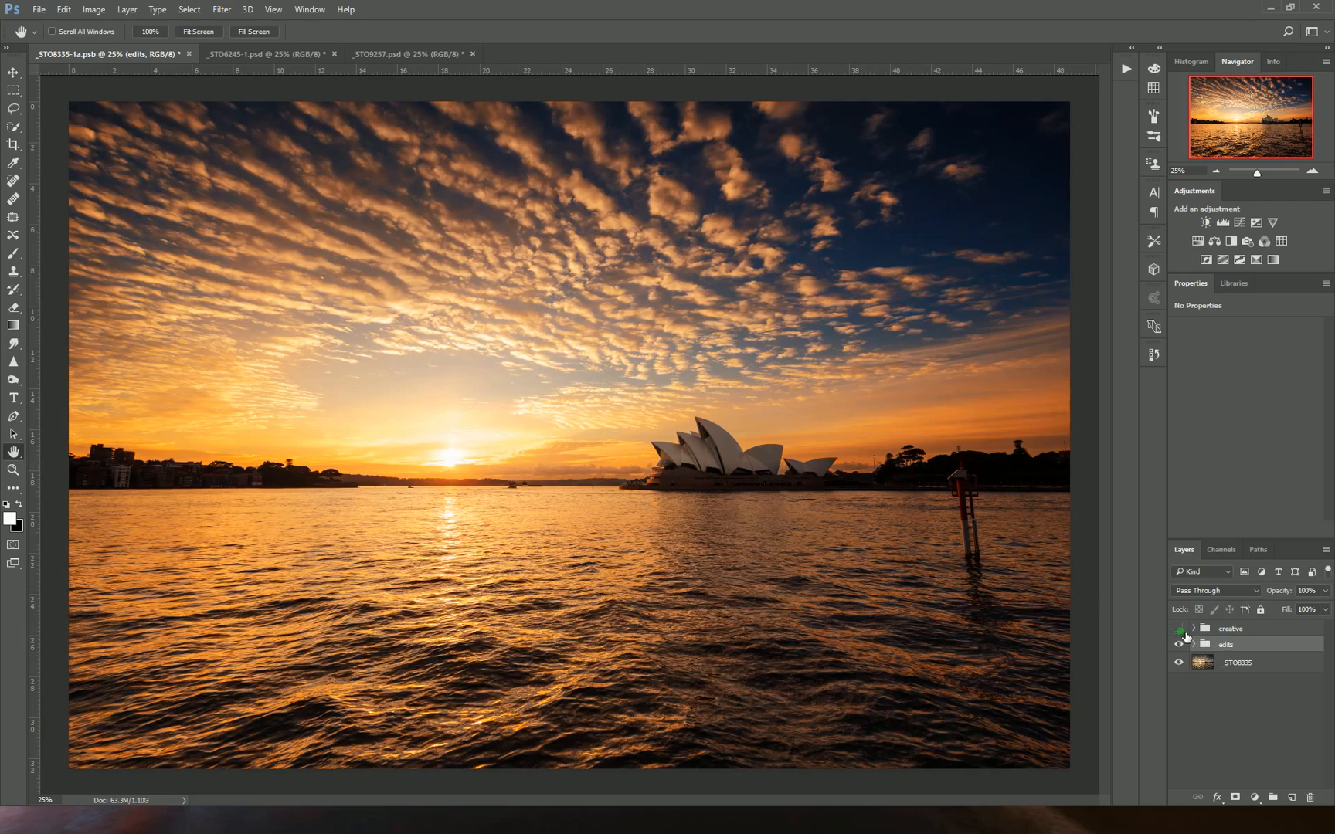
click(1178, 629)
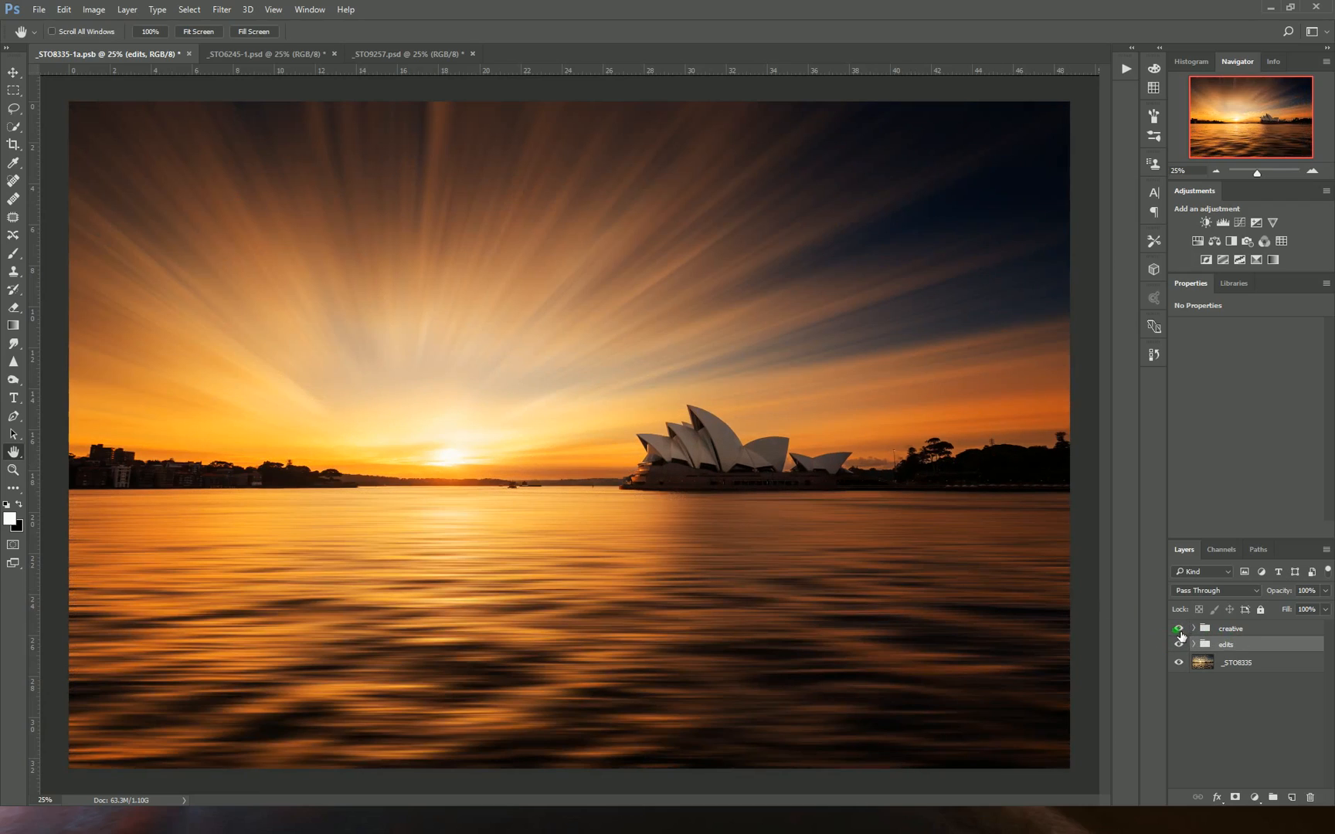
click(1178, 628)
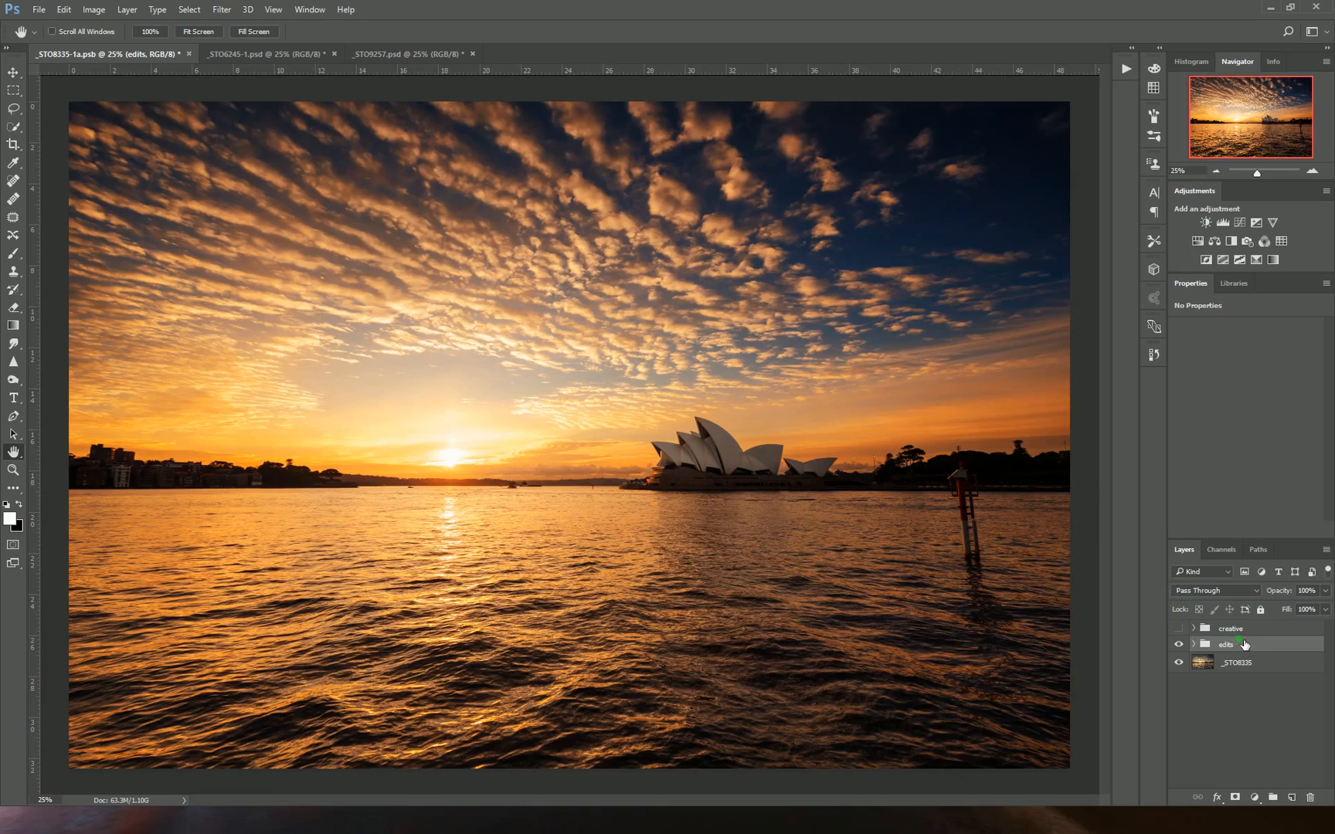
mouse_move(1256, 644)
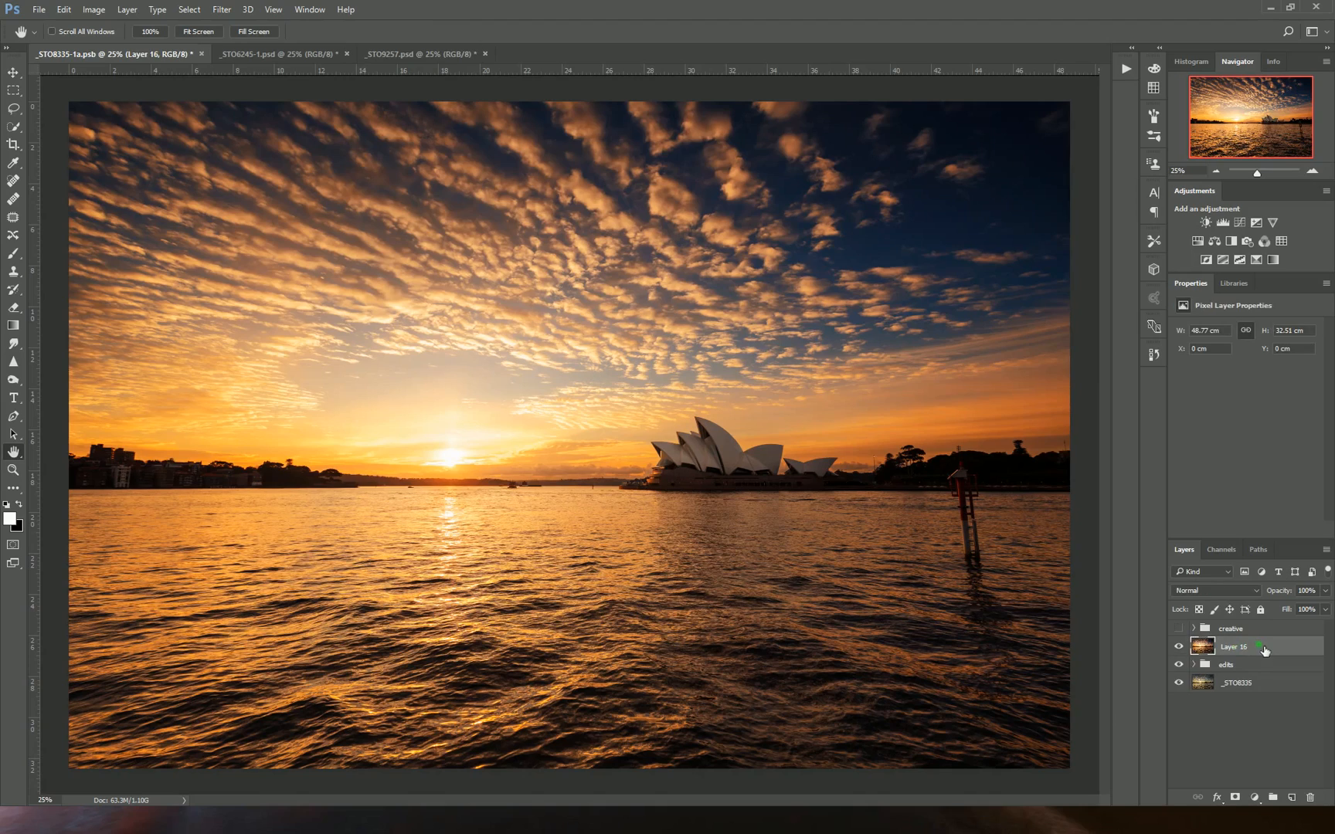
Stamp all visible layers into a new merged Layer 16 above the edits group
double_click(1233, 645)
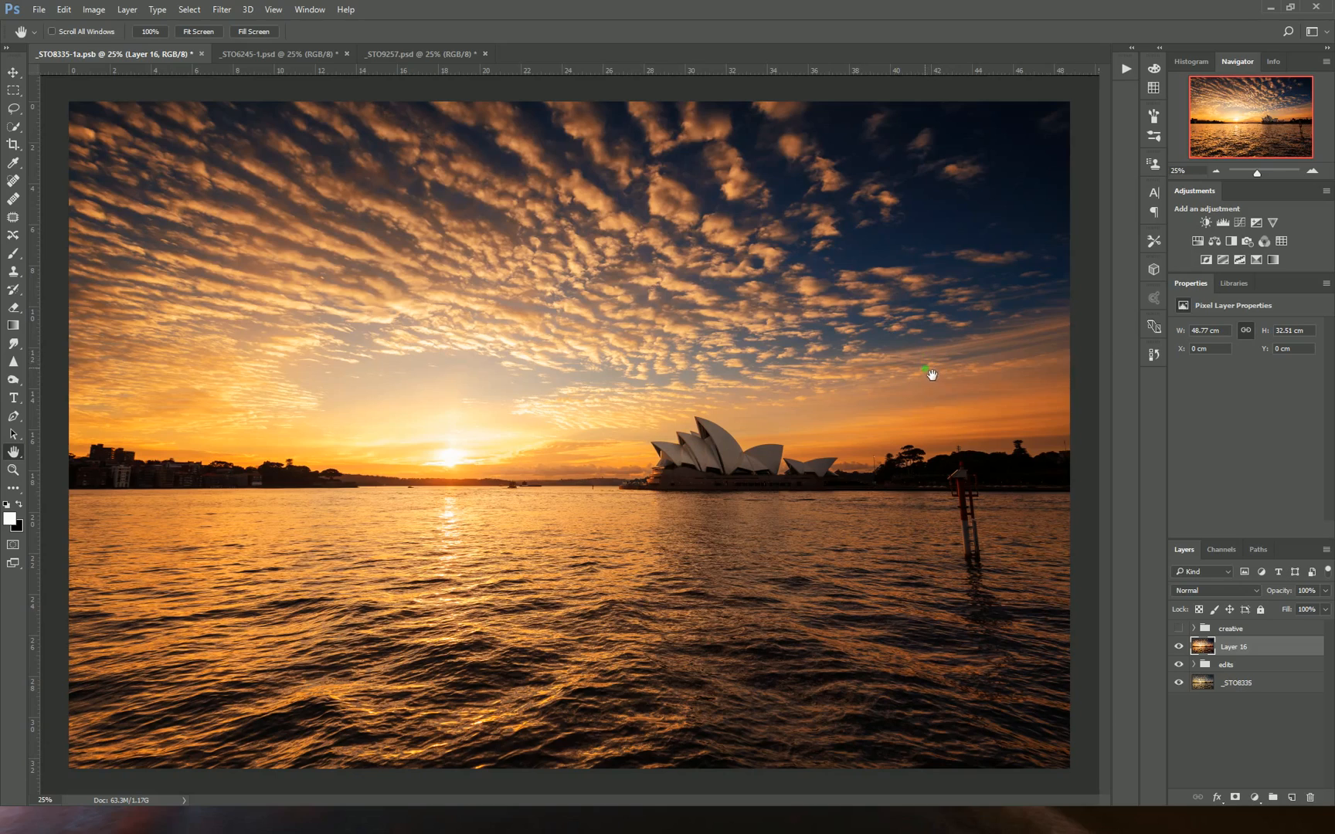
mouse_move(844, 313)
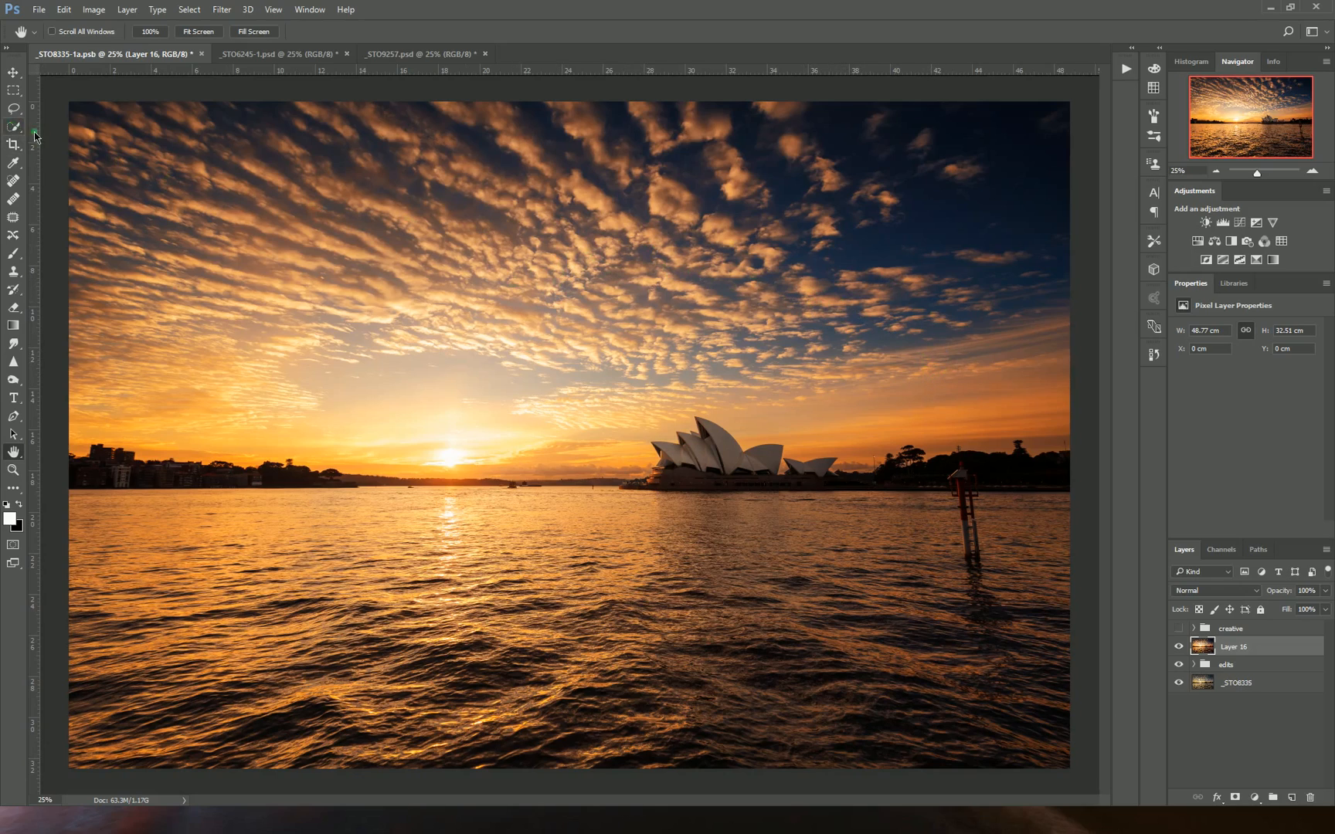
Select the whole sky down to the skyline on Layer 16 with the Quick Selection tool
click(13, 144)
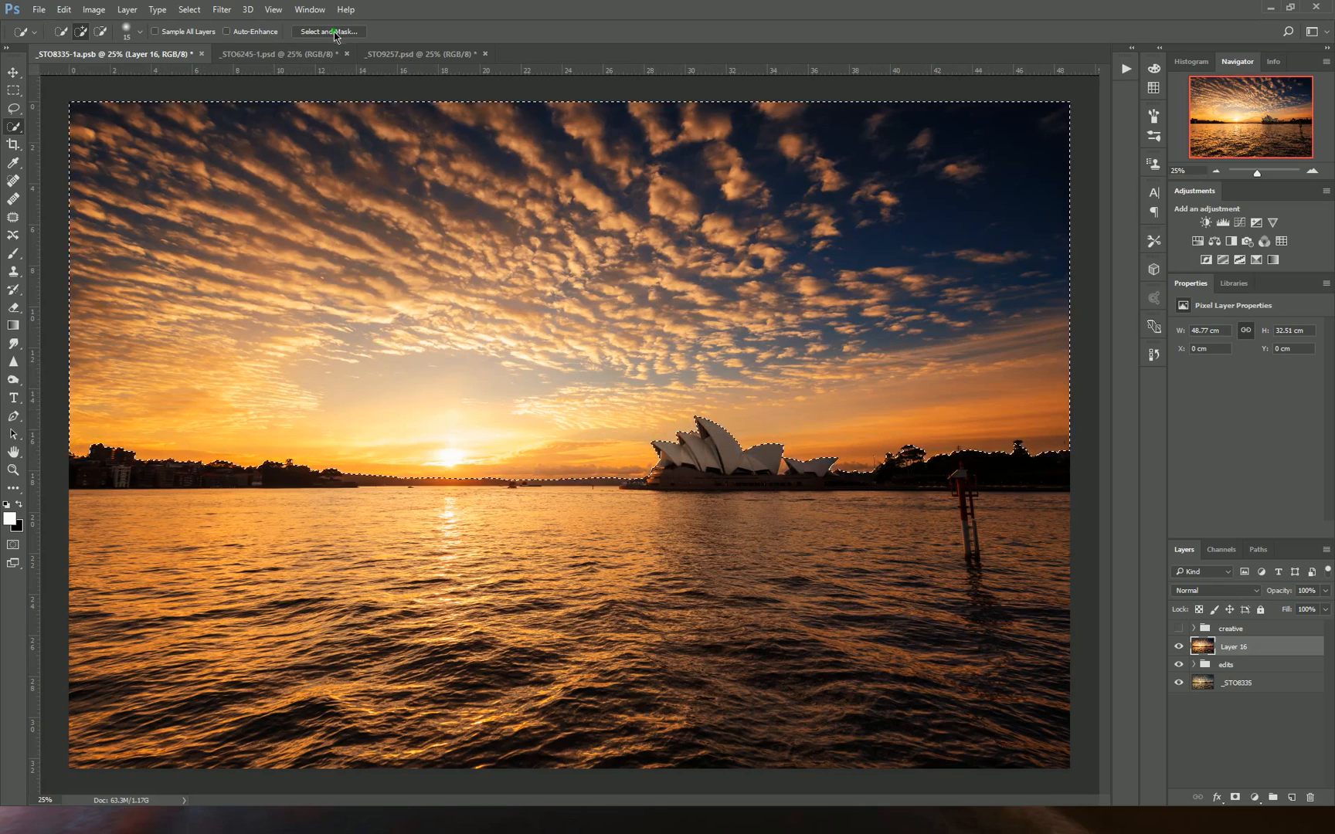
click(327, 31)
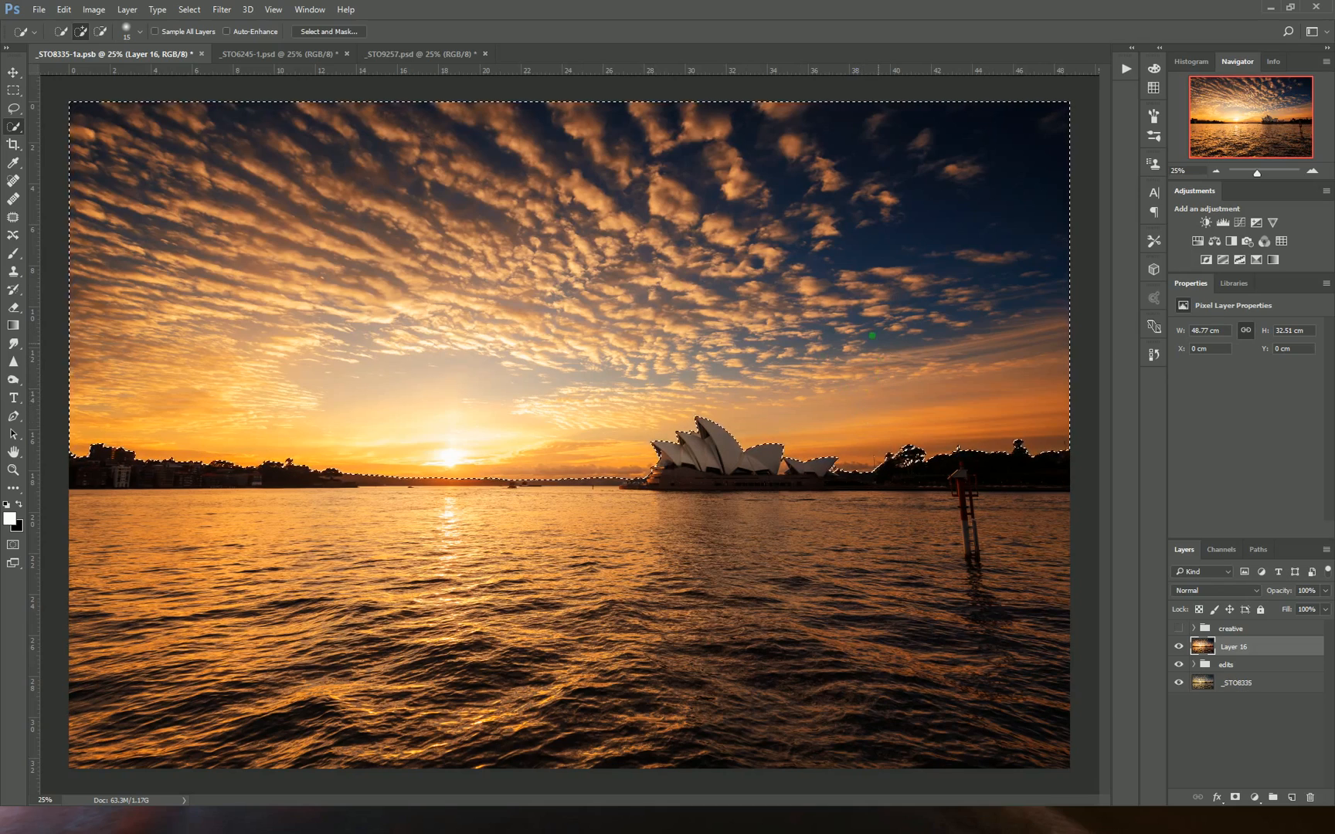
mouse_move(824, 318)
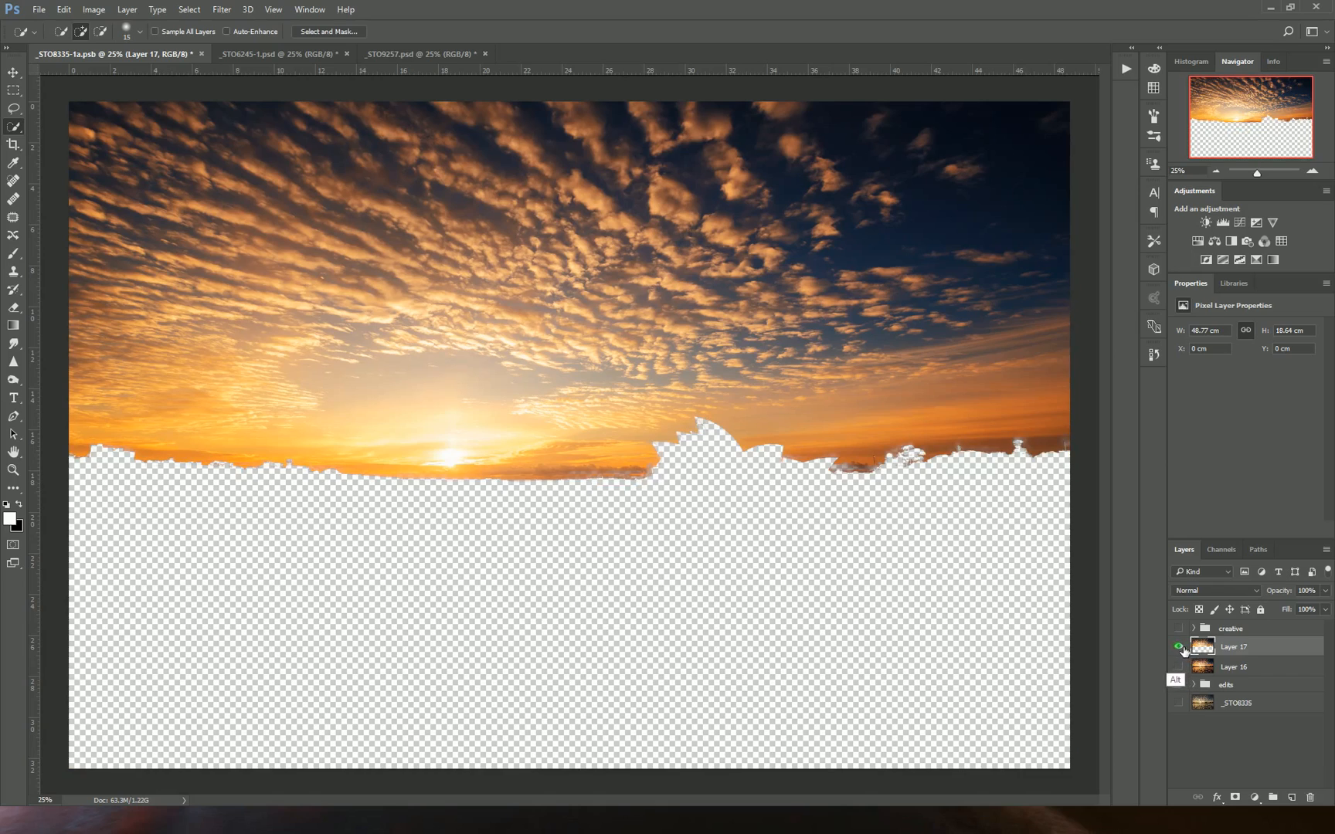
Show the other layers again, leave mask view and target Layer 17's pixels rather than its mask
click(1178, 646)
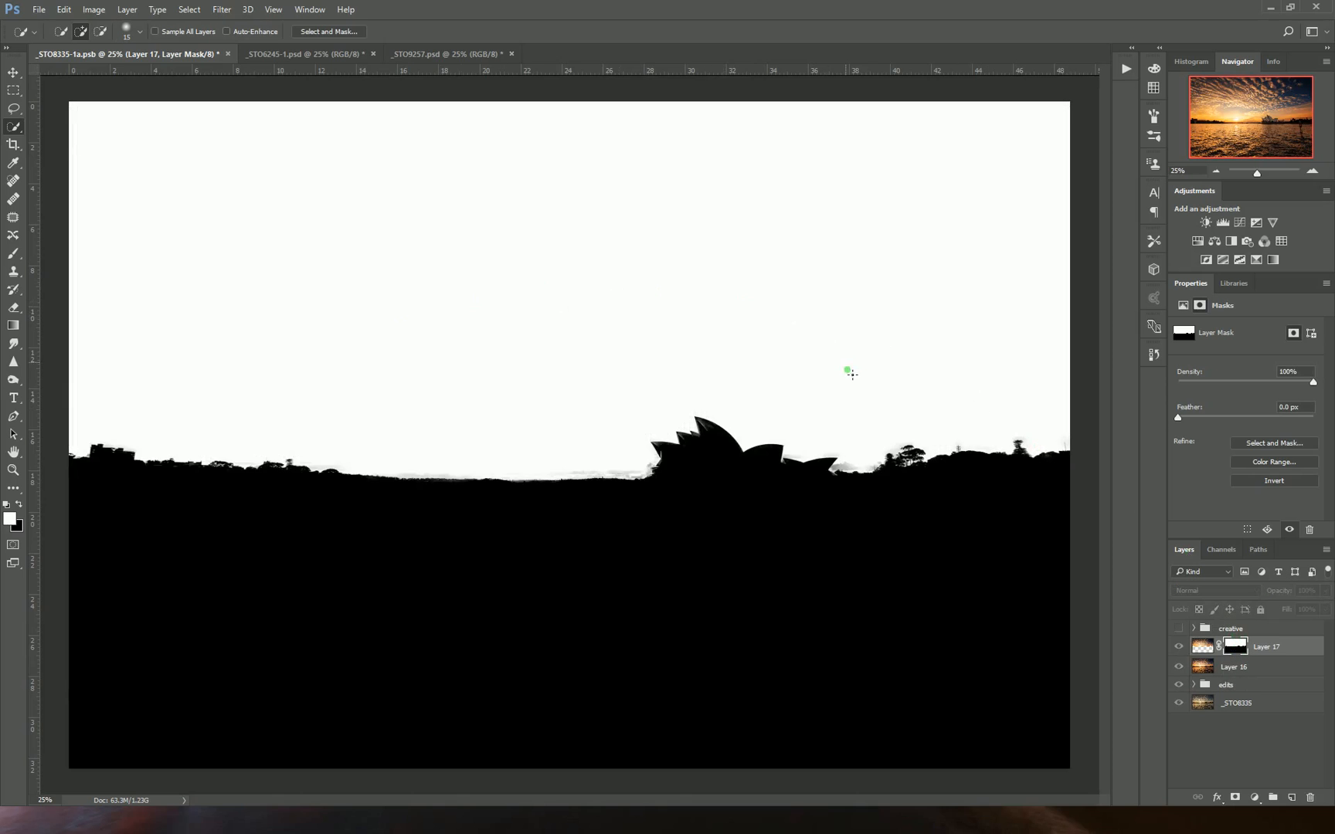
mouse_move(558, 627)
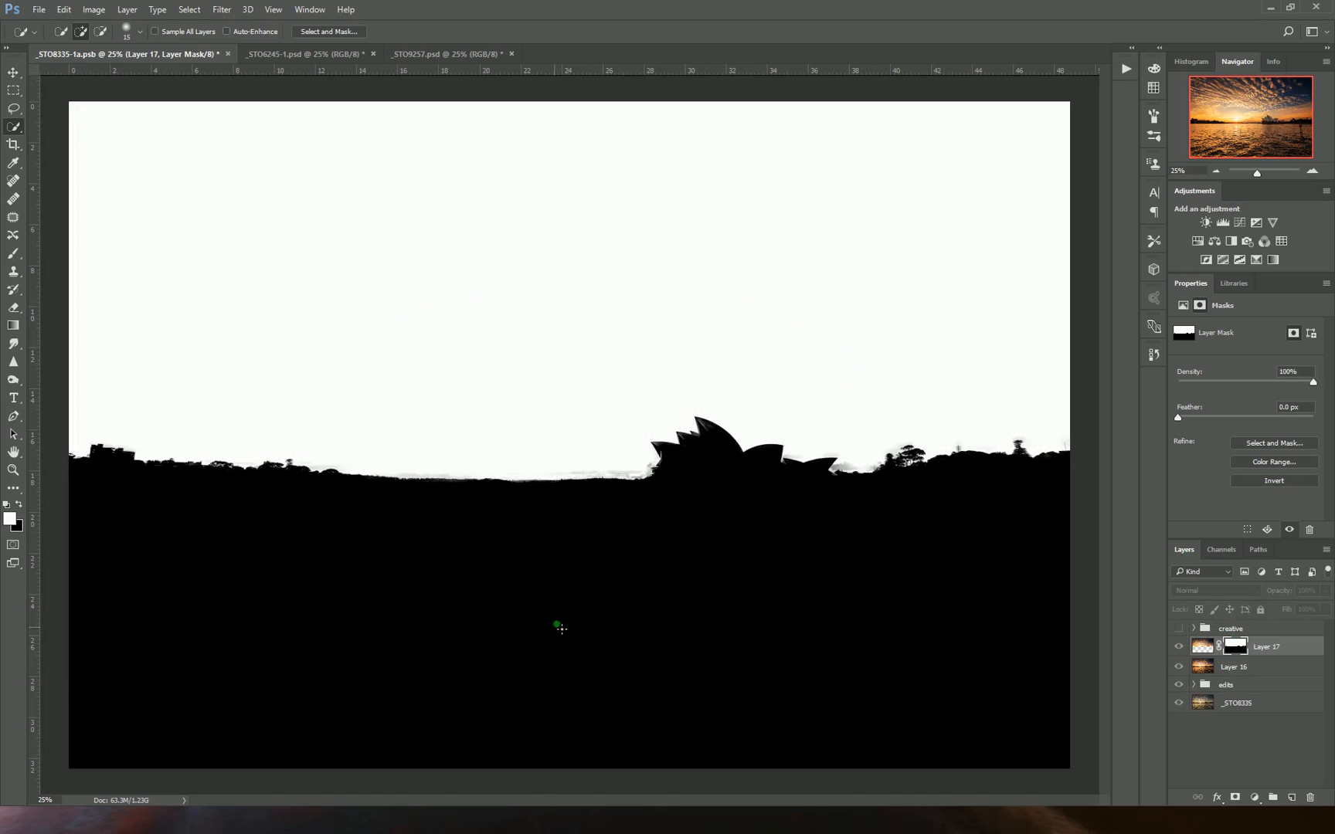
click(1222, 645)
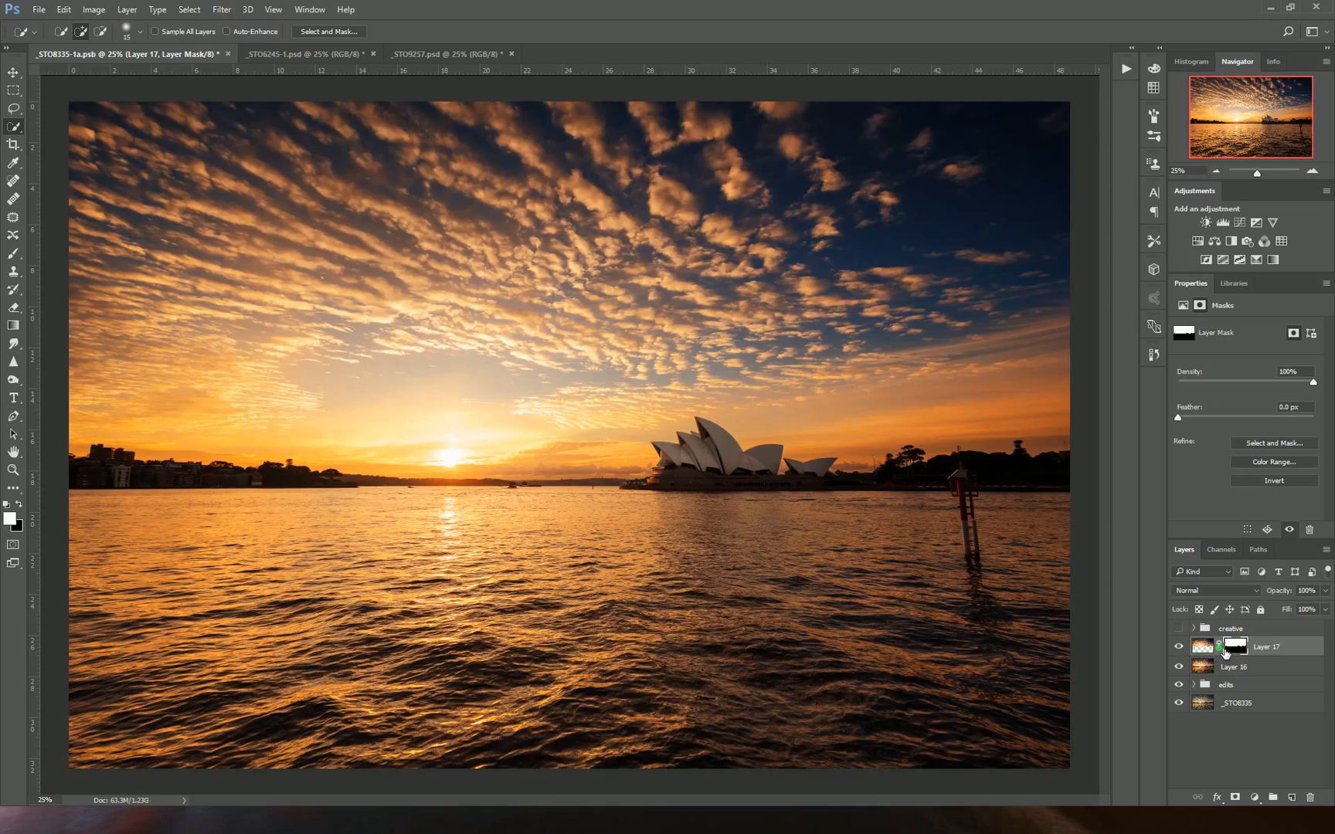
click(1201, 645)
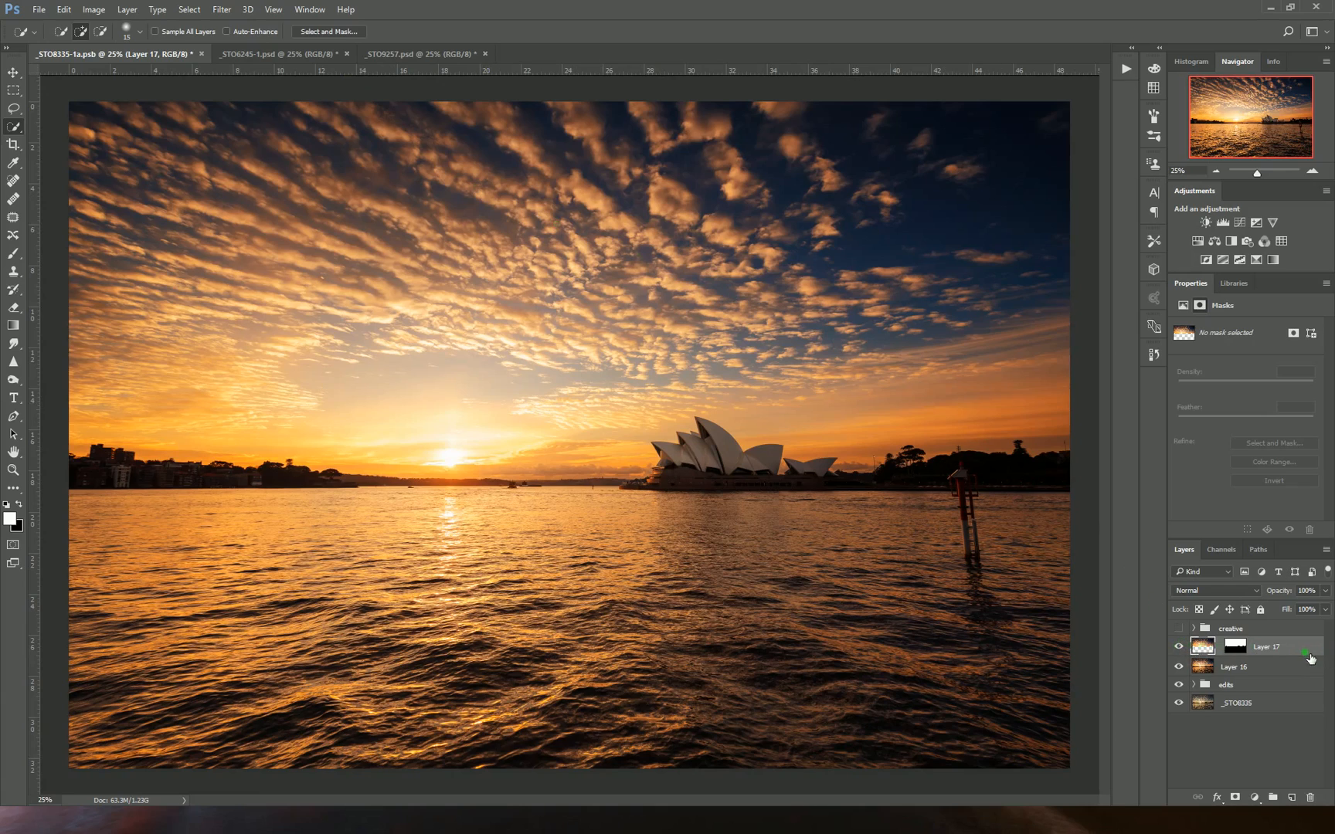
Convert Layer 17 to a smart object and reapply its skyline-shaped sky mask from the loaded selection
right_click(1267, 647)
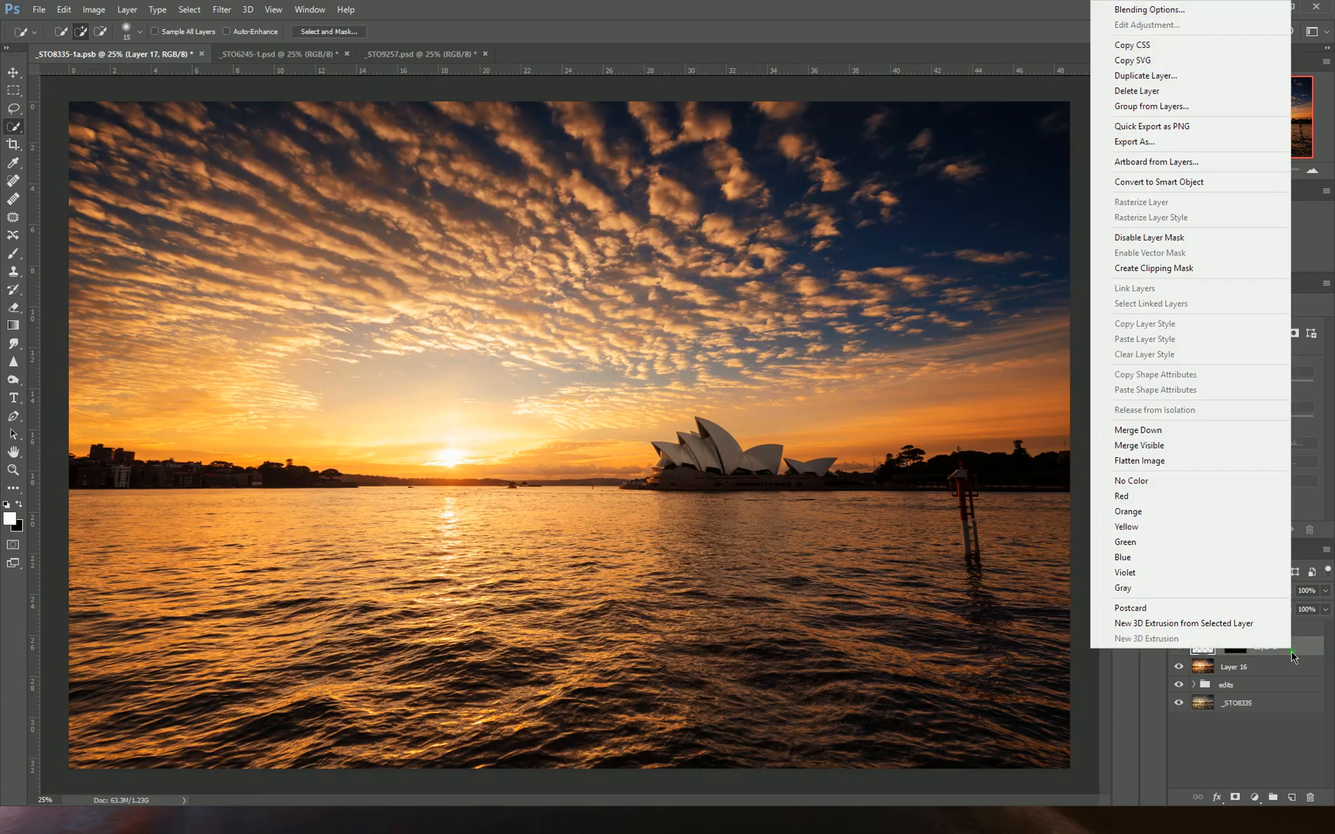
mouse_move(1183, 181)
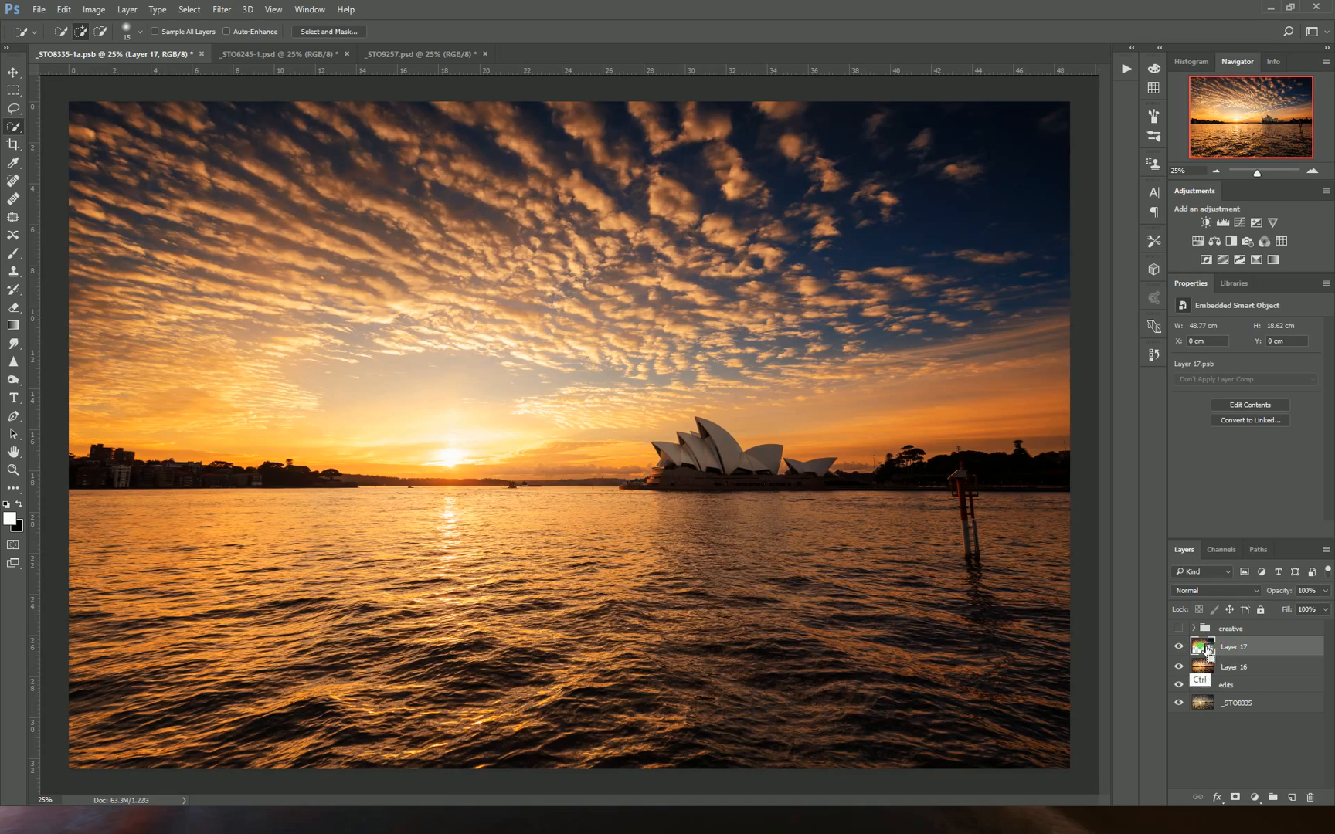
click(1251, 797)
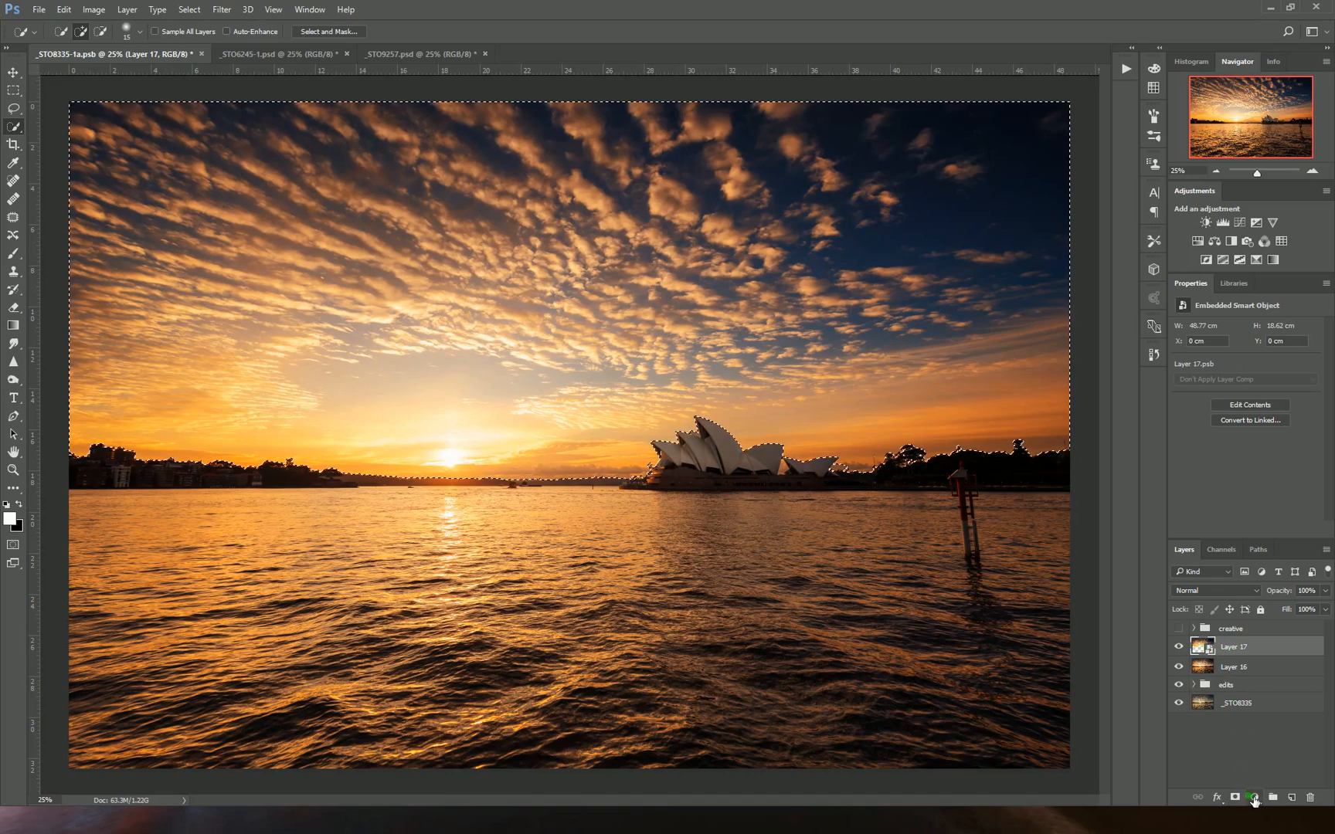
click(1253, 797)
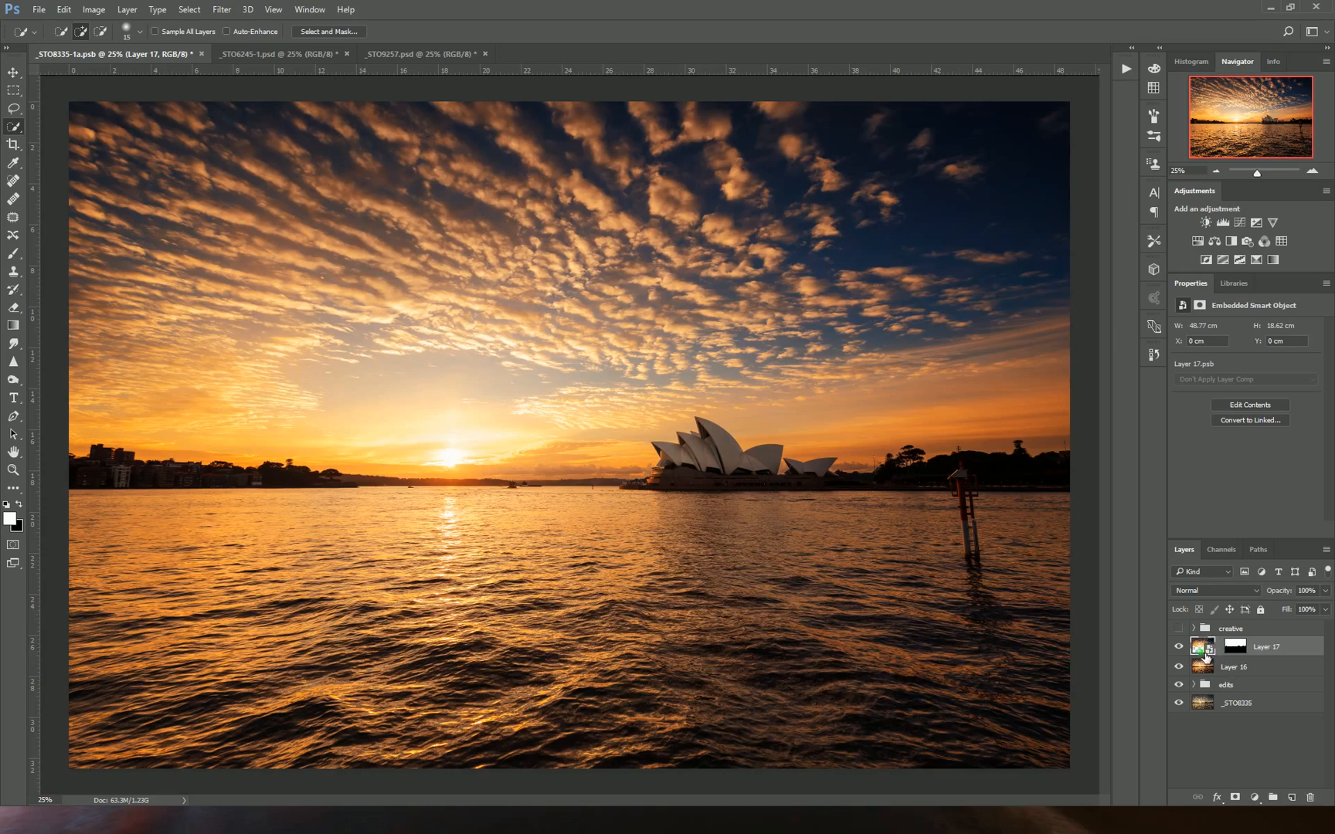
Apply a Zoom Radial Blur of about 55 at Best quality to the sky, centred near the sun
click(221, 9)
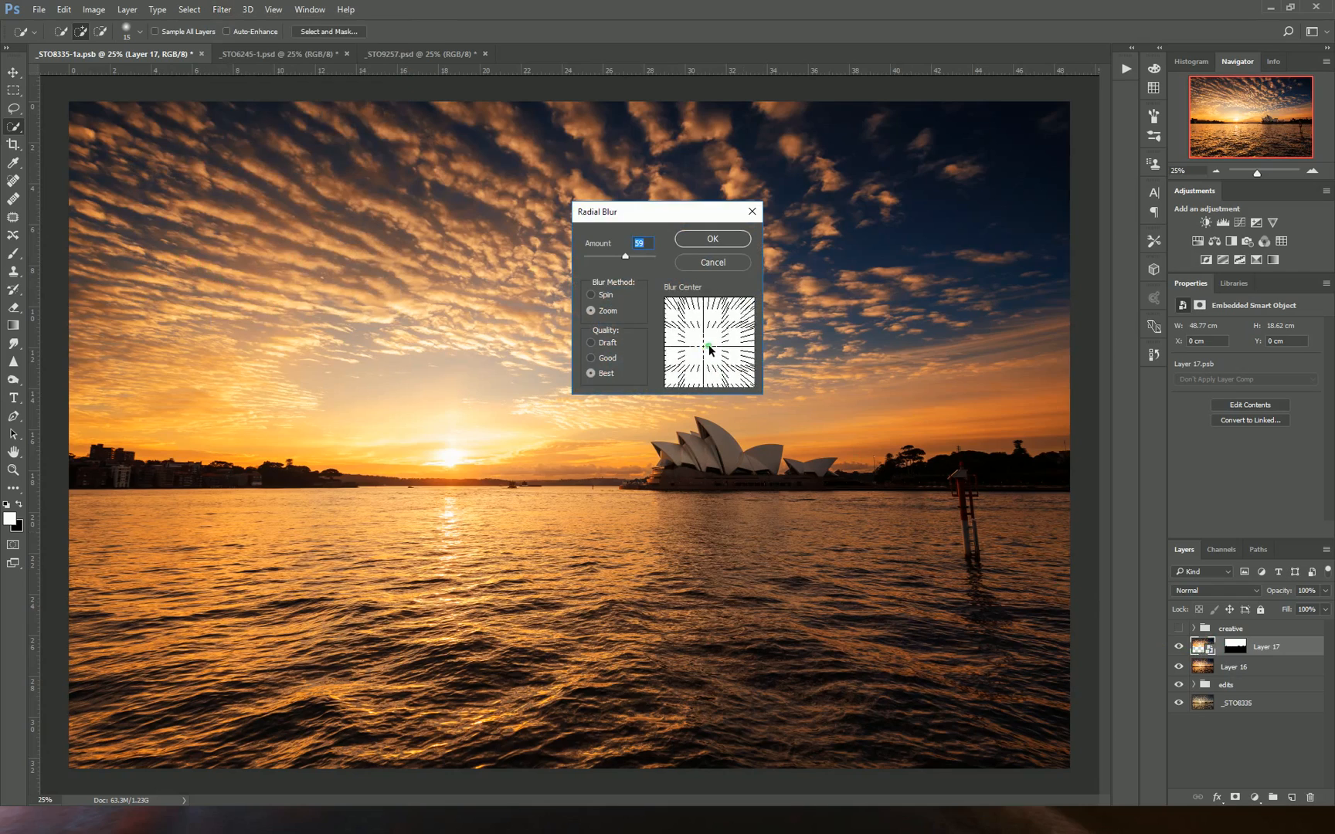
drag(707, 346, 663, 308)
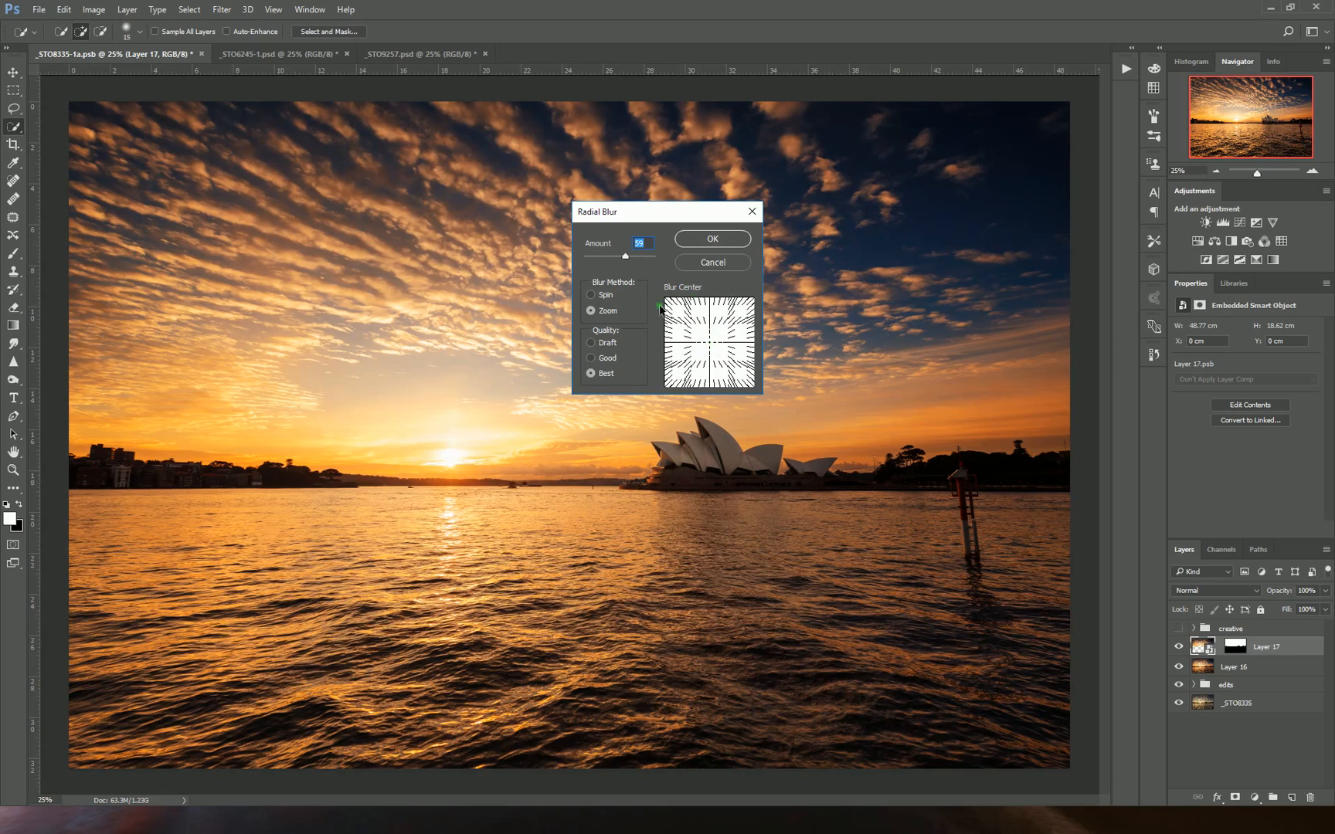
drag(663, 307, 700, 343)
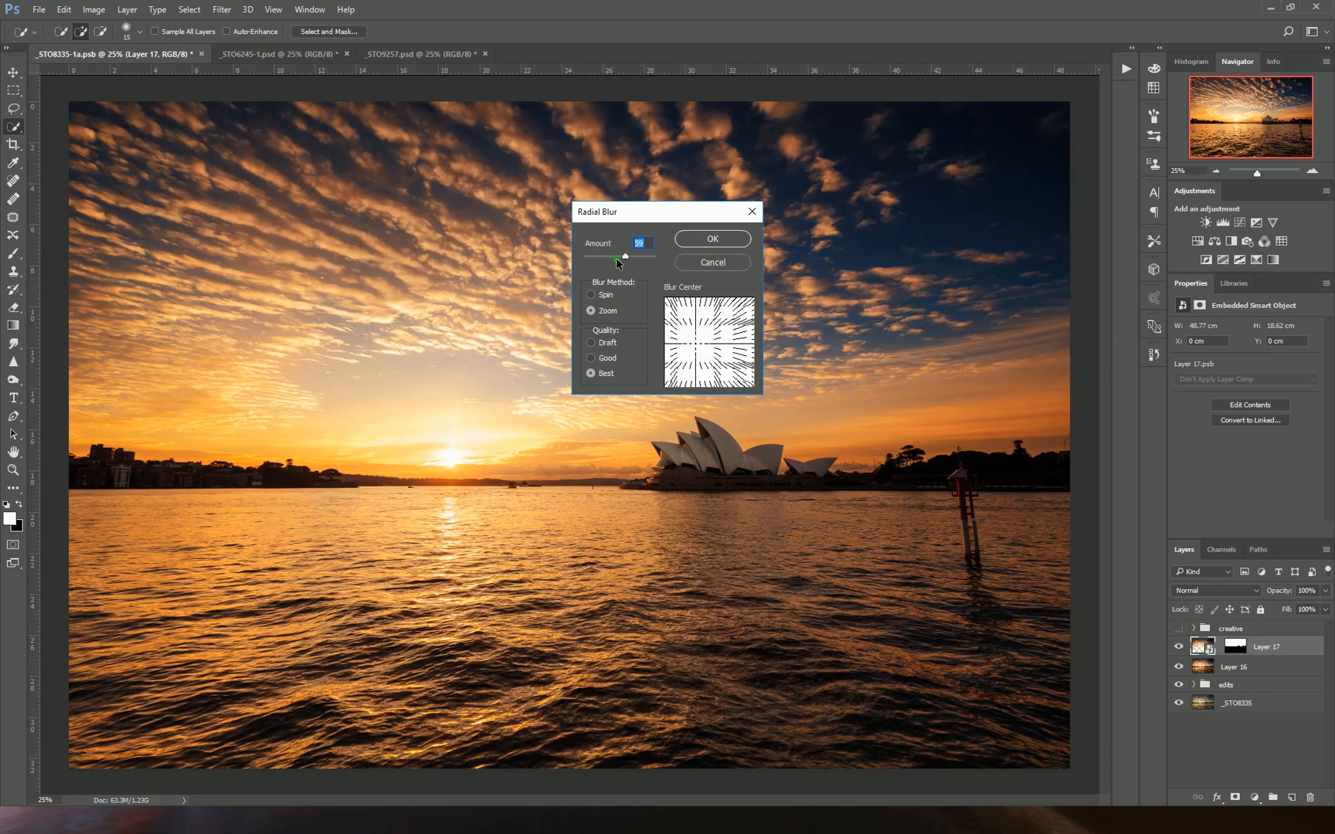
drag(621, 257, 619, 256)
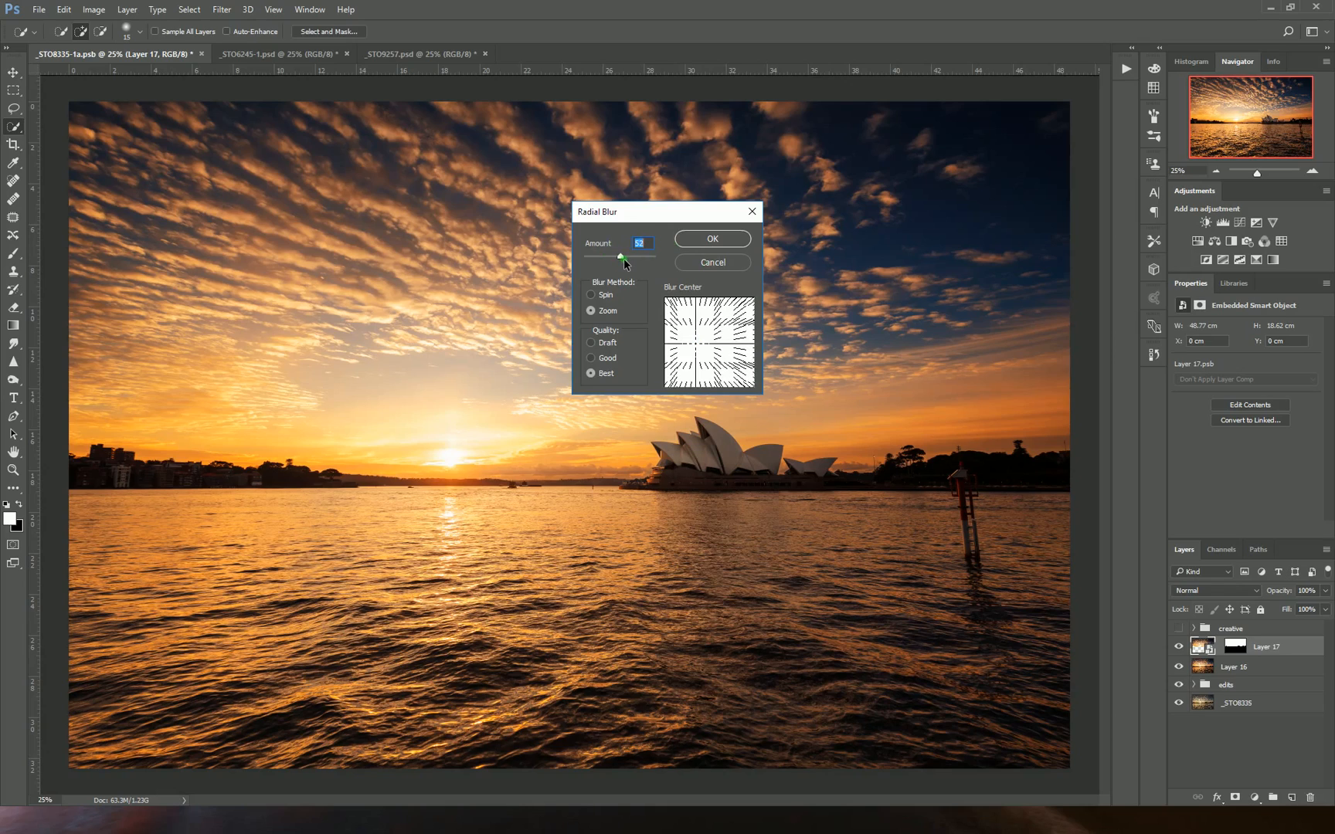
drag(621, 256, 618, 256)
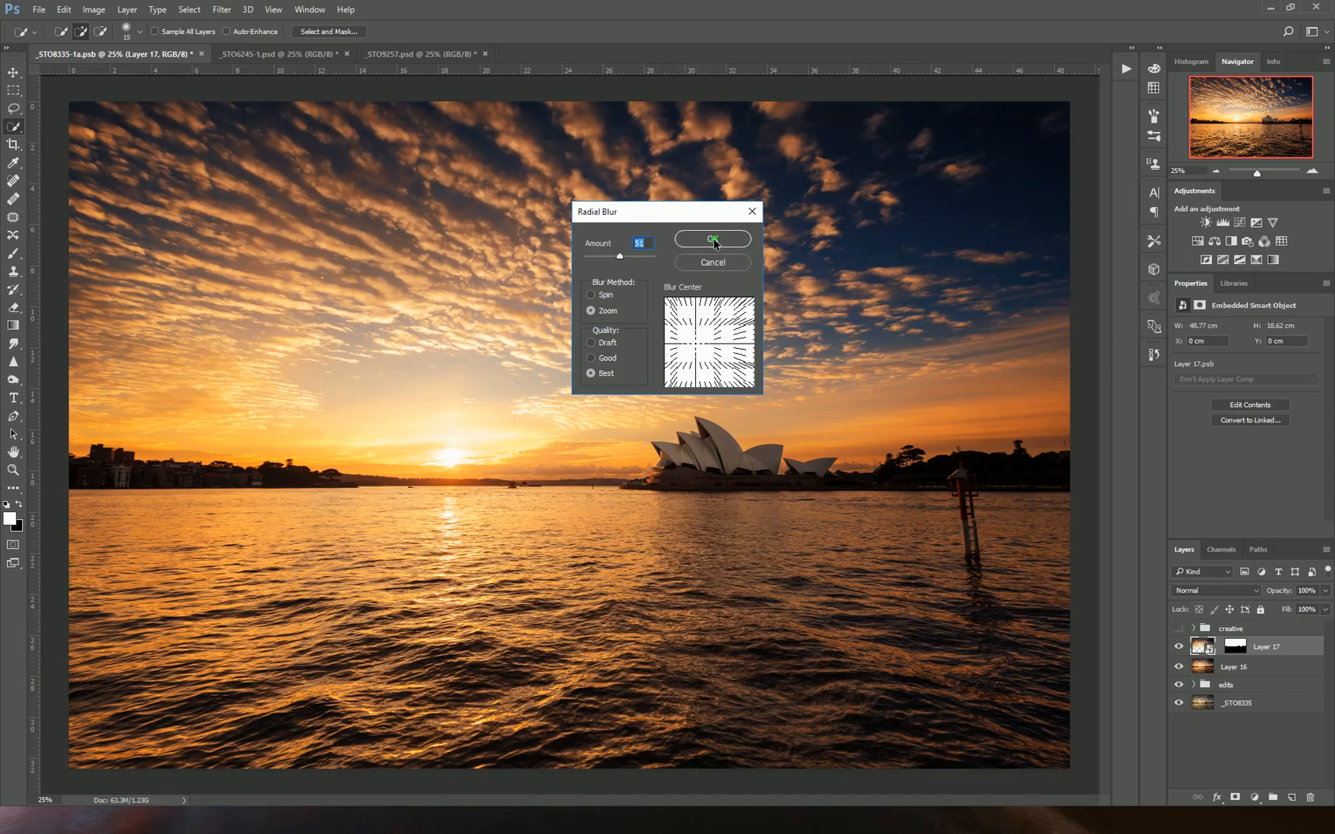
click(712, 238)
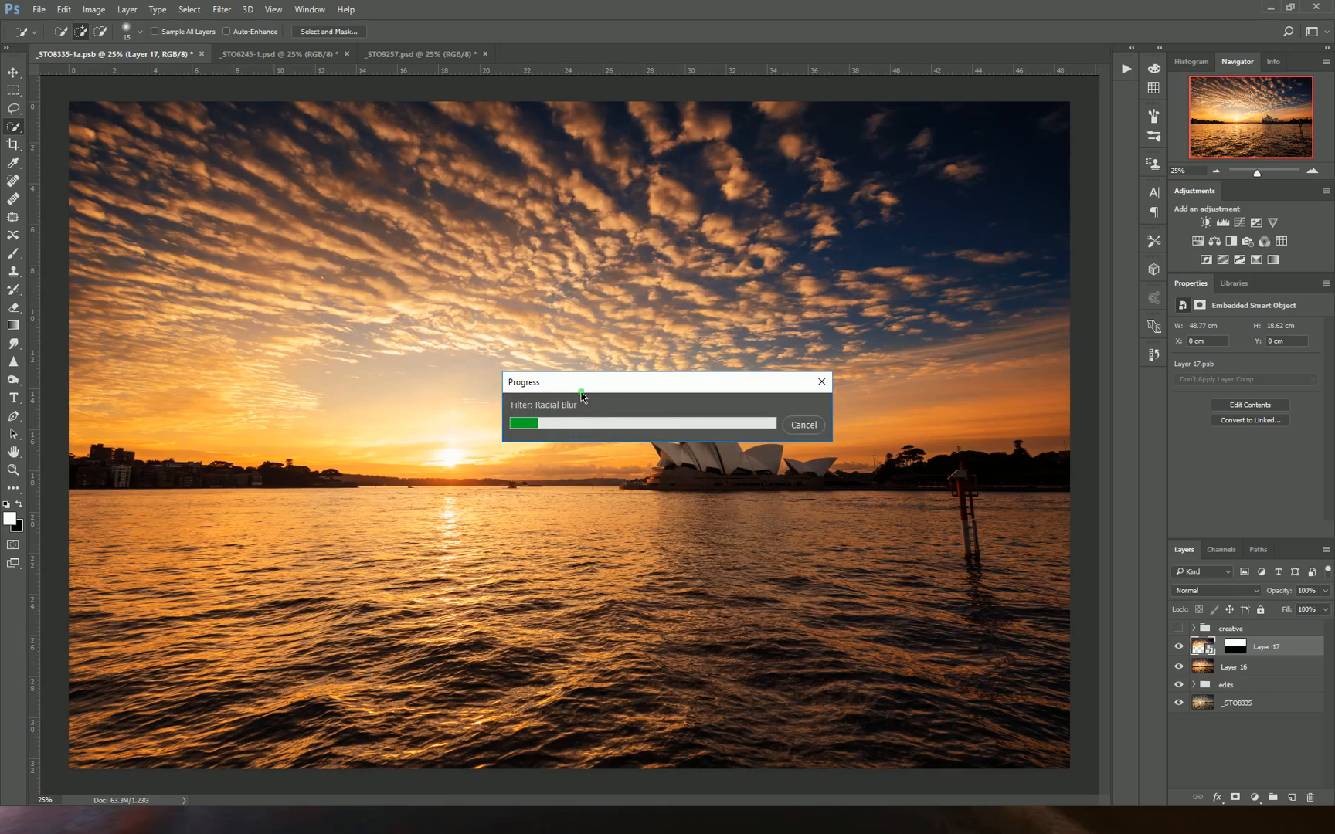
mouse_move(687, 403)
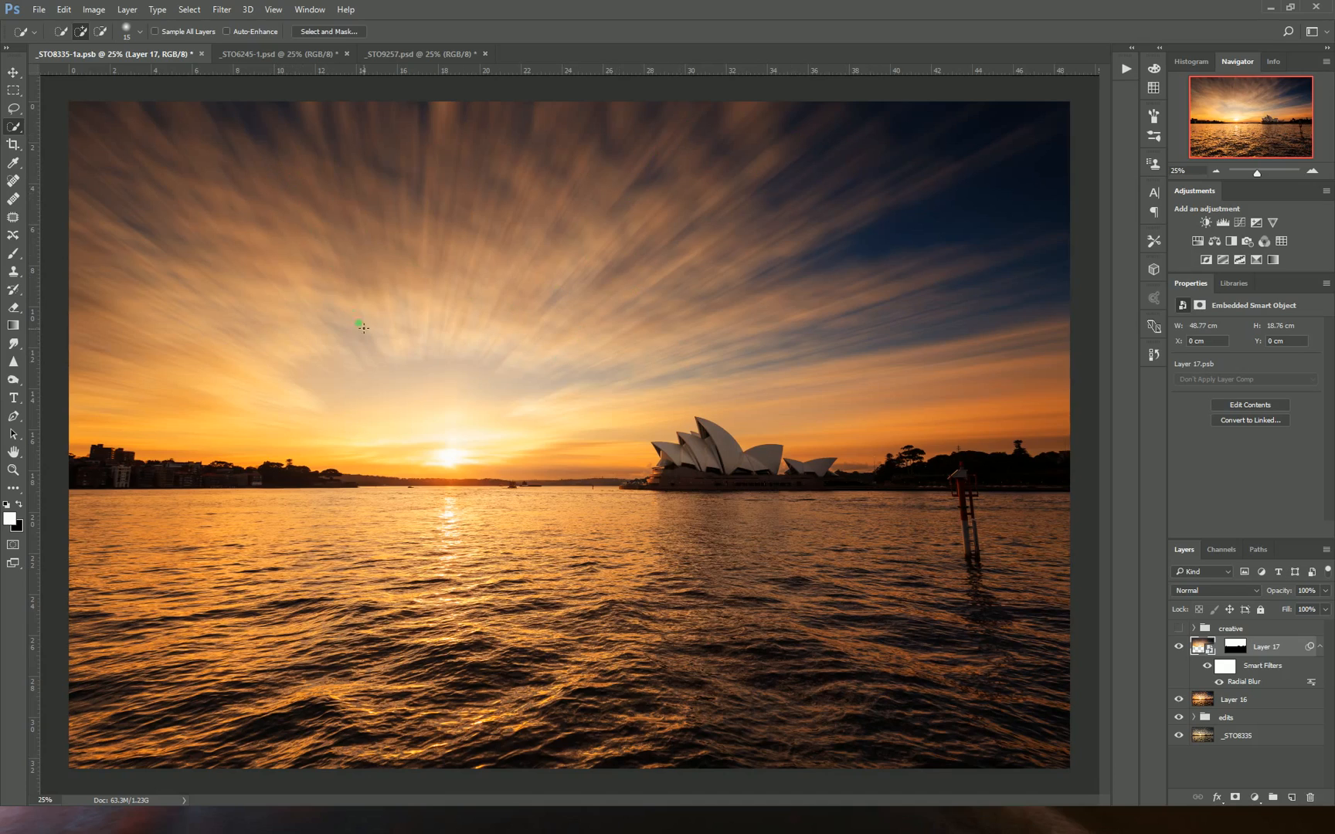
mouse_move(734, 312)
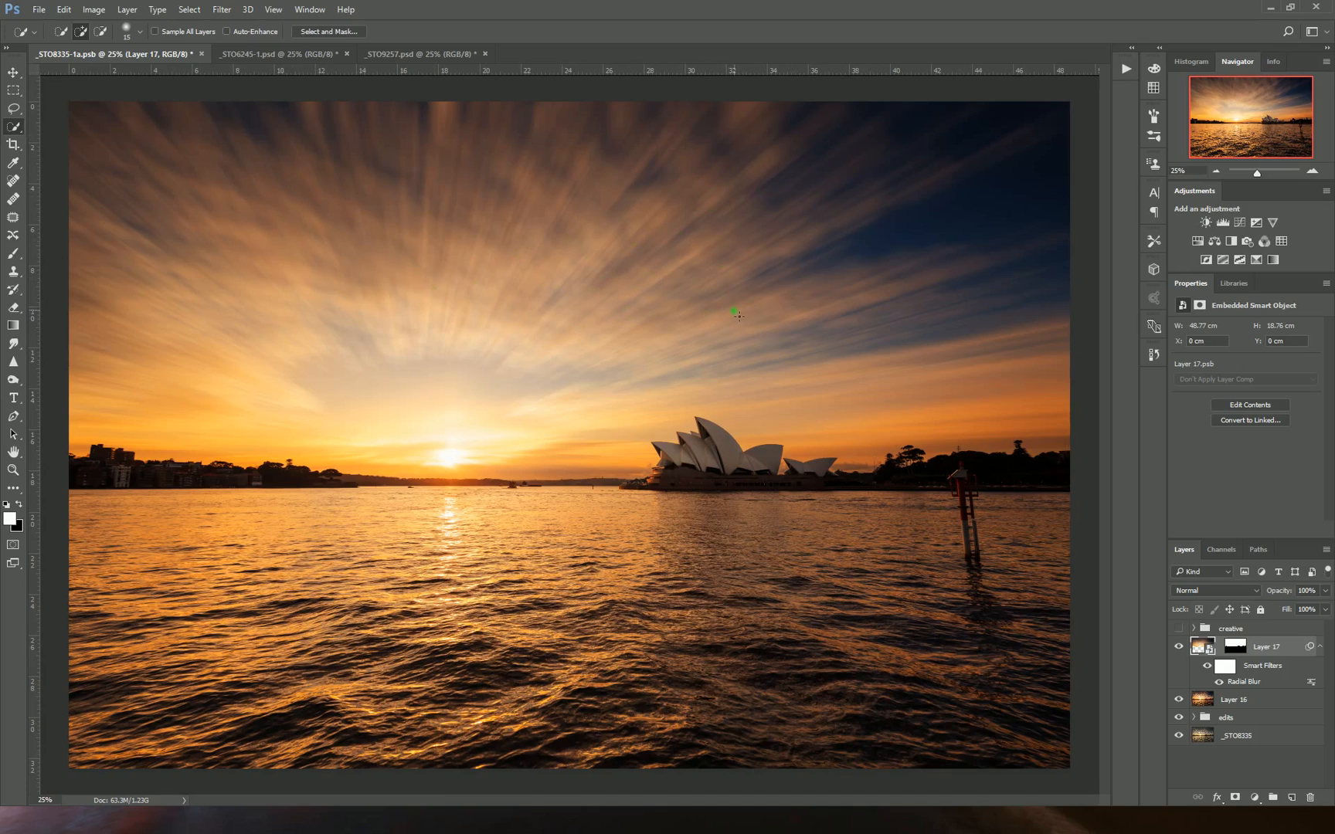
mouse_move(777, 271)
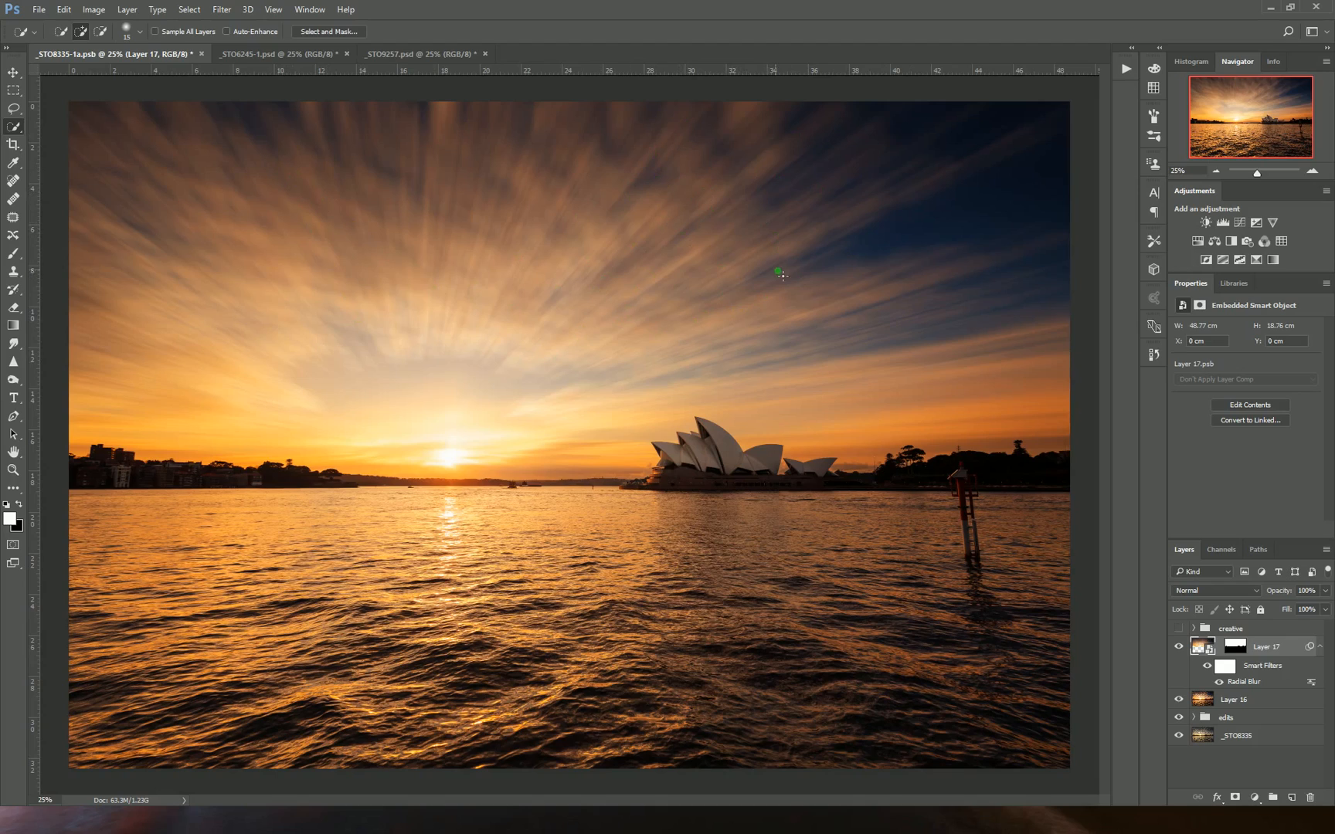
mouse_move(924, 224)
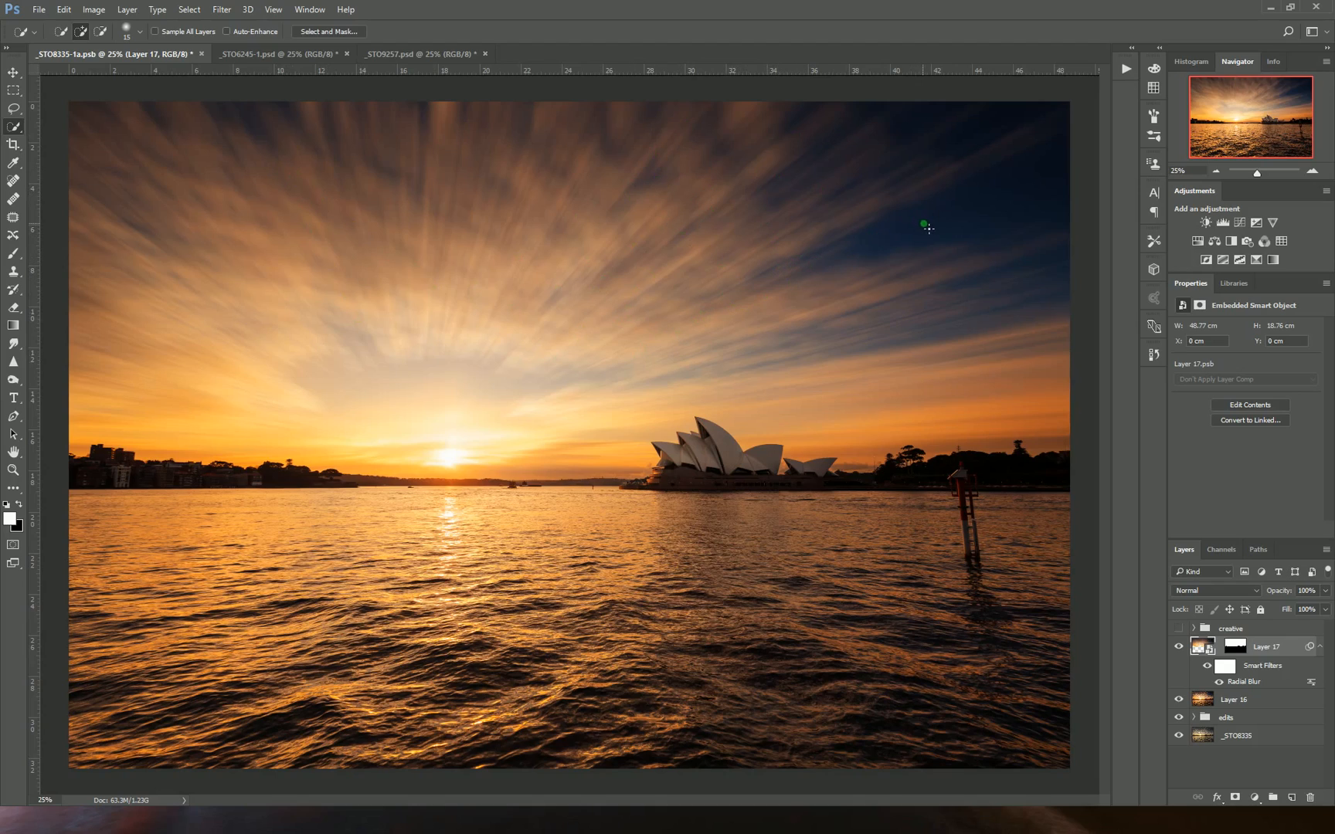
mouse_move(1055, 471)
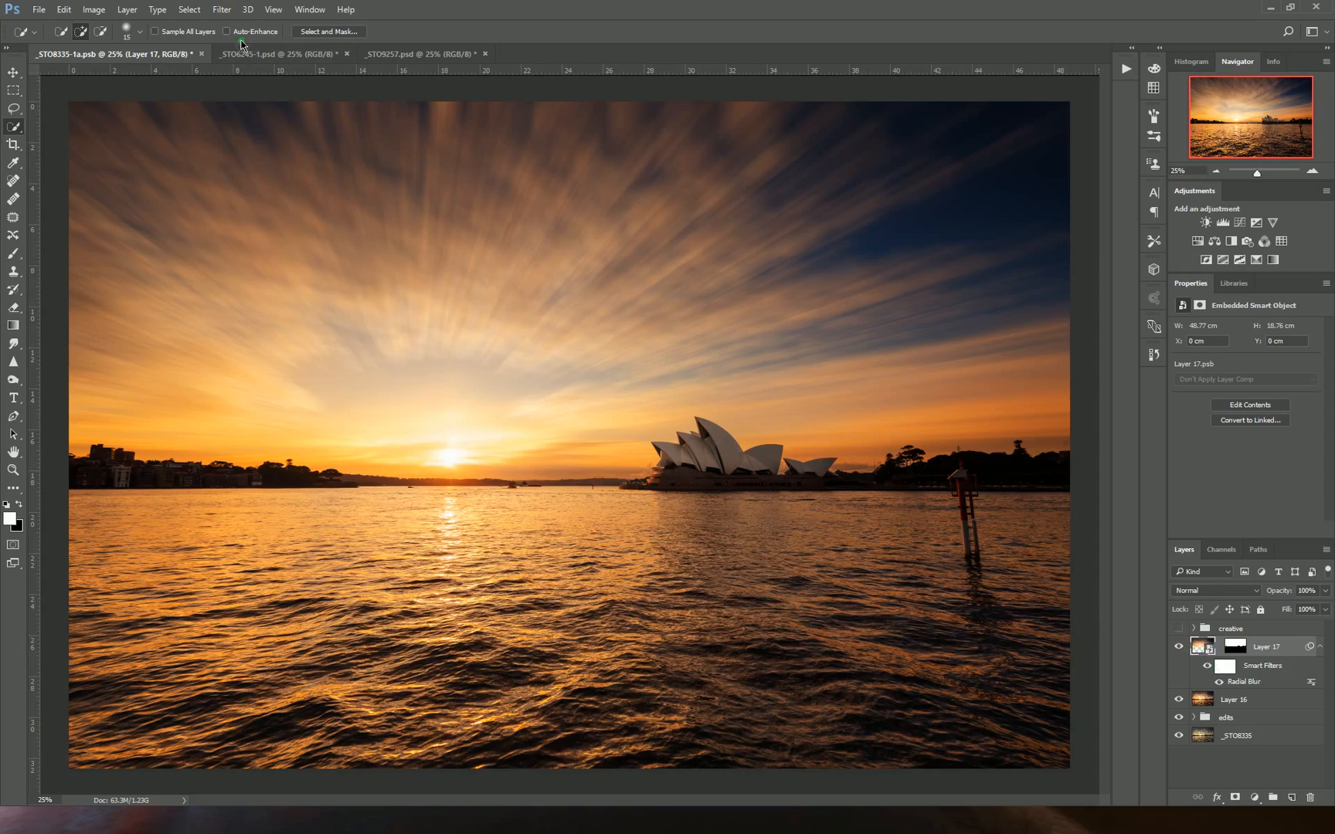
Run Radial Blur a second time with the same settings for smoother, stronger sky streaks
click(221, 9)
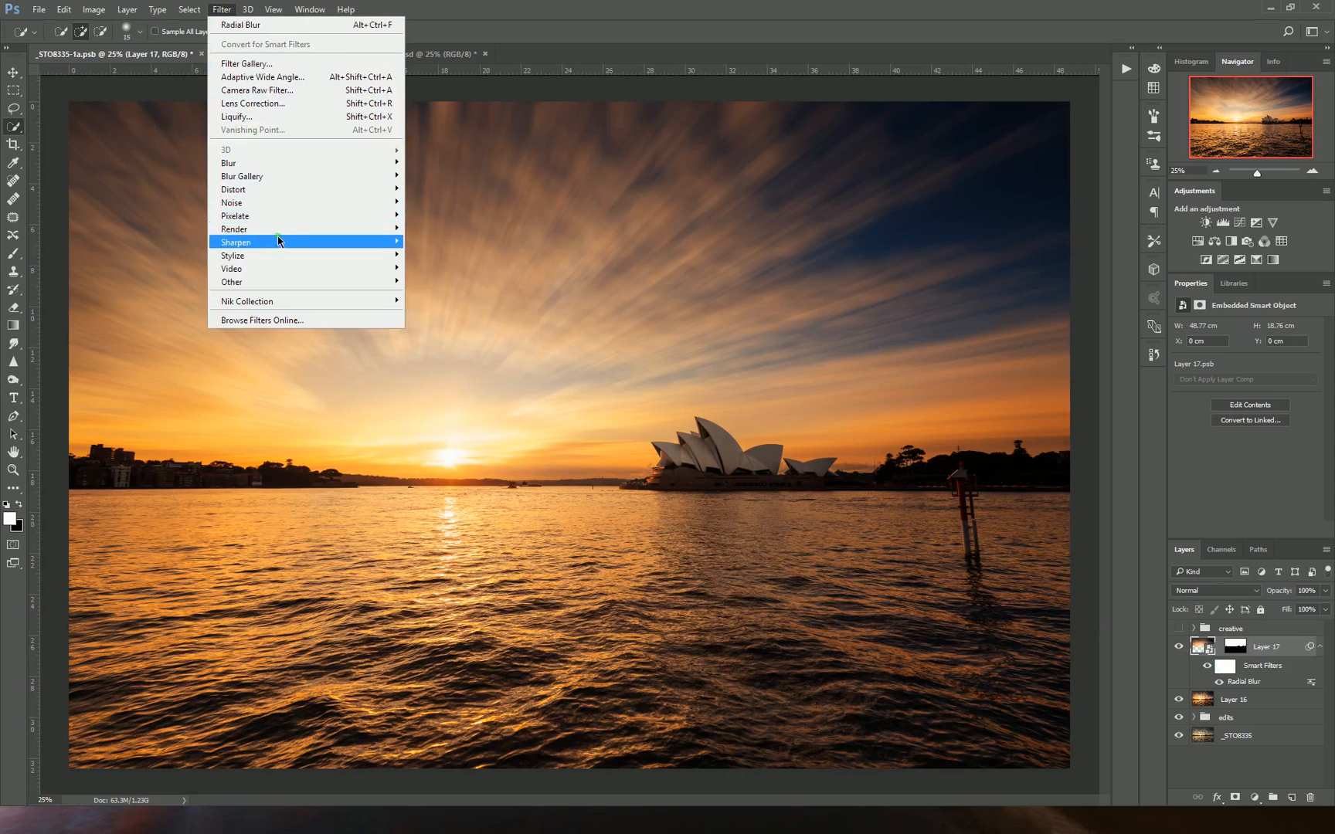
click(179, 260)
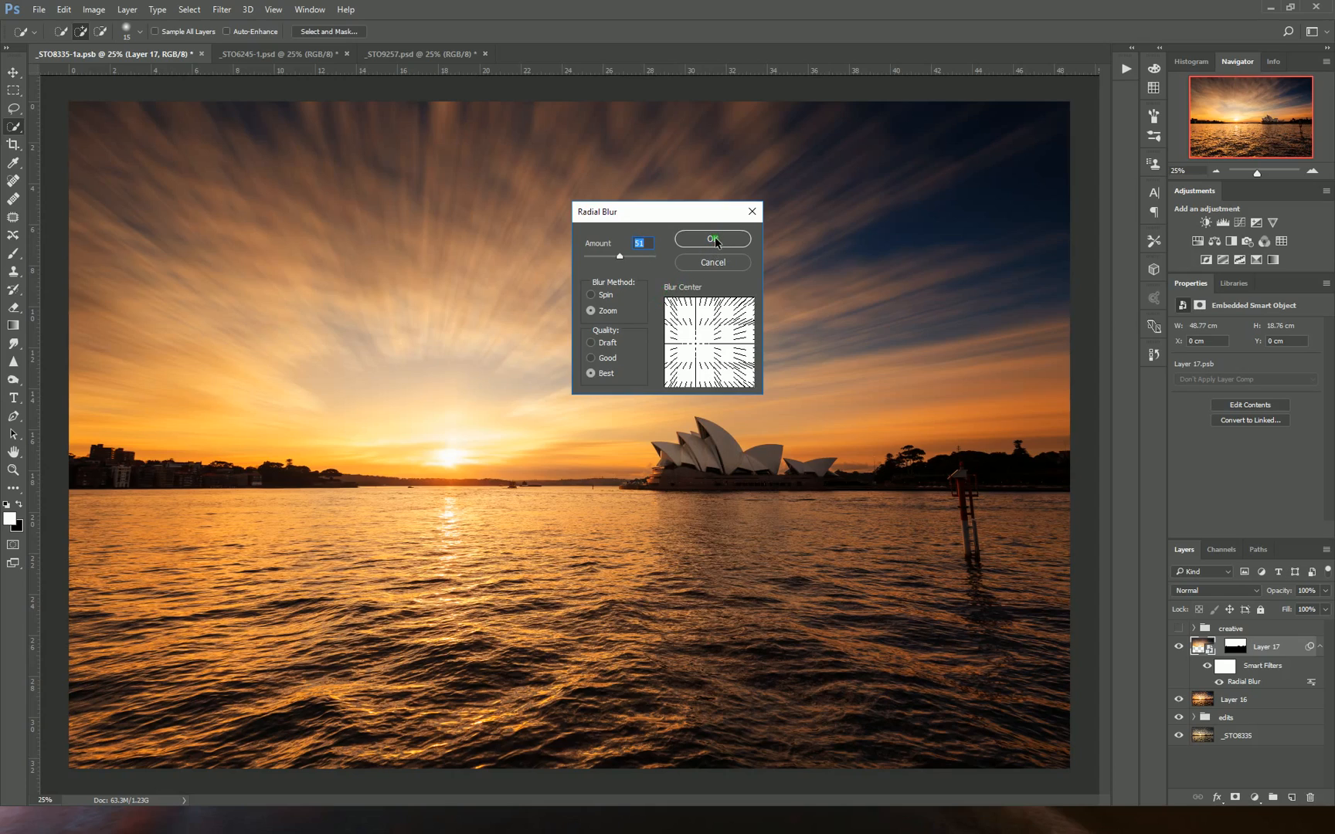
click(712, 238)
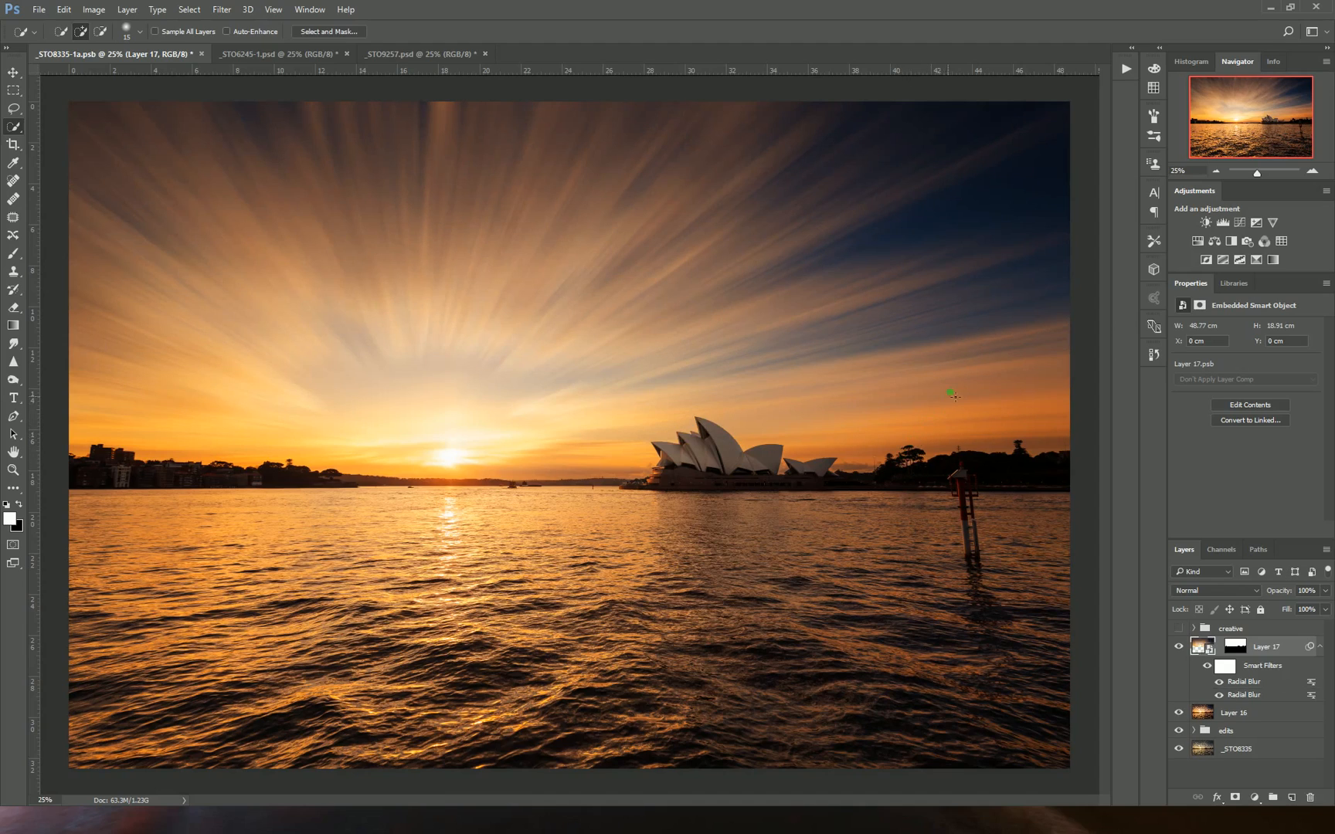
mouse_move(1021, 437)
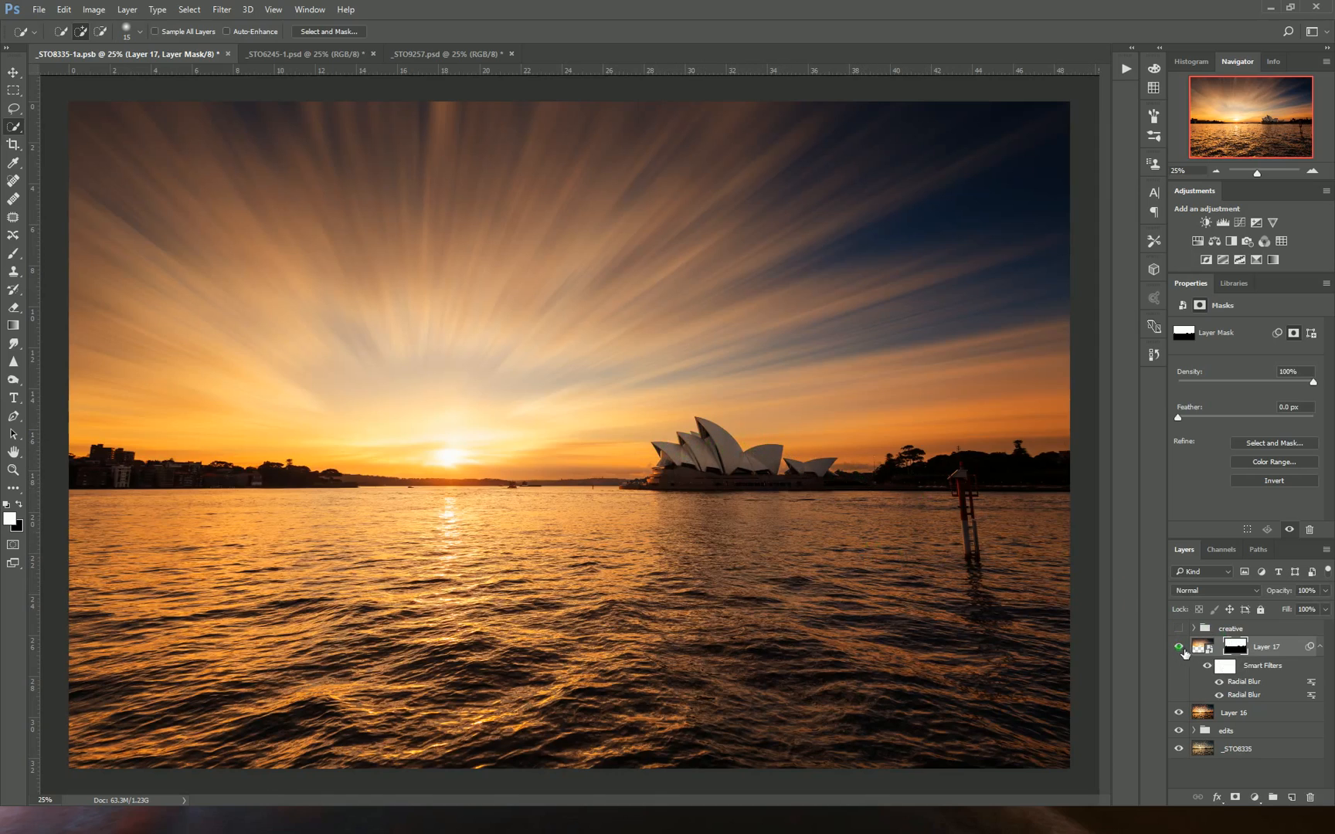
Add a Curves adjustment above Layer 17 and pull the midtones down to darken the image
click(1180, 647)
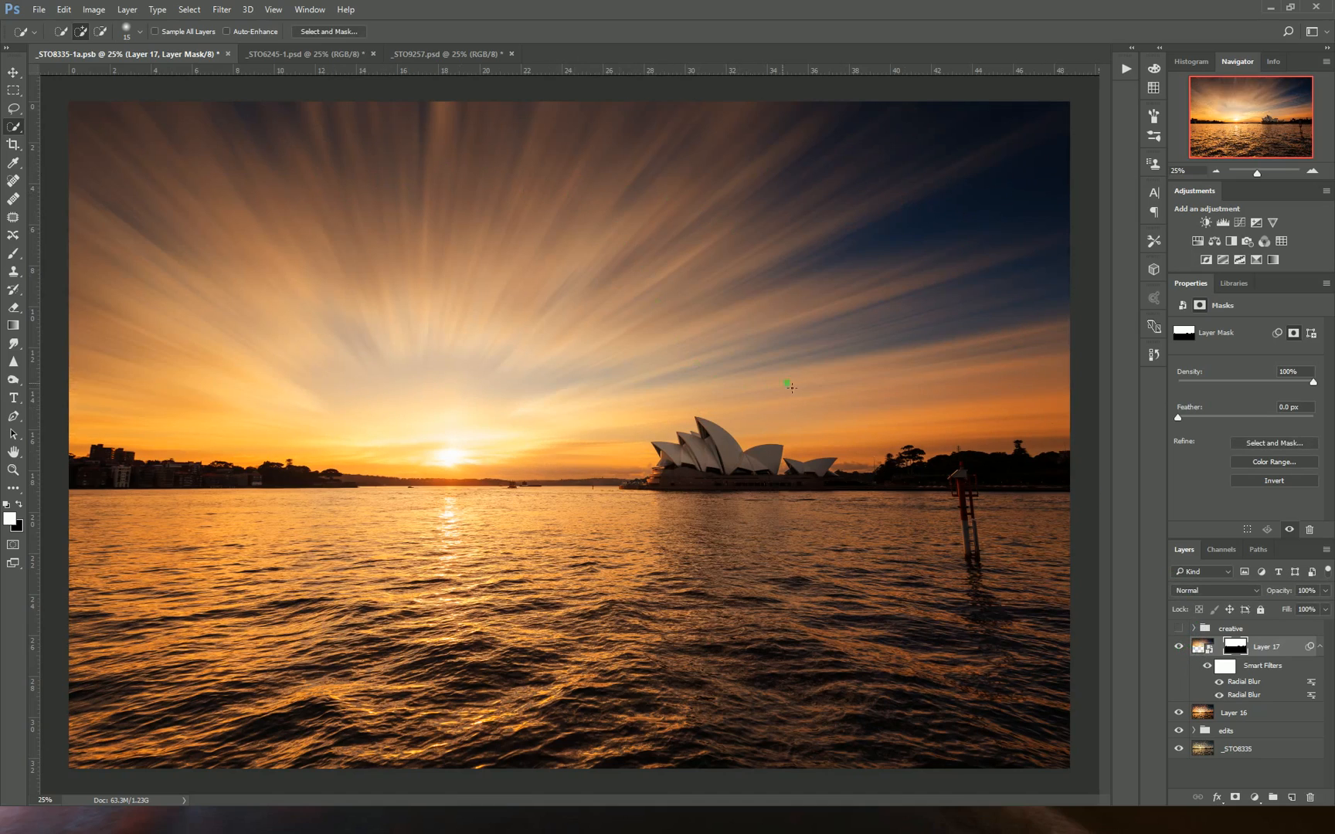
mouse_move(382, 218)
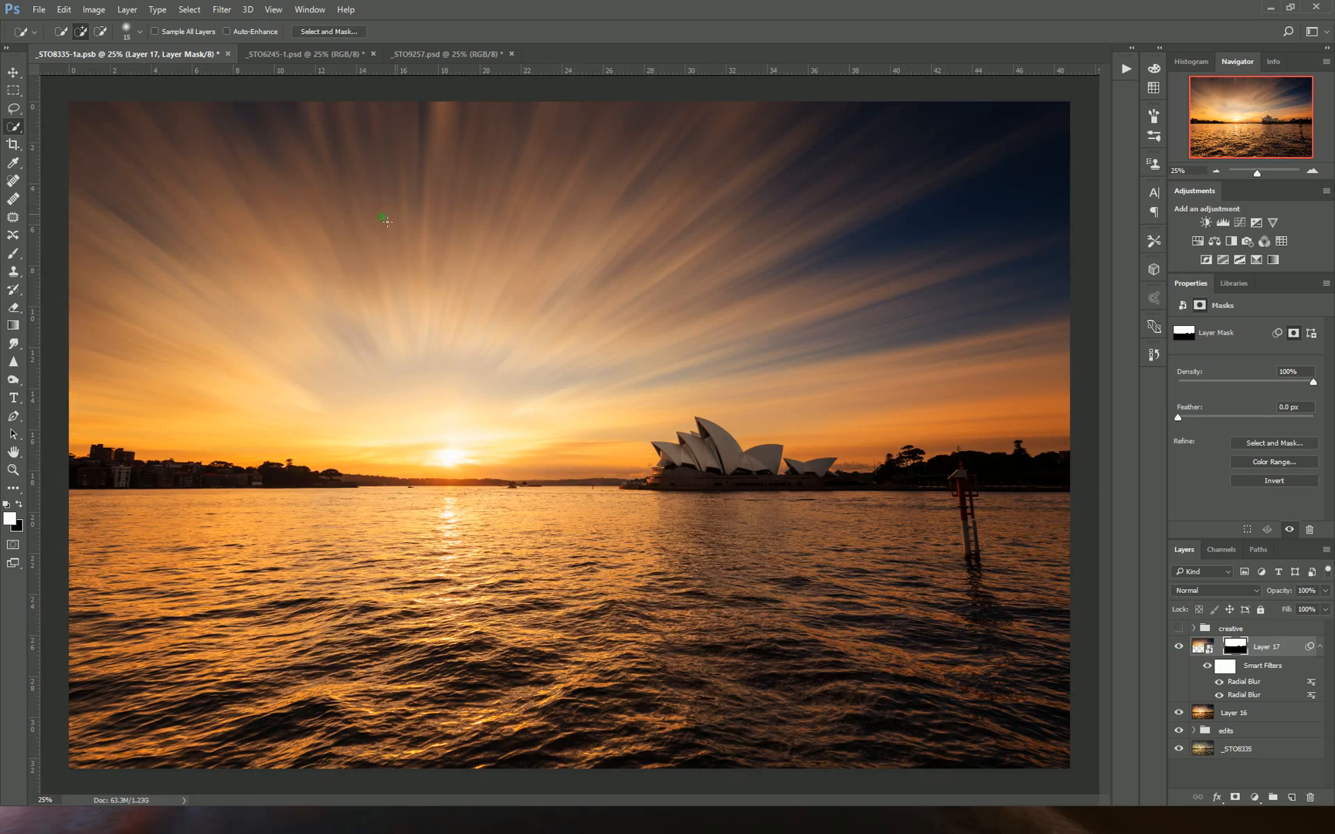
mouse_move(915, 461)
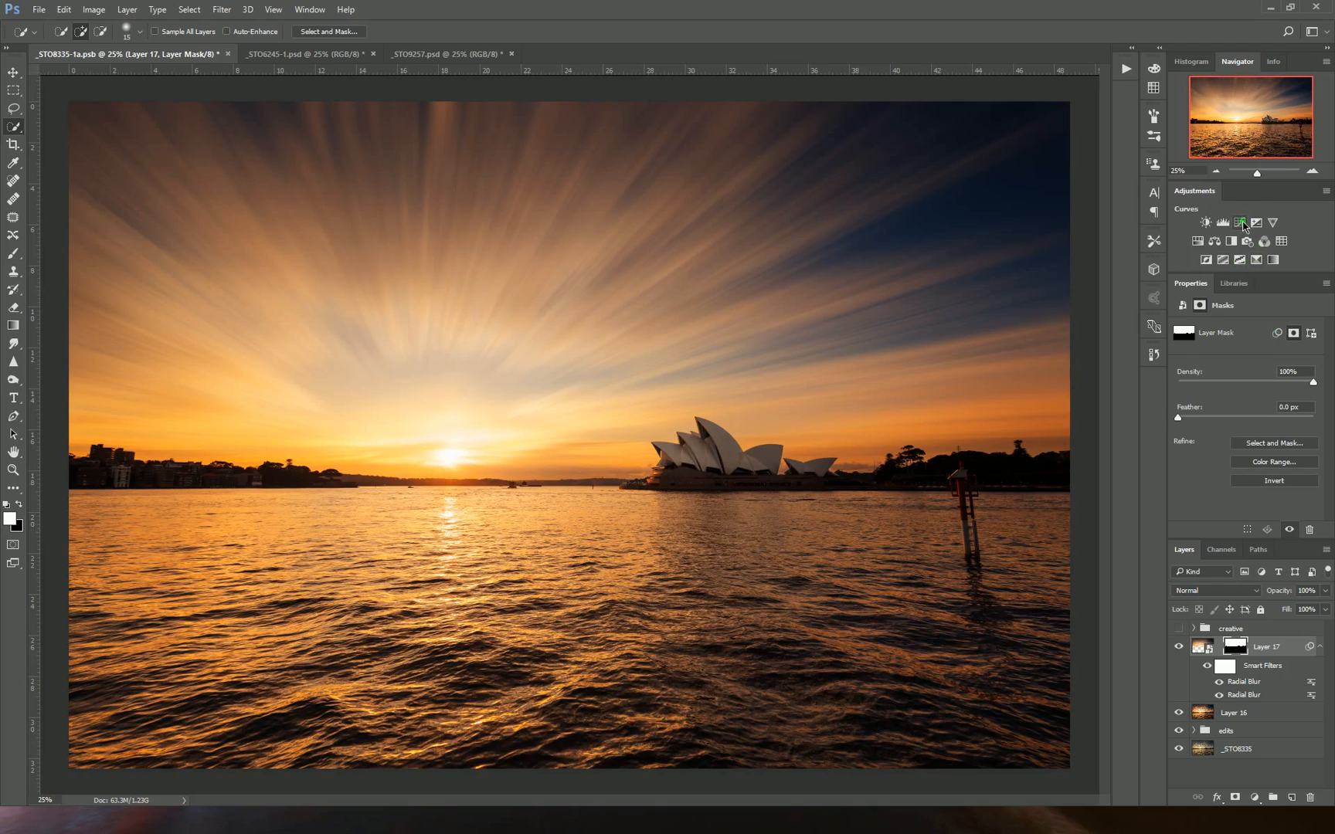
click(1239, 222)
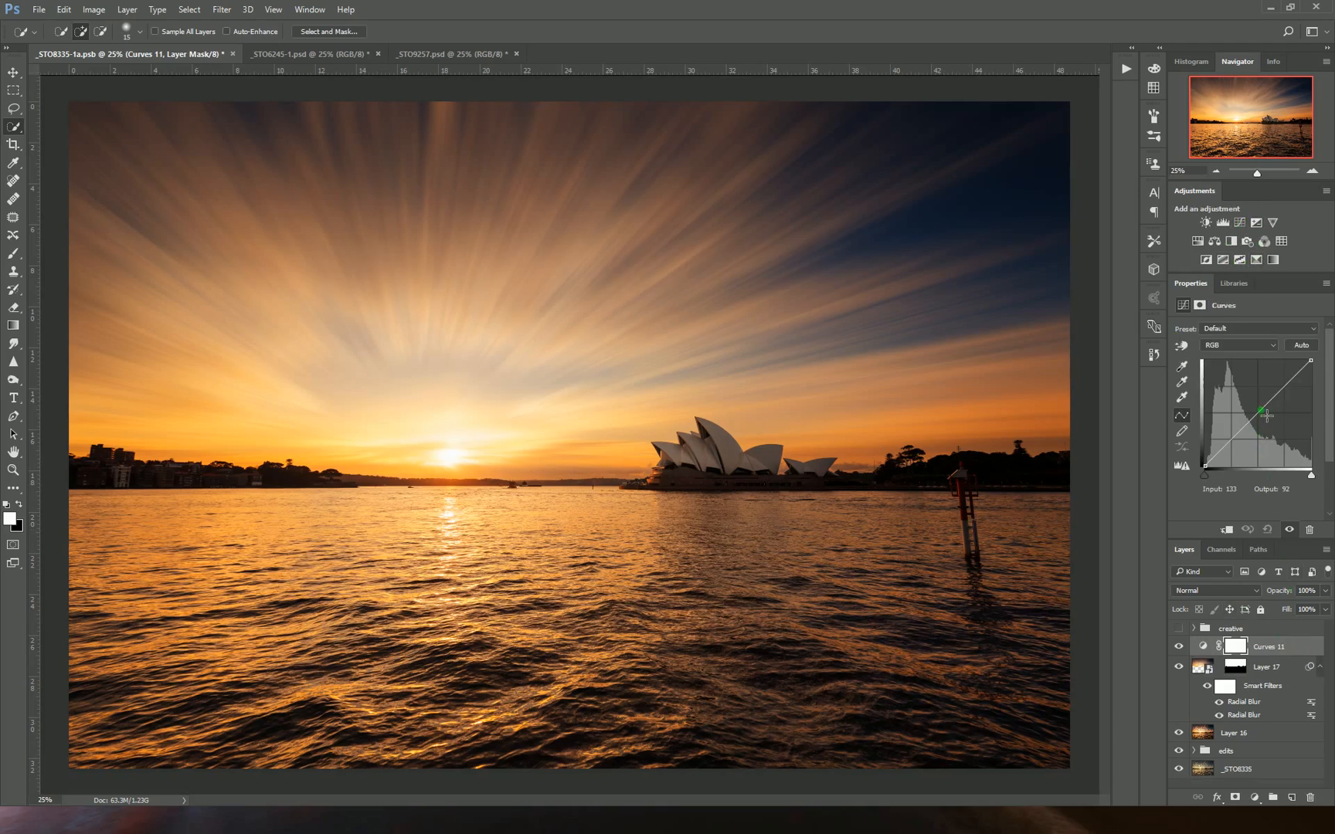
drag(1261, 414, 1265, 428)
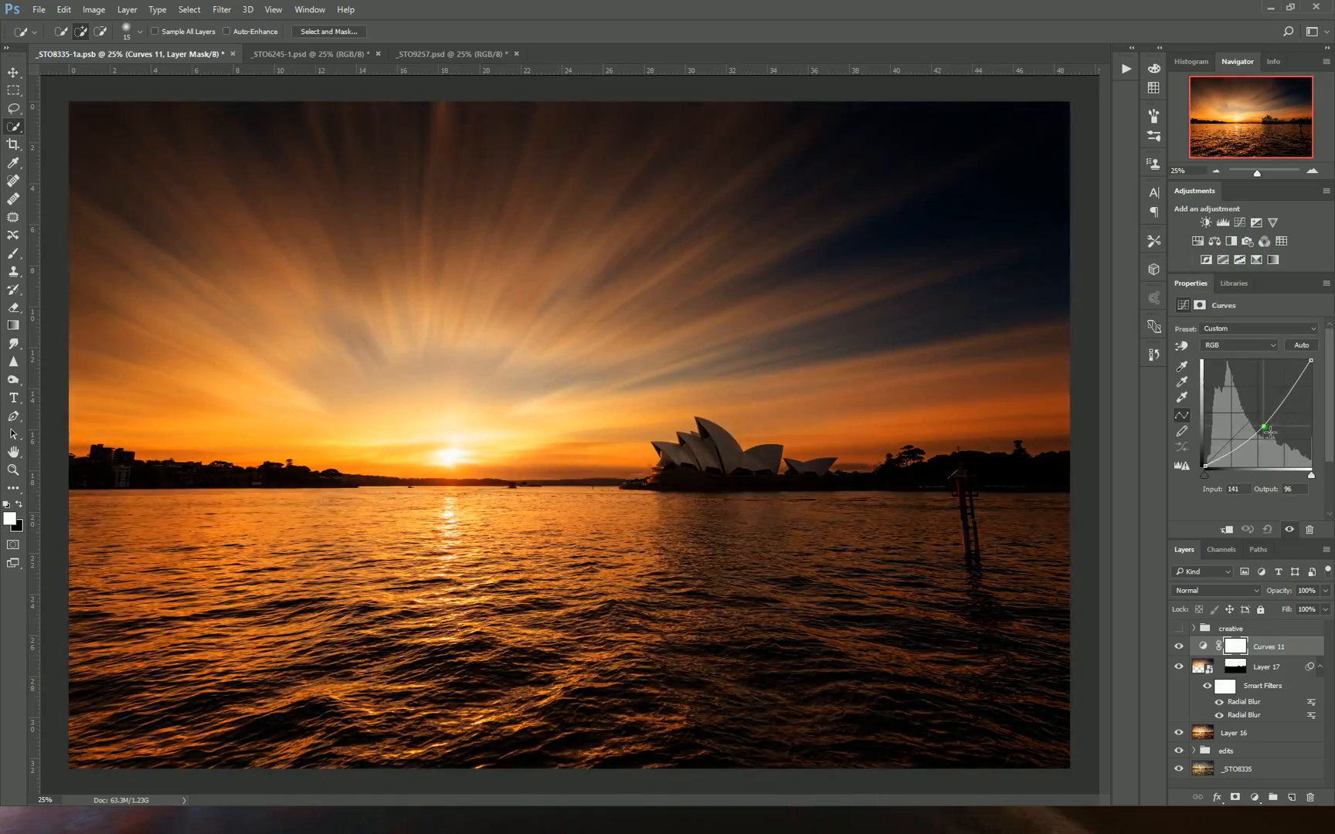
drag(1265, 433, 1263, 424)
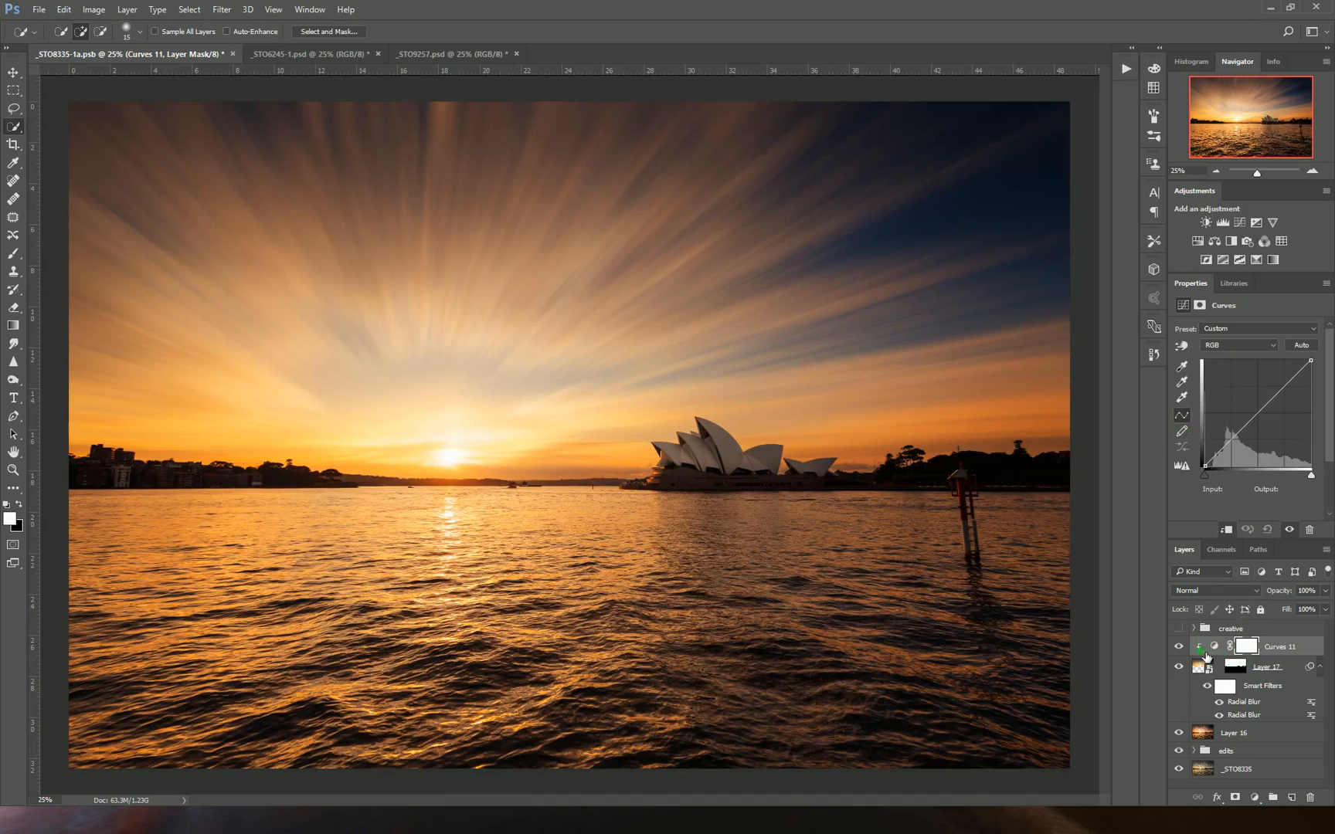
click(1236, 429)
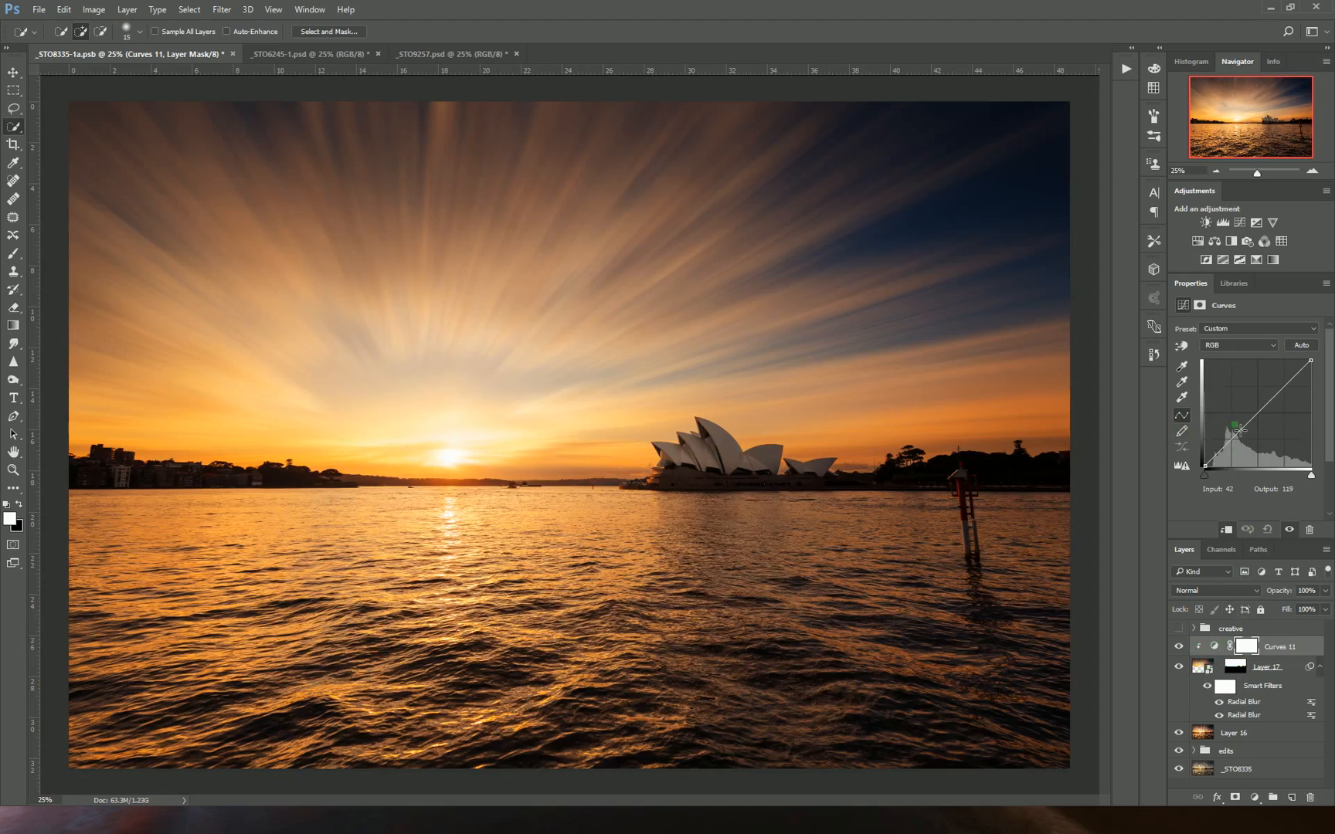
Shape the RGB curve into an S with a shadow anchor and lifted highlights for more contrast
drag(1233, 426, 1256, 431)
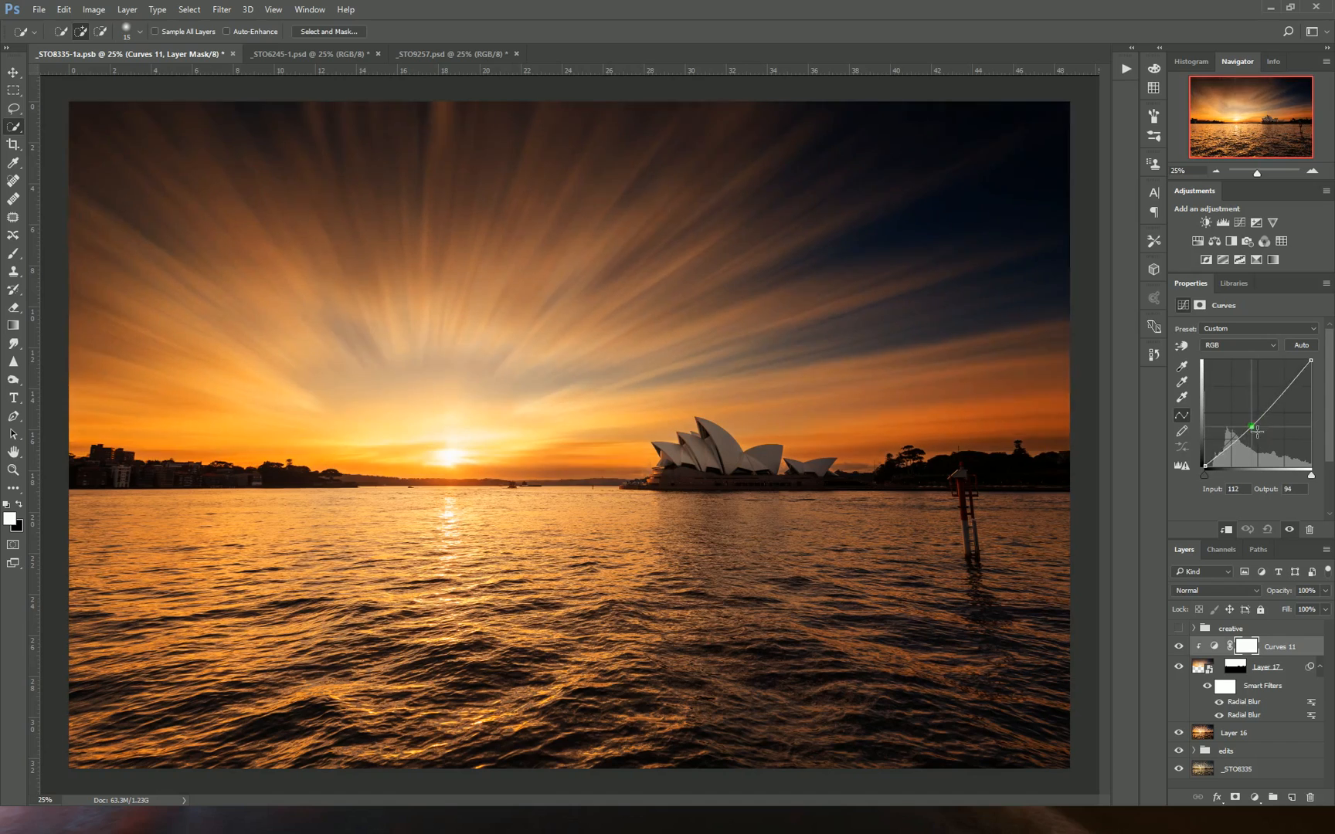
drag(1258, 430, 1248, 436)
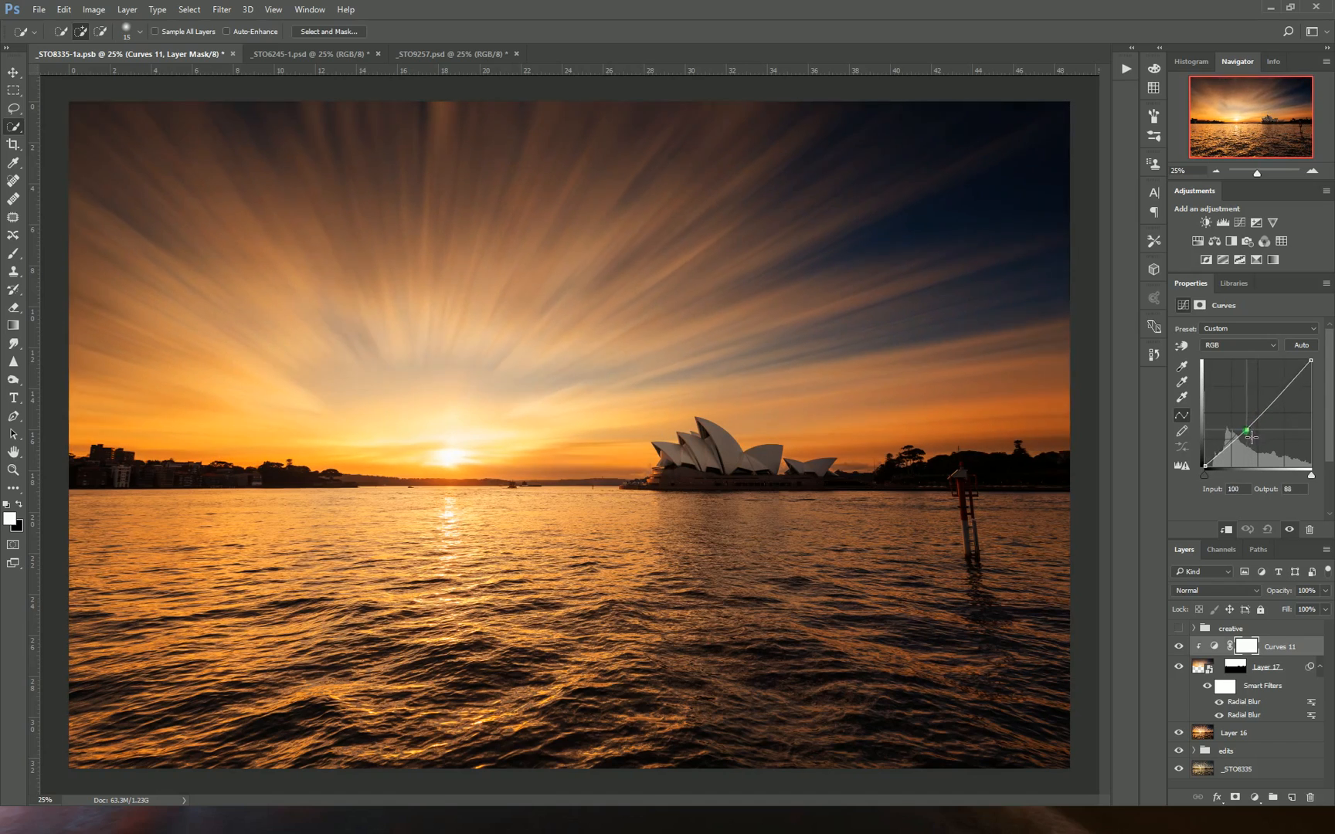
drag(1250, 434, 1246, 440)
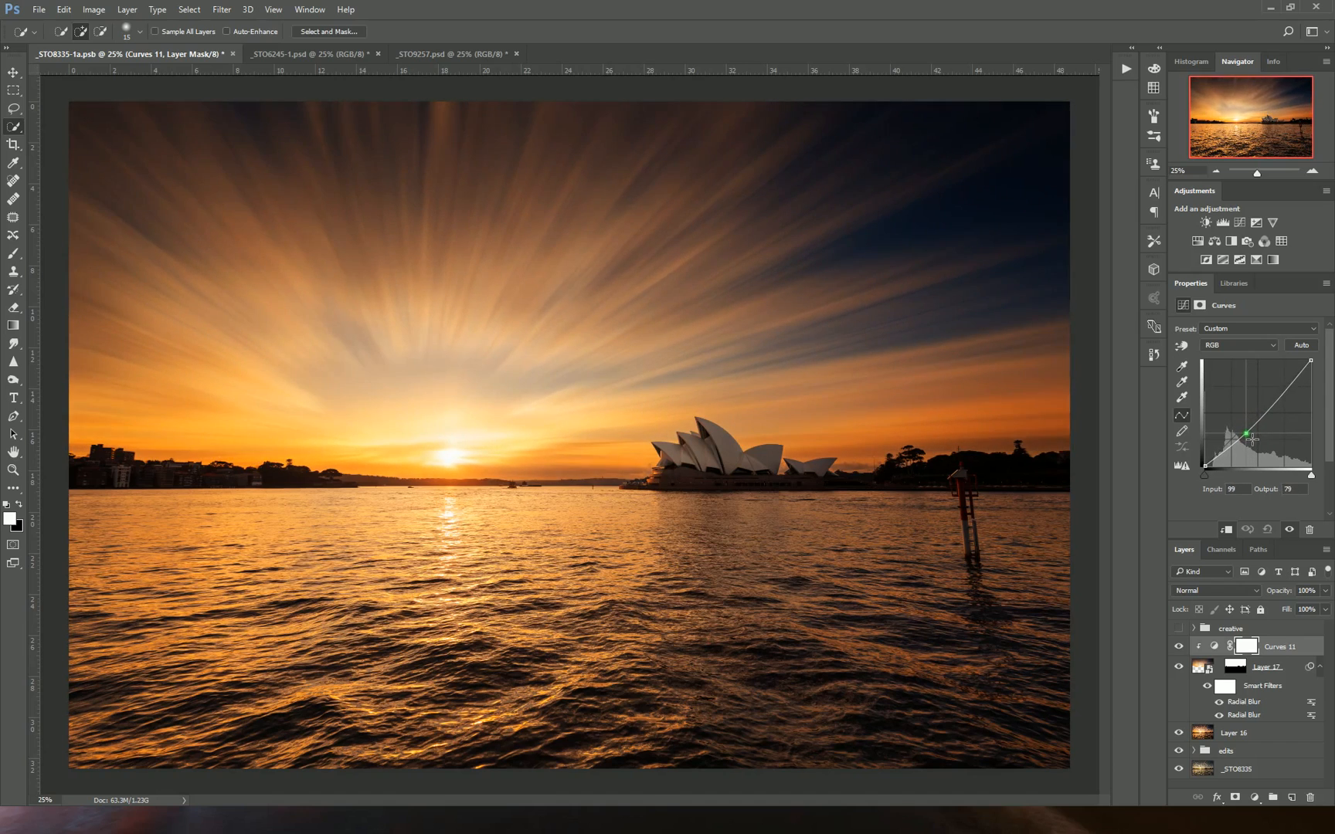
drag(1251, 436, 1279, 394)
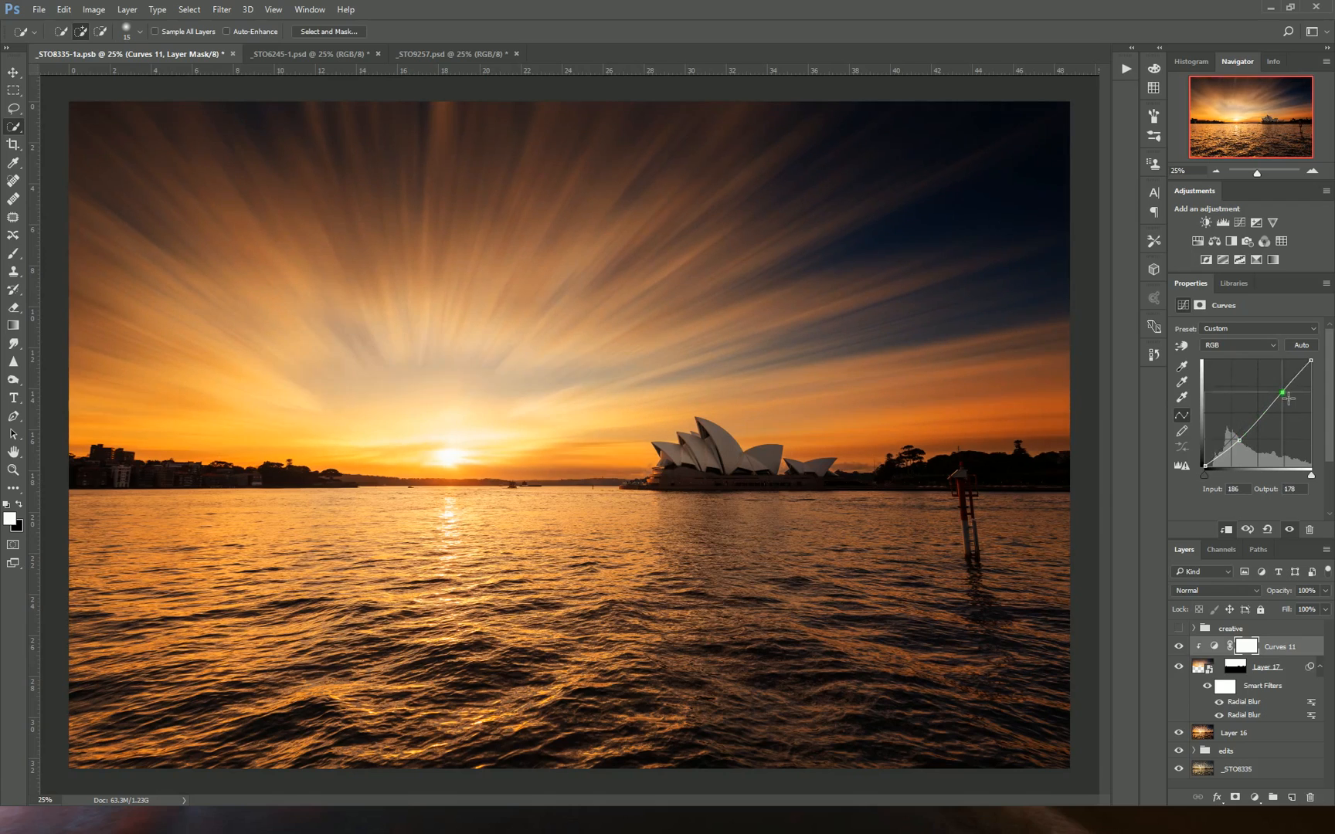
drag(1283, 397, 1284, 389)
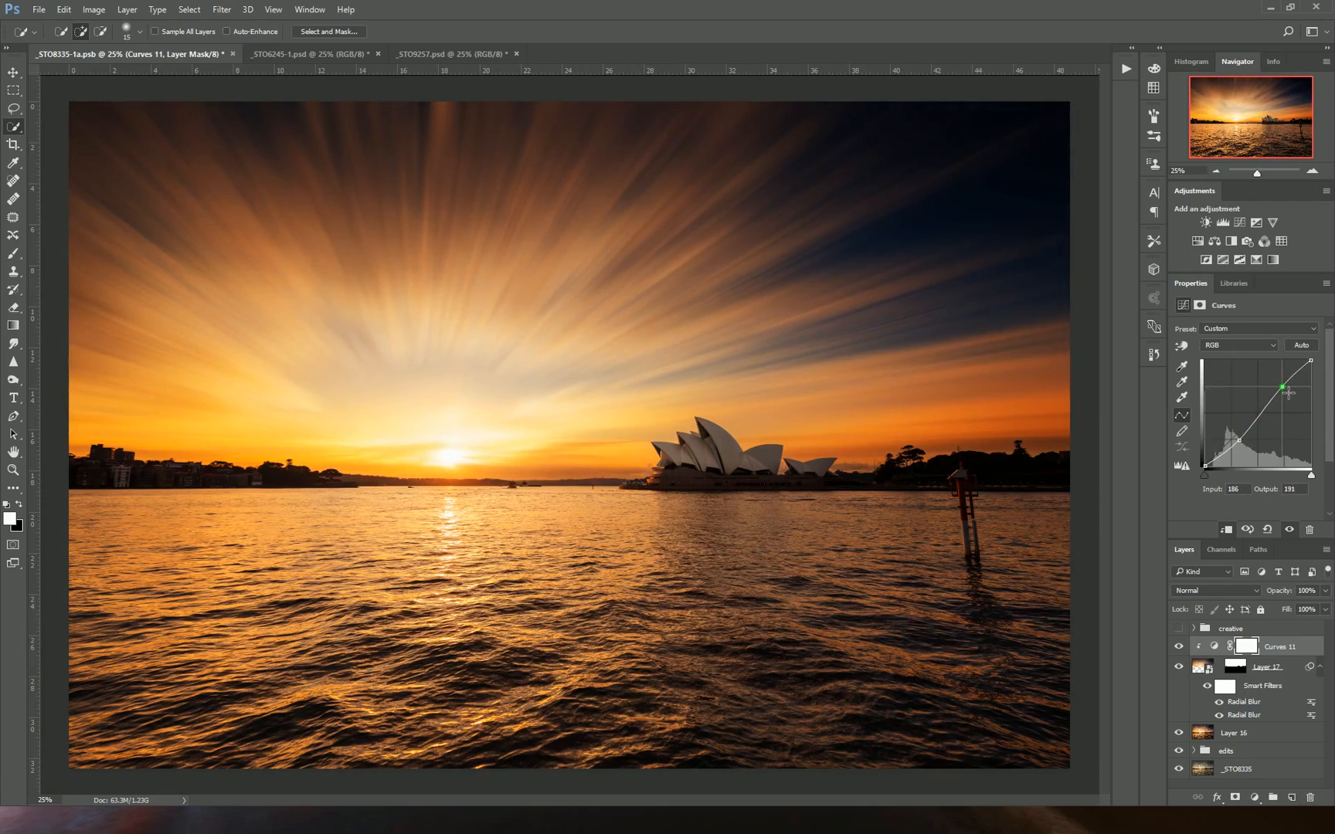
drag(1287, 388, 1285, 384)
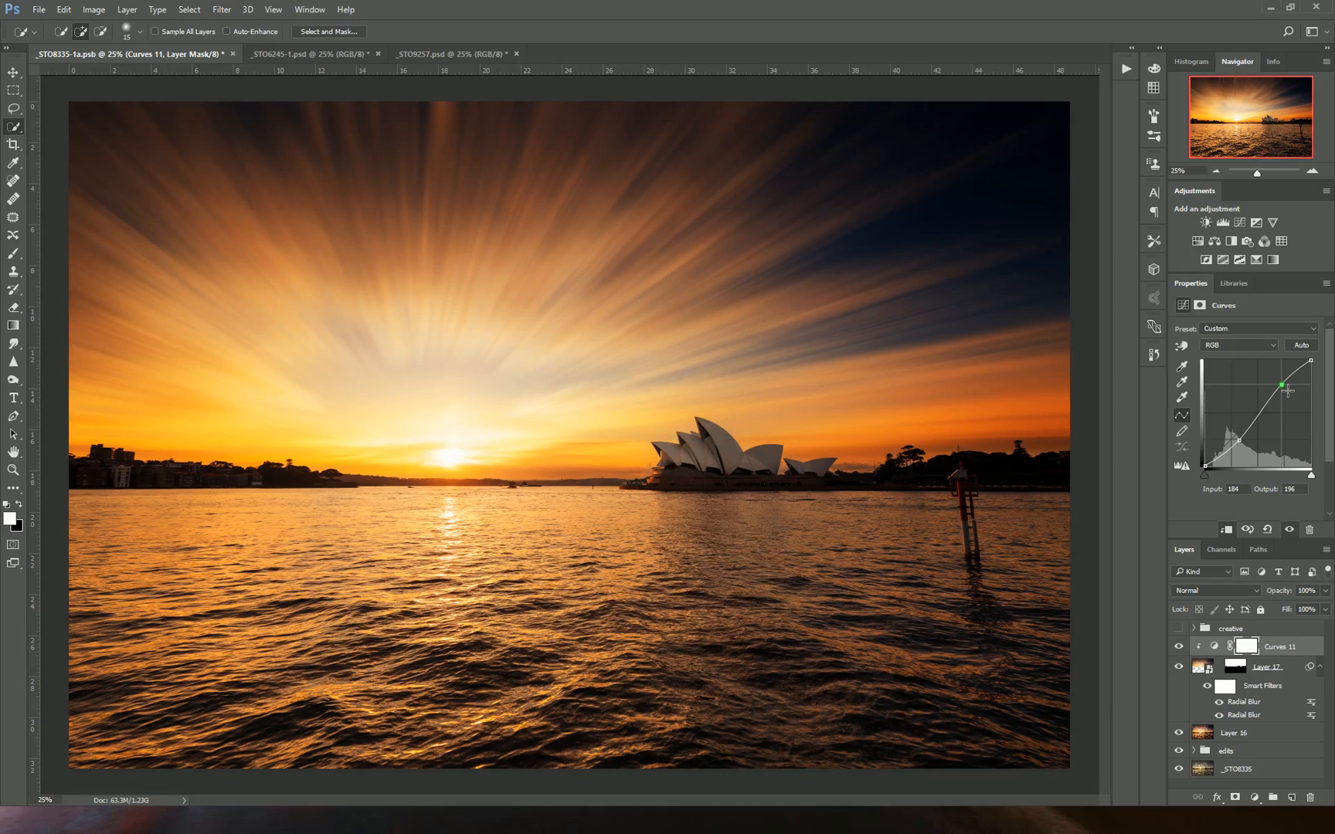
drag(1285, 384, 1285, 390)
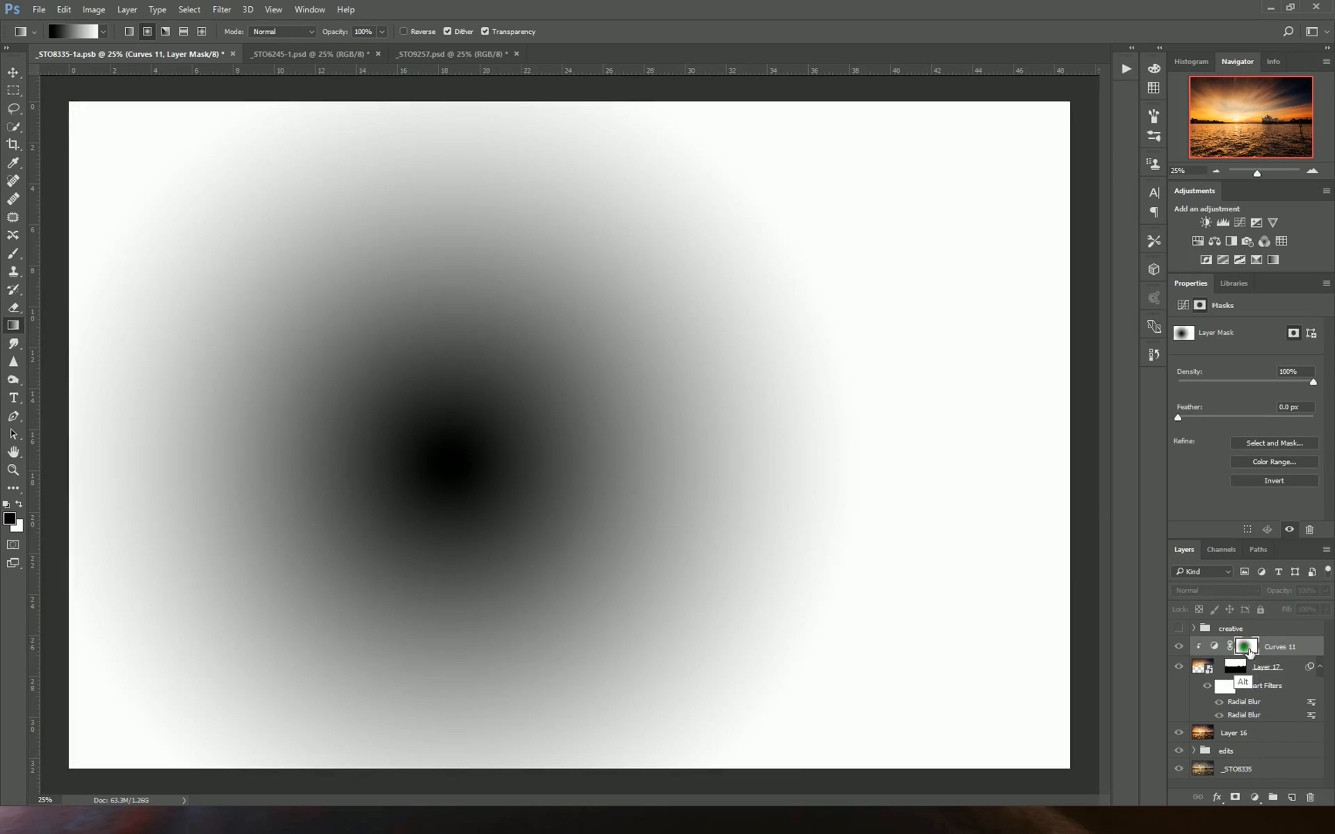
Leave the radial-gradient mask view and compare the sunrise with and without the Curves darkening
click(1179, 645)
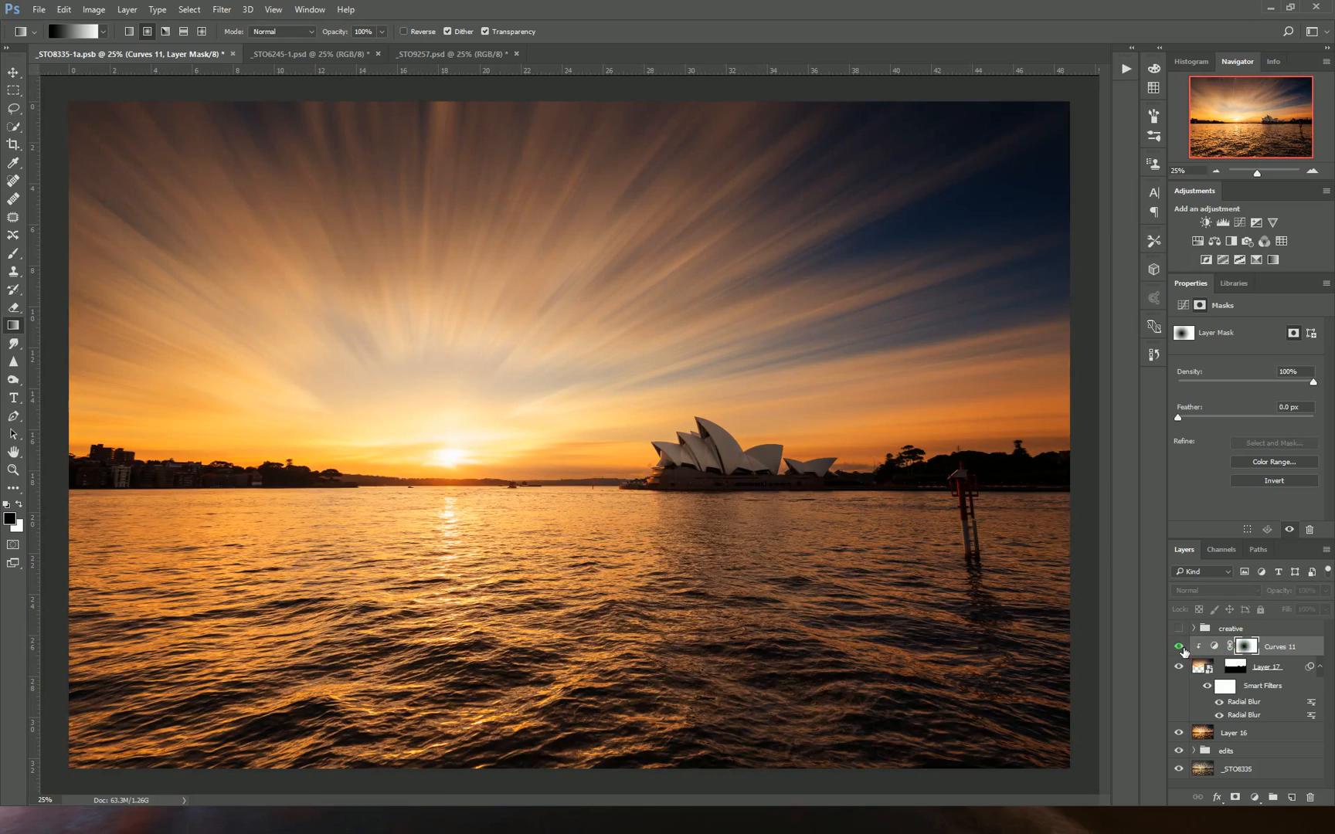
click(1179, 648)
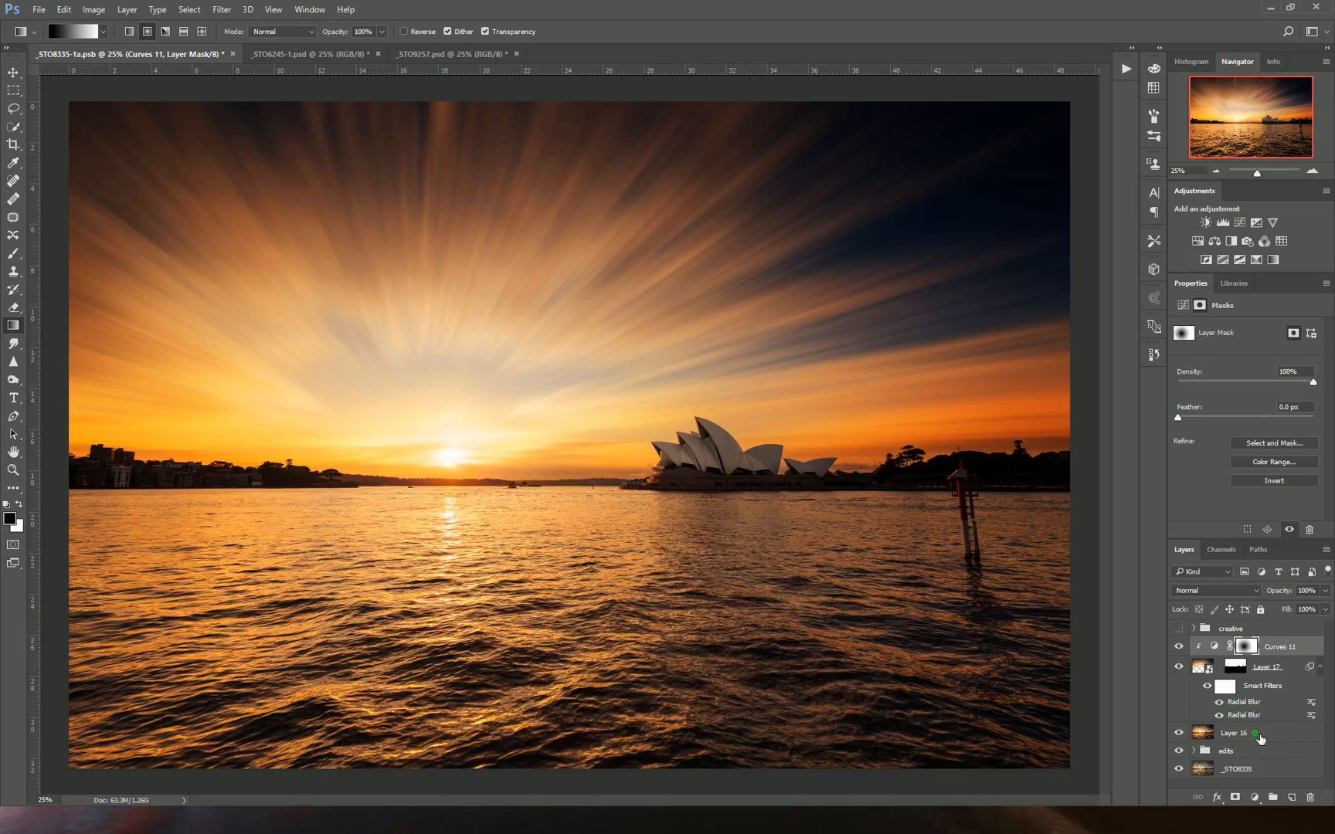
Add a new retouching layer above Layer 16 and clone water over the marker post's red top
click(1235, 732)
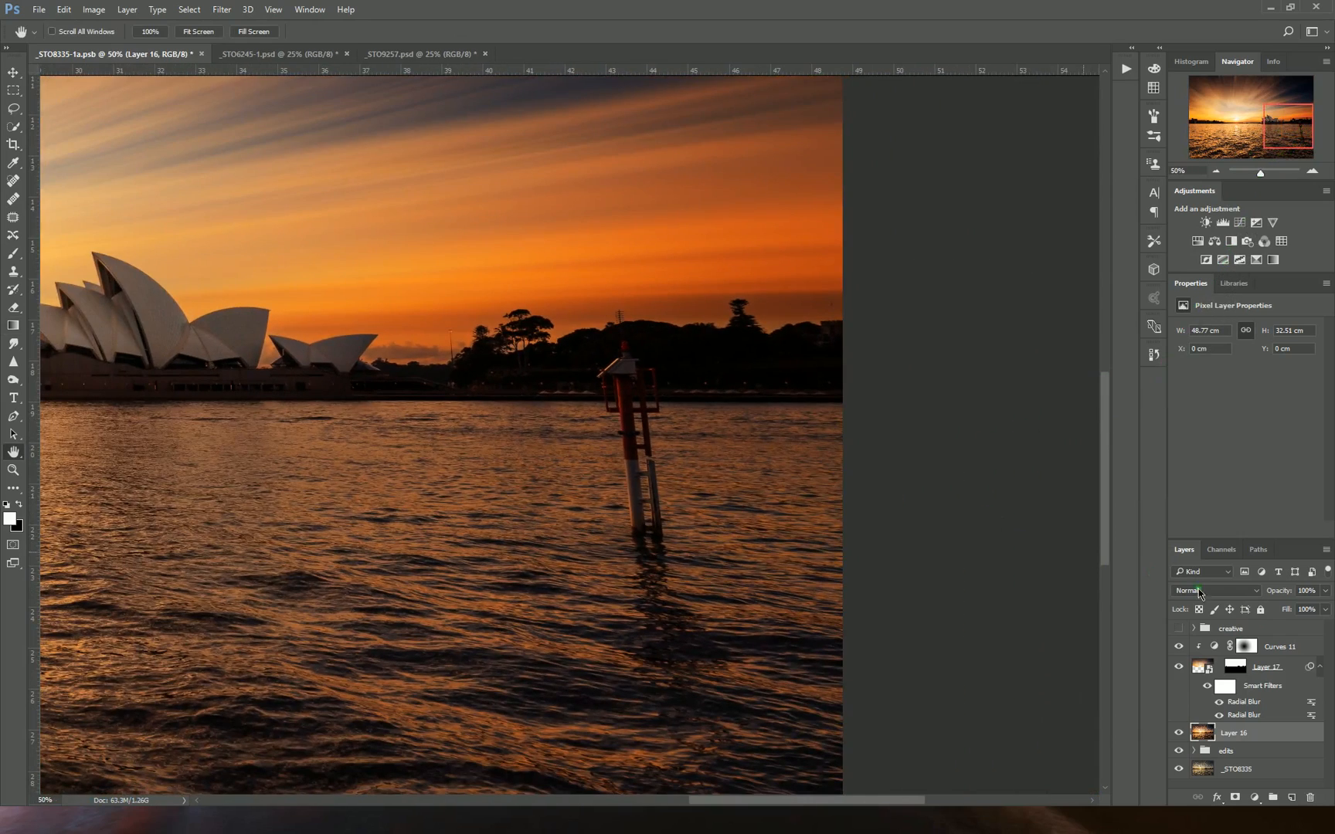
click(1290, 797)
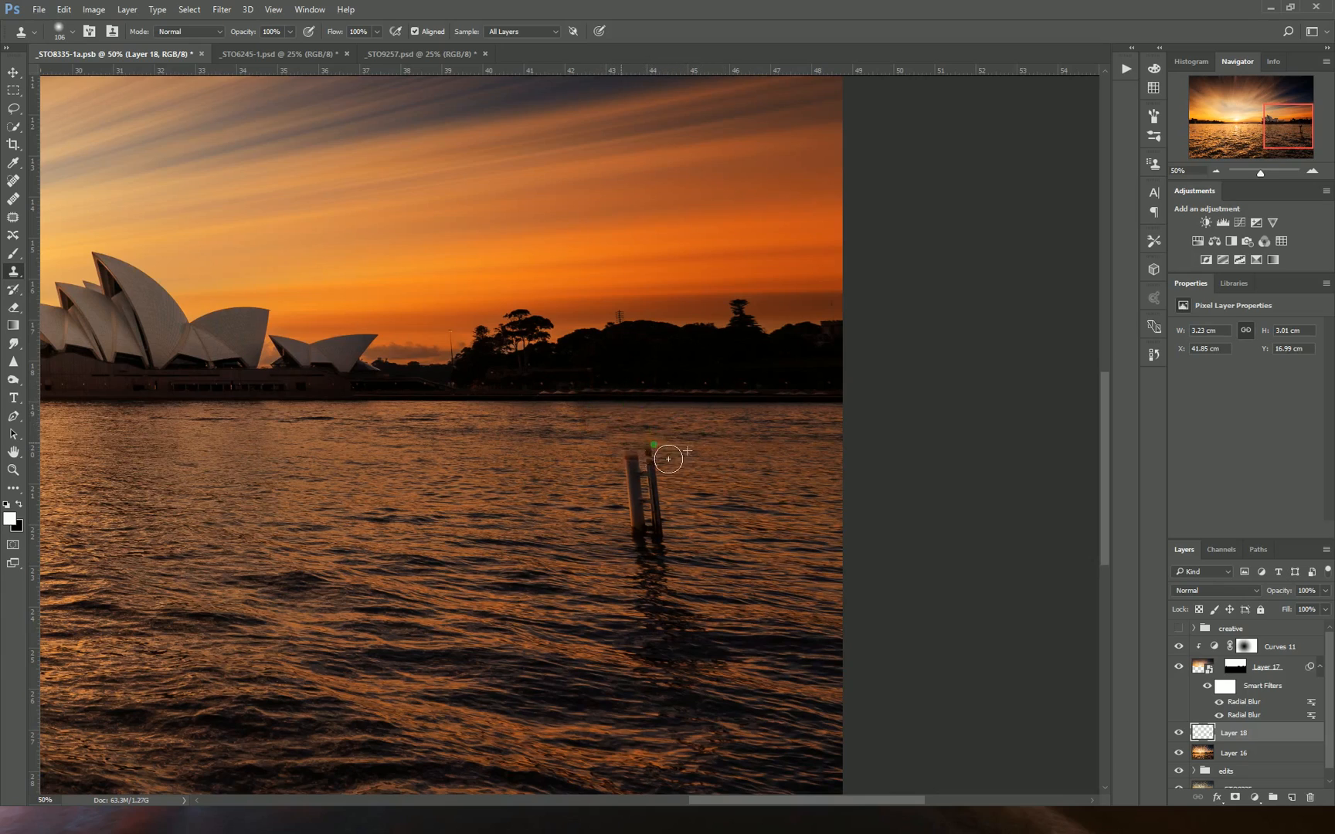
Clone sampled water over the remaining post and its reflection, blending the patches in
drag(669, 461, 676, 548)
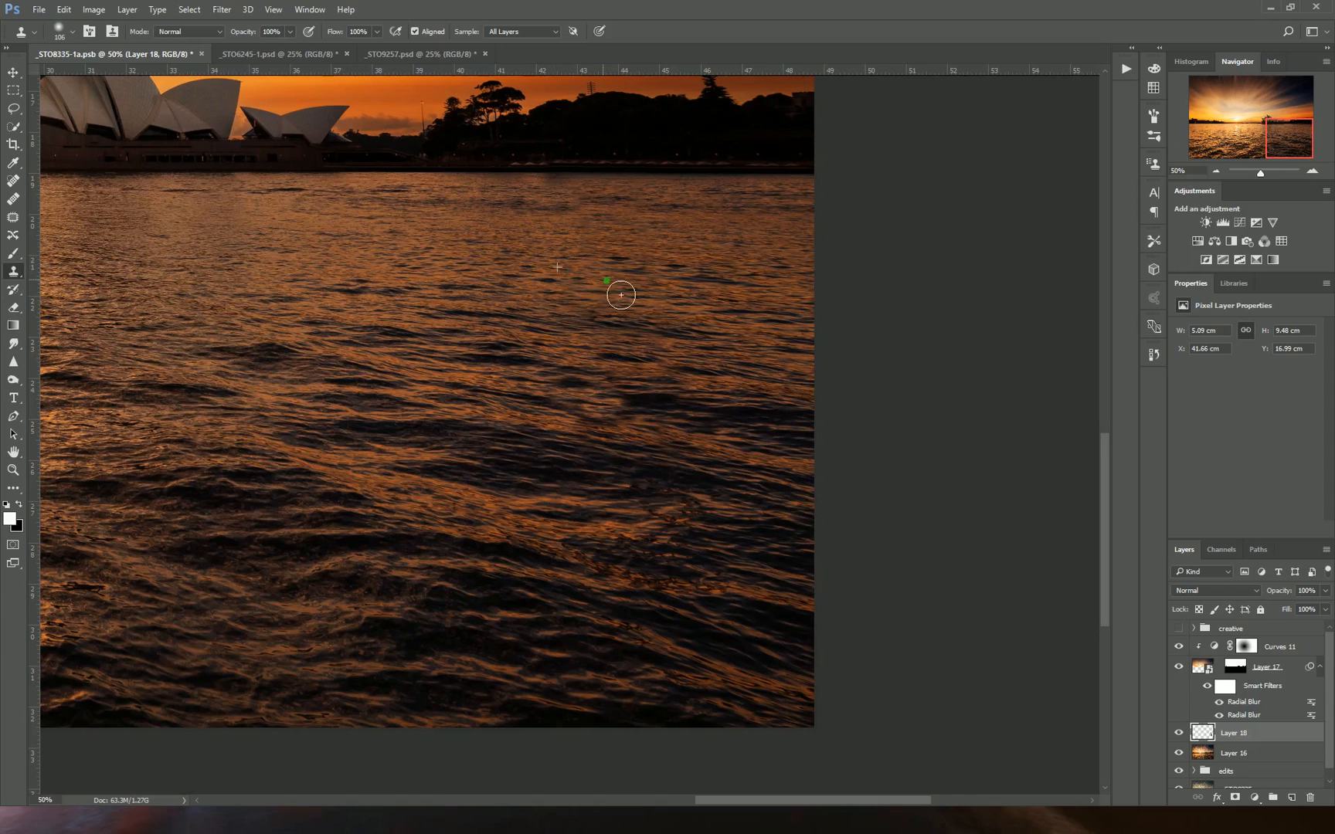
drag(621, 295, 700, 339)
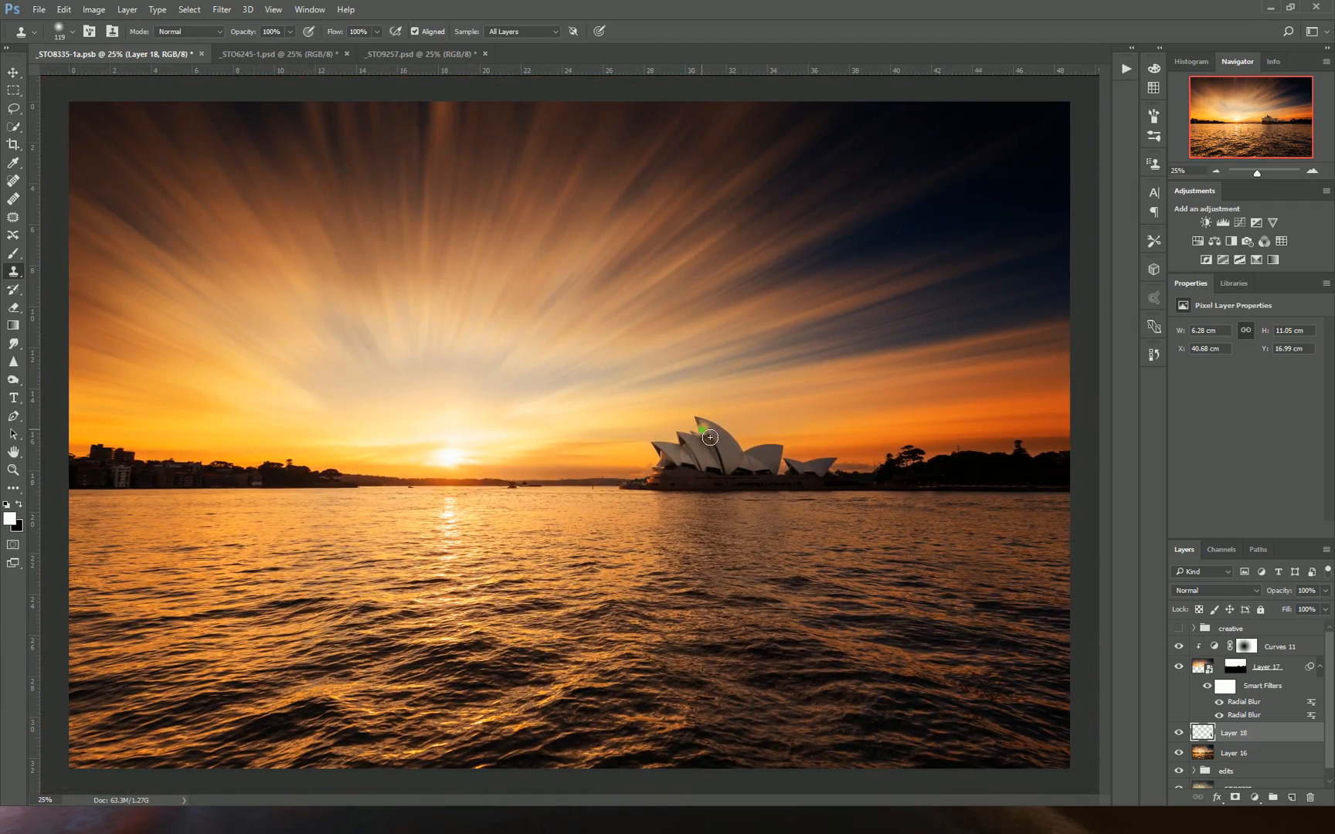
mouse_move(1111, 664)
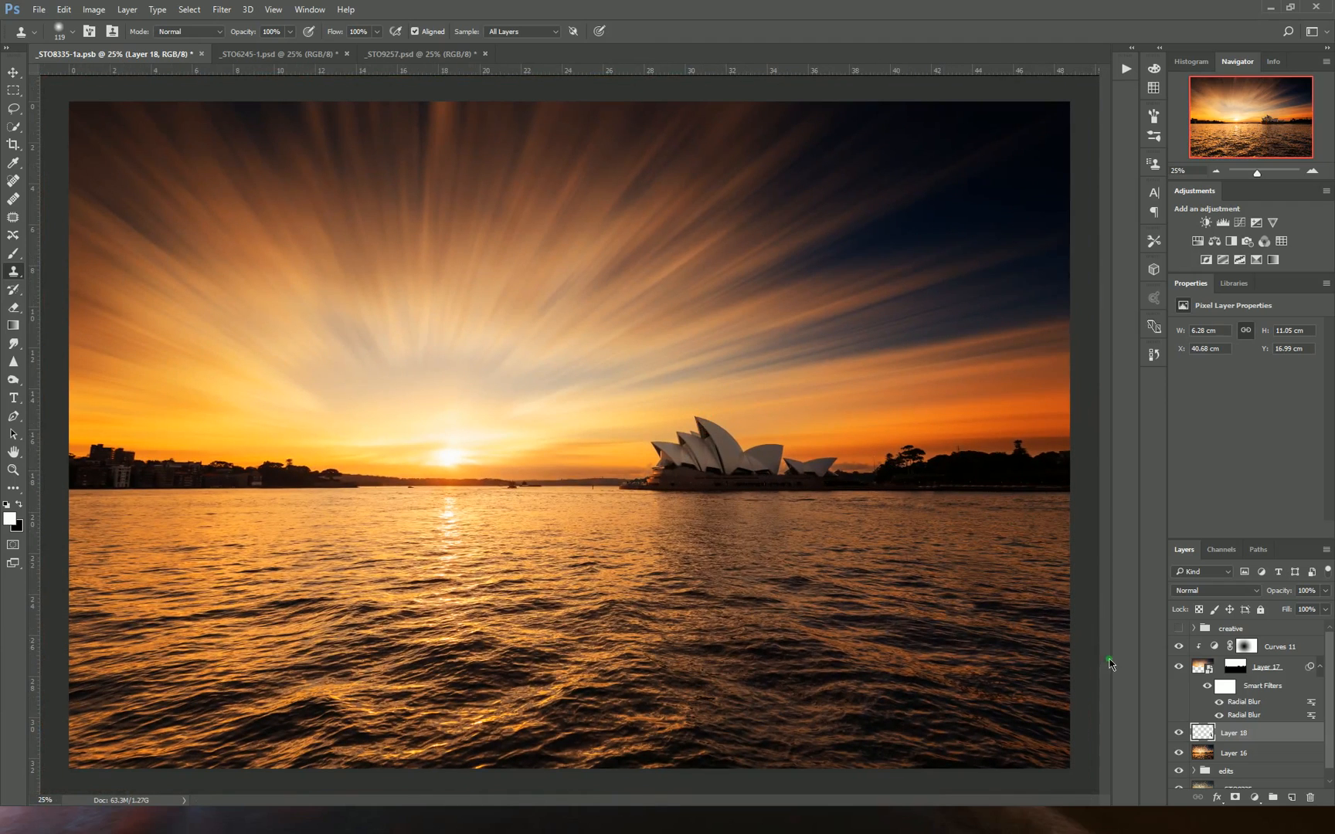
mouse_move(1245, 752)
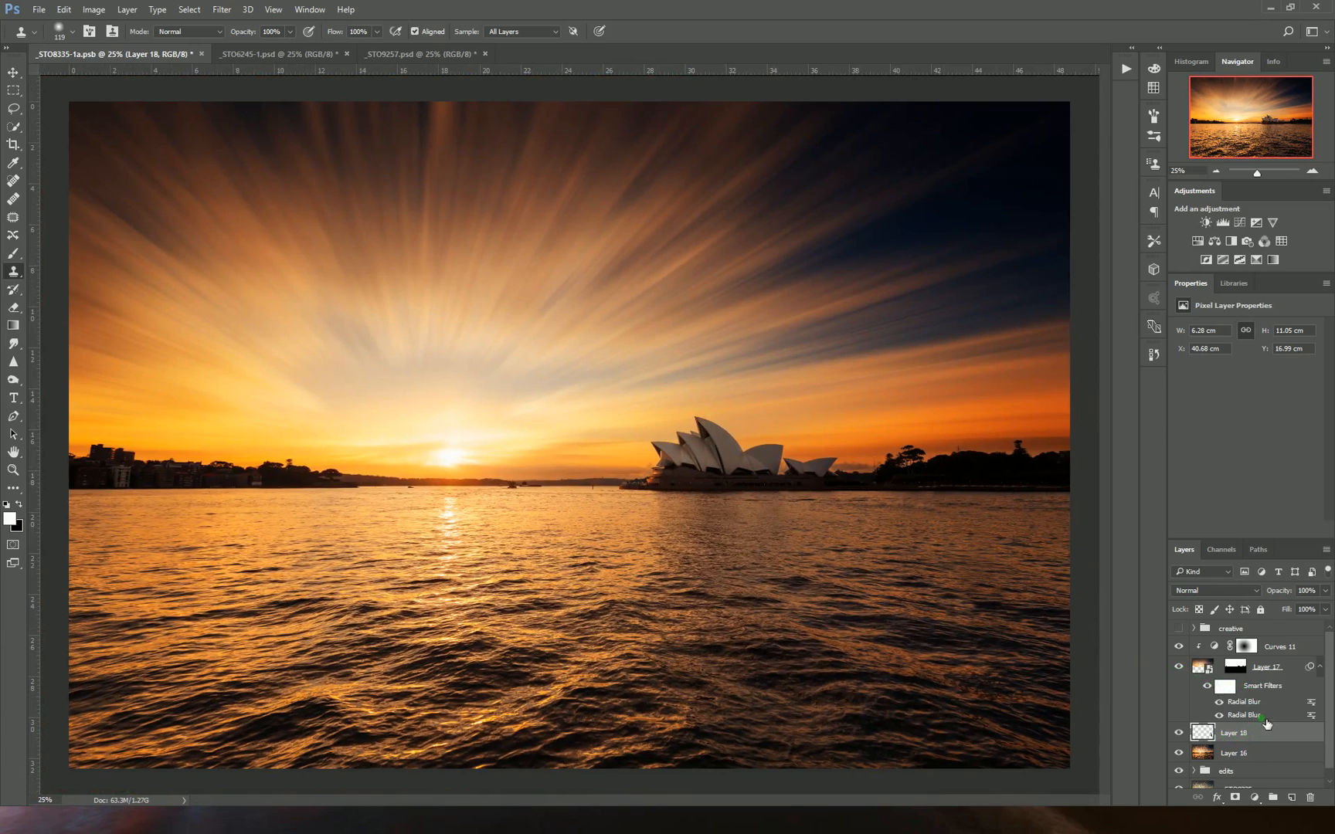
Select the harbour water from Layer 16 and add it as a layer mask on Layer 18
right_click(1233, 733)
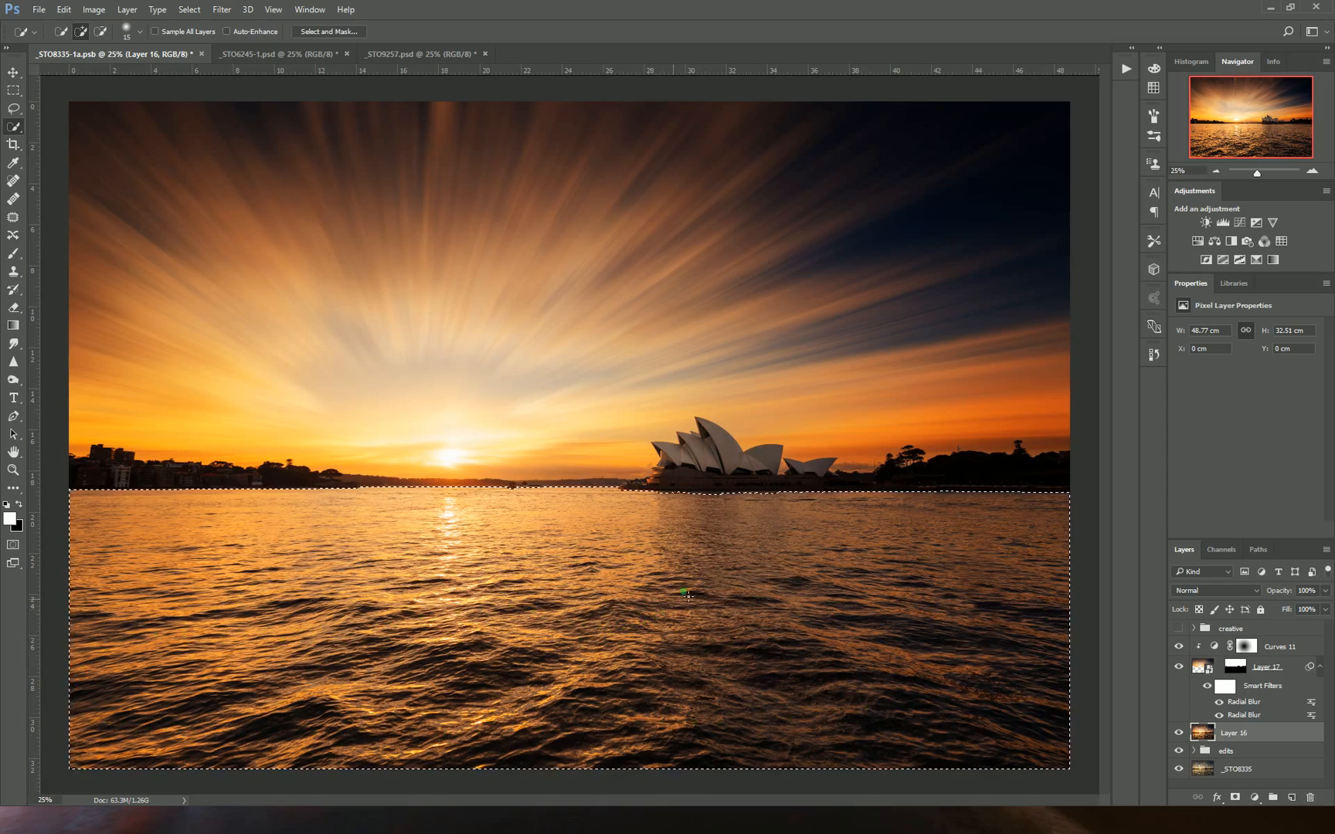
mouse_move(760, 503)
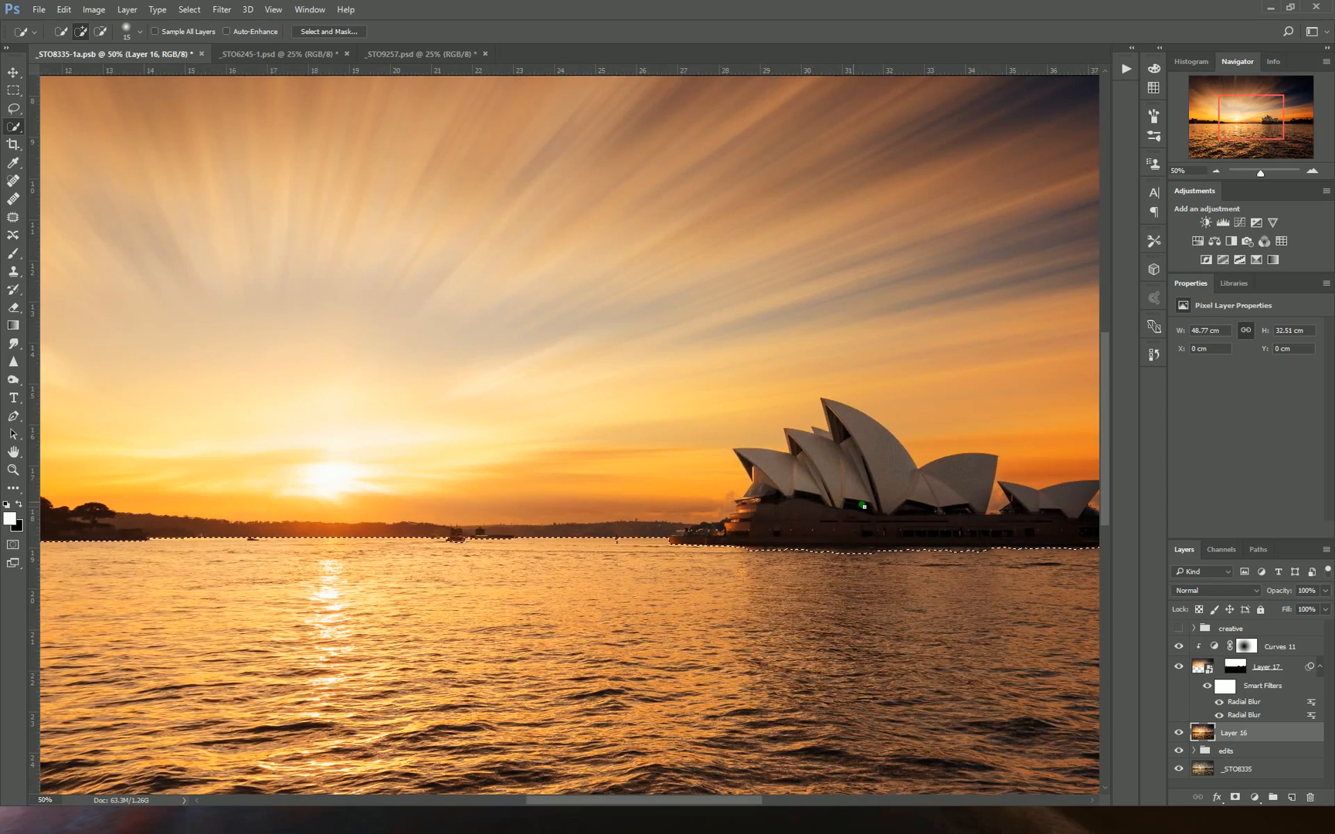
scroll(right, 3)
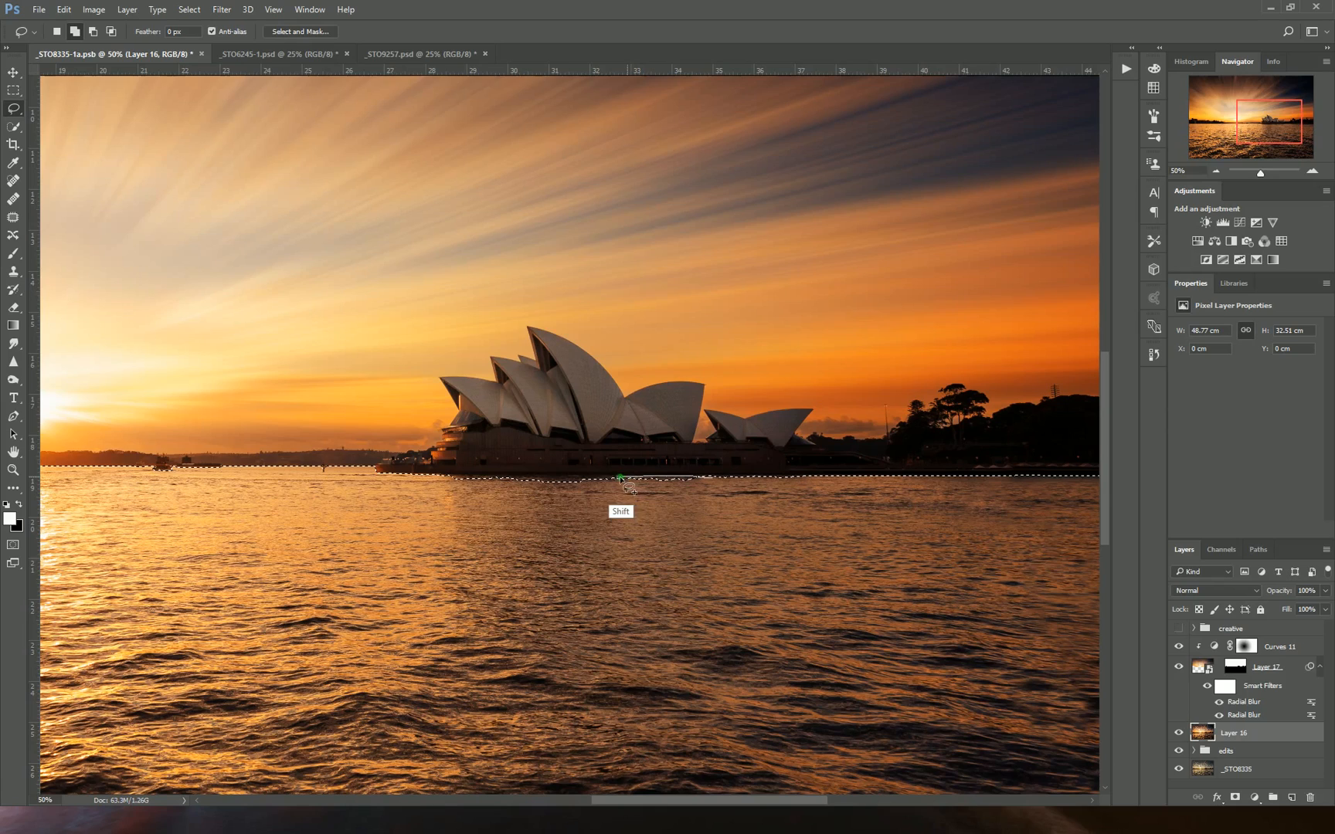
mouse_move(513, 482)
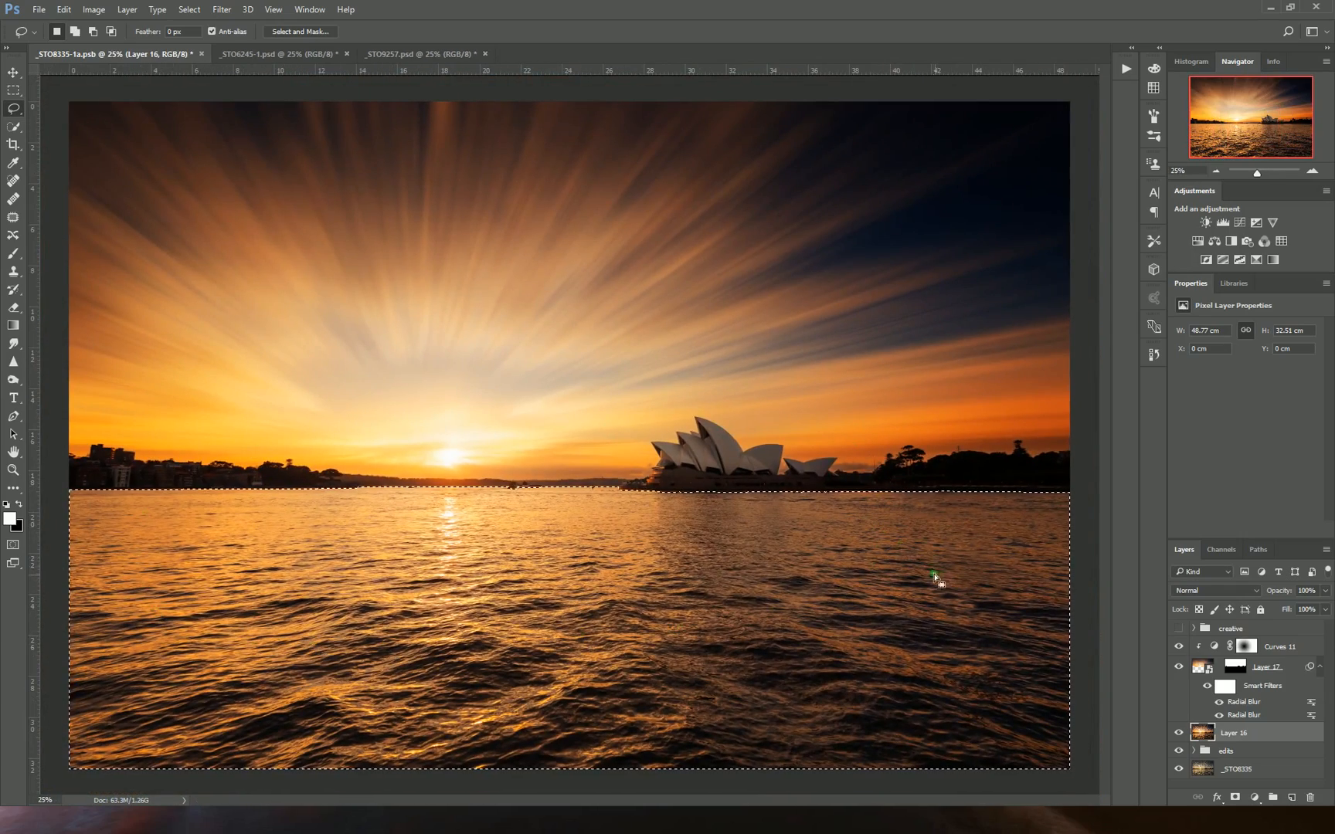
mouse_move(1137, 649)
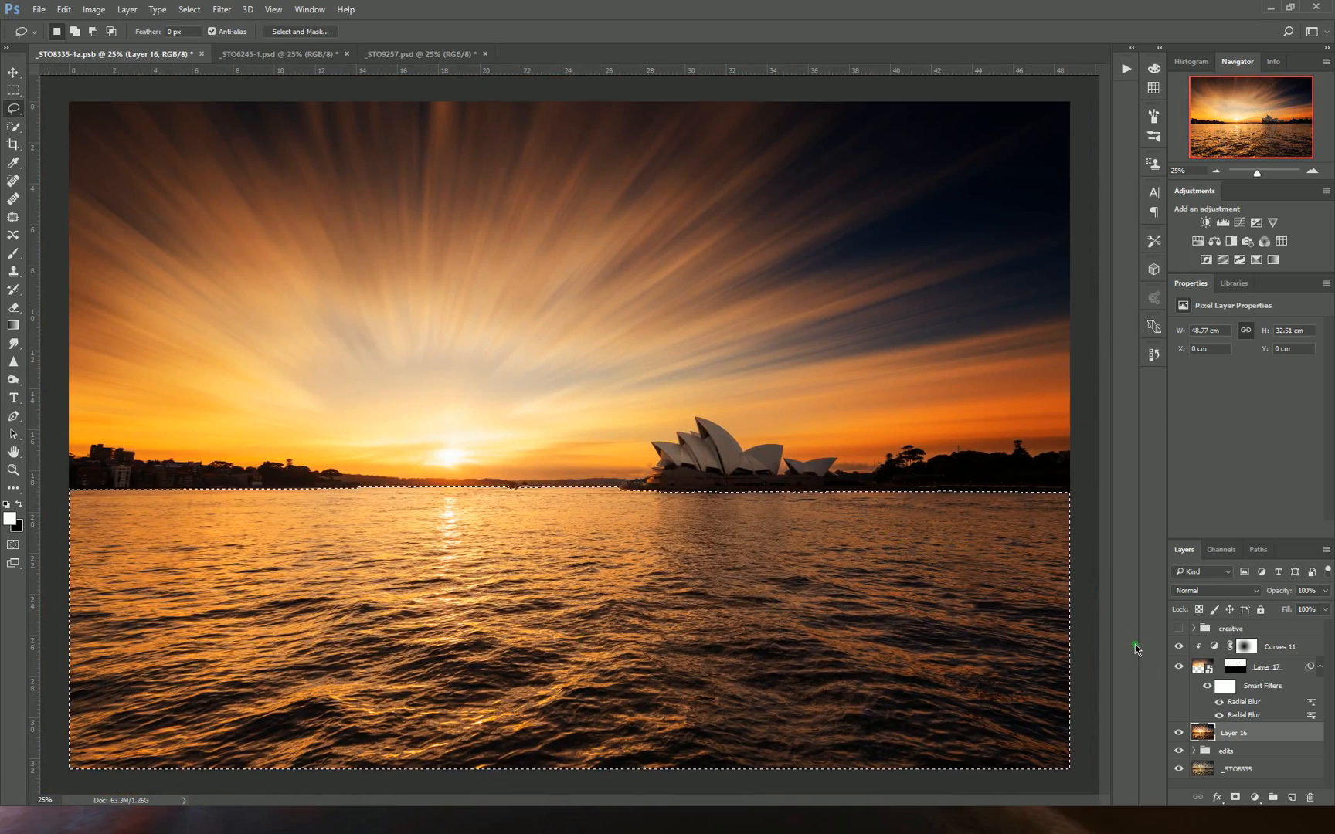
click(1234, 732)
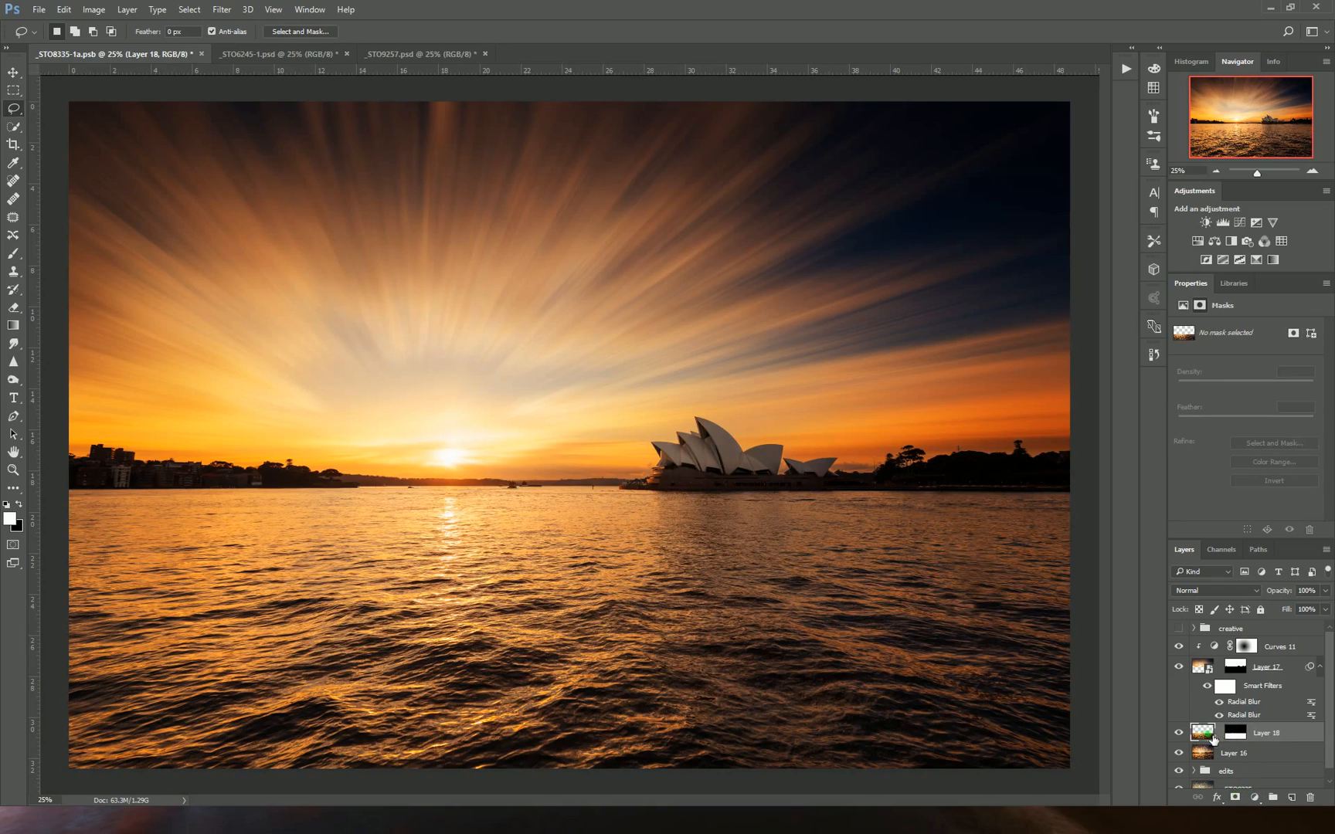
Apply a horizontal Motion Blur of 299 pixels at Angle 0 to Layer 18's water
click(221, 10)
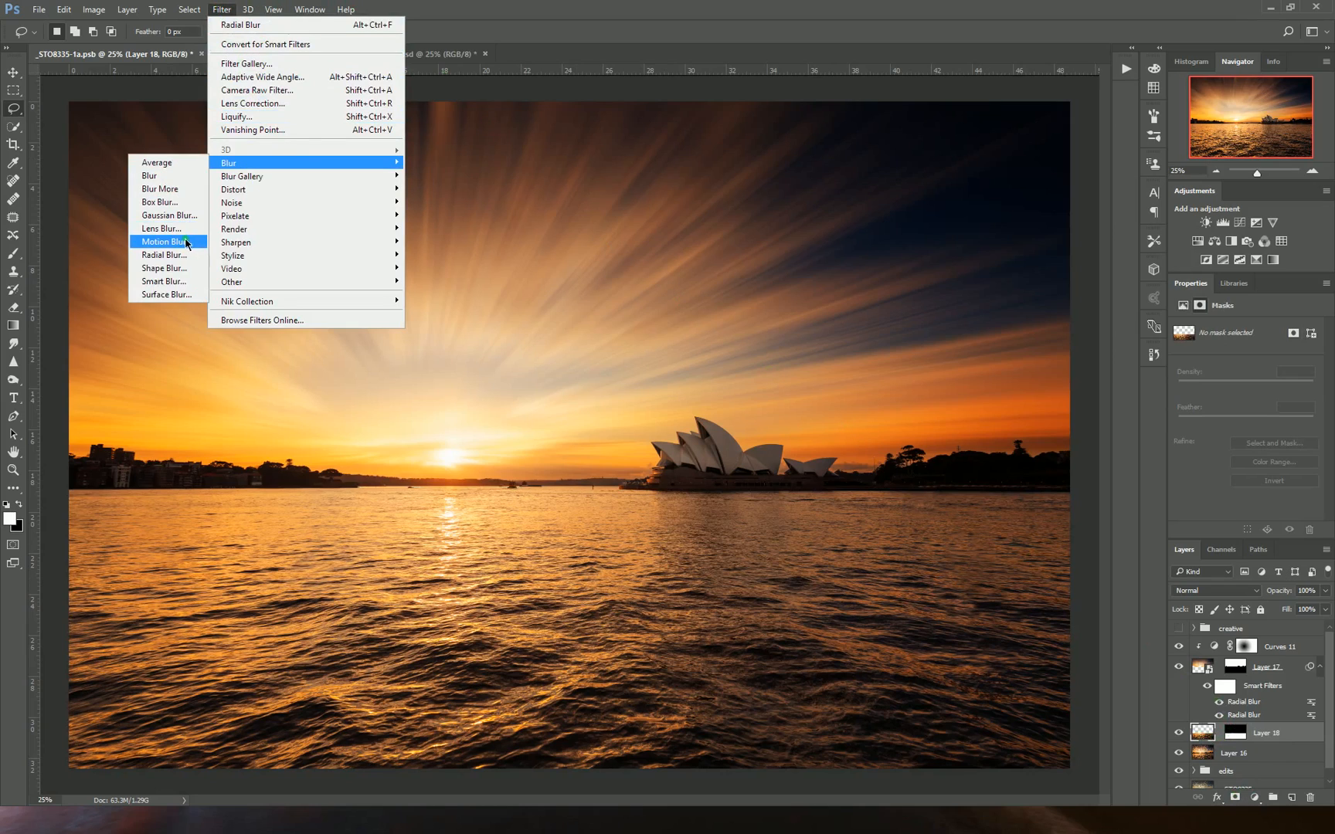
click(162, 241)
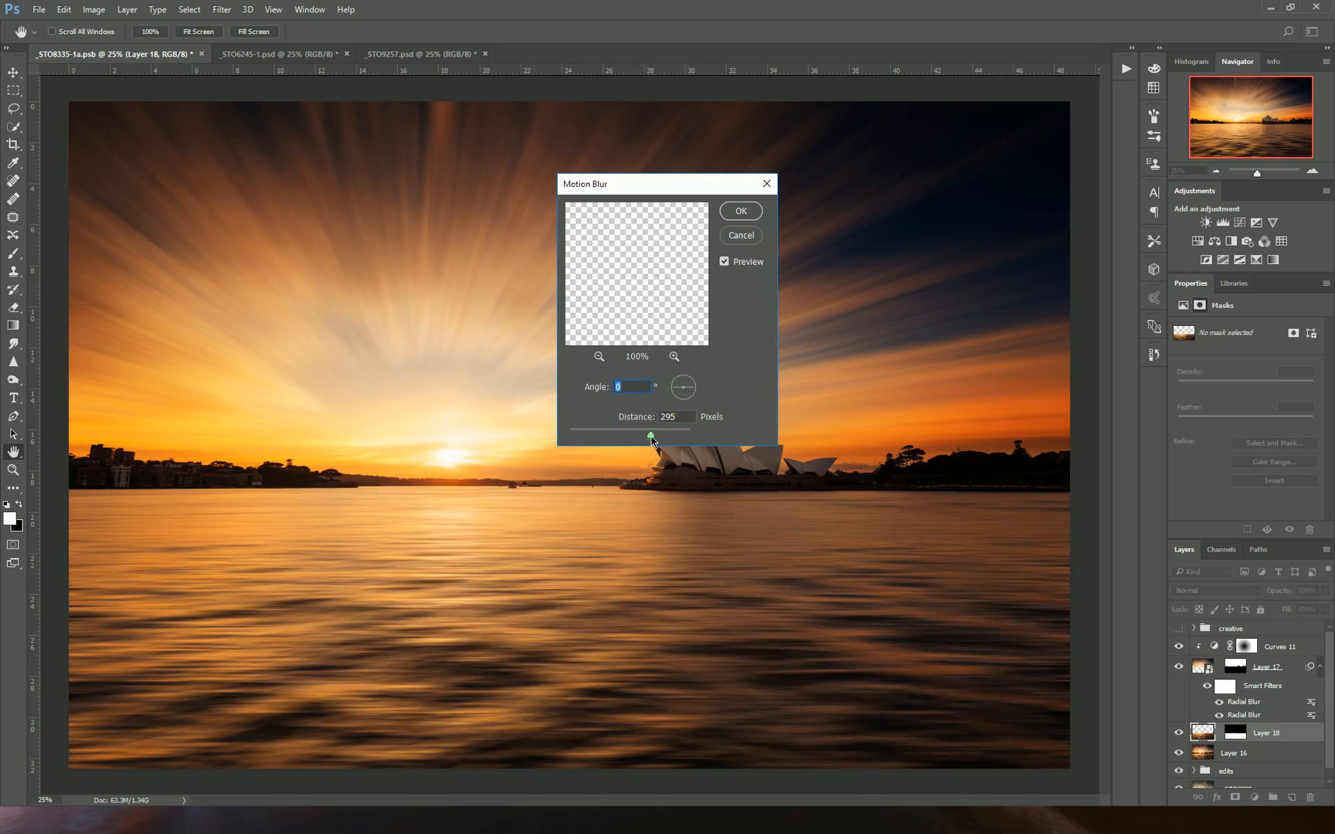
drag(648, 437, 657, 437)
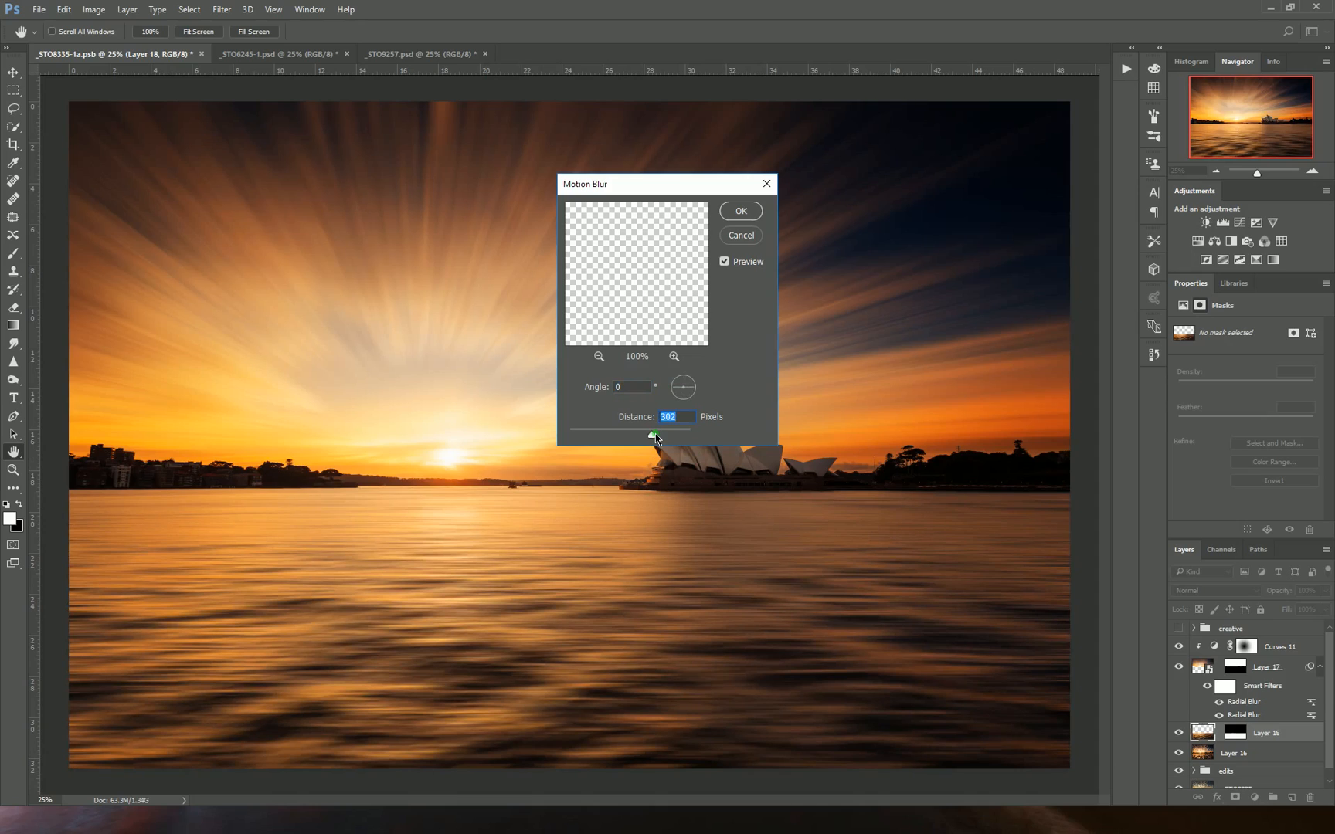
drag(652, 436, 626, 436)
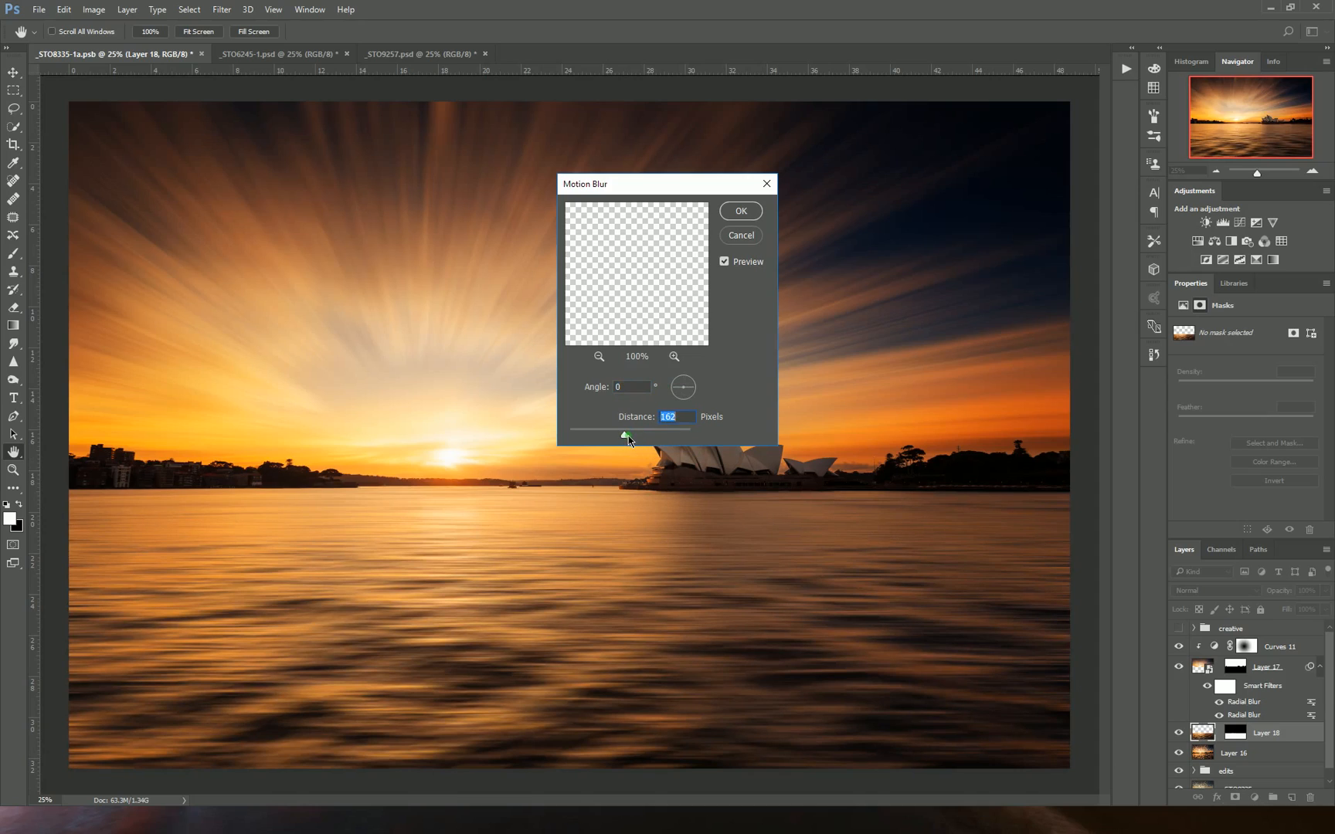
drag(626, 438, 637, 439)
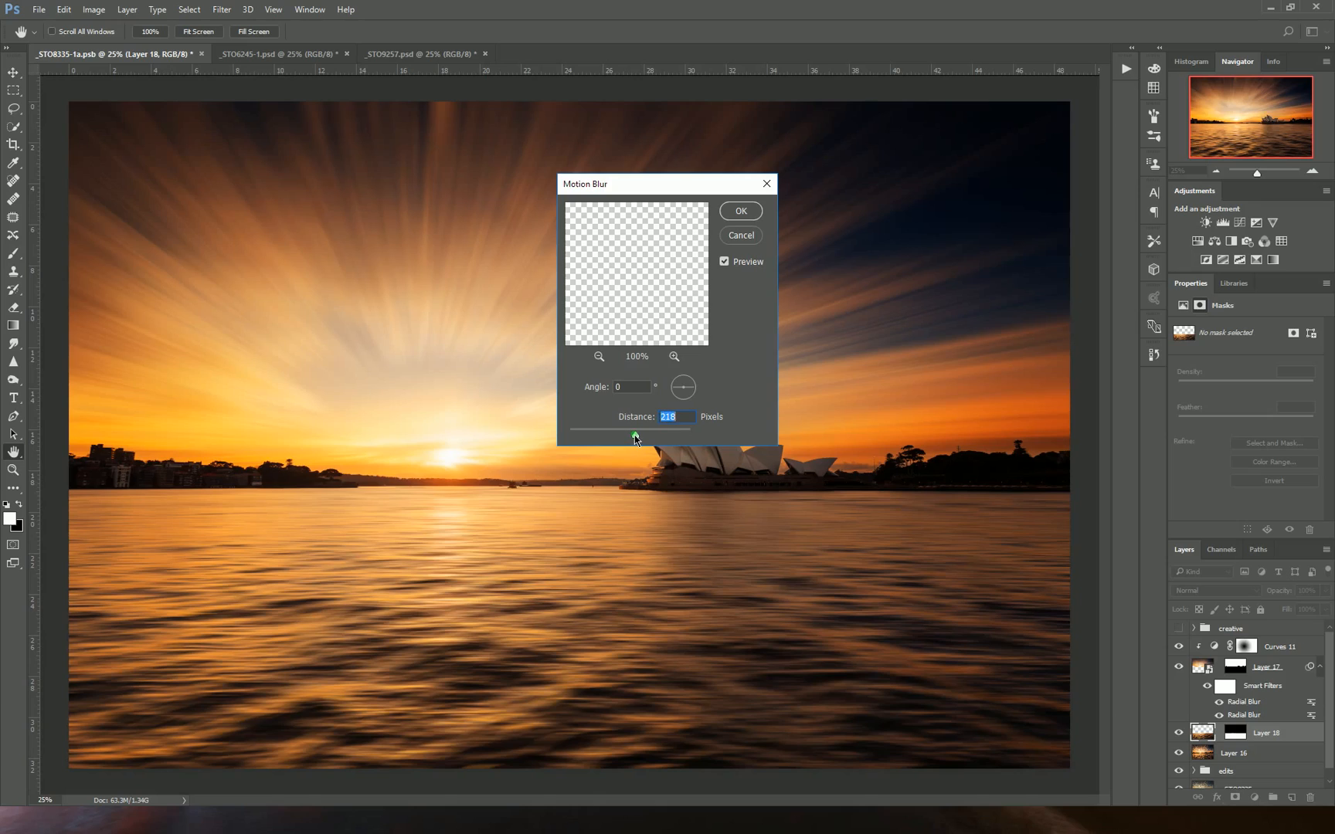
drag(635, 438, 643, 437)
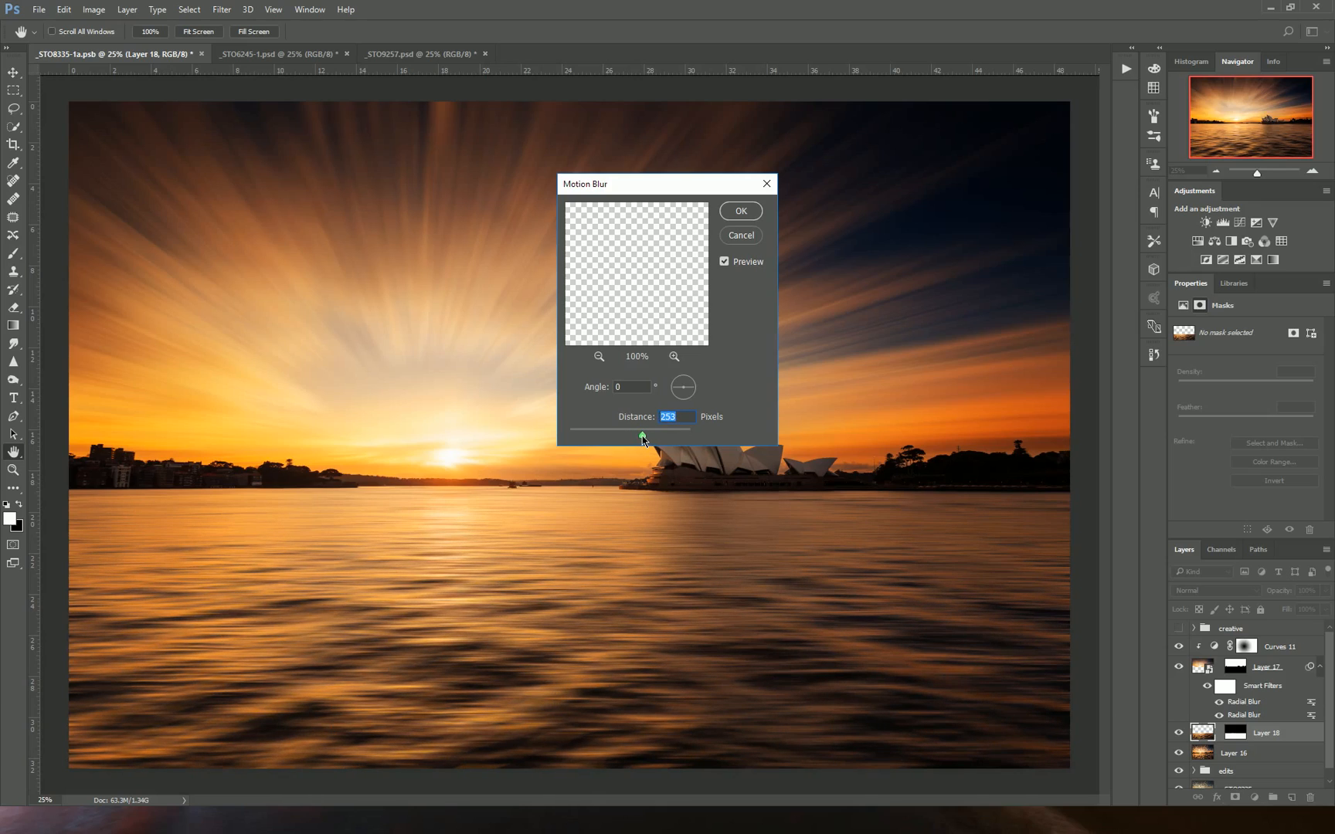
drag(641, 436, 652, 435)
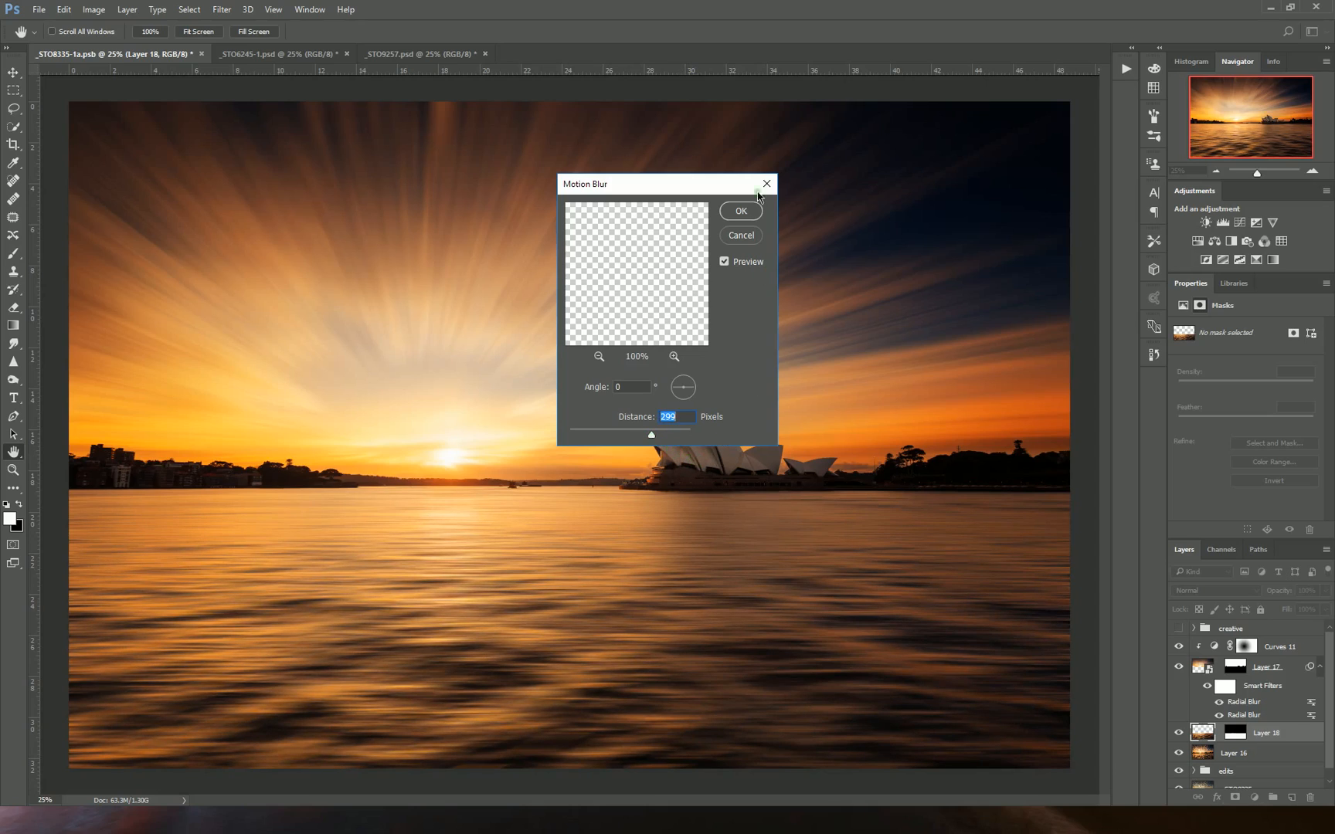
click(738, 210)
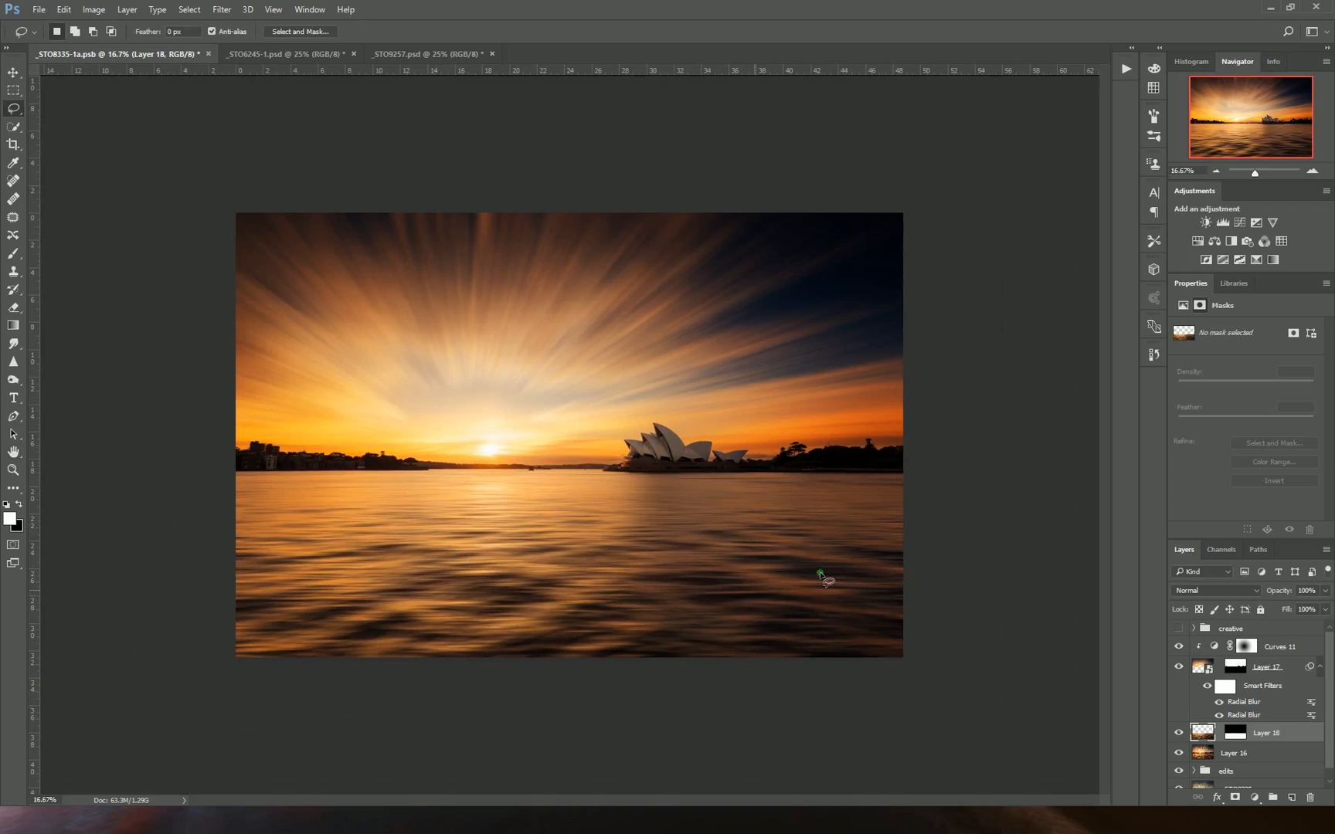
mouse_move(1082, 640)
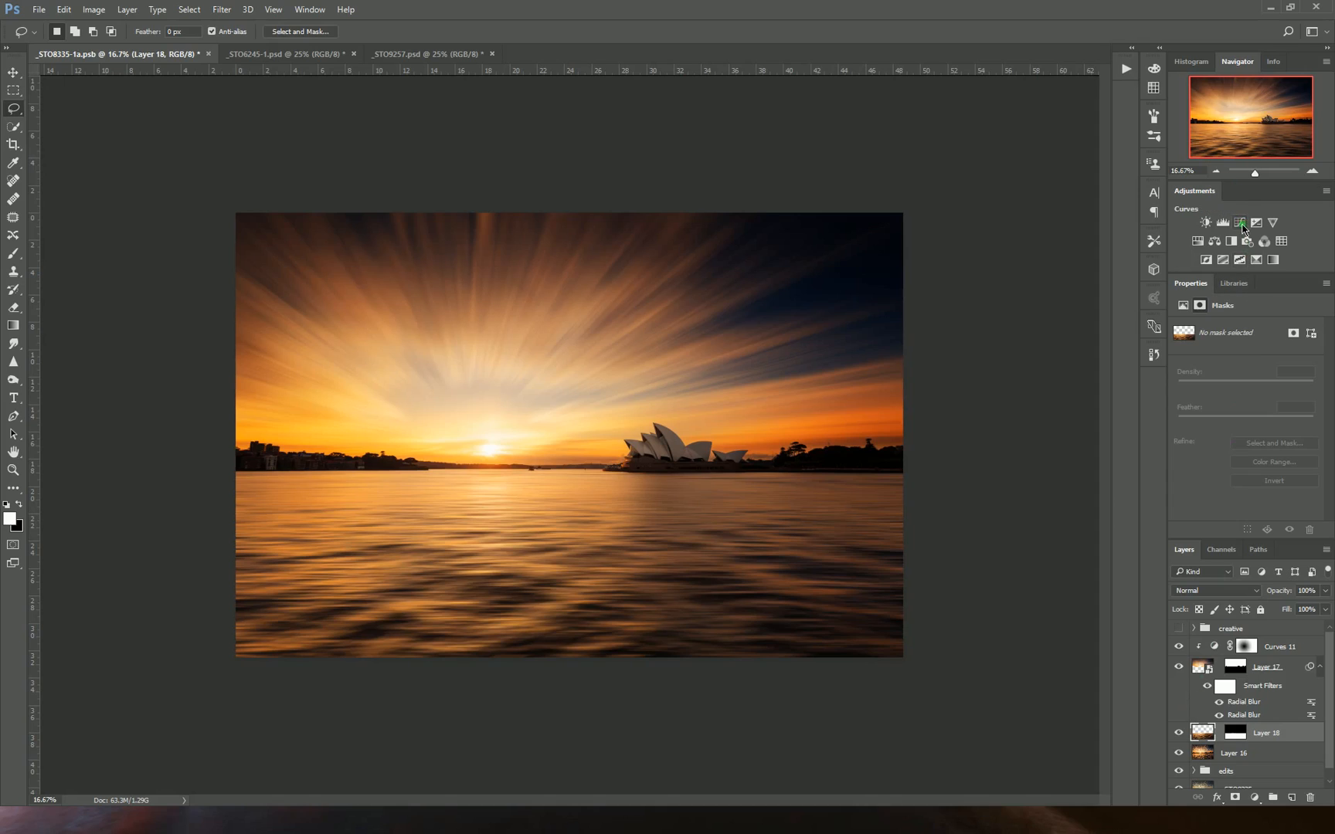
Add a Curves adjustment with a darkening S-curve over the water, then target its mask
click(1240, 223)
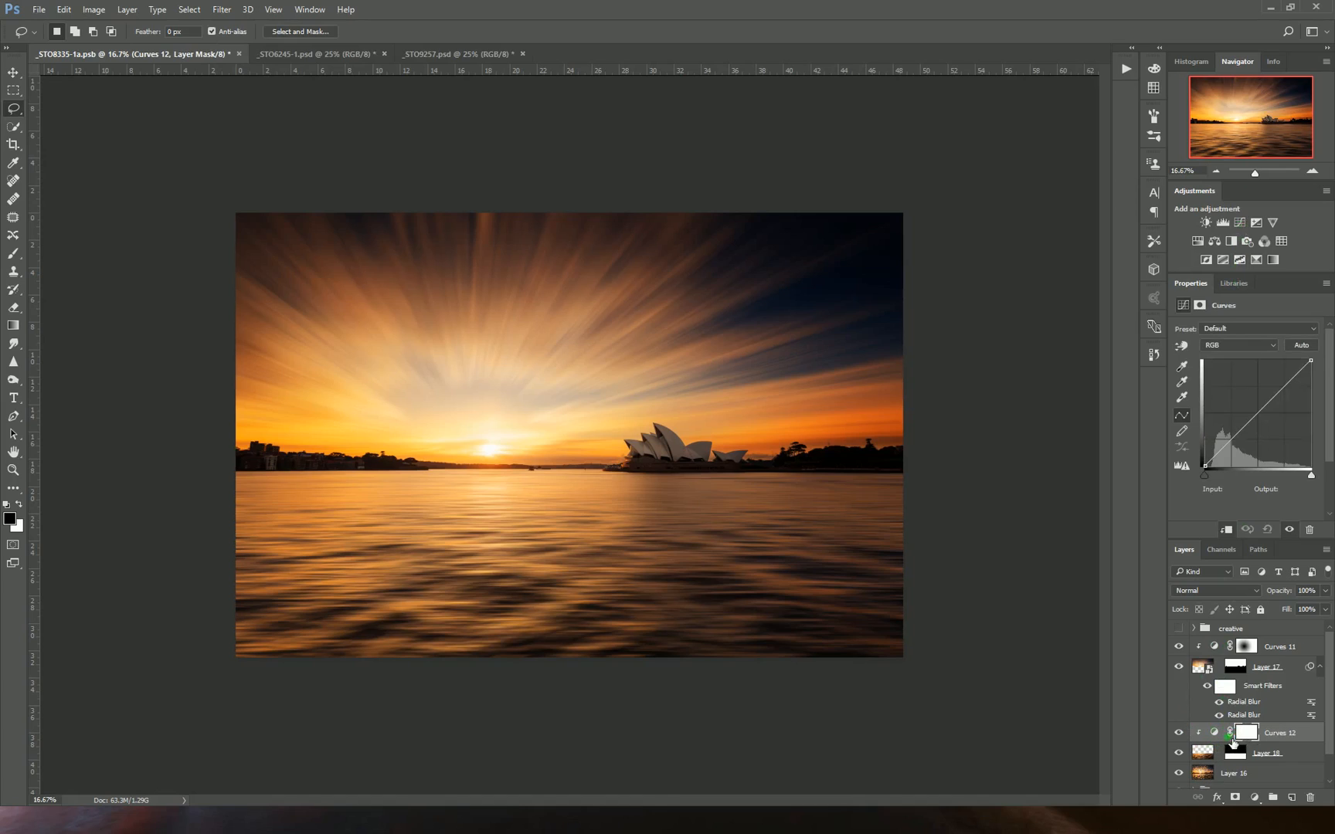
click(1262, 411)
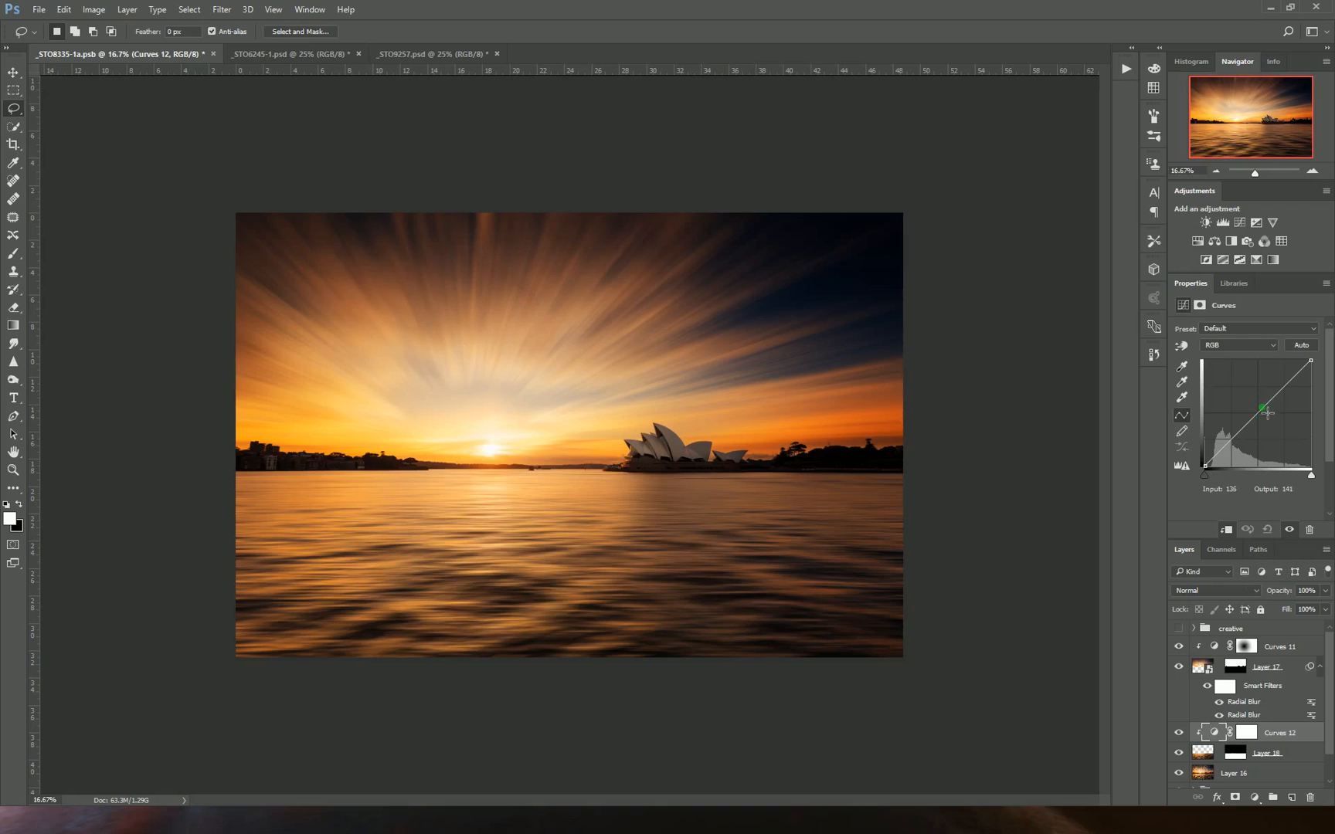
drag(1264, 410, 1257, 426)
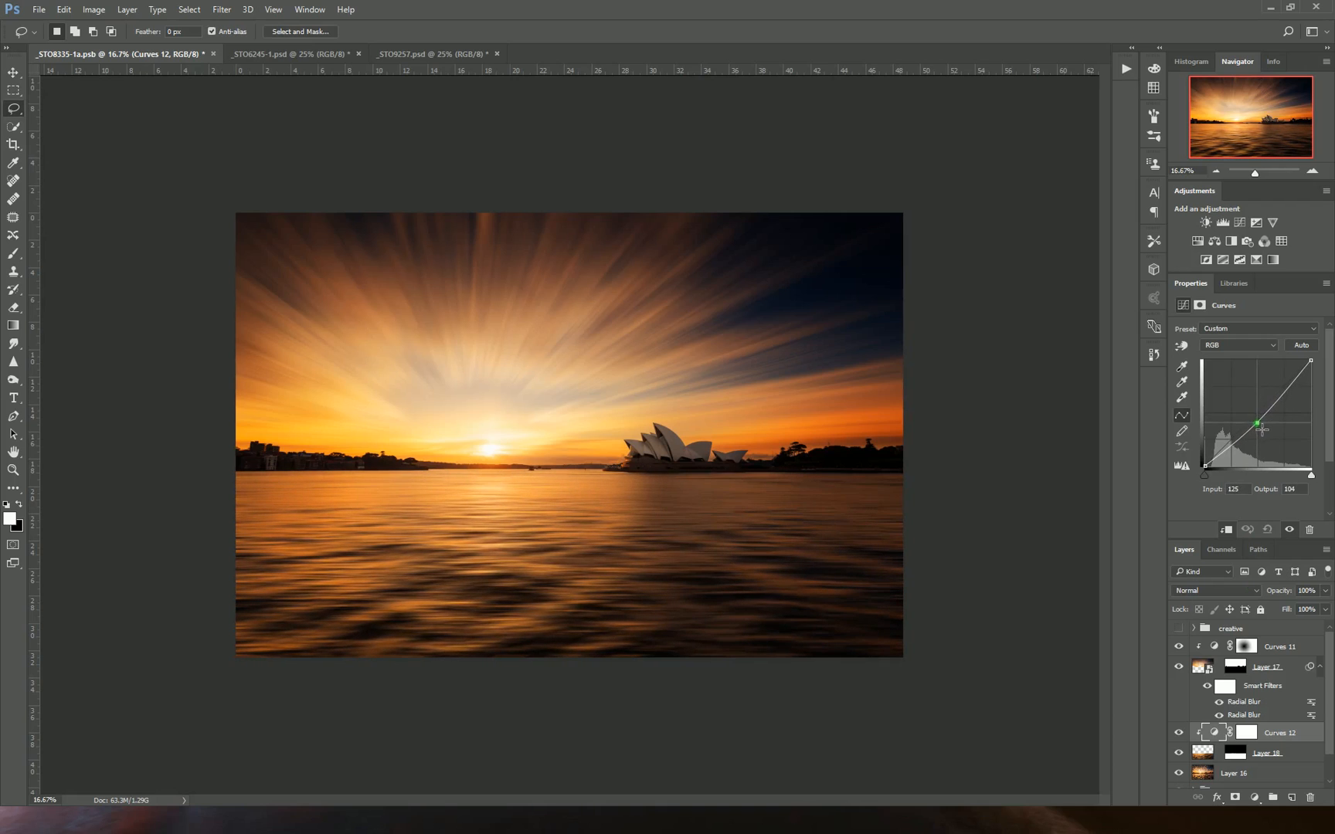
drag(1258, 423, 1281, 388)
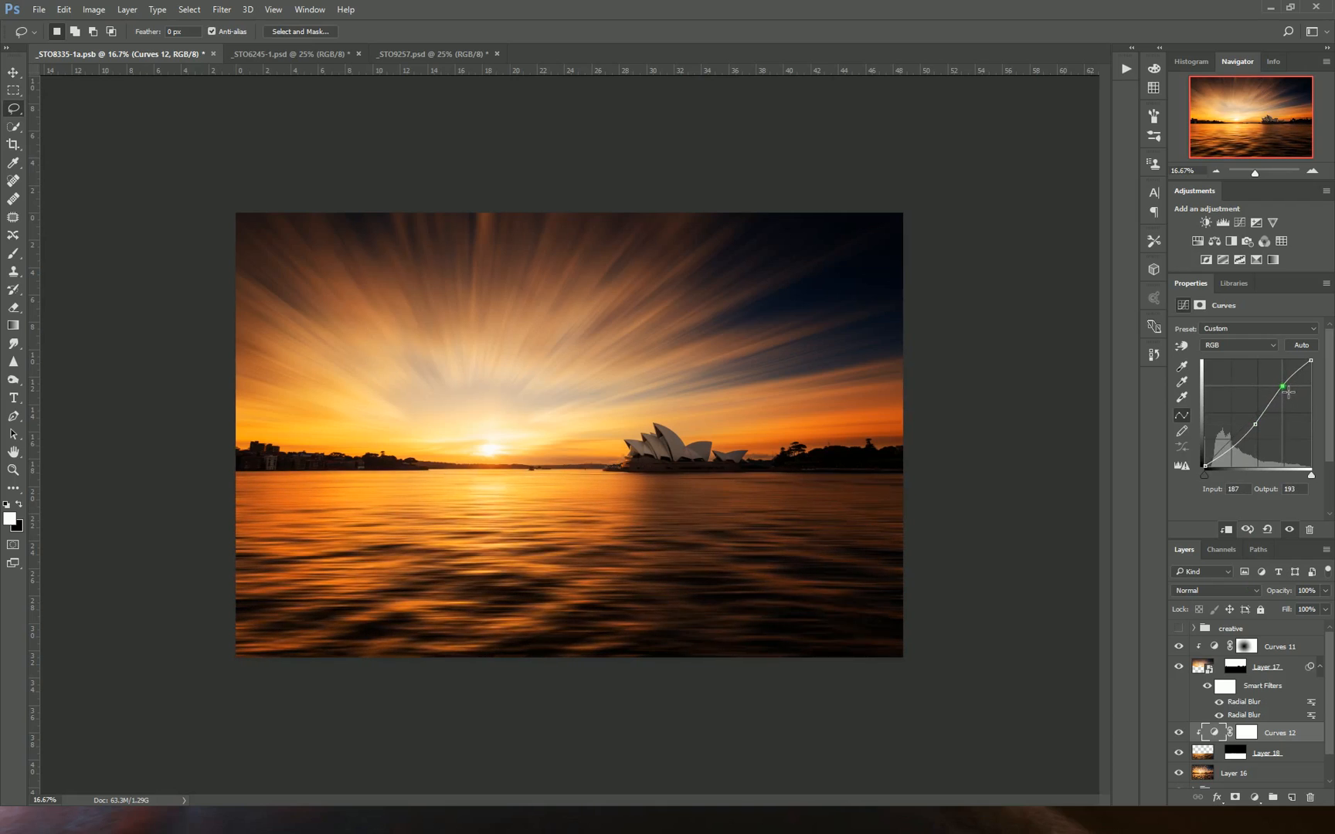
drag(1283, 386, 1251, 428)
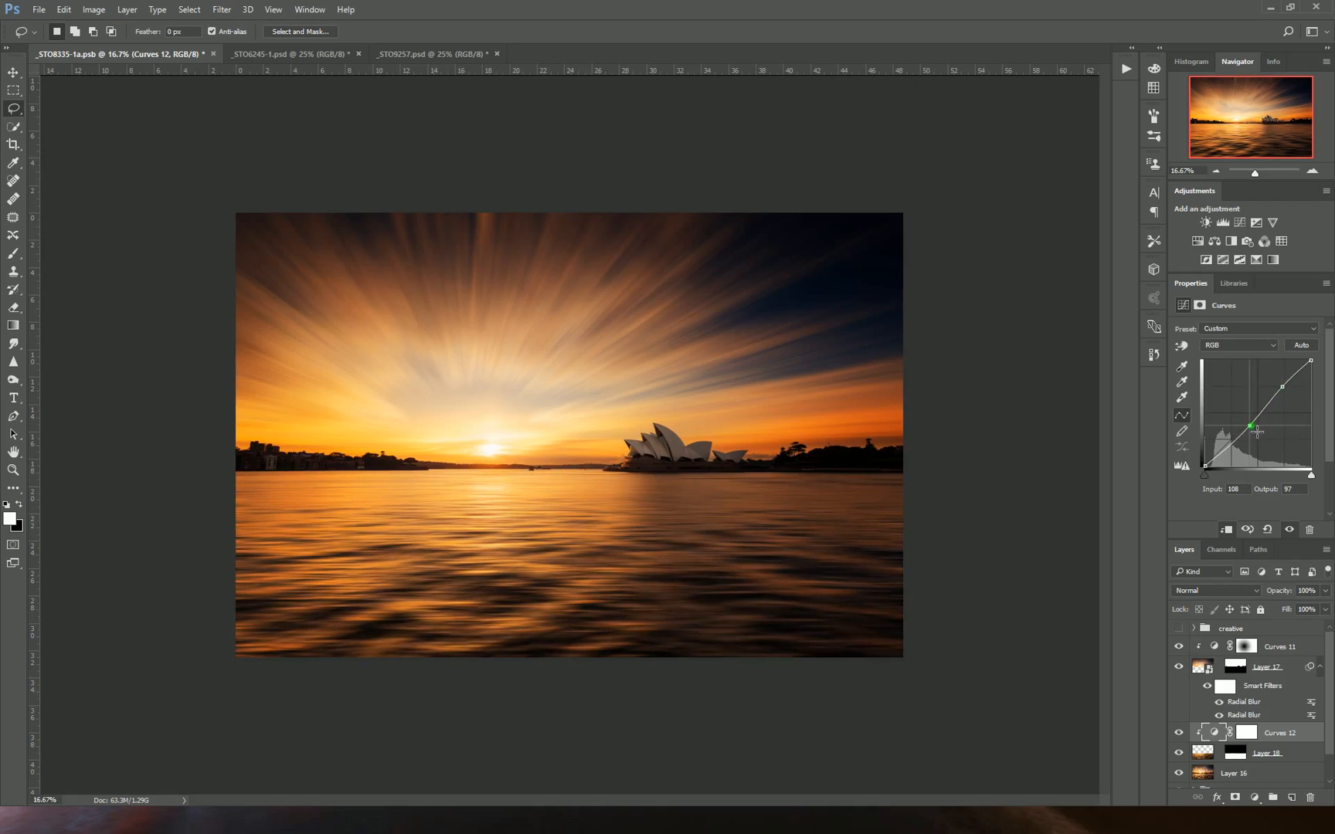
drag(1250, 427, 1250, 432)
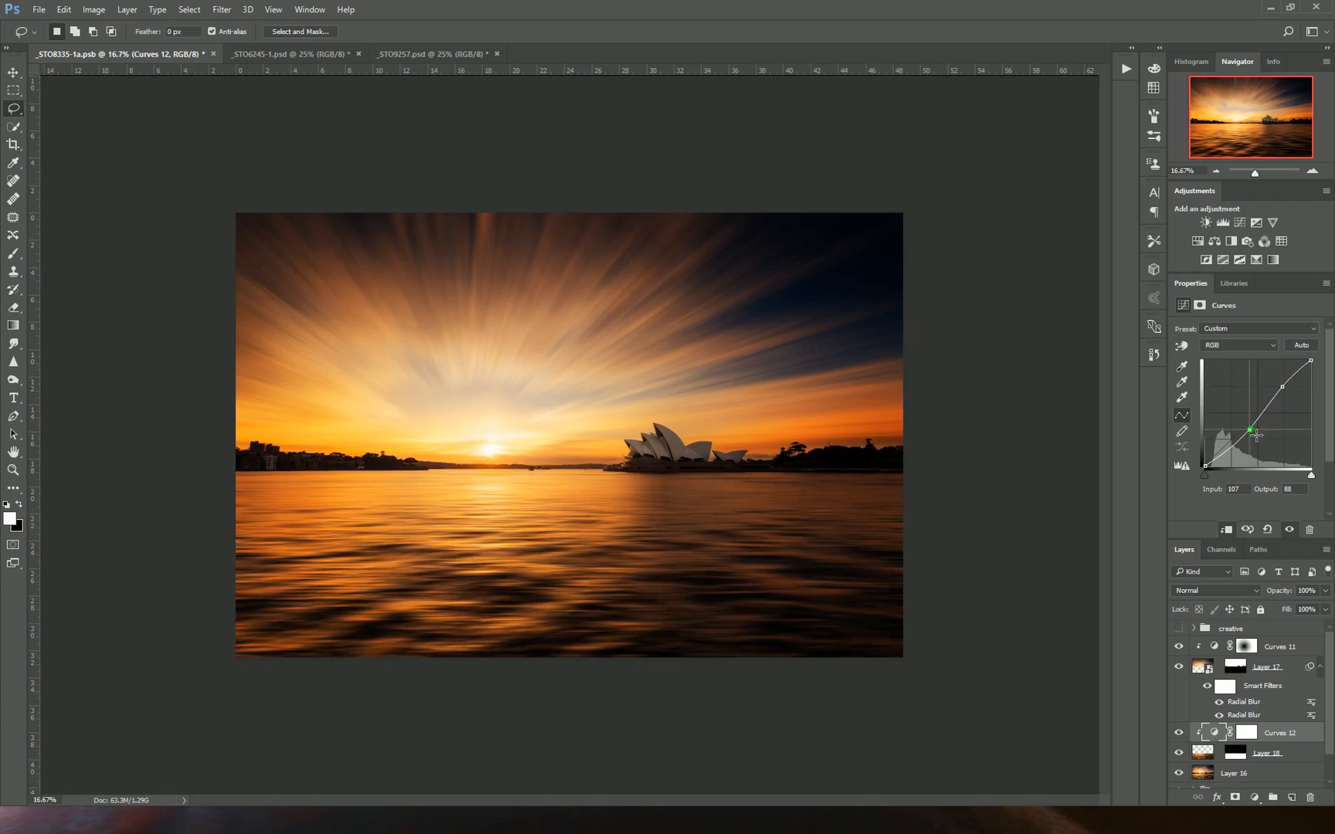
click(1245, 732)
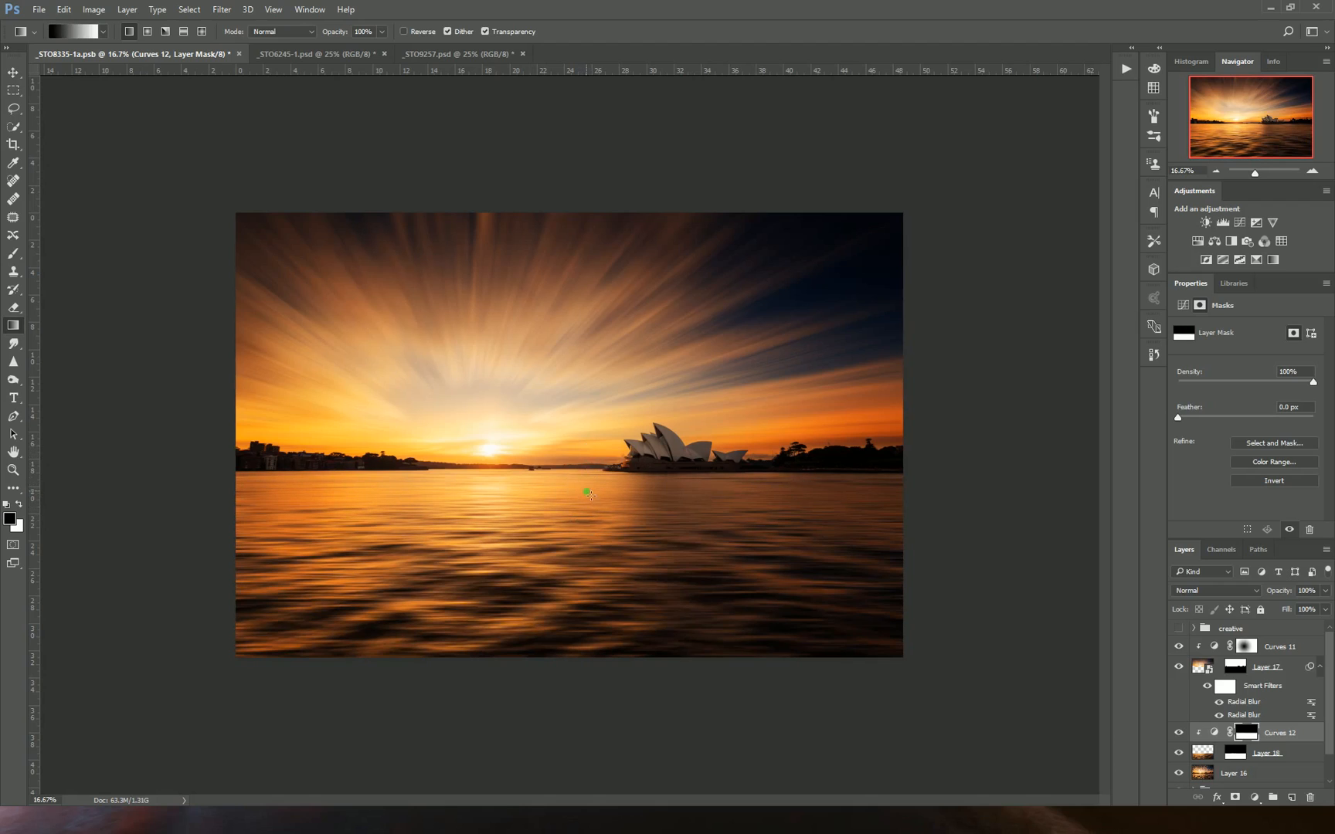
mouse_move(592, 523)
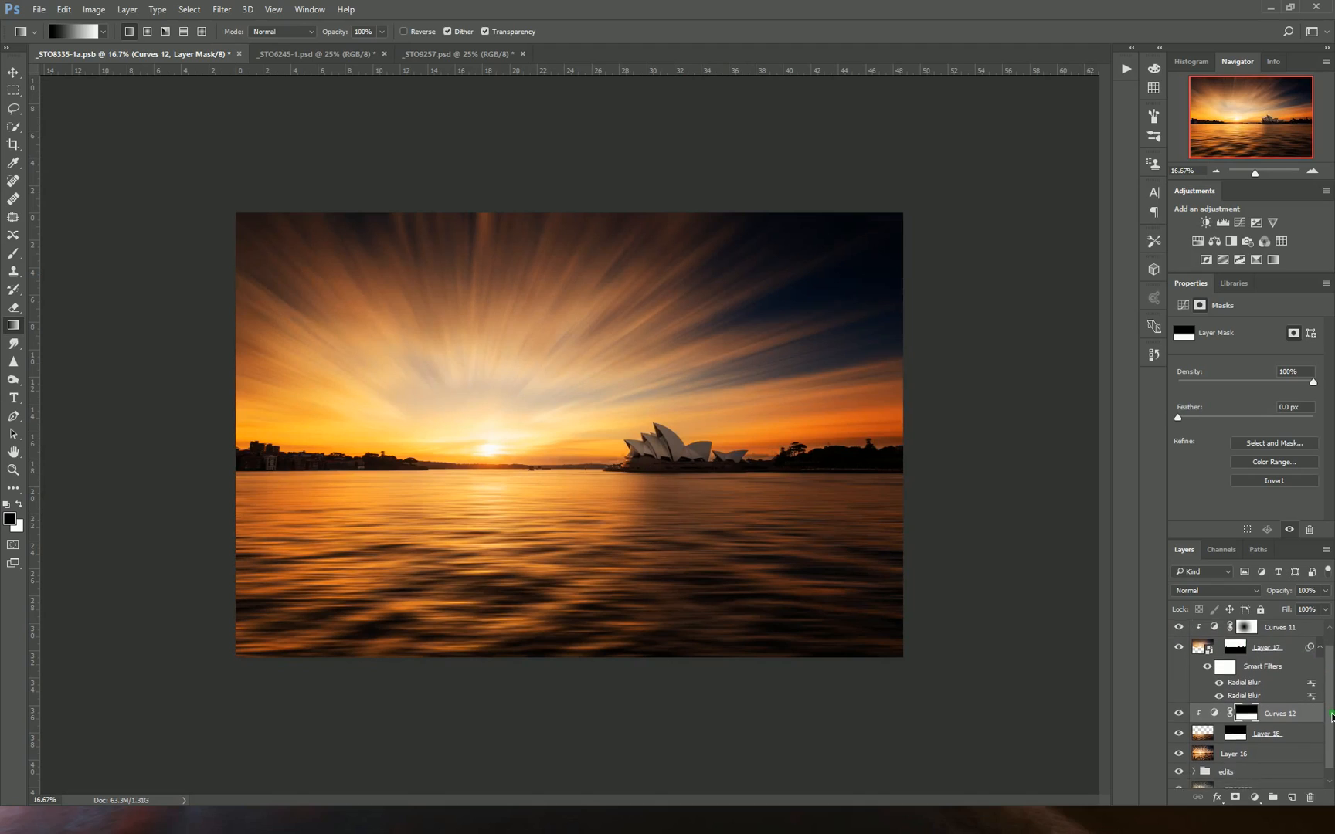
Load Layer 18's mask as a selection and switch to the unblurred Layer 16
scroll(down, 3)
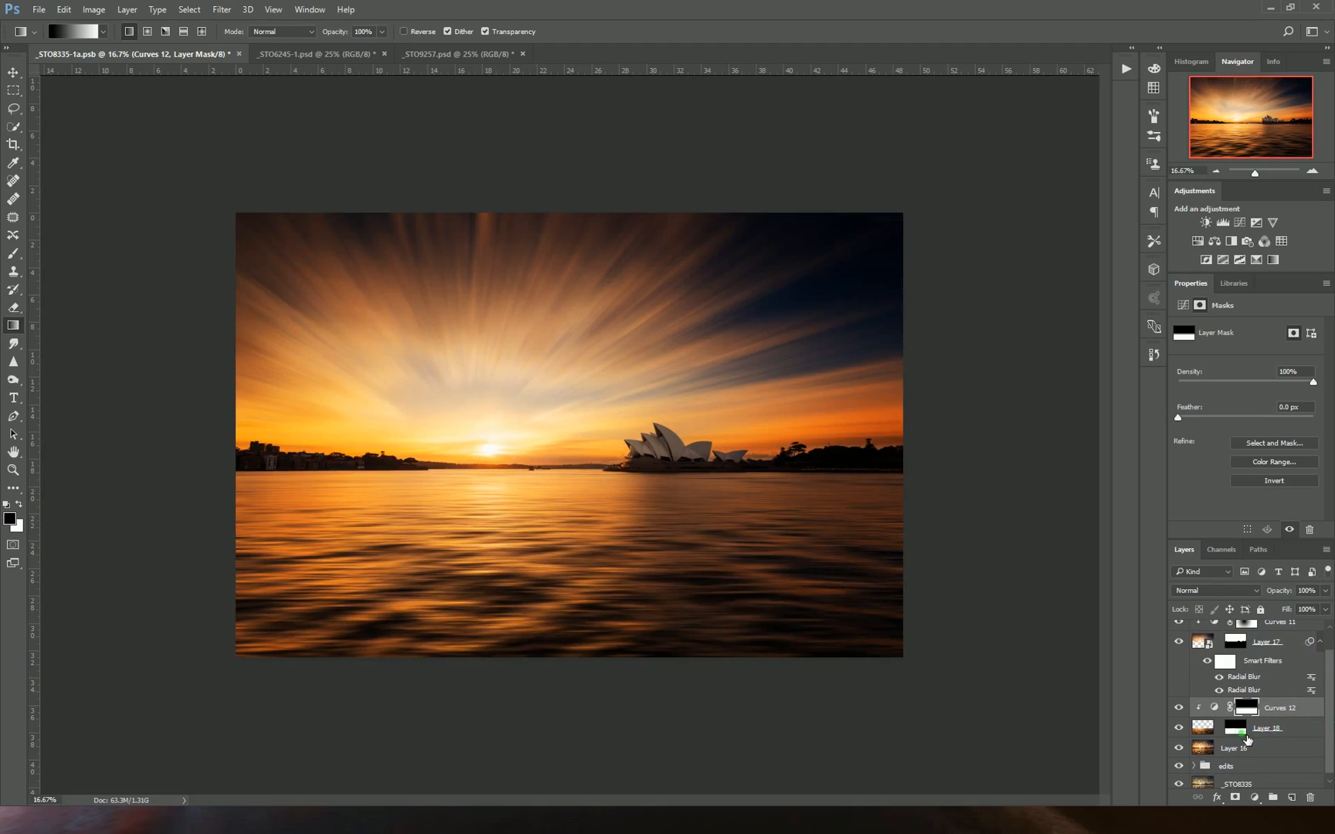
click(1267, 728)
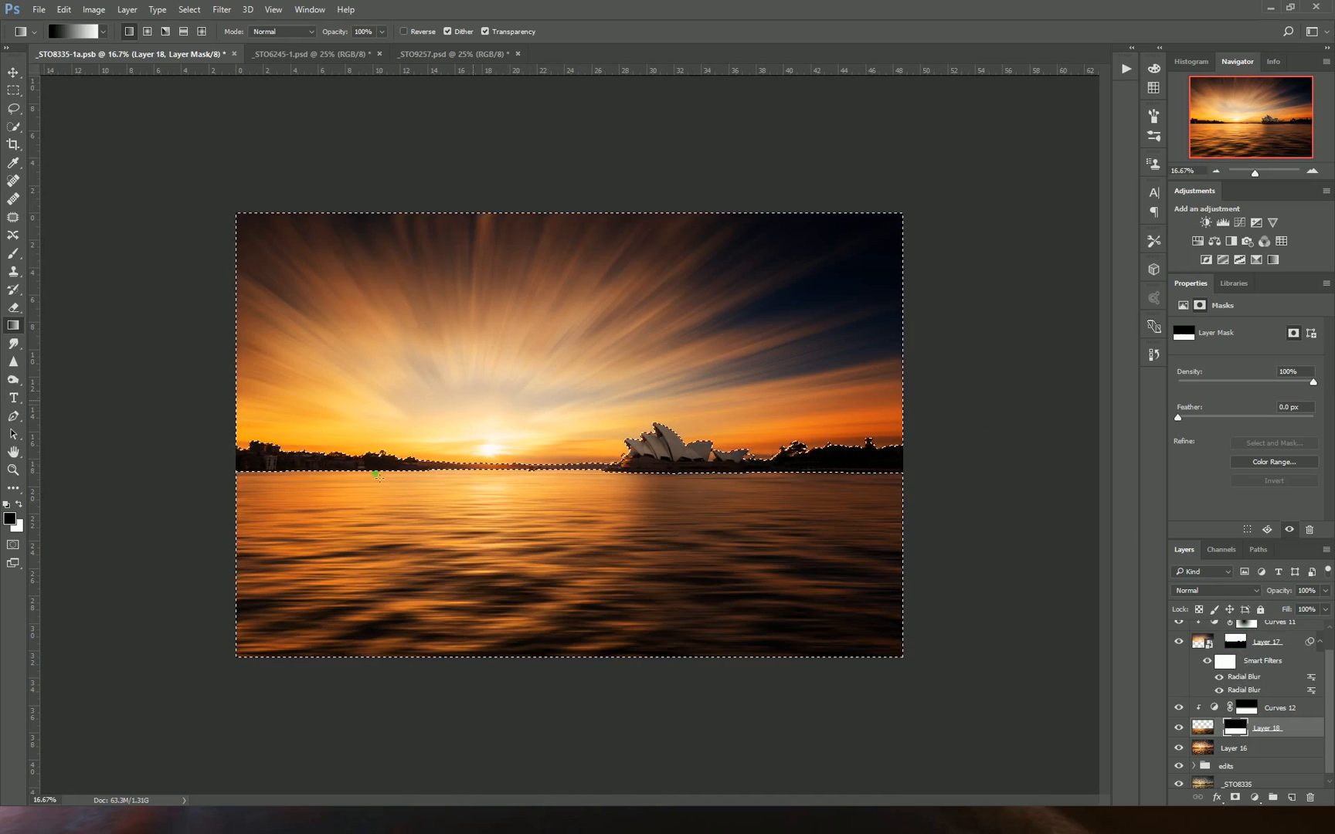
mouse_move(949, 536)
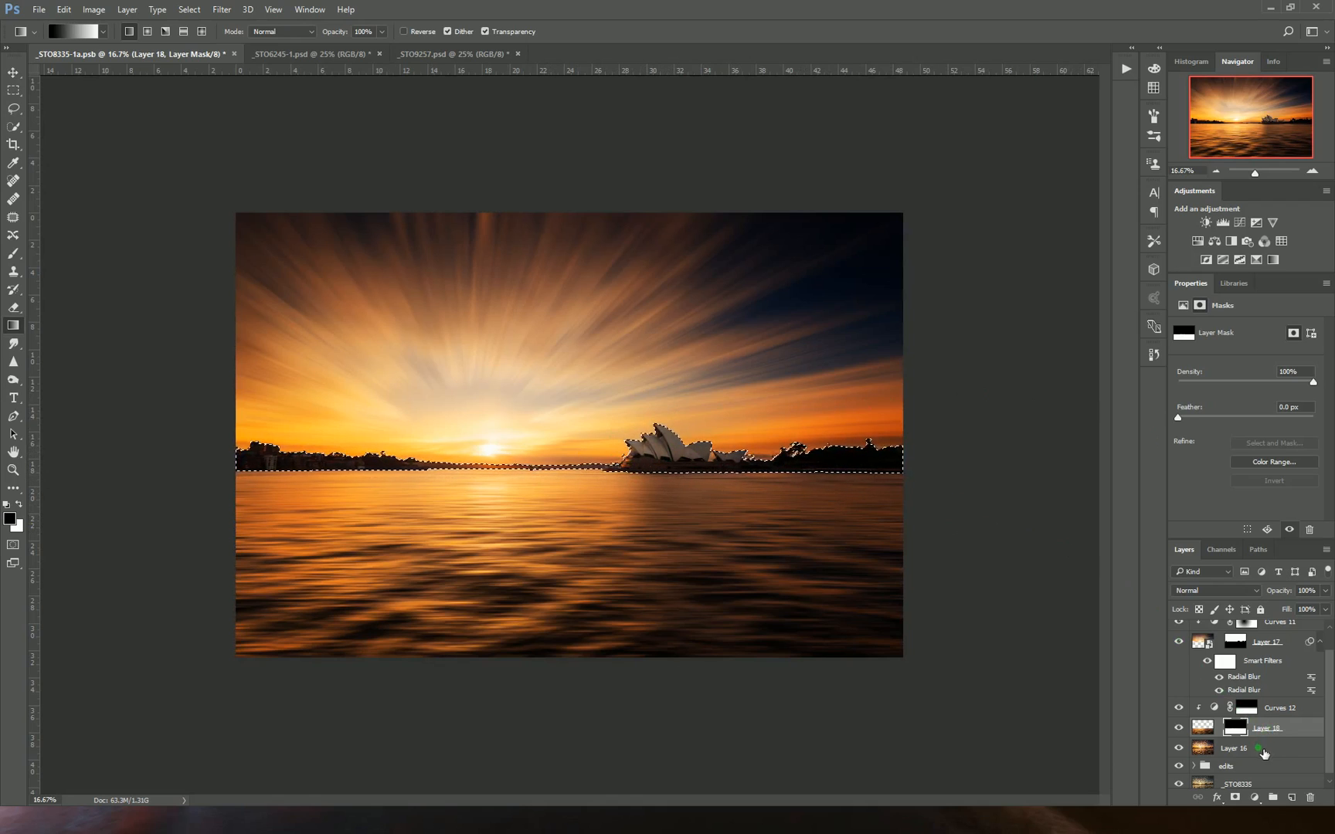
click(1236, 748)
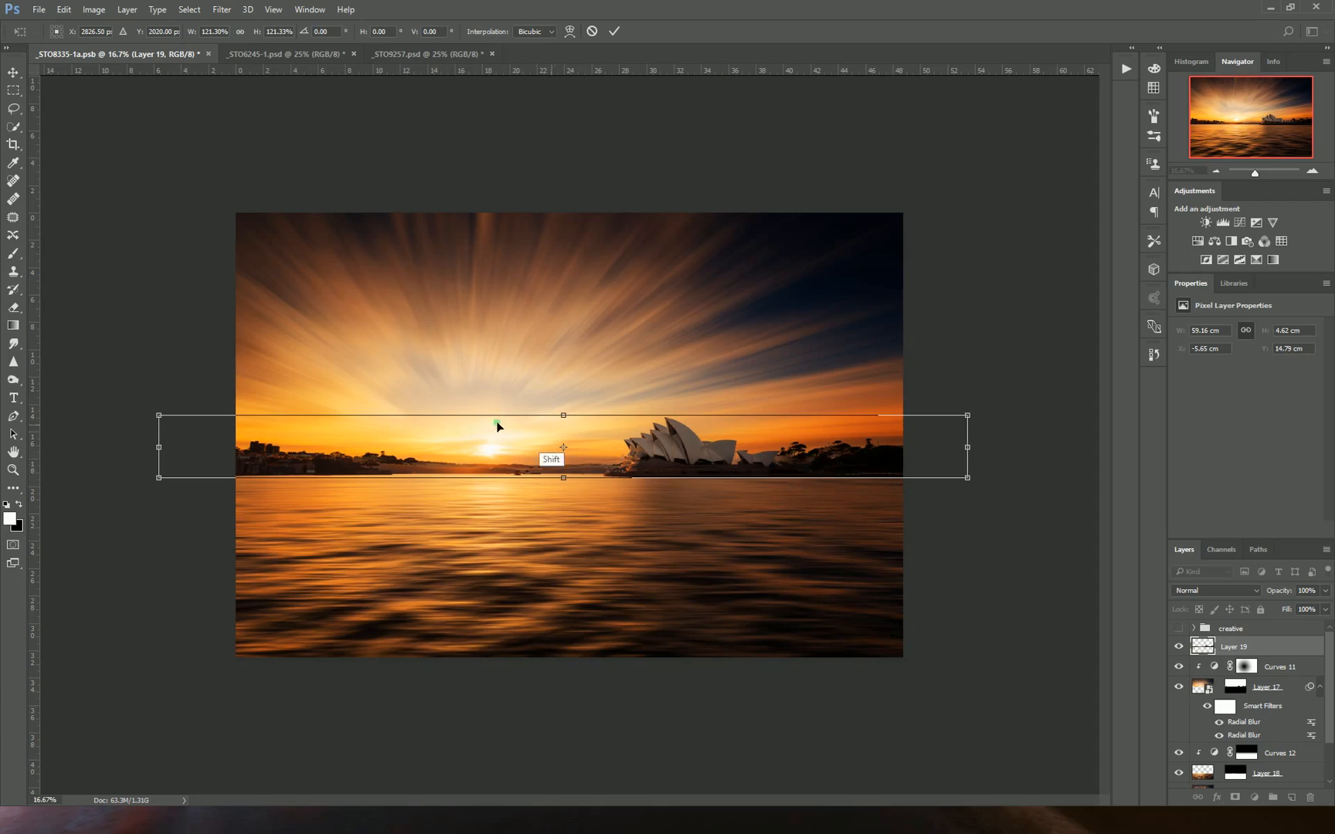
Scale the skyline strip to about 121% and lower the opera house onto the waterline
drag(497, 427, 661, 495)
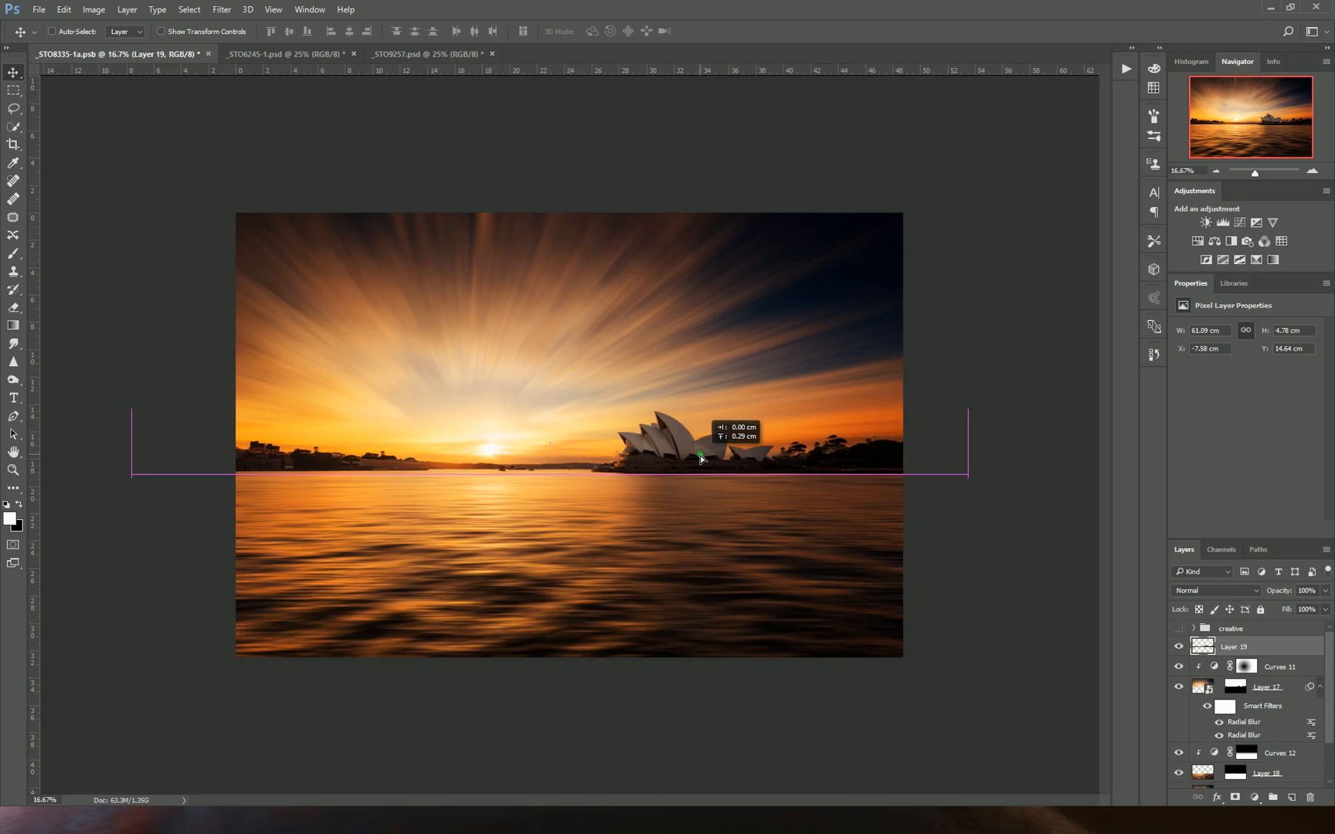
drag(699, 457, 687, 463)
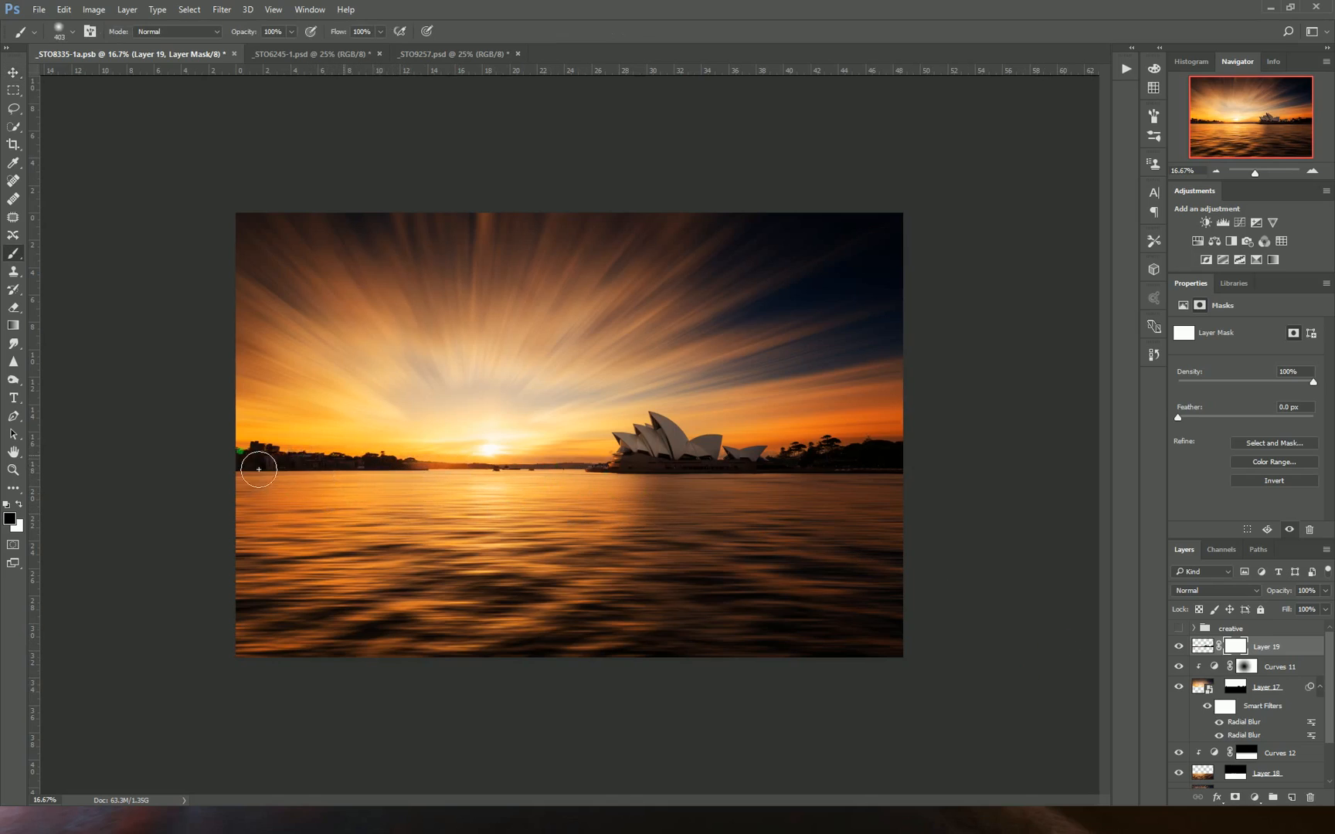
Paint black on Layer 19's mask along the left shore and water edge to blend the copy
drag(258, 468, 569, 482)
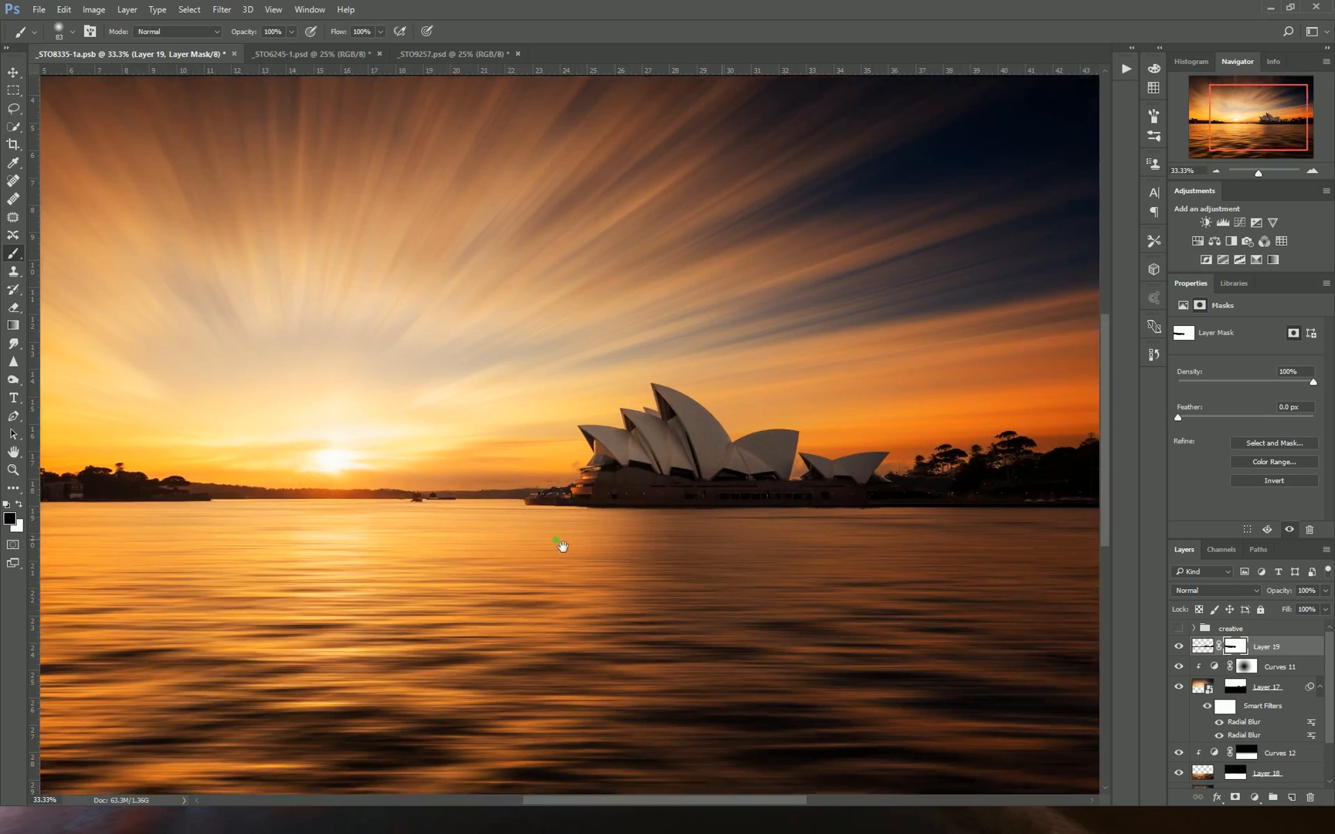
drag(562, 545, 660, 563)
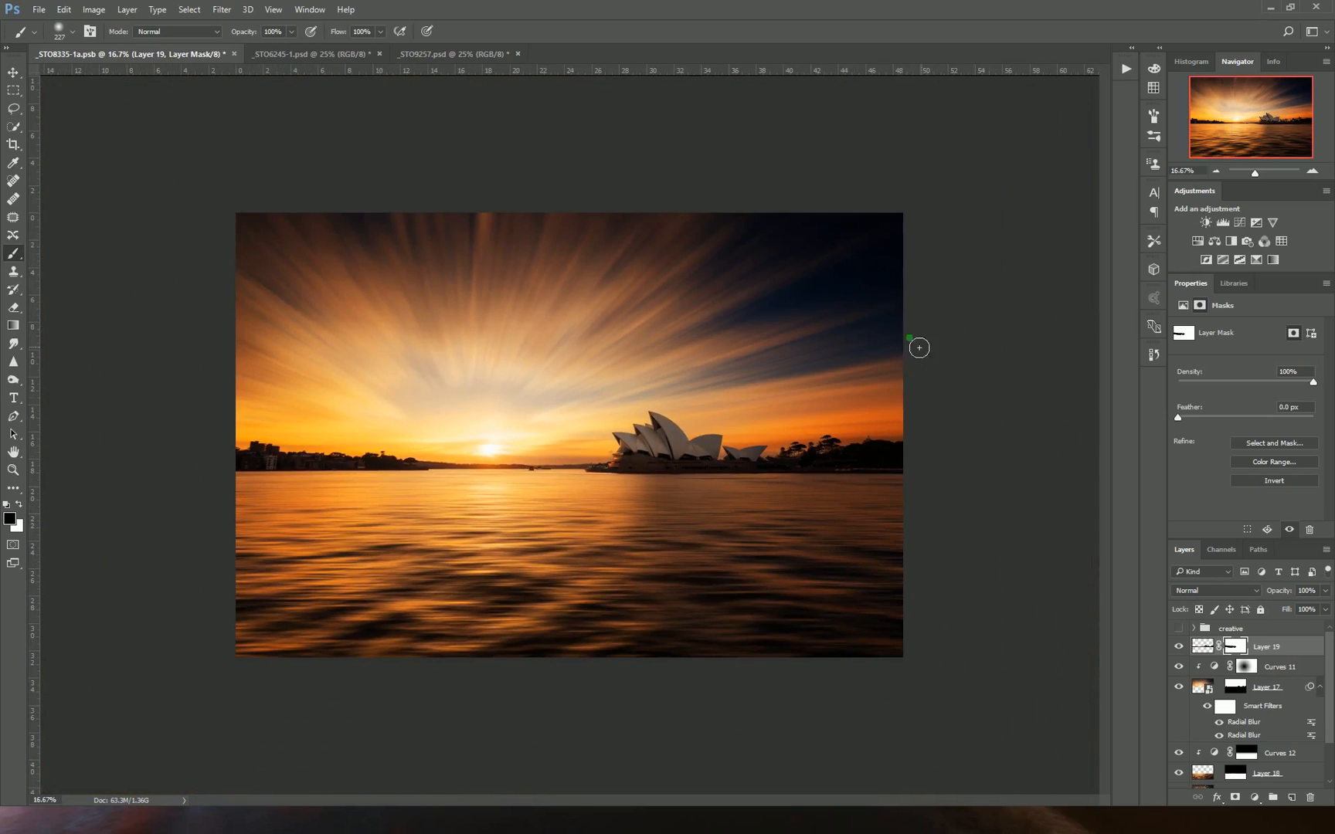
mouse_move(1043, 588)
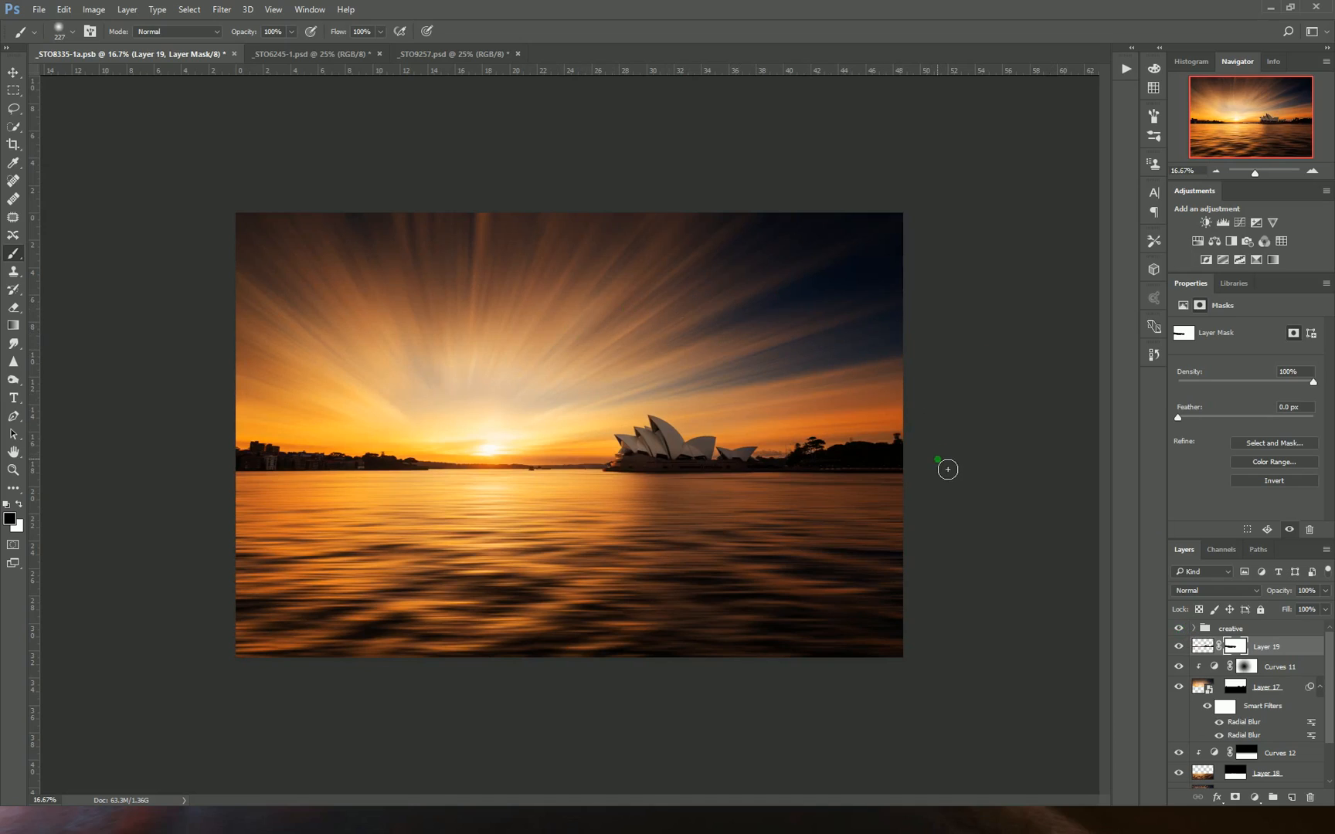
mouse_move(911, 374)
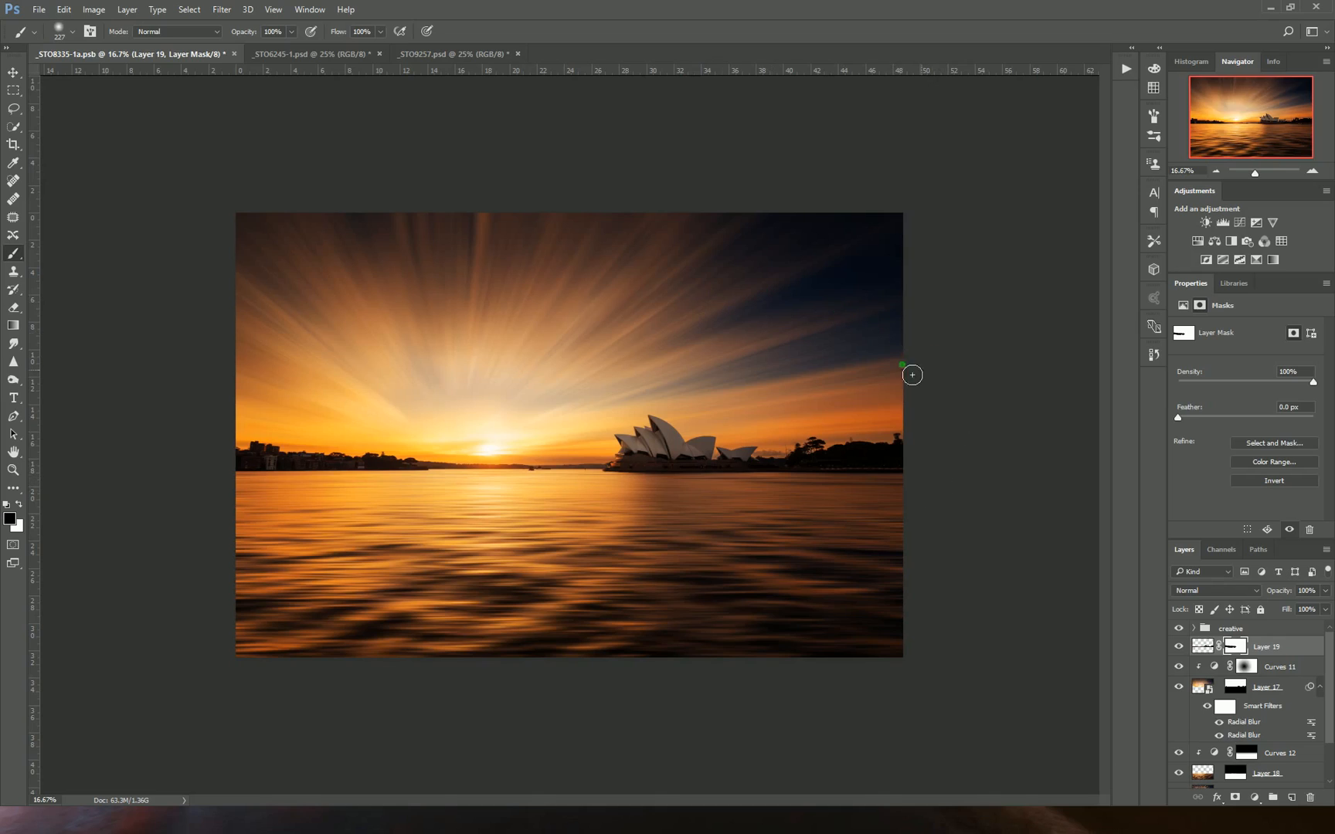
mouse_move(902, 488)
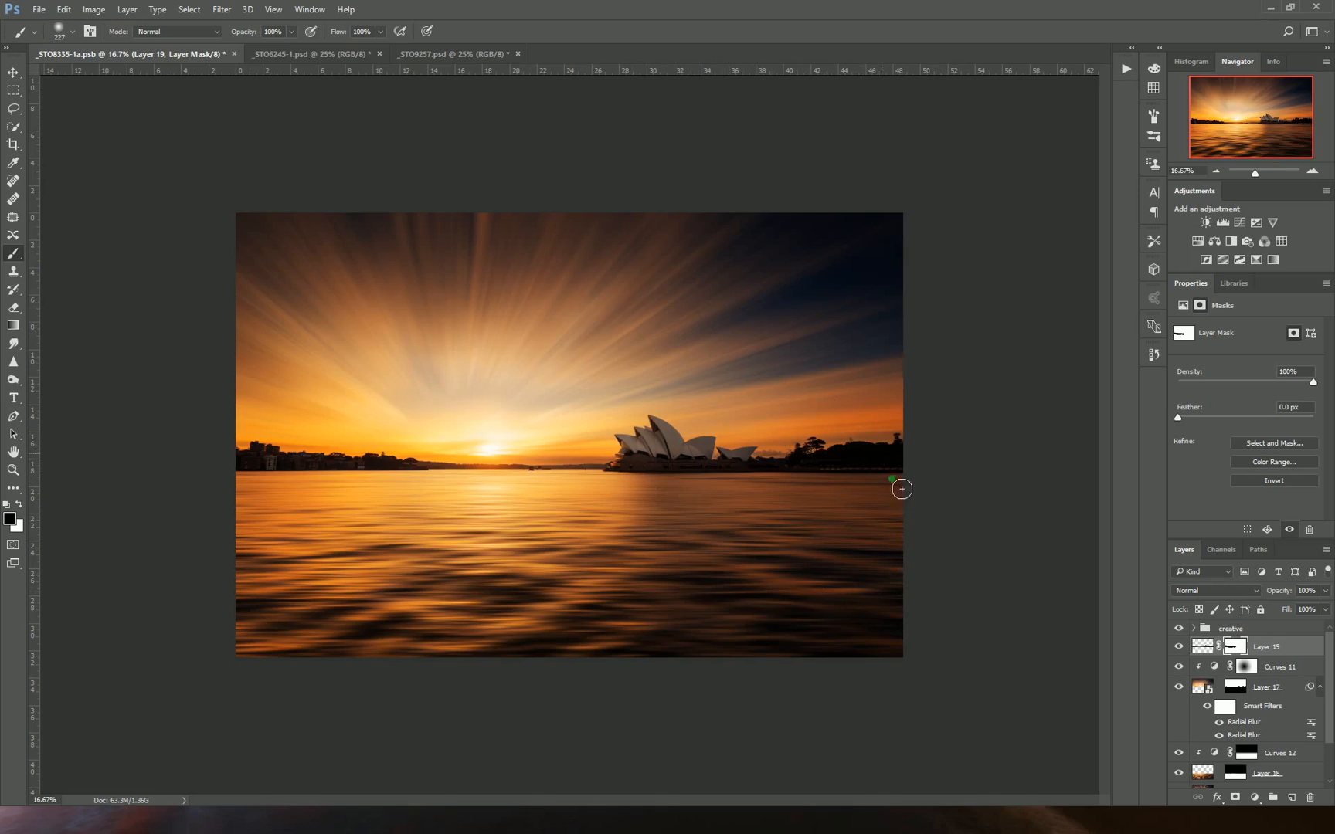
mouse_move(914, 556)
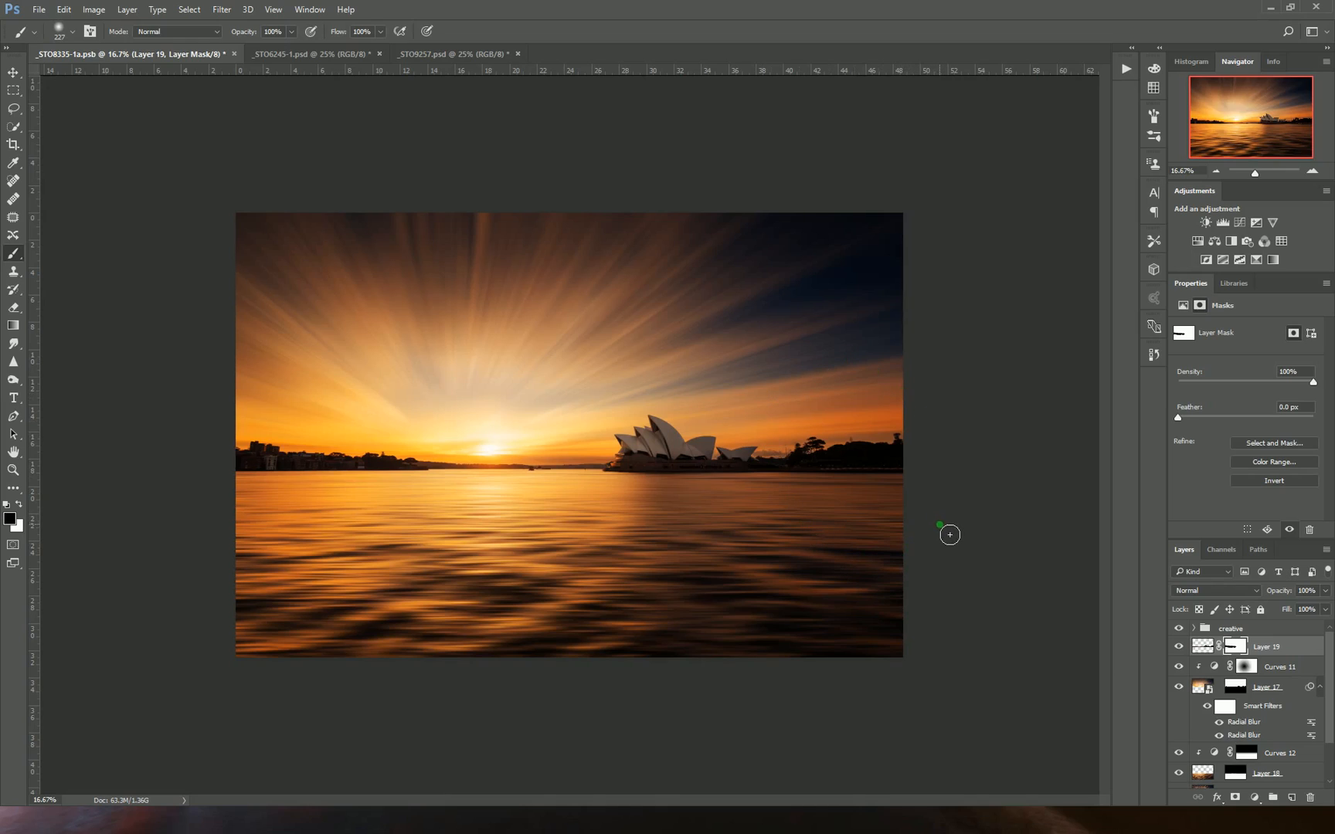
mouse_move(947, 536)
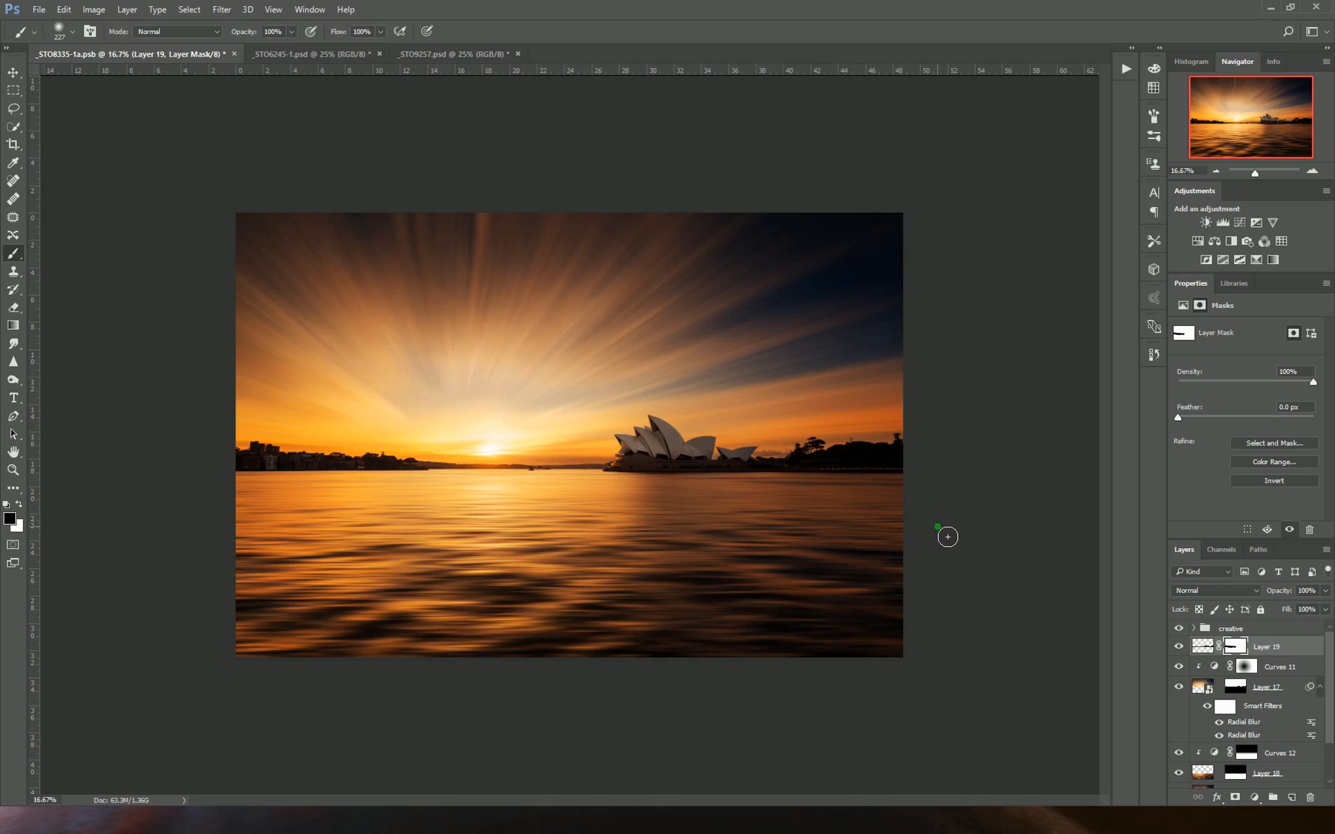